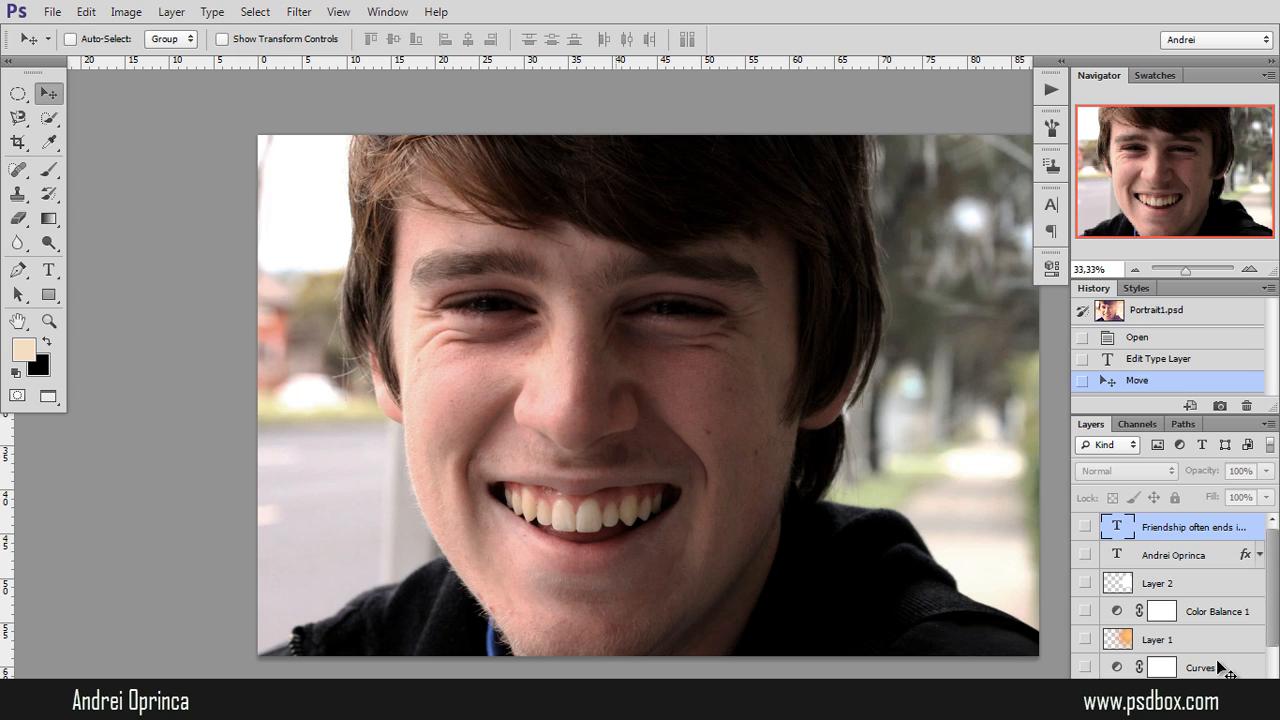
mouse_move(1189, 599)
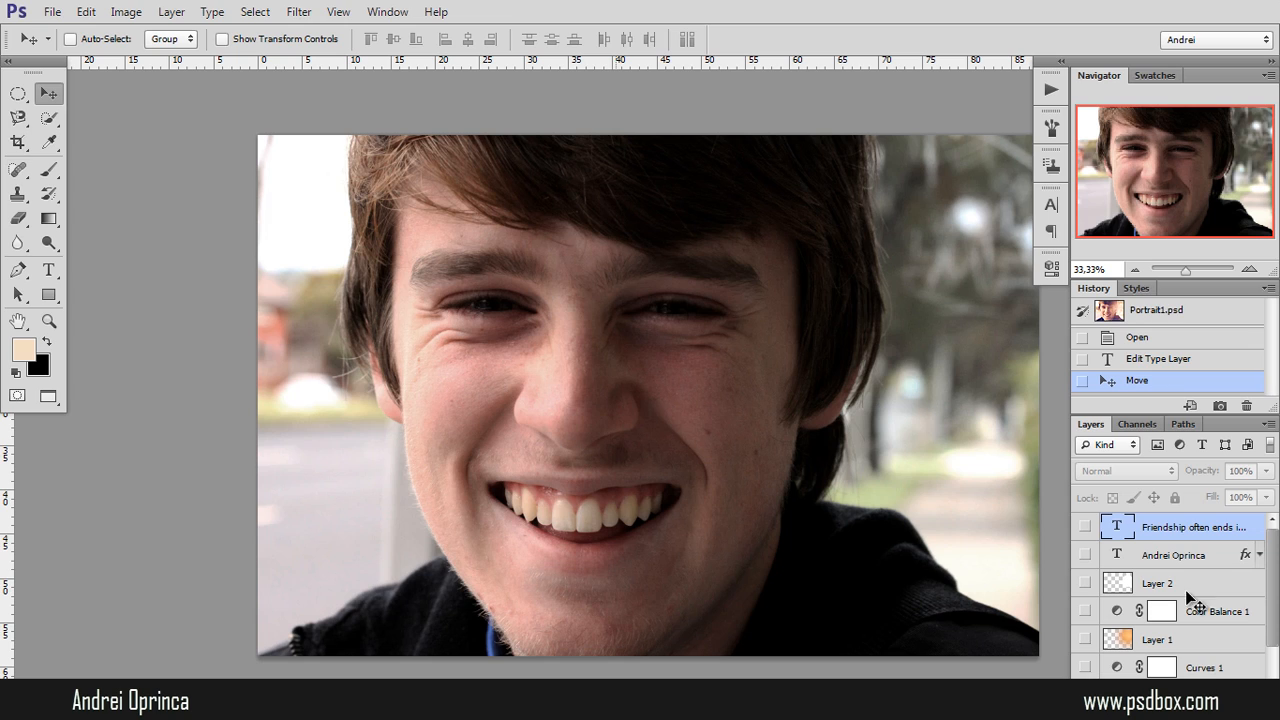
mouse_move(1198, 555)
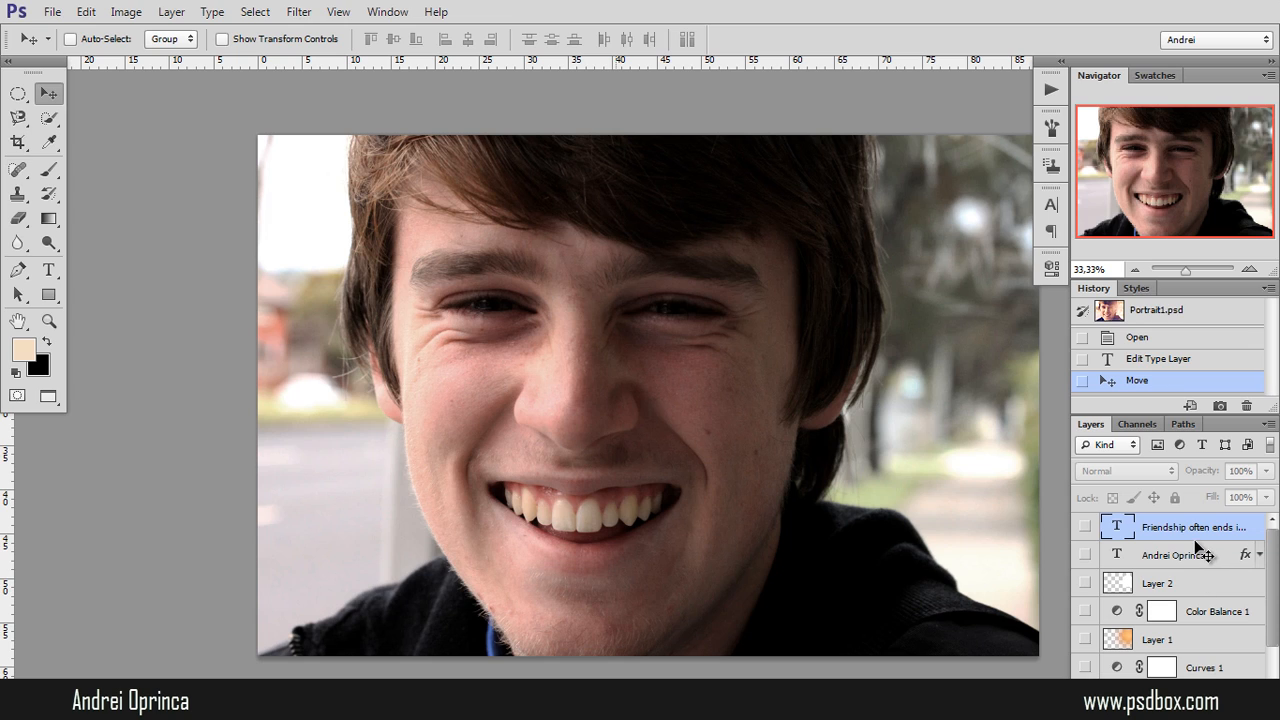
mouse_move(694, 366)
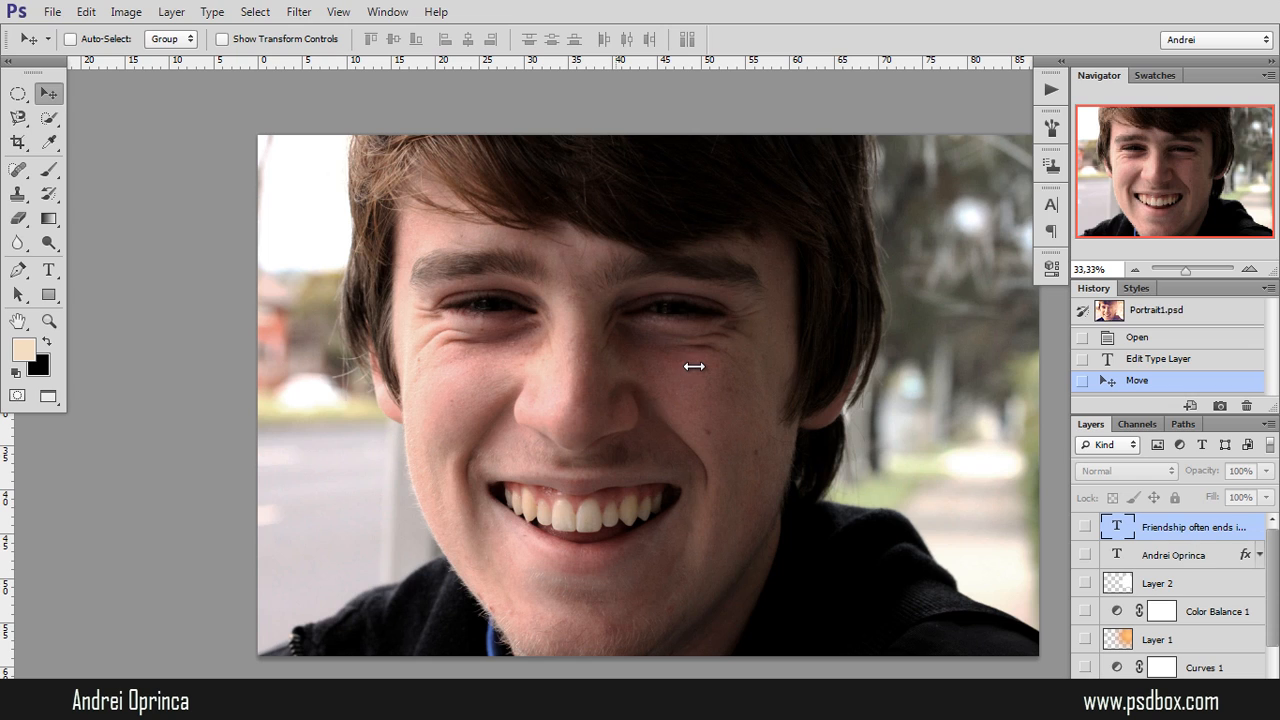
mouse_move(771, 356)
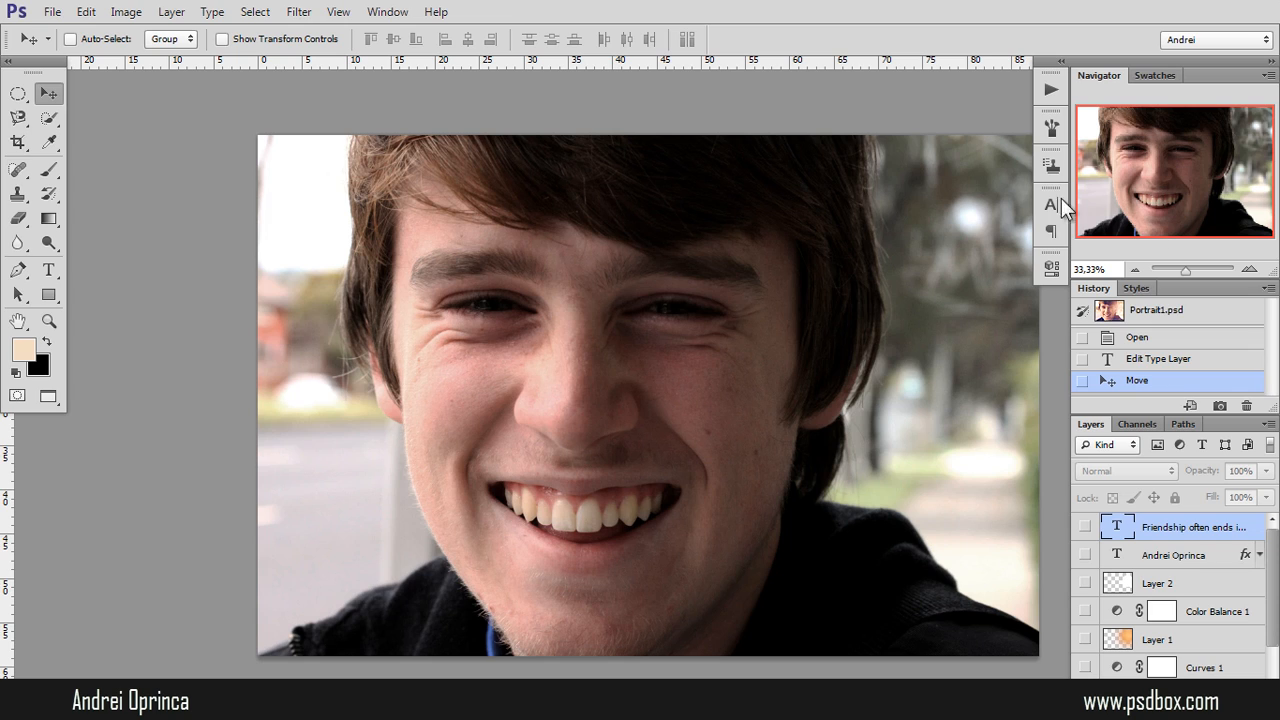
mouse_move(992, 210)
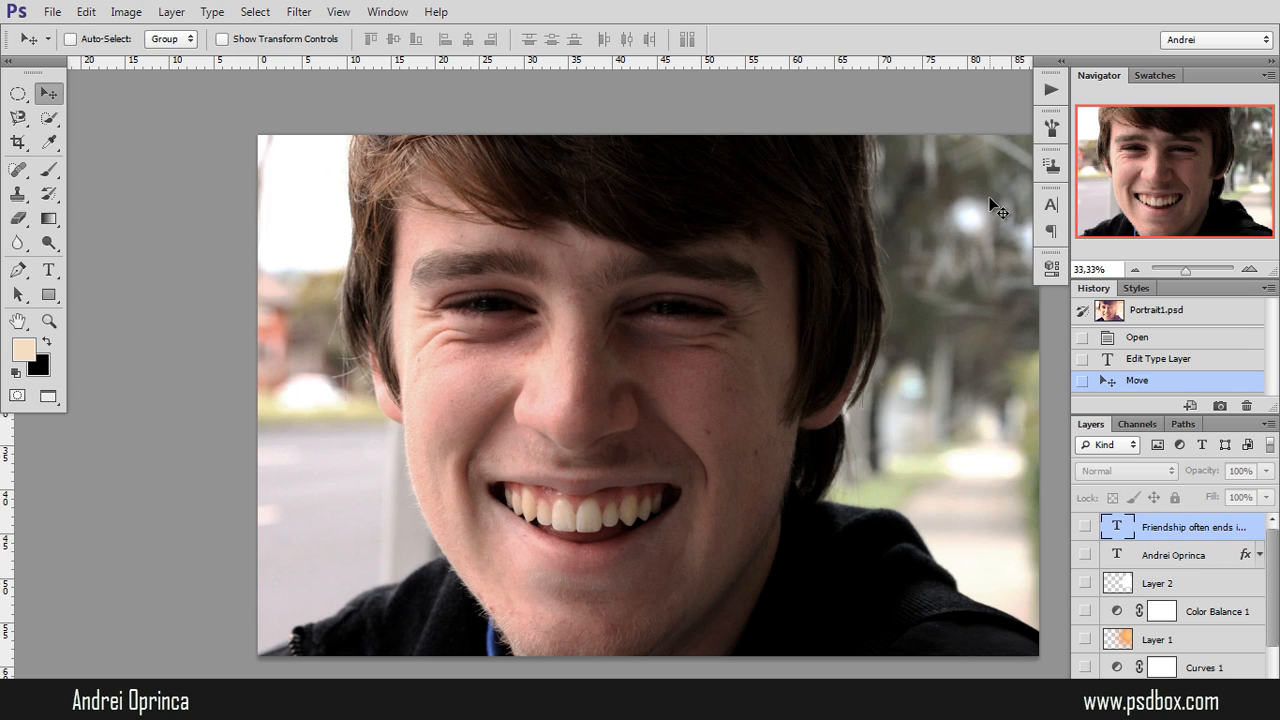
mouse_move(970, 415)
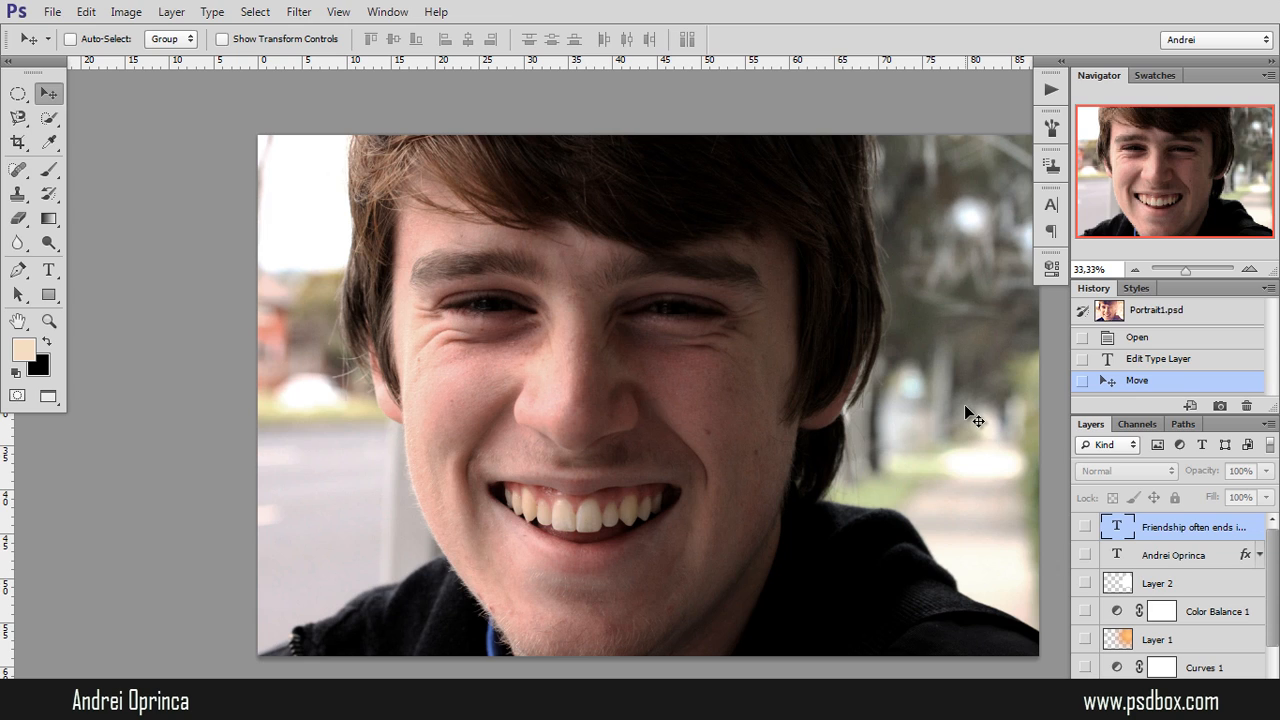
mouse_move(1012, 445)
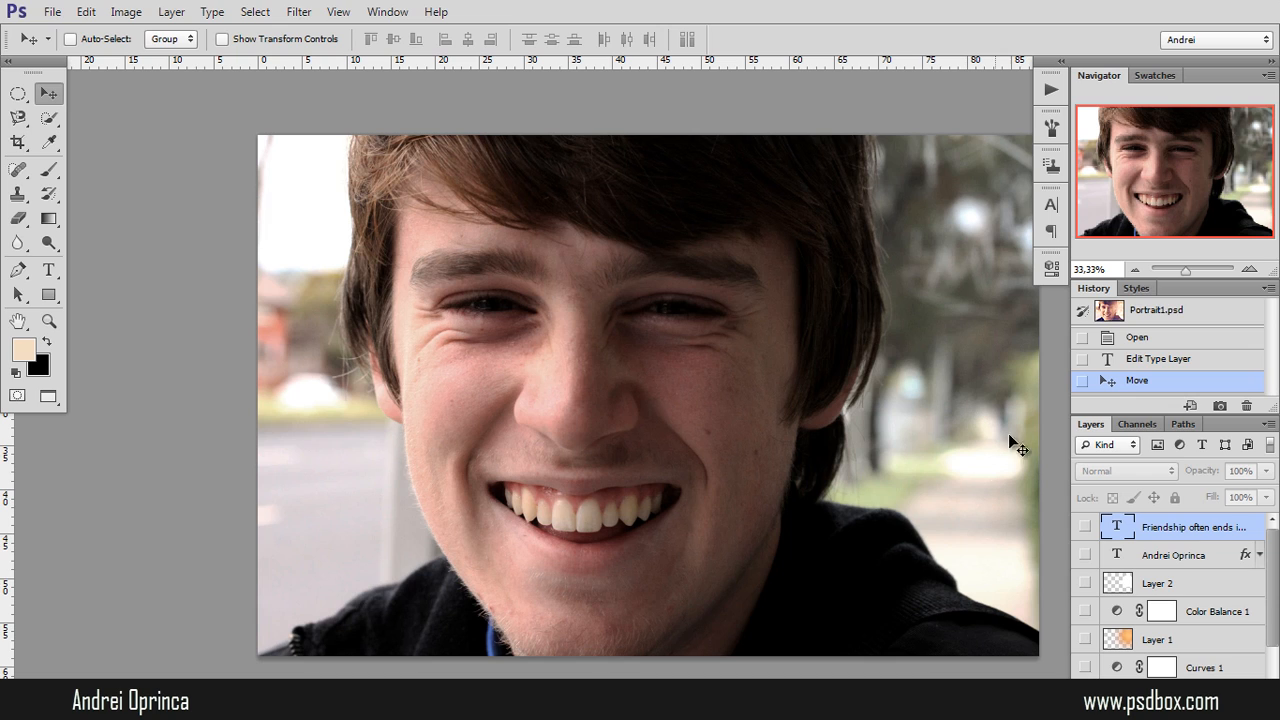
Delete every effect and text layer above Background, keeping only the original portrait.
scroll(down, 3)
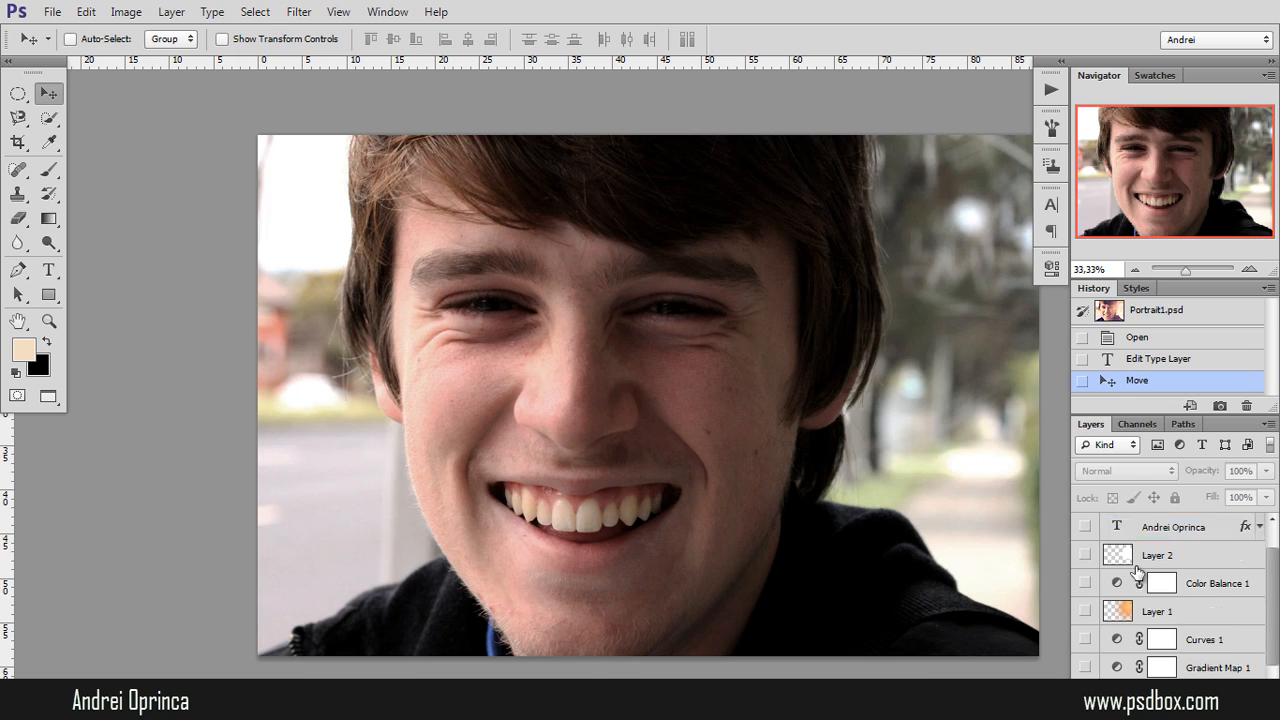
scroll(down, 3)
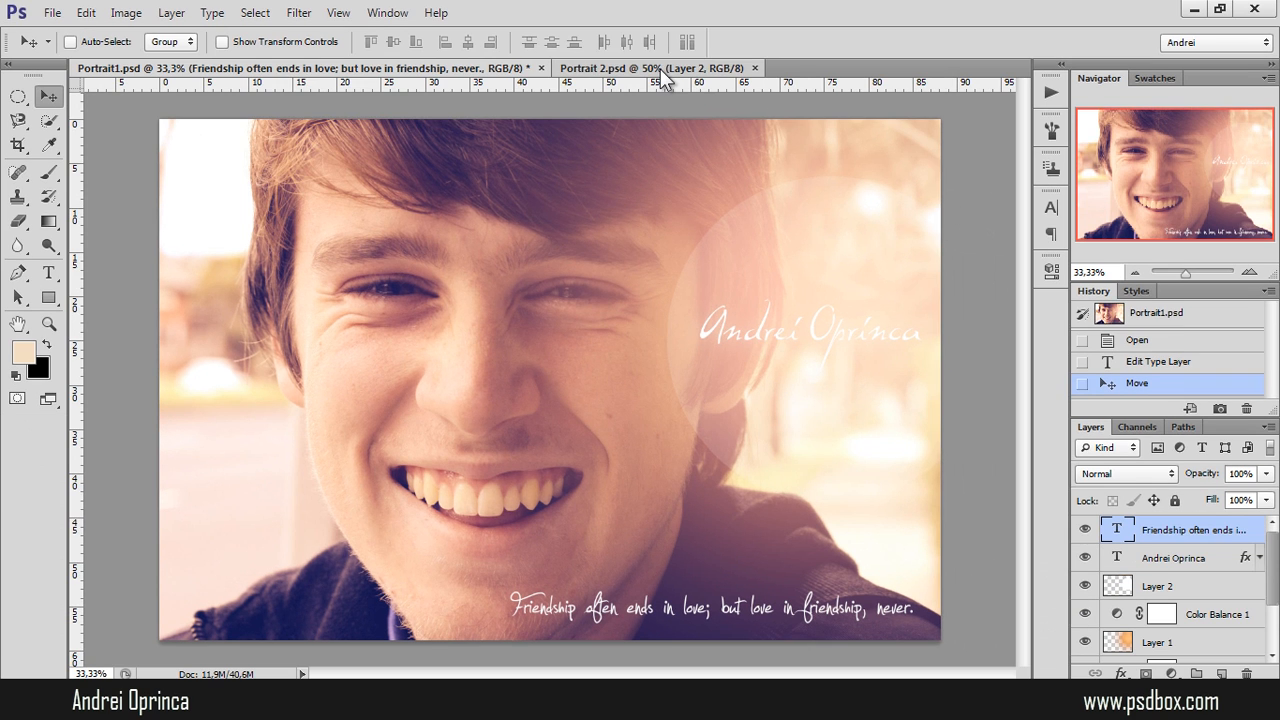
click(654, 67)
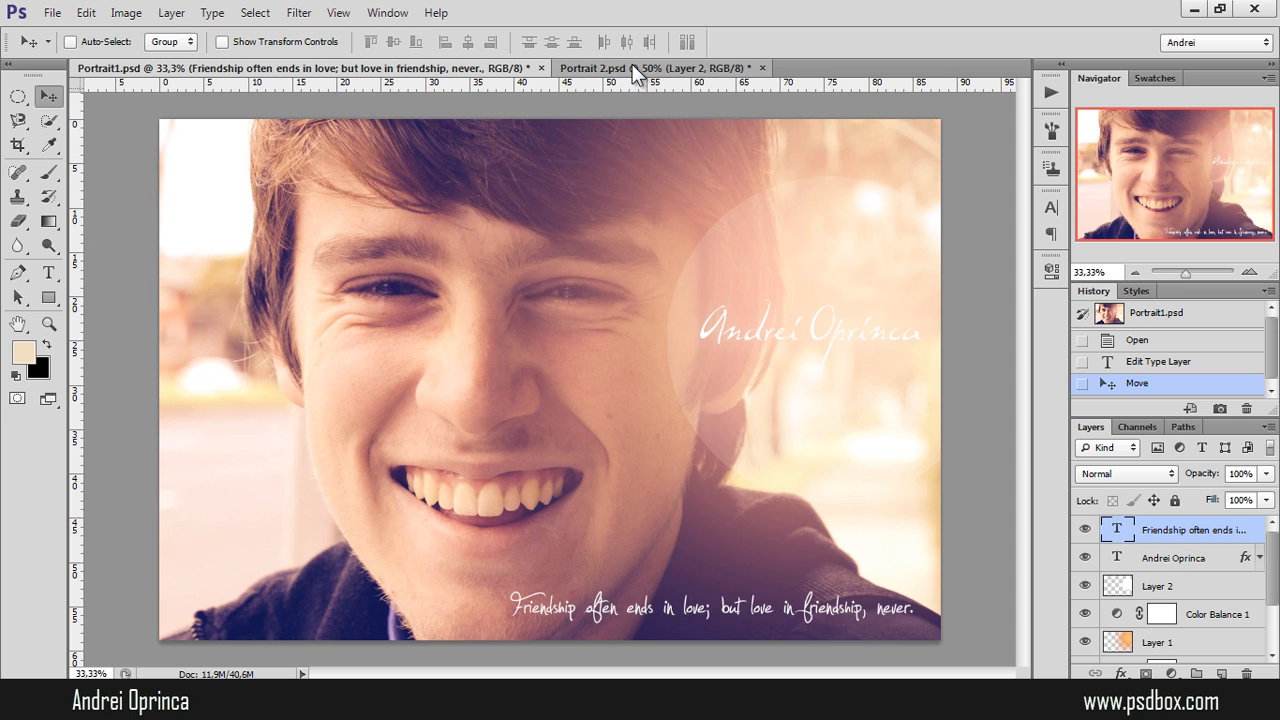
mouse_move(585, 360)
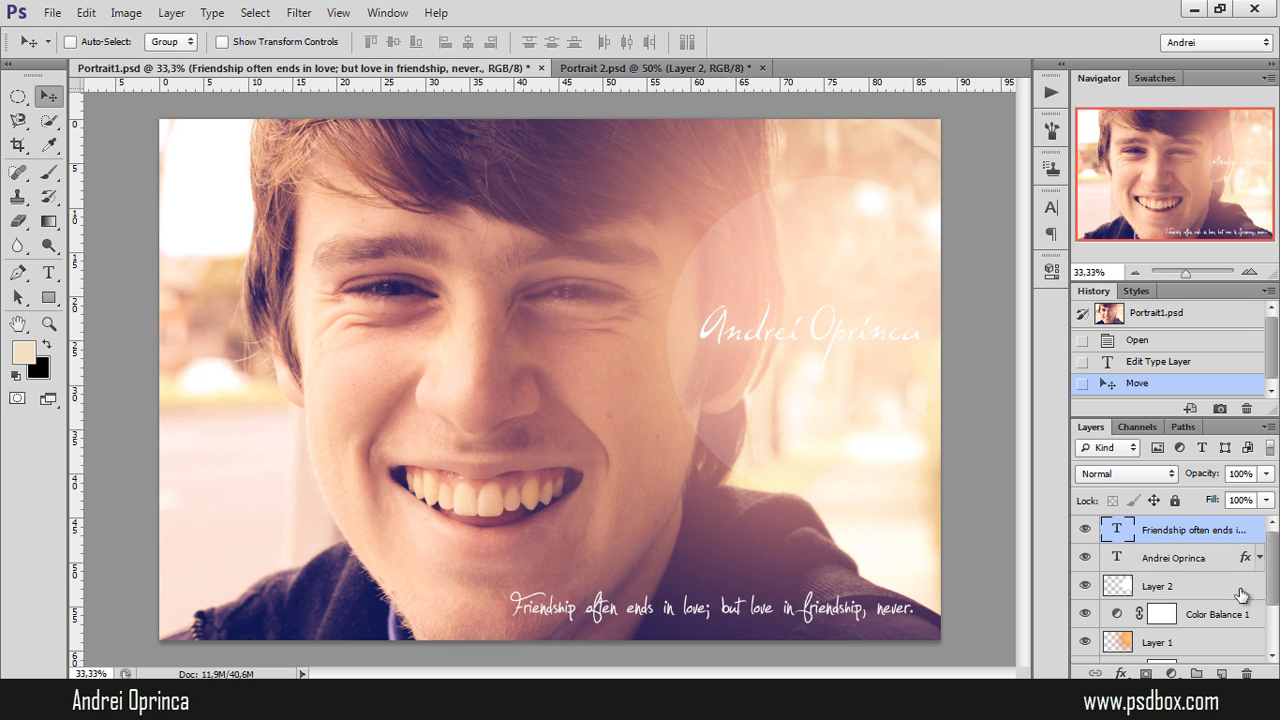
scroll(down, 3)
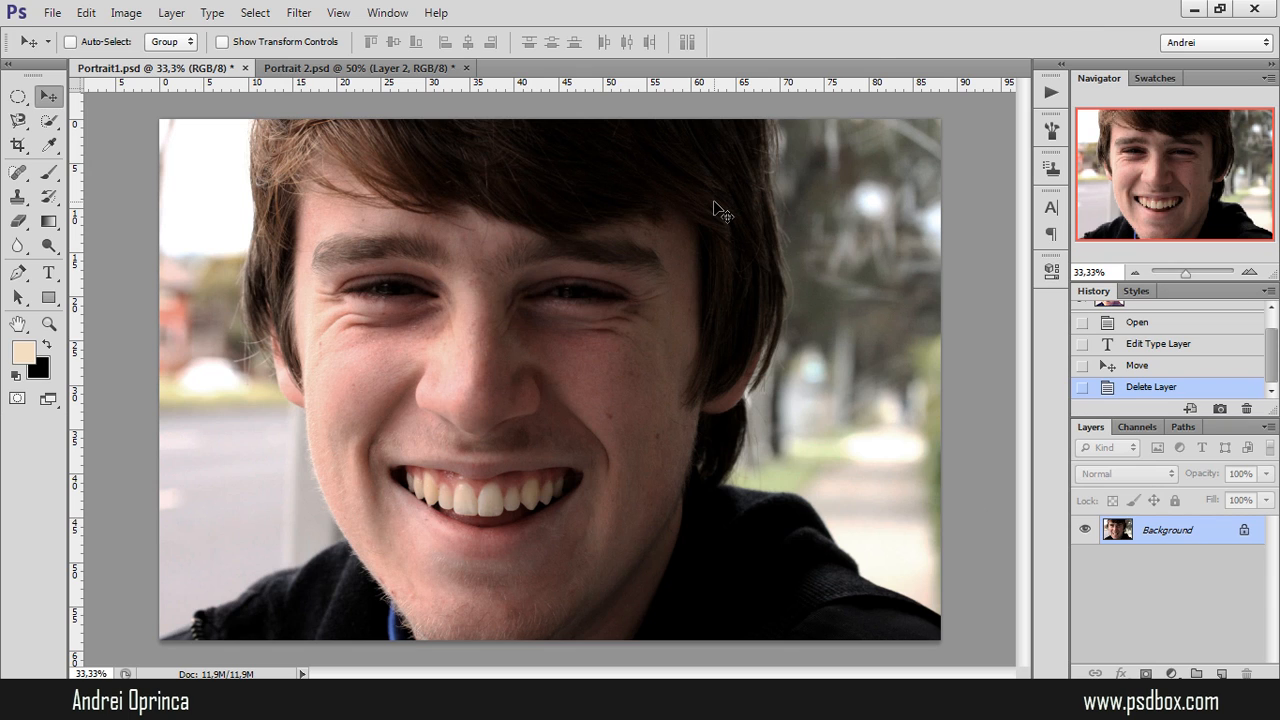
mouse_move(700, 325)
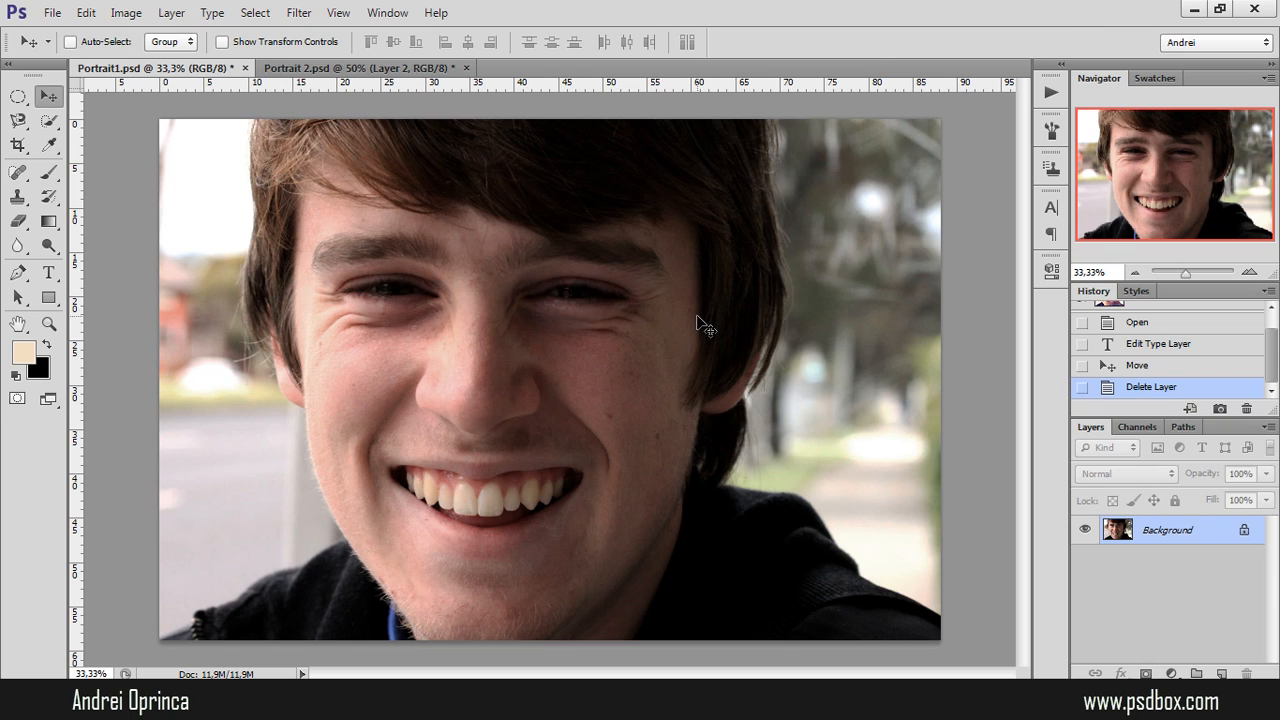
mouse_move(702, 315)
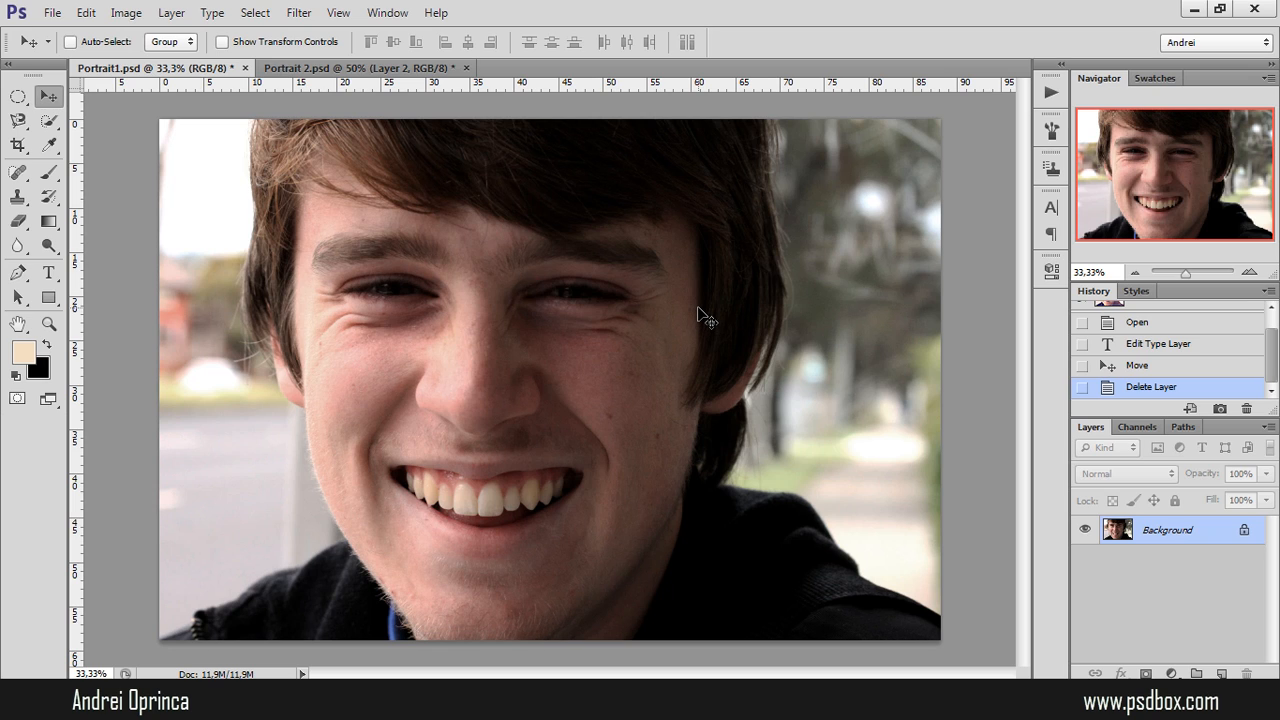
mouse_move(615, 270)
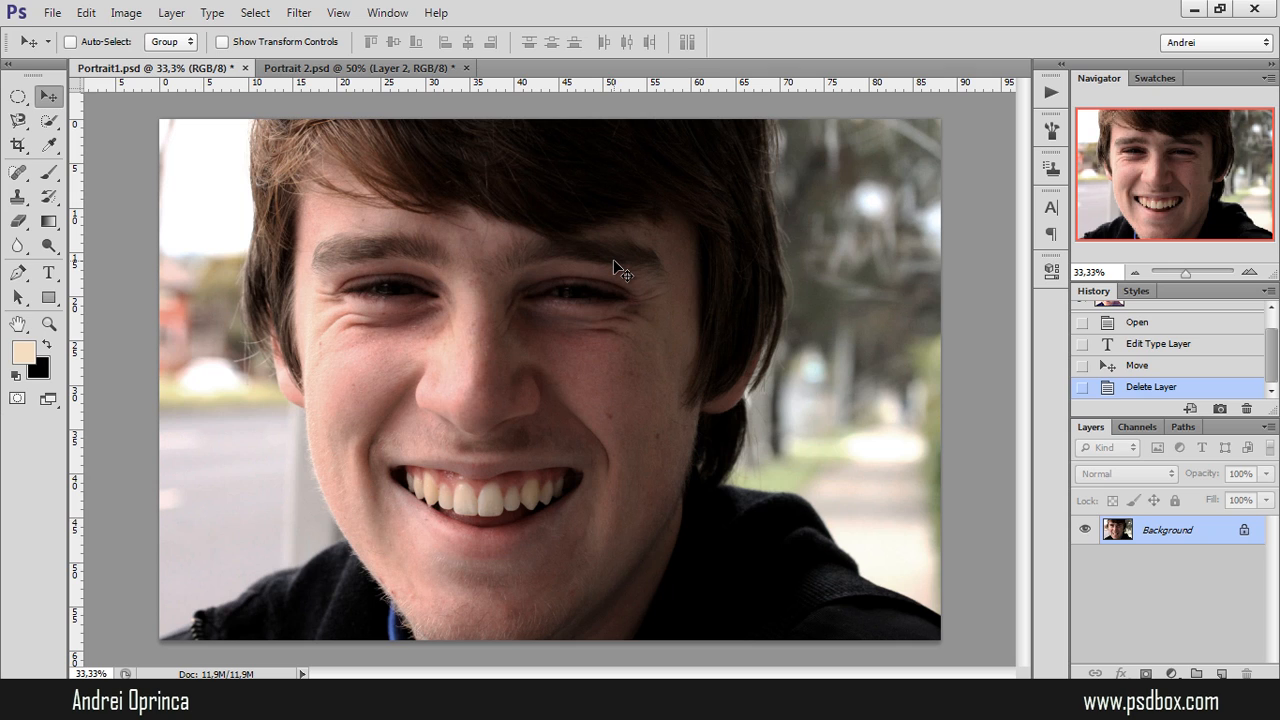
mouse_move(862, 357)
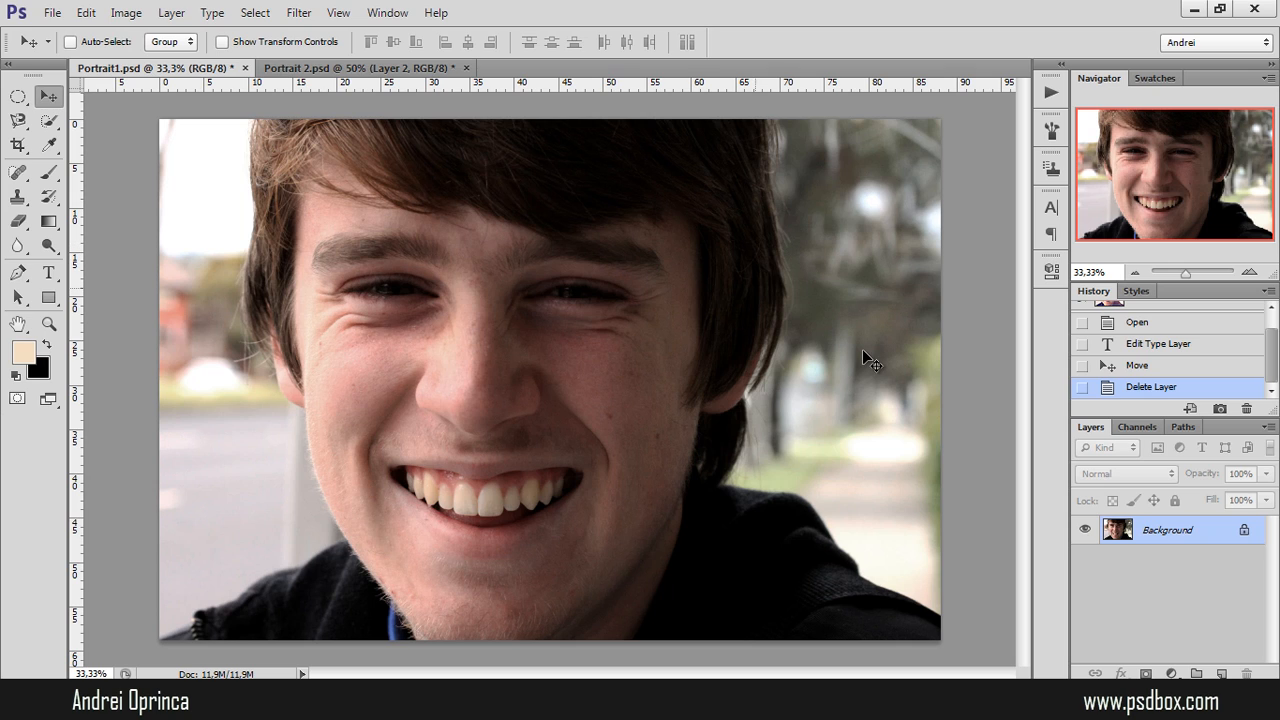
mouse_move(856, 387)
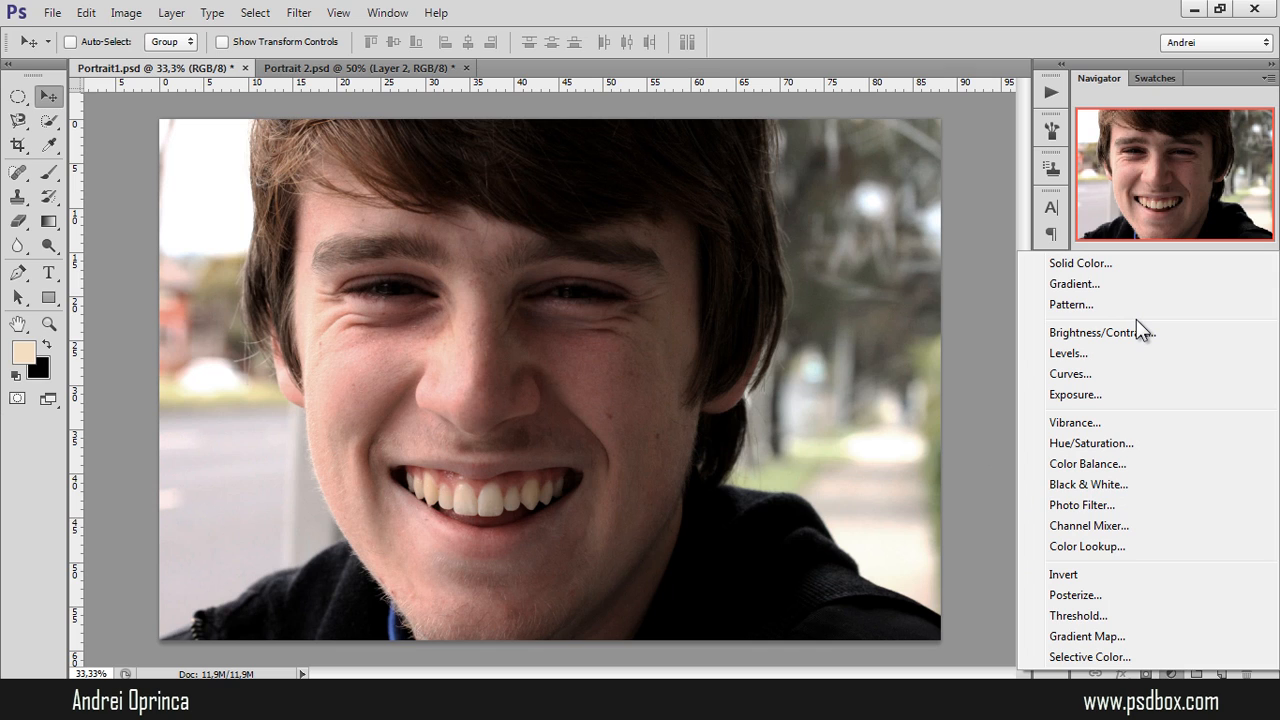
mouse_move(1115, 472)
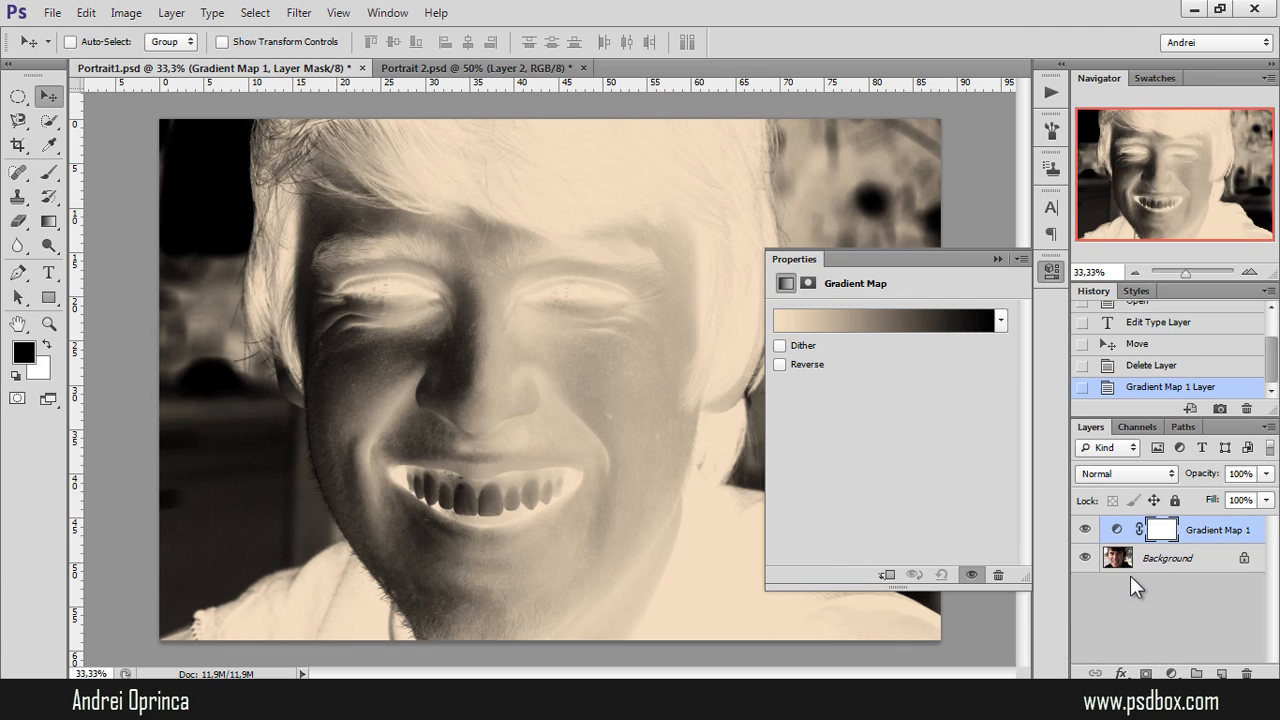
mouse_move(840, 320)
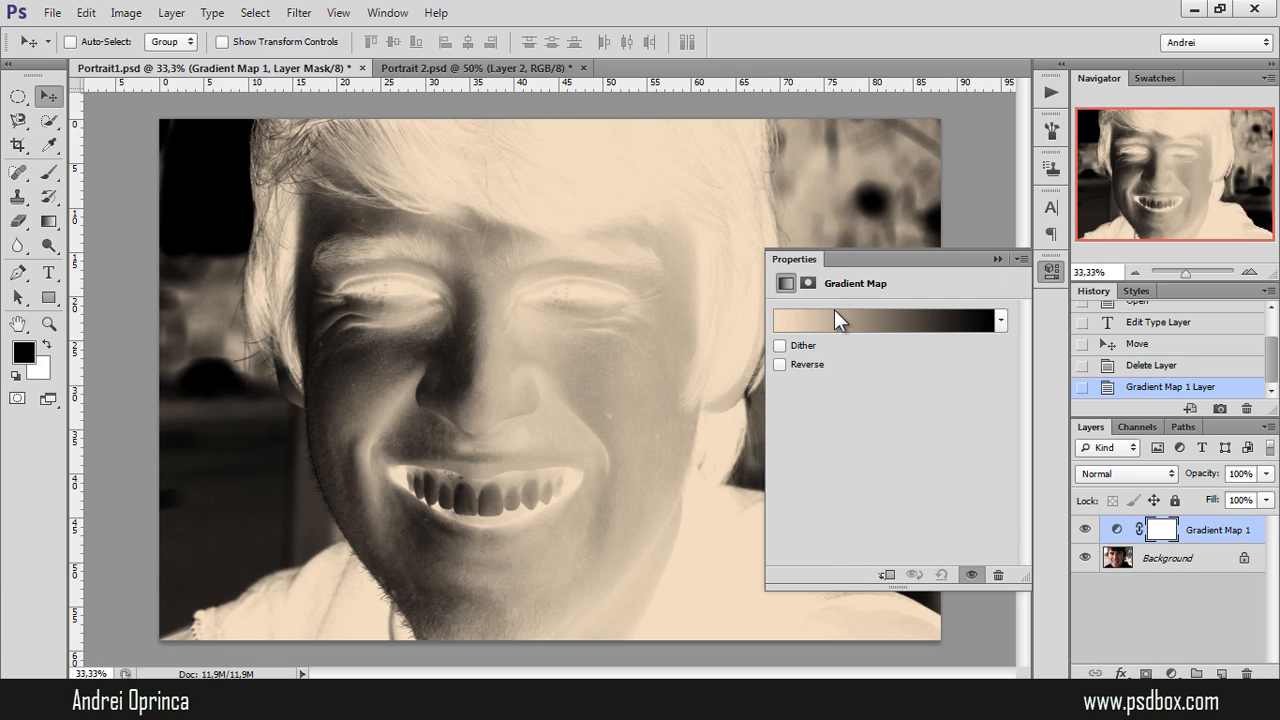
mouse_move(840, 320)
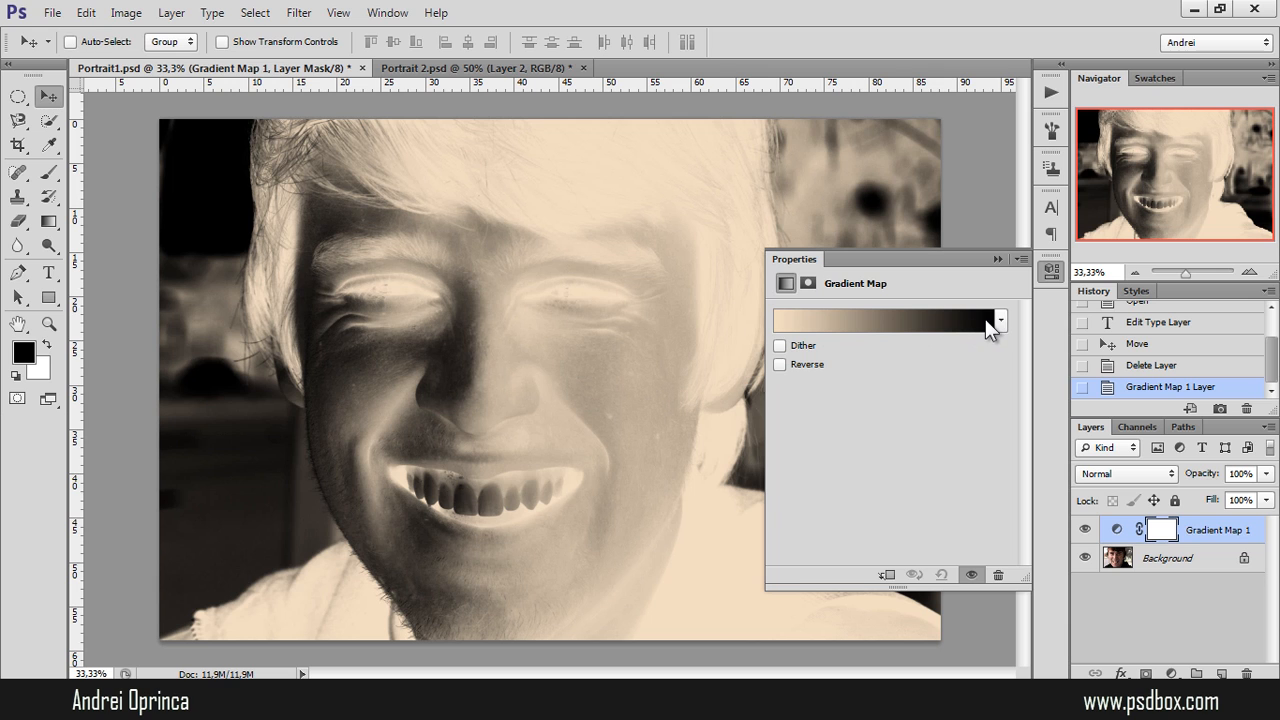
mouse_move(942, 333)
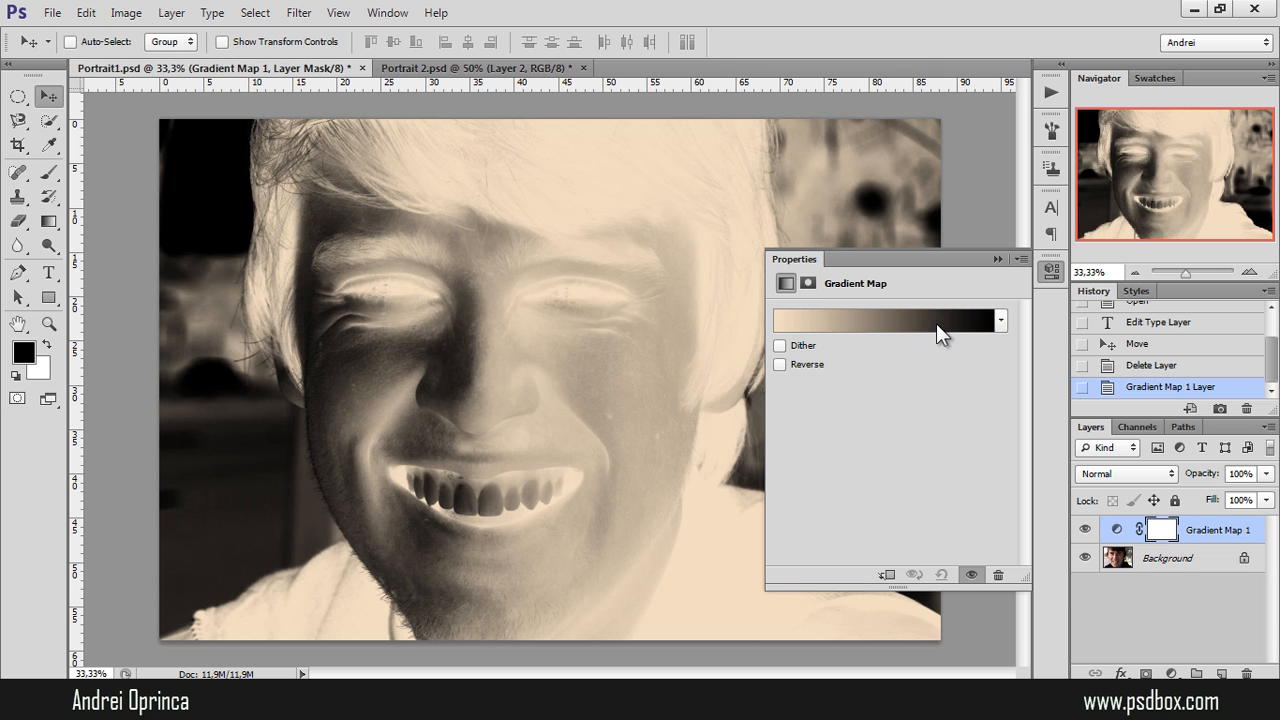
Edit the Gradient Map's stops to a dark navy-to-tan gradient and apply it.
click(885, 321)
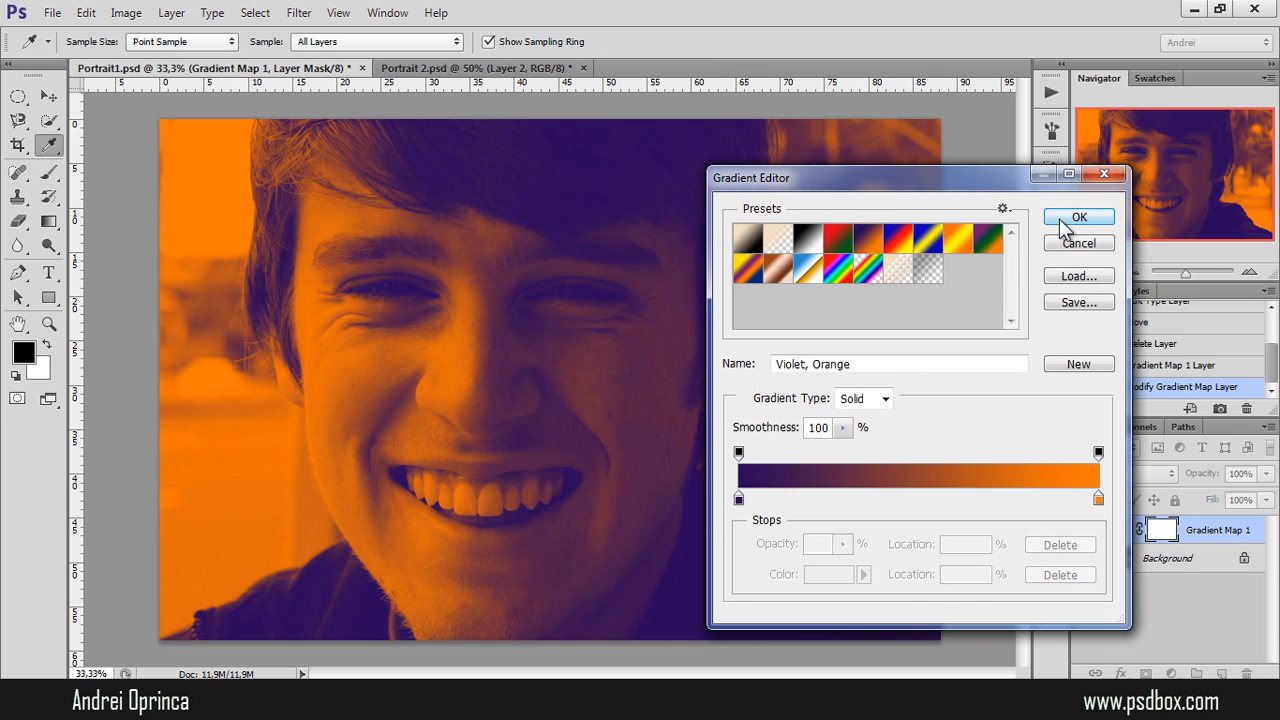
click(1079, 217)
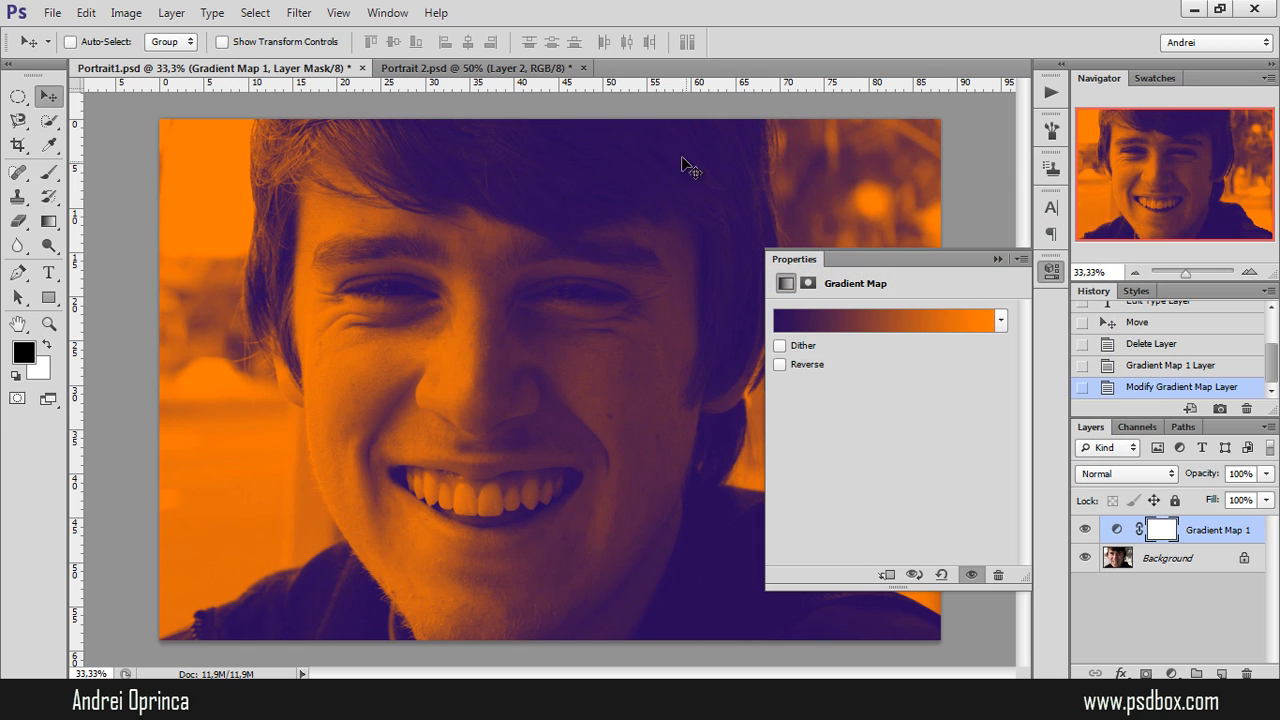
mouse_move(732, 263)
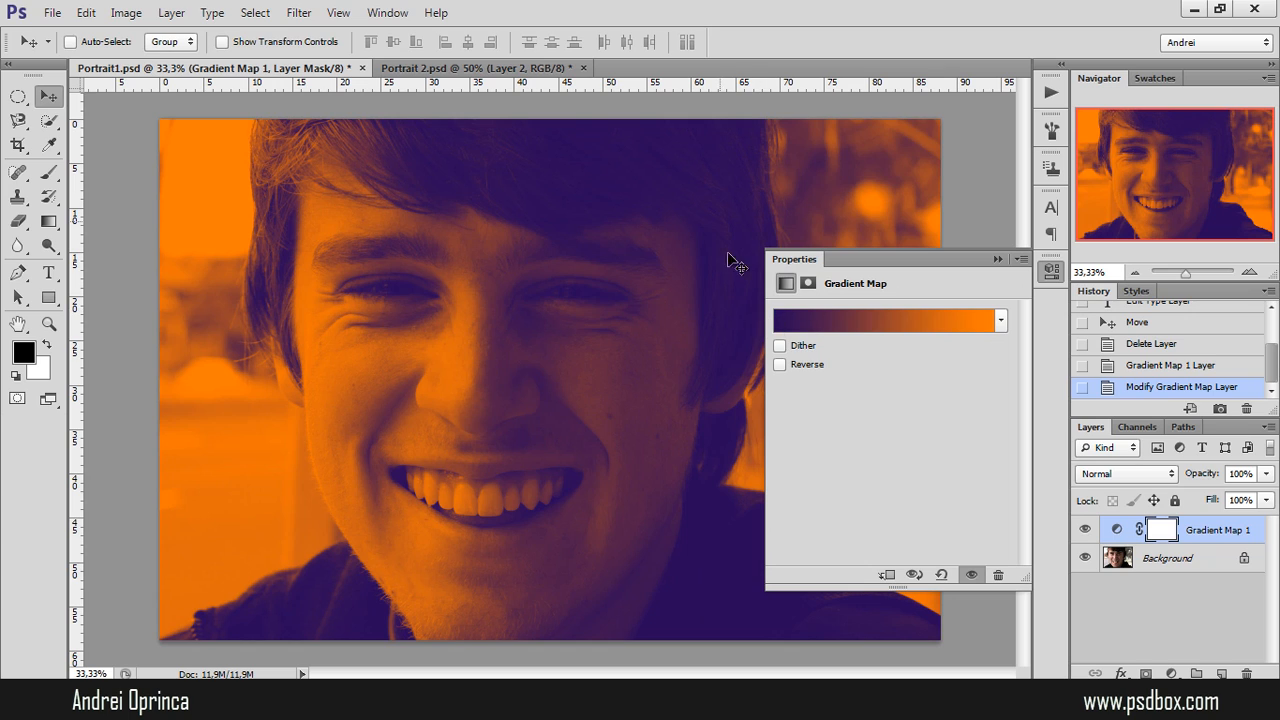
mouse_move(425, 278)
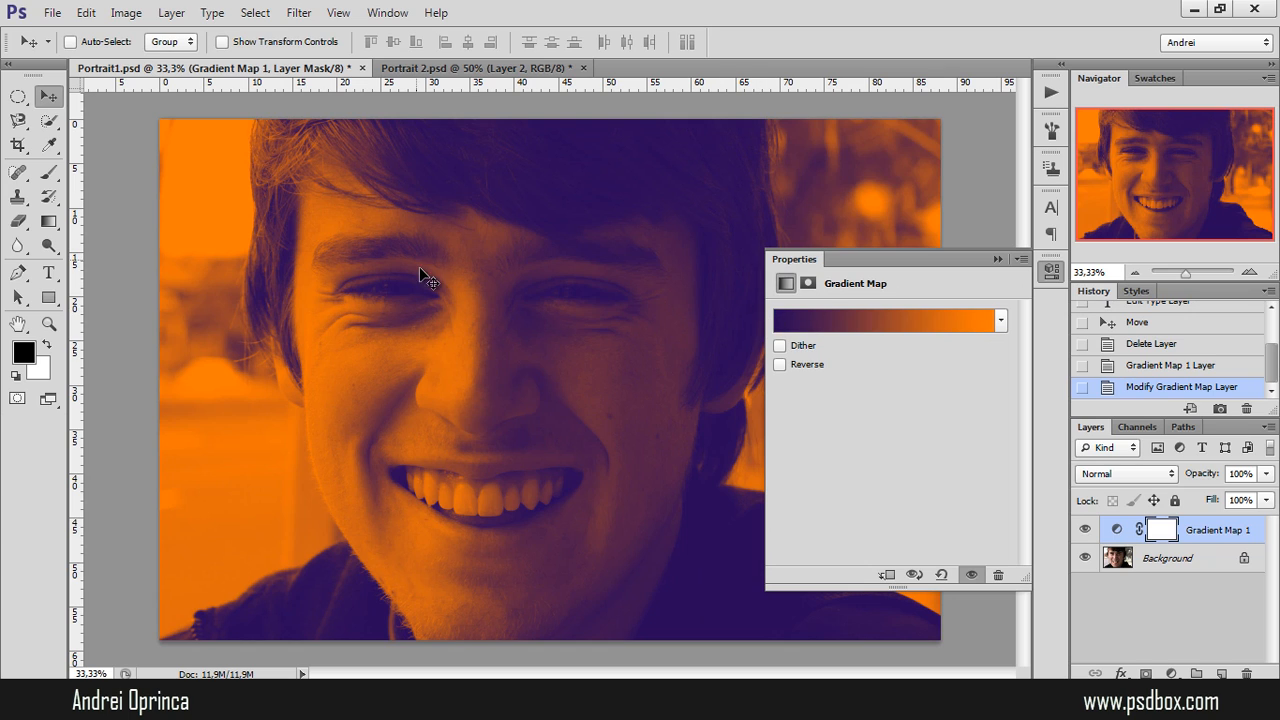
mouse_move(208, 205)
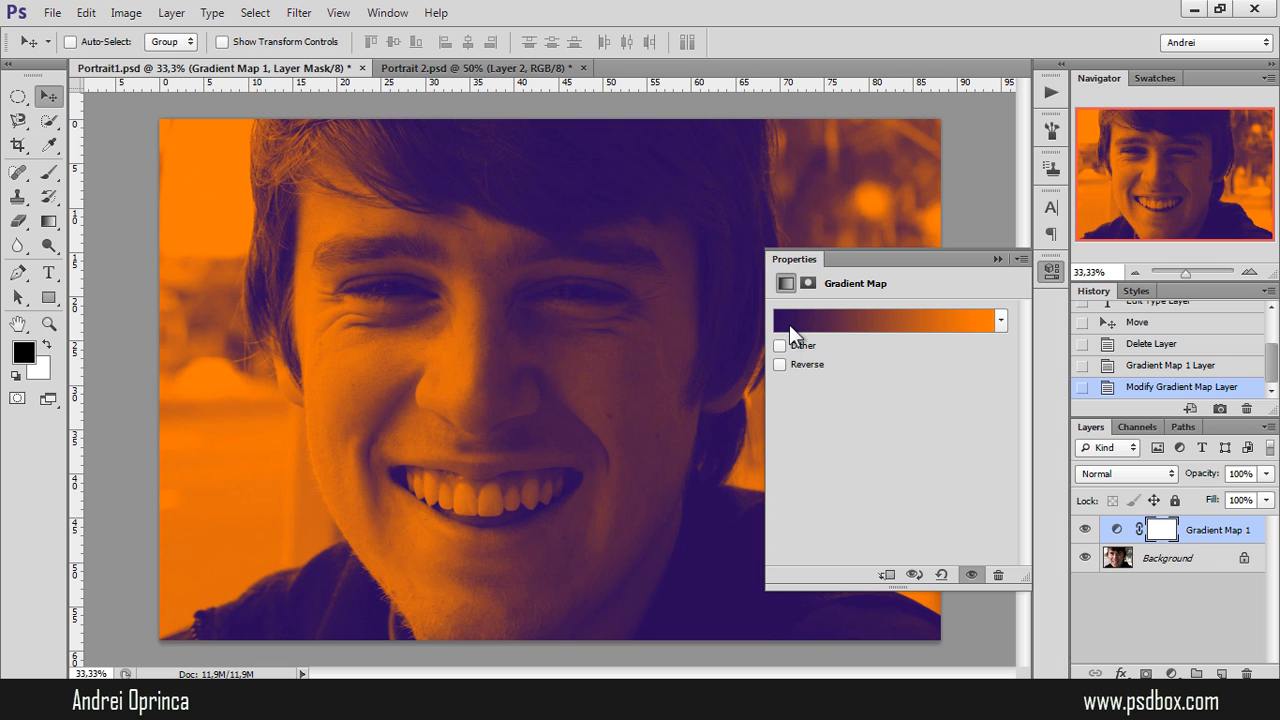
click(885, 320)
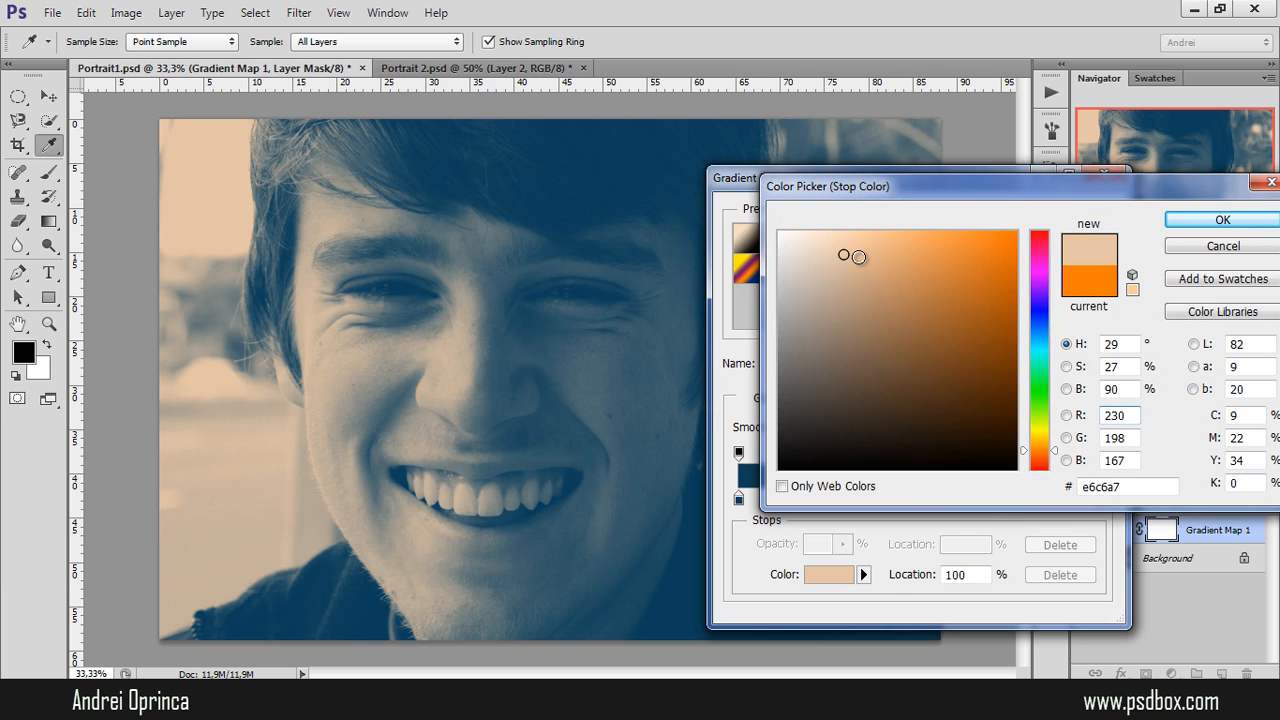
click(931, 235)
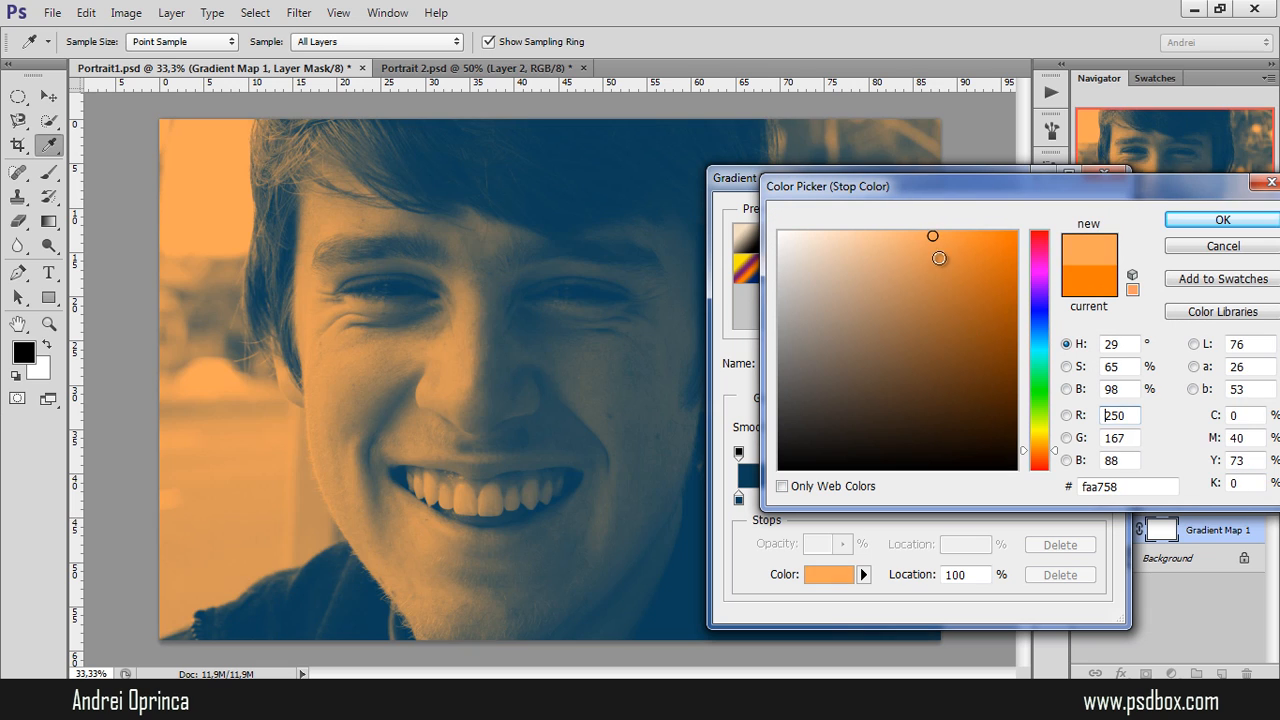
click(895, 269)
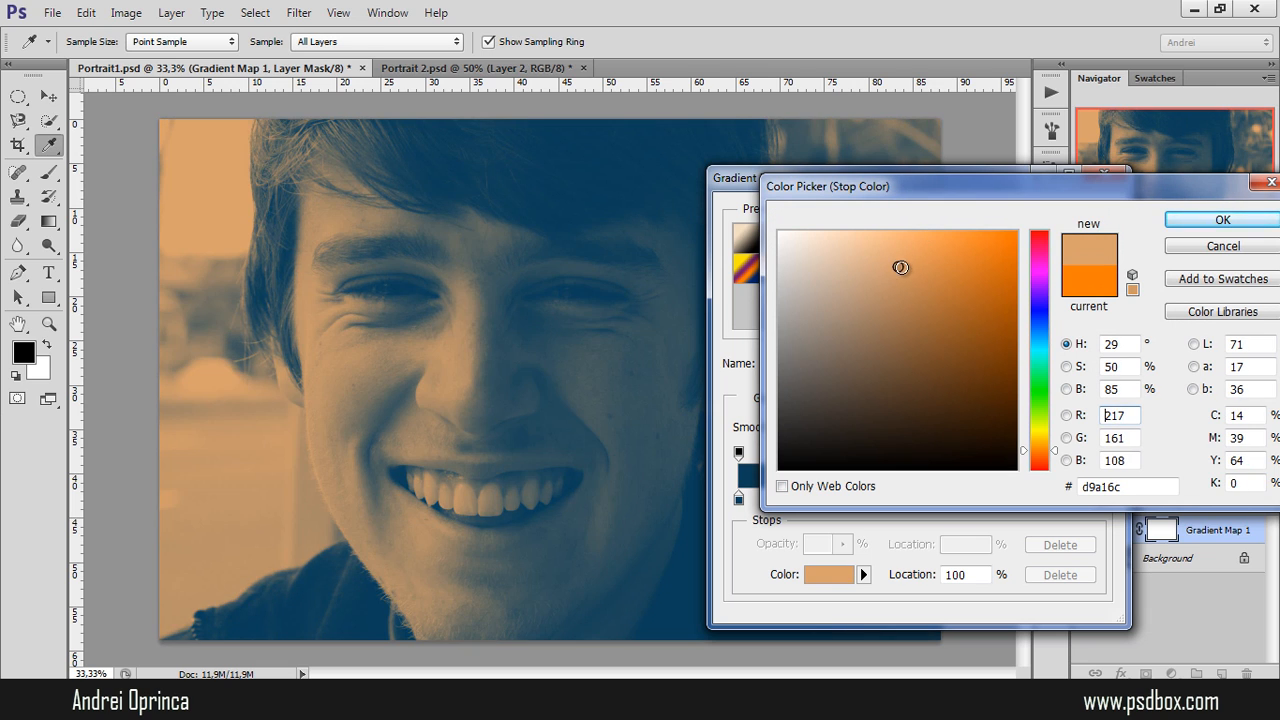
click(1223, 220)
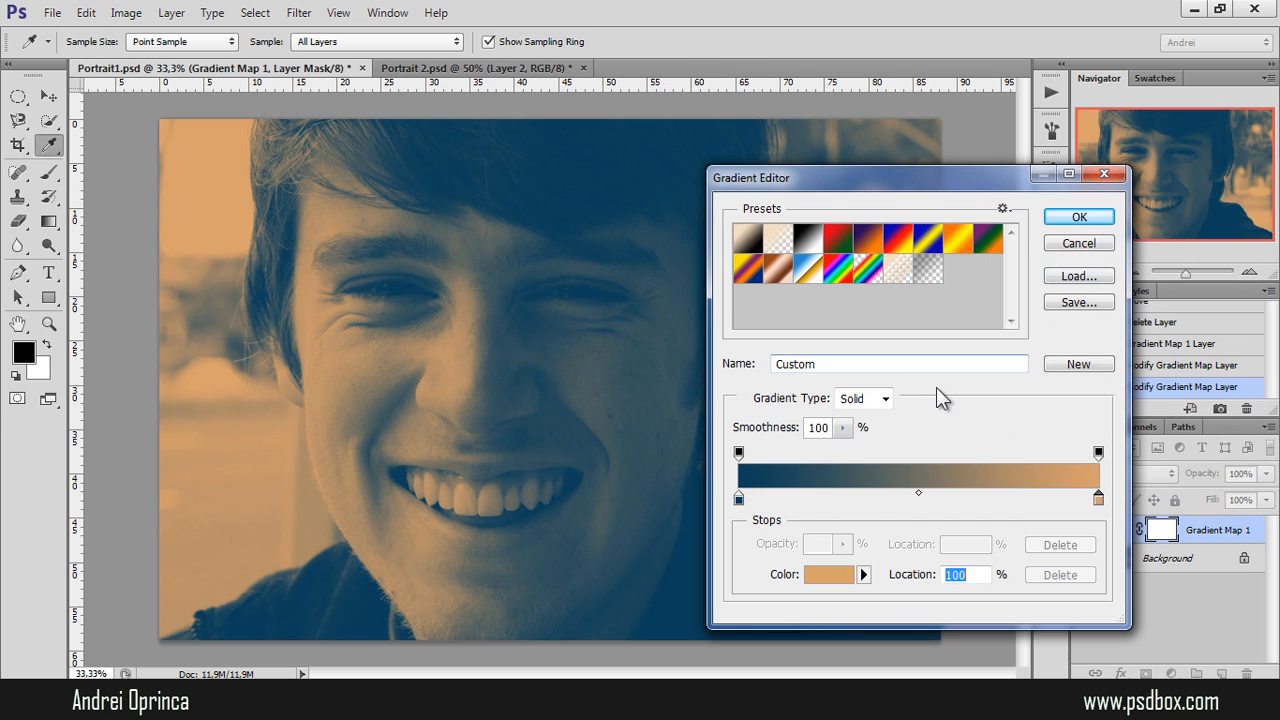
mouse_move(1078, 217)
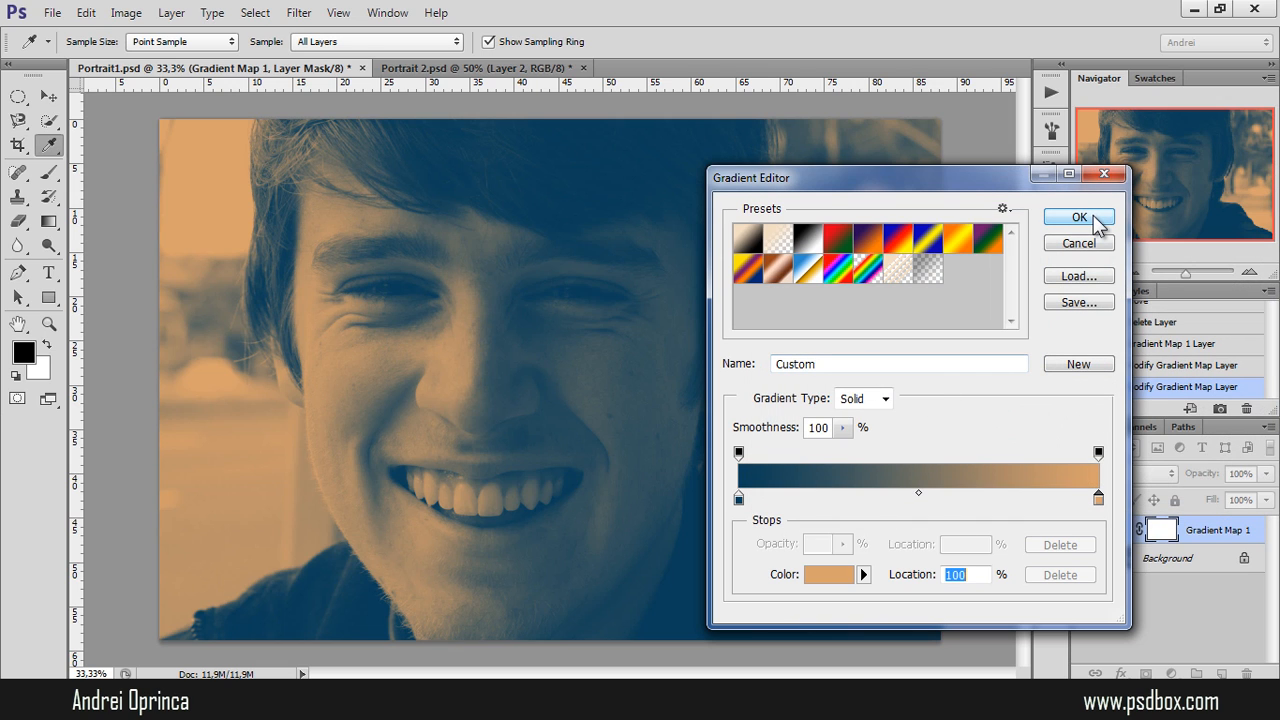
click(1078, 217)
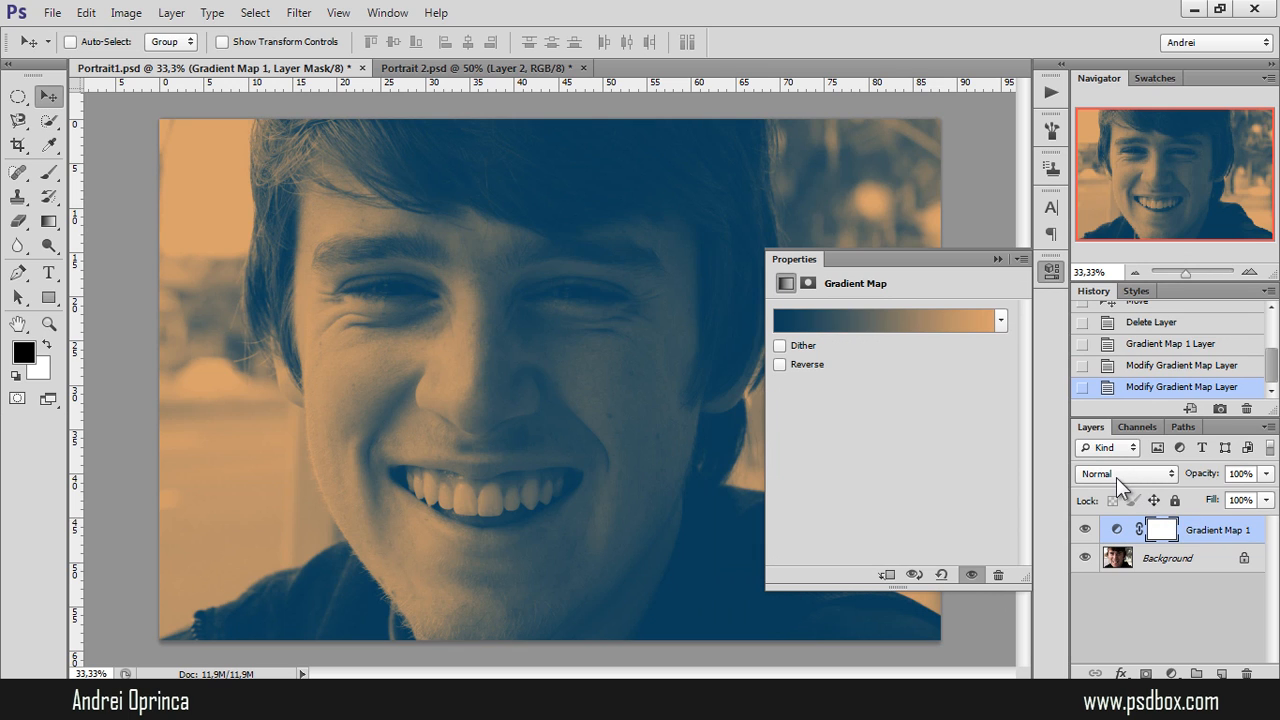
Switch the Gradient Map 1 layer's blend mode from Normal to Screen.
click(1125, 474)
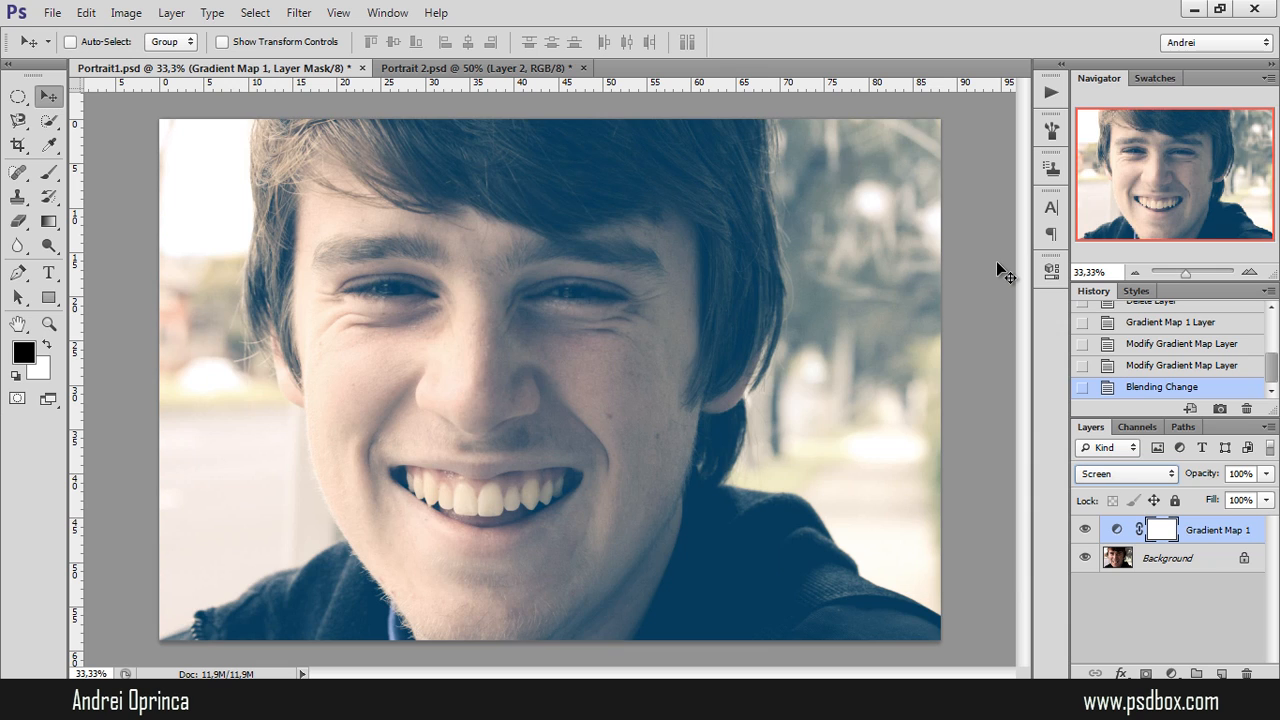
mouse_move(955, 263)
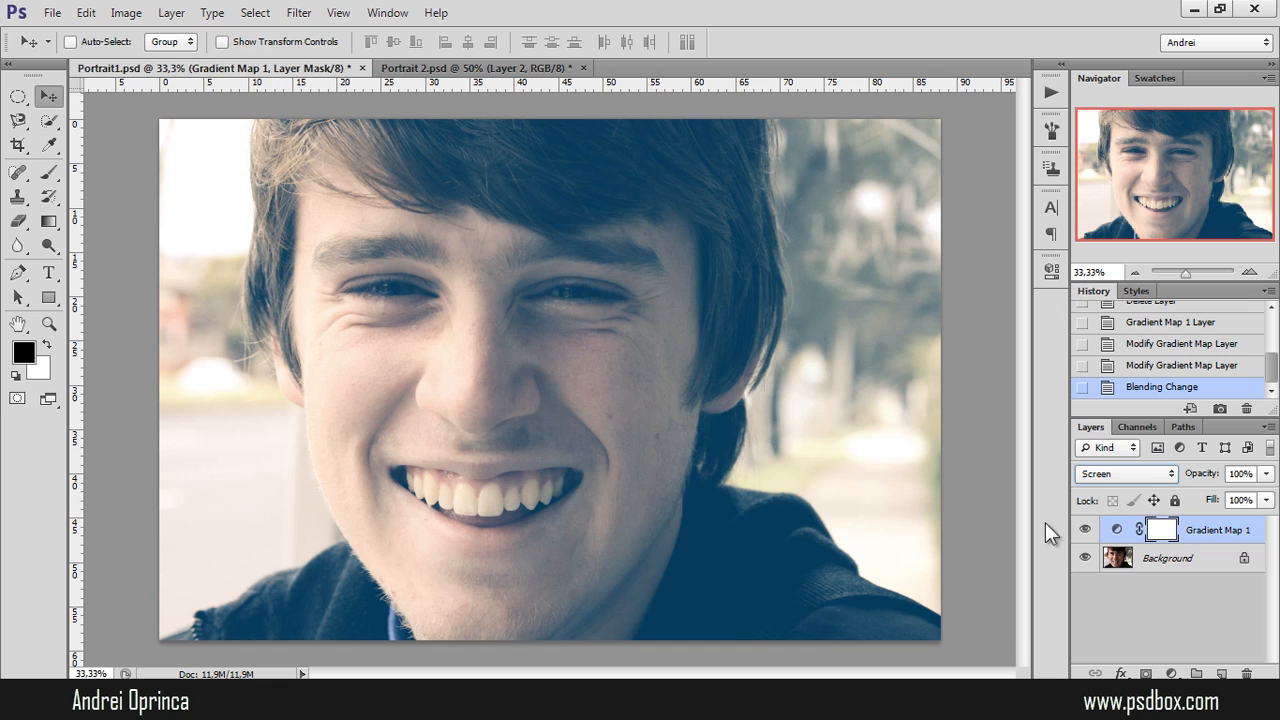
mouse_move(513, 367)
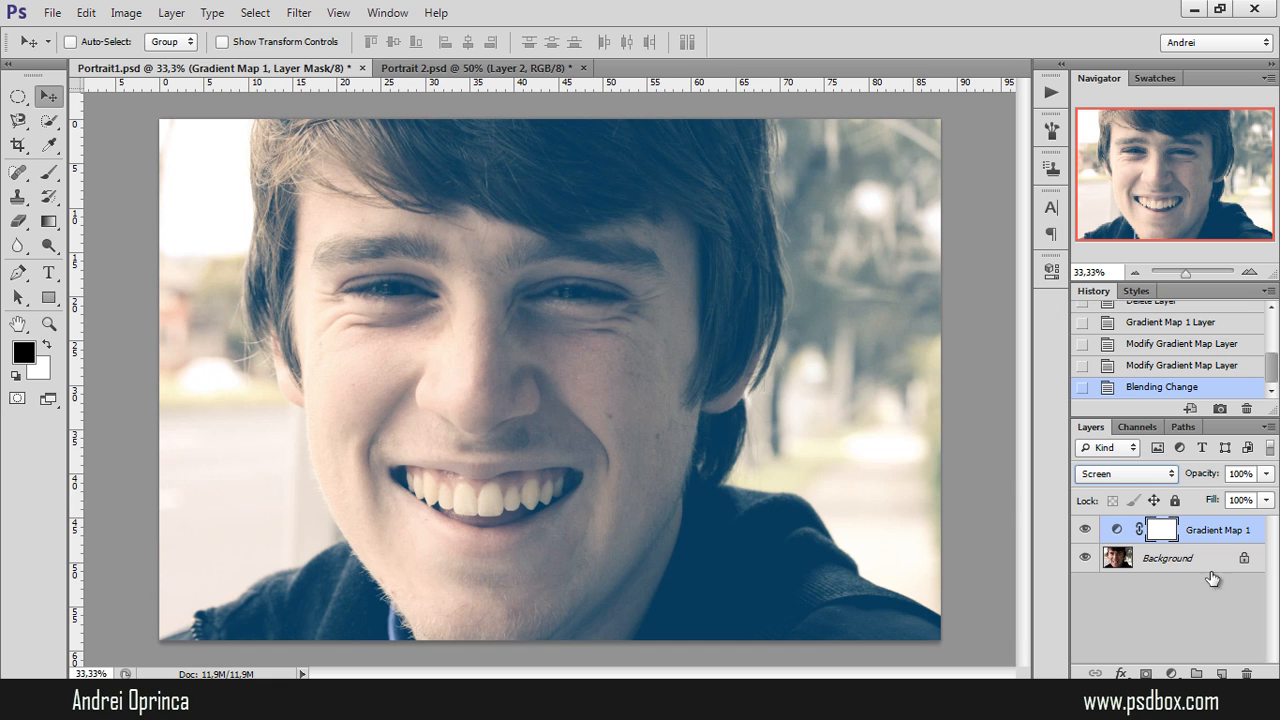
Recolour the gradient map's light stop to orange-brown #aa6829 and apply it.
double_click(1116, 530)
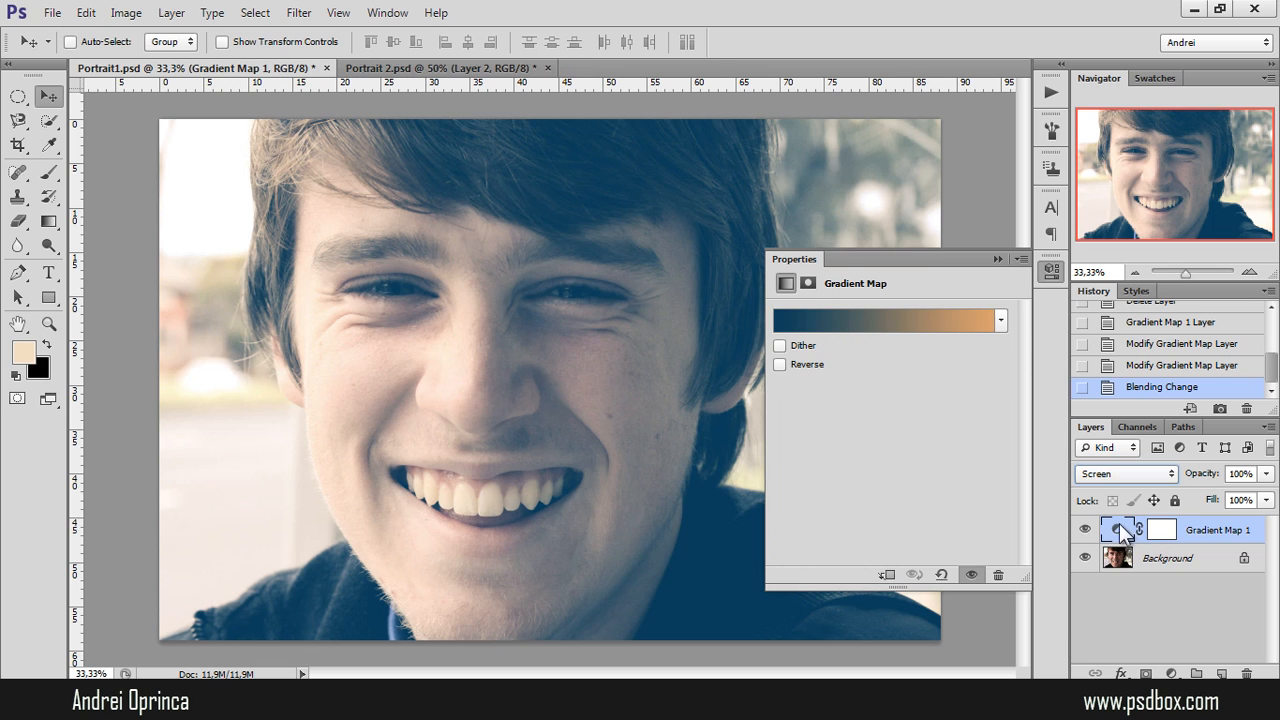
click(885, 320)
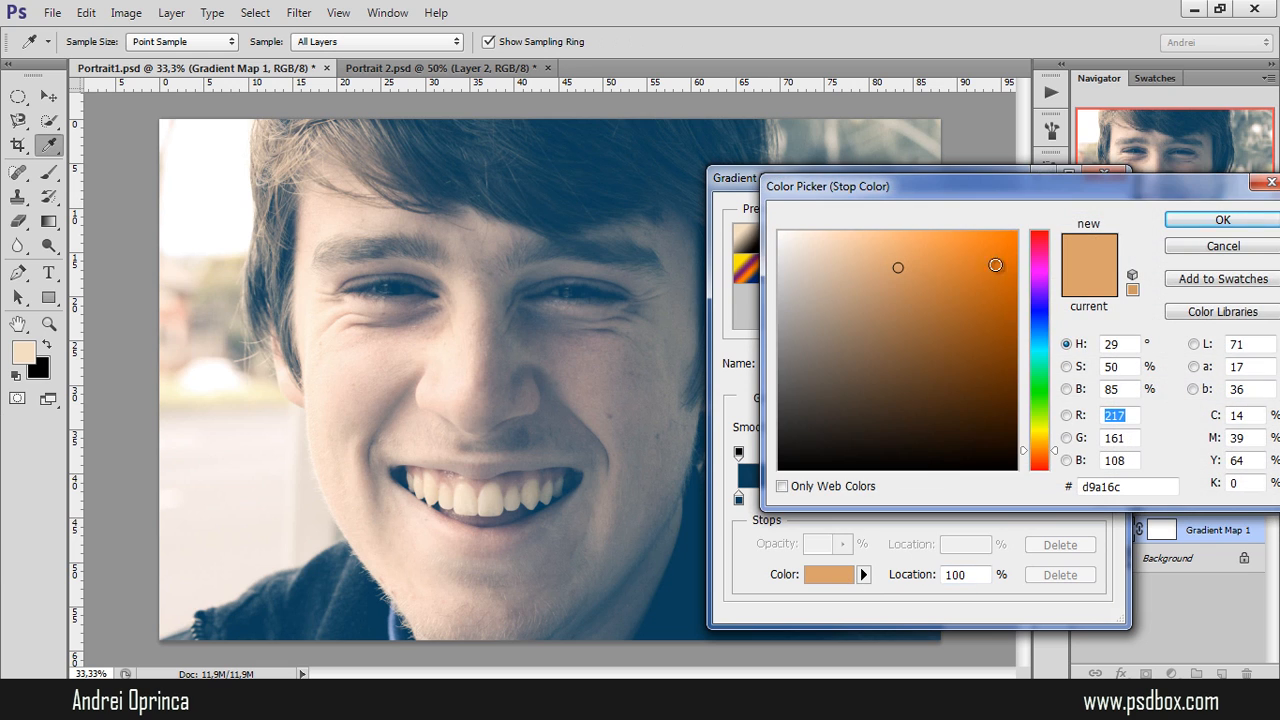
click(892, 388)
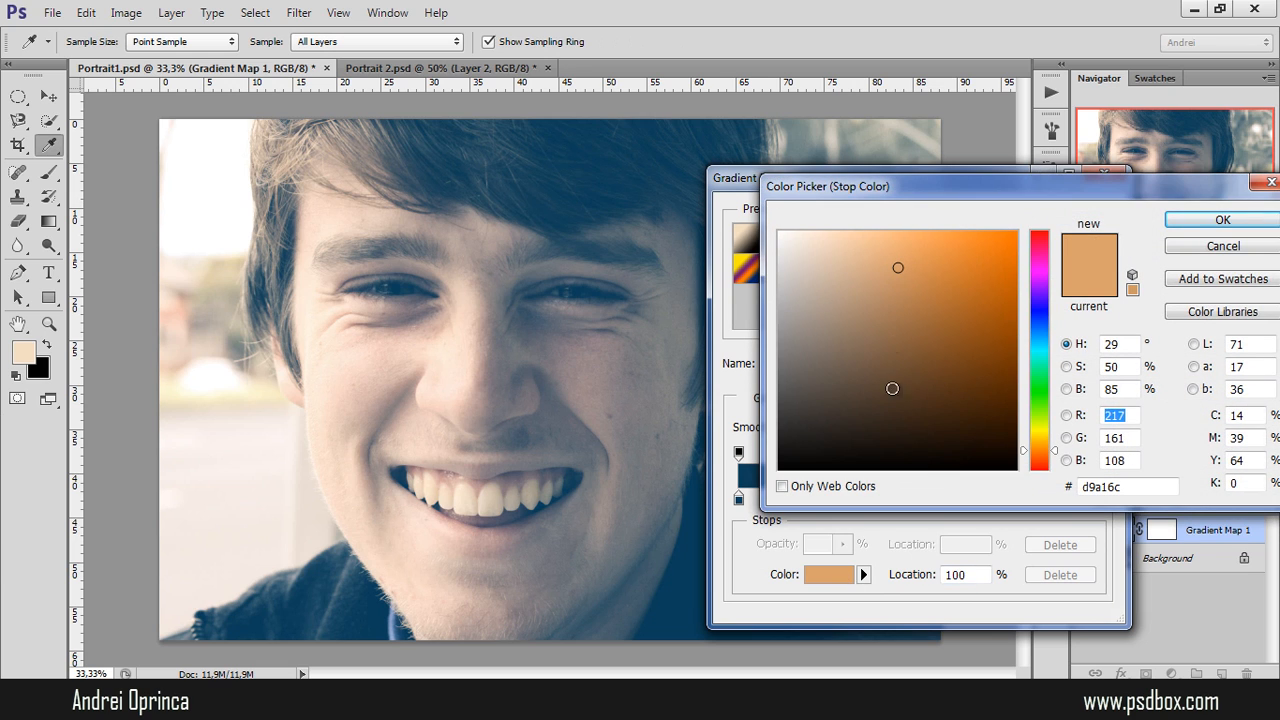
click(907, 357)
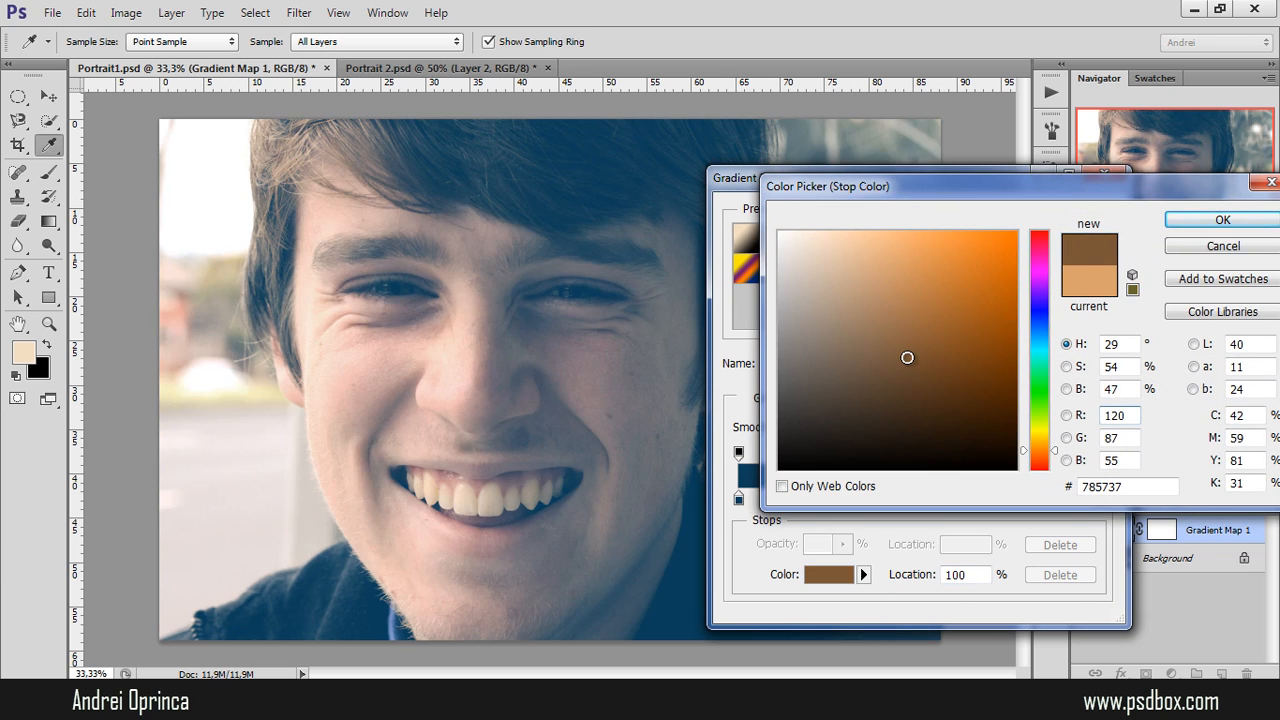
click(907, 379)
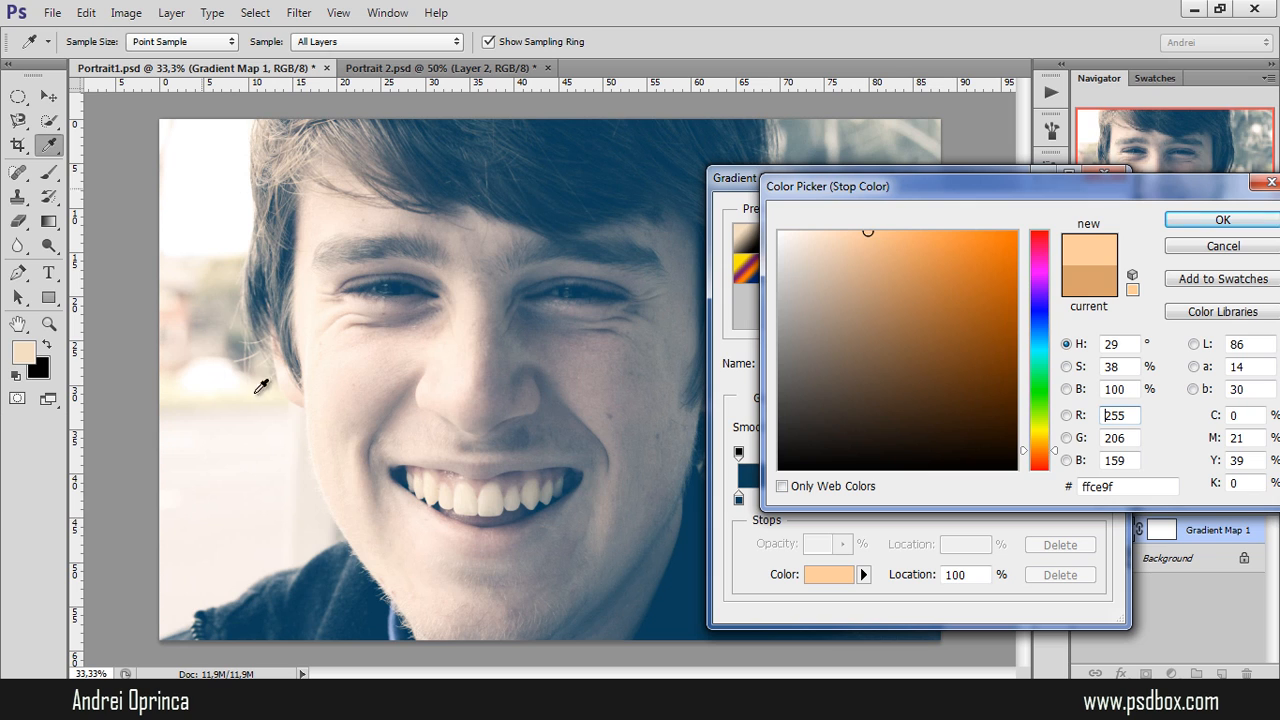
click(912, 344)
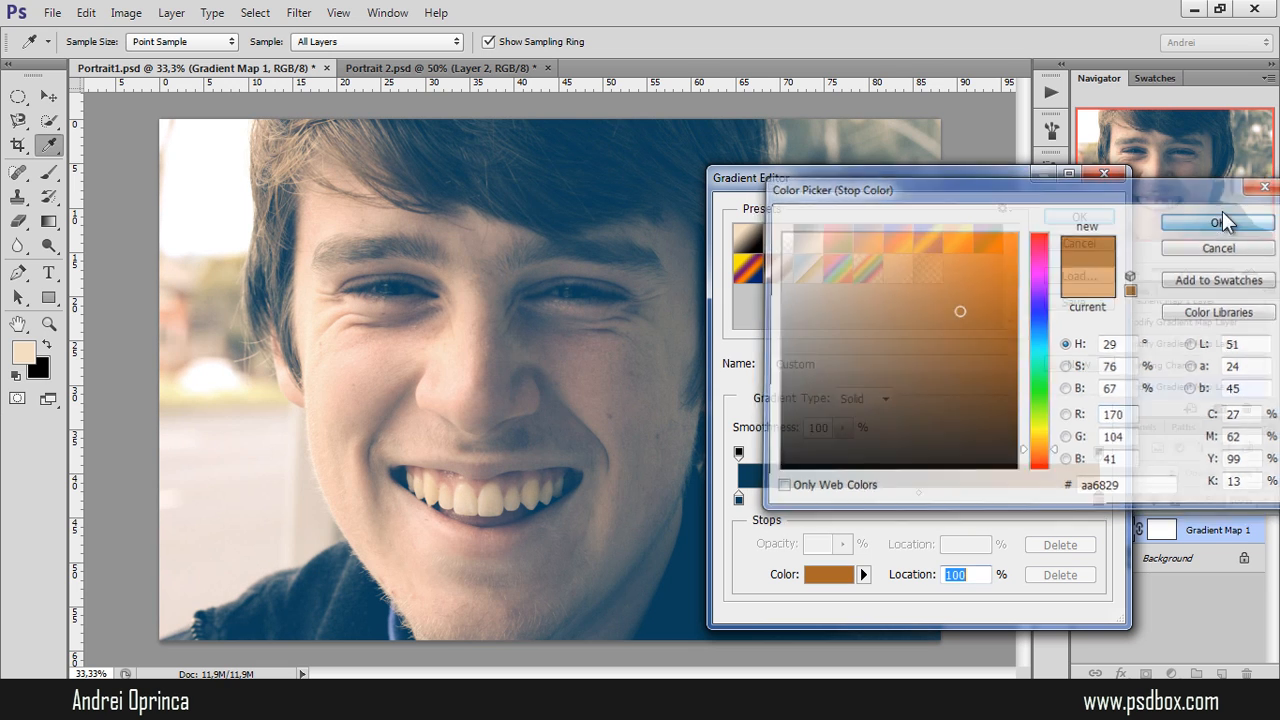
click(1220, 222)
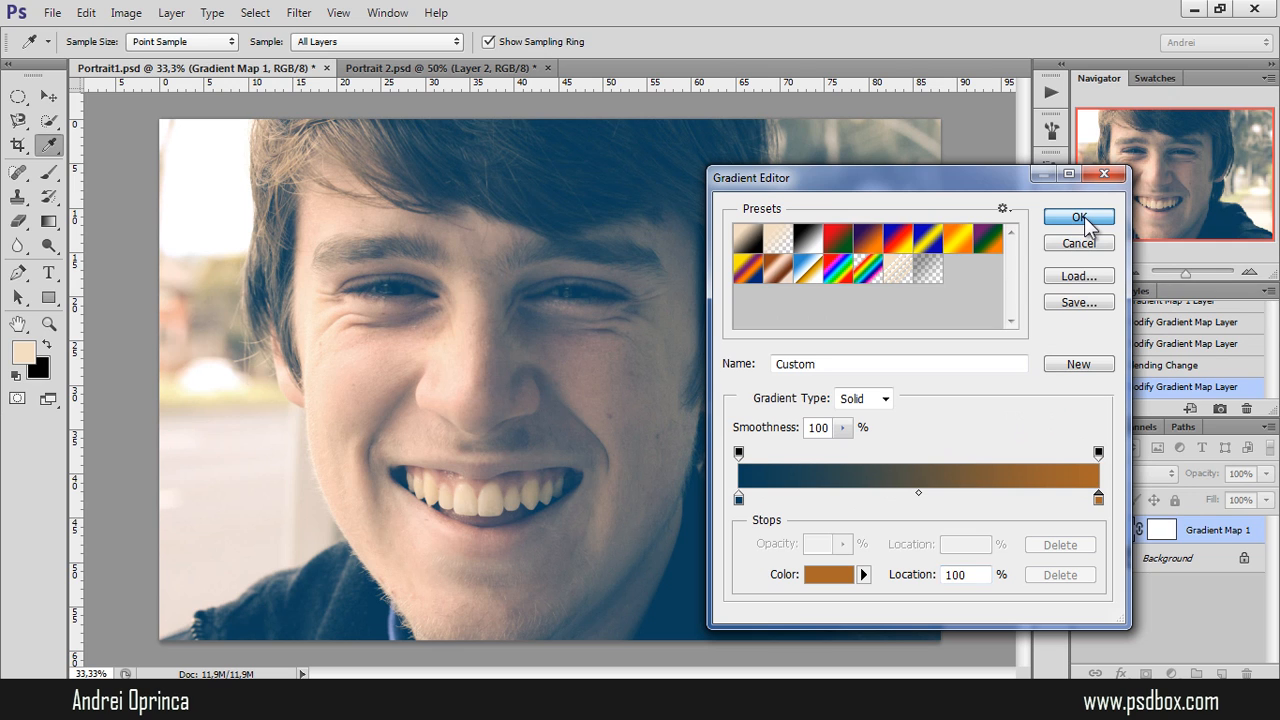
click(1078, 218)
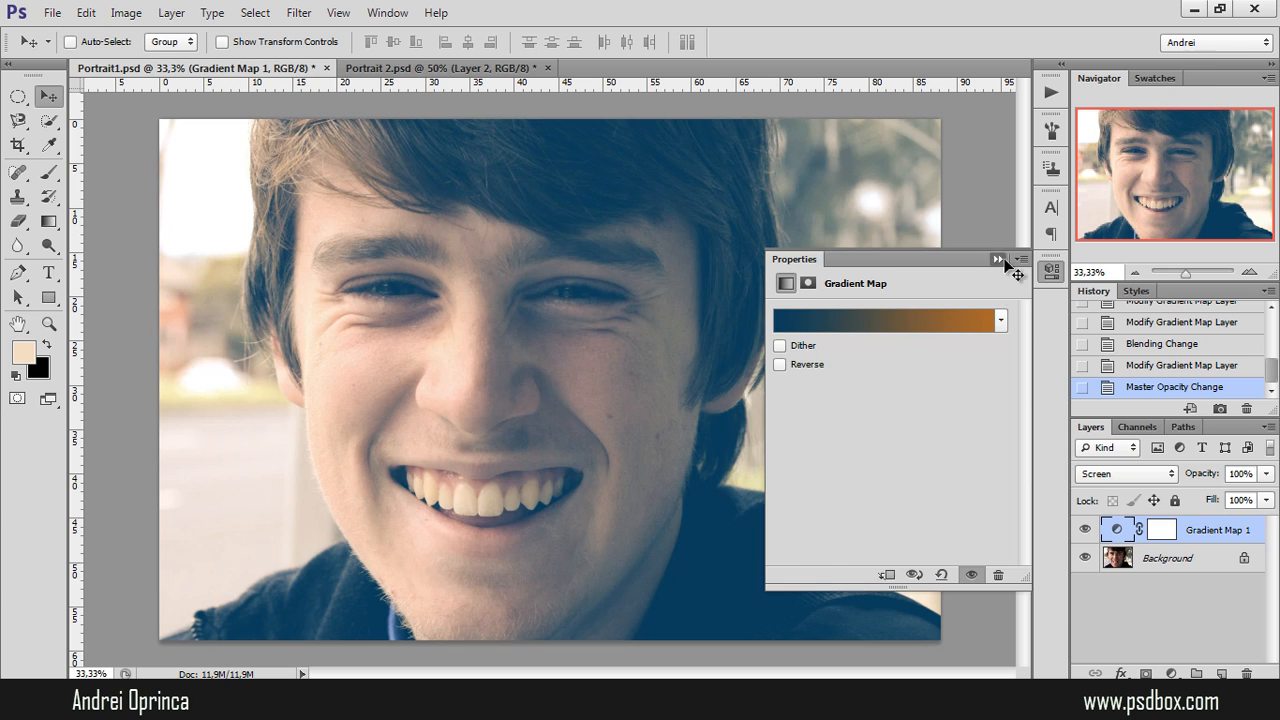
click(1002, 259)
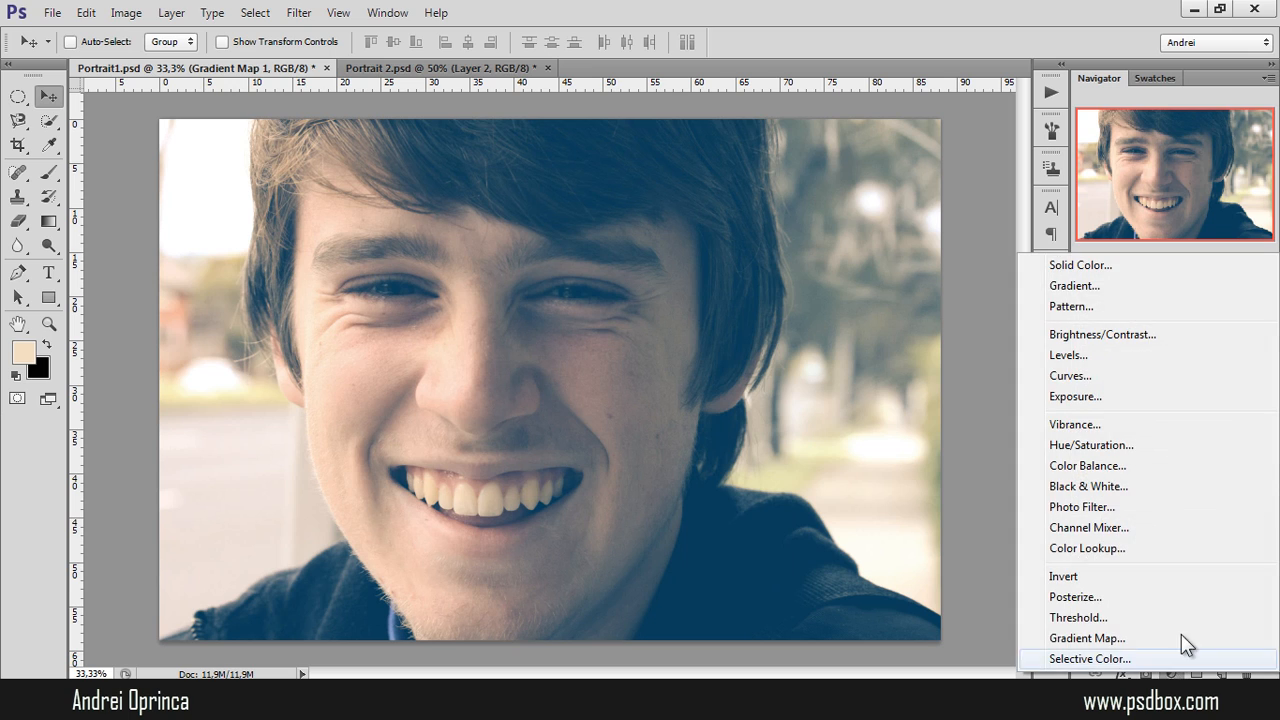
mouse_move(1087, 360)
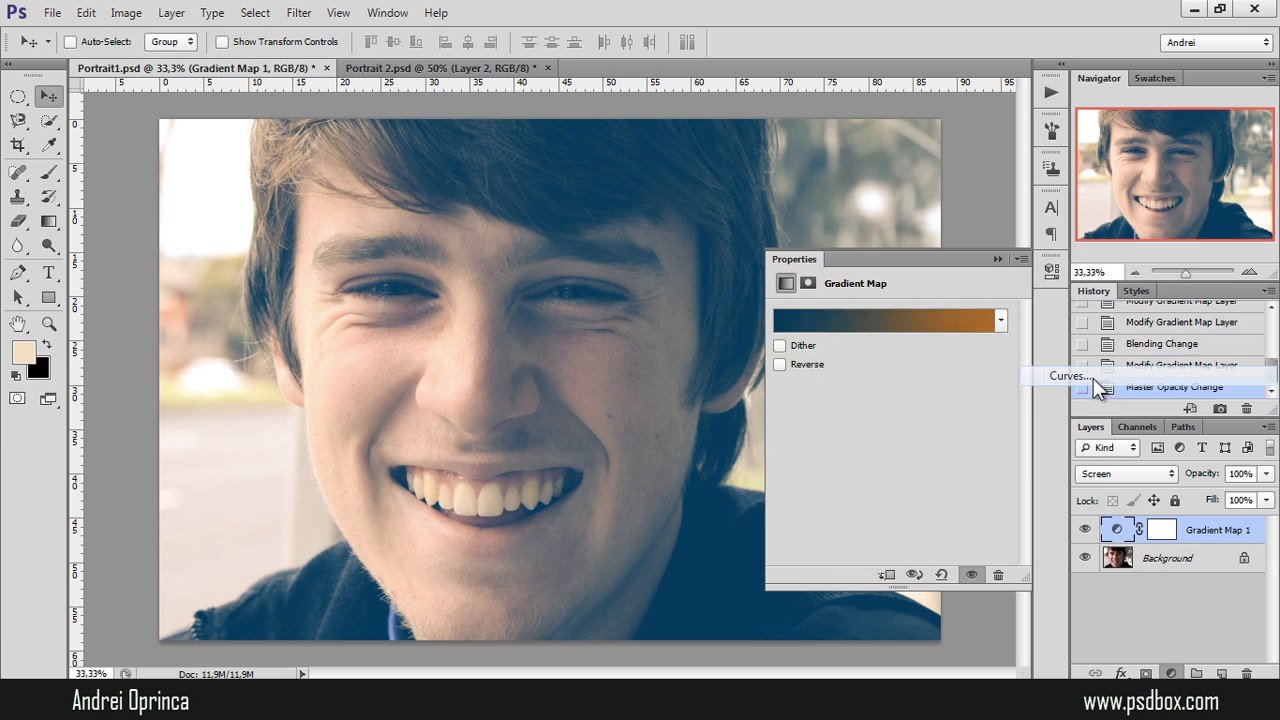
Add a Curves adjustment layer above the Gradient Map and nudge its curve.
click(1062, 375)
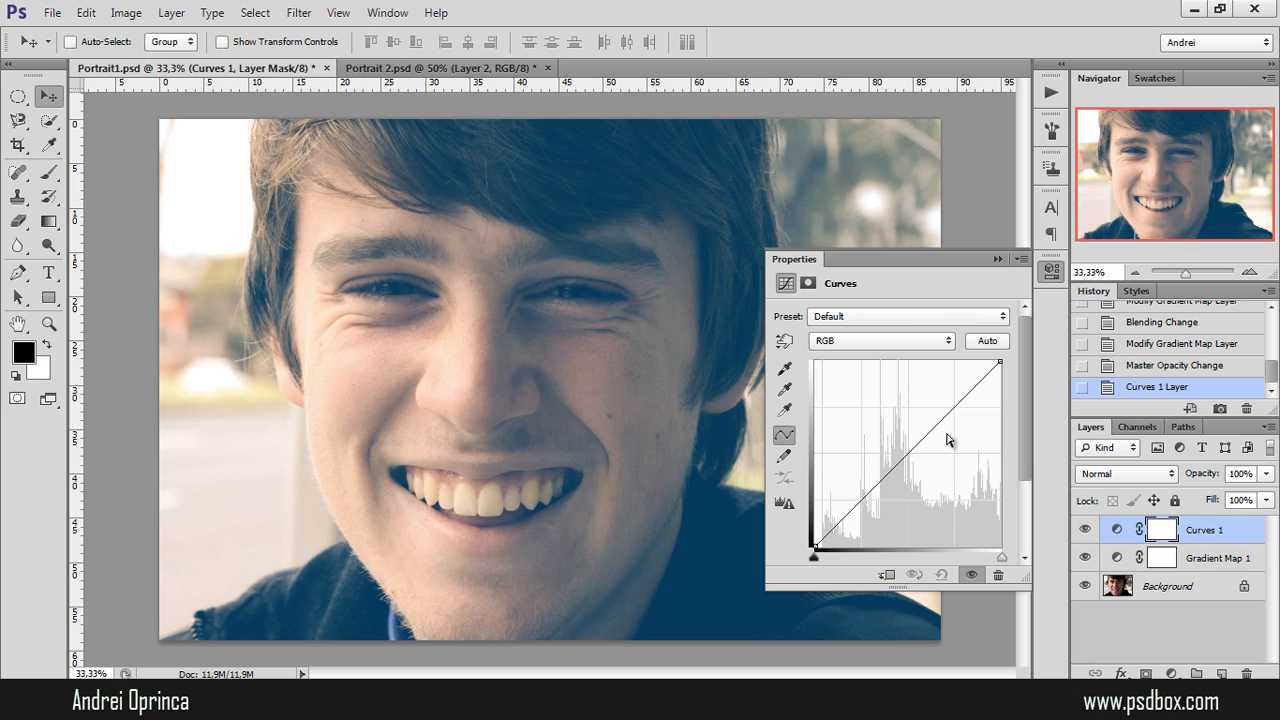
mouse_move(983, 360)
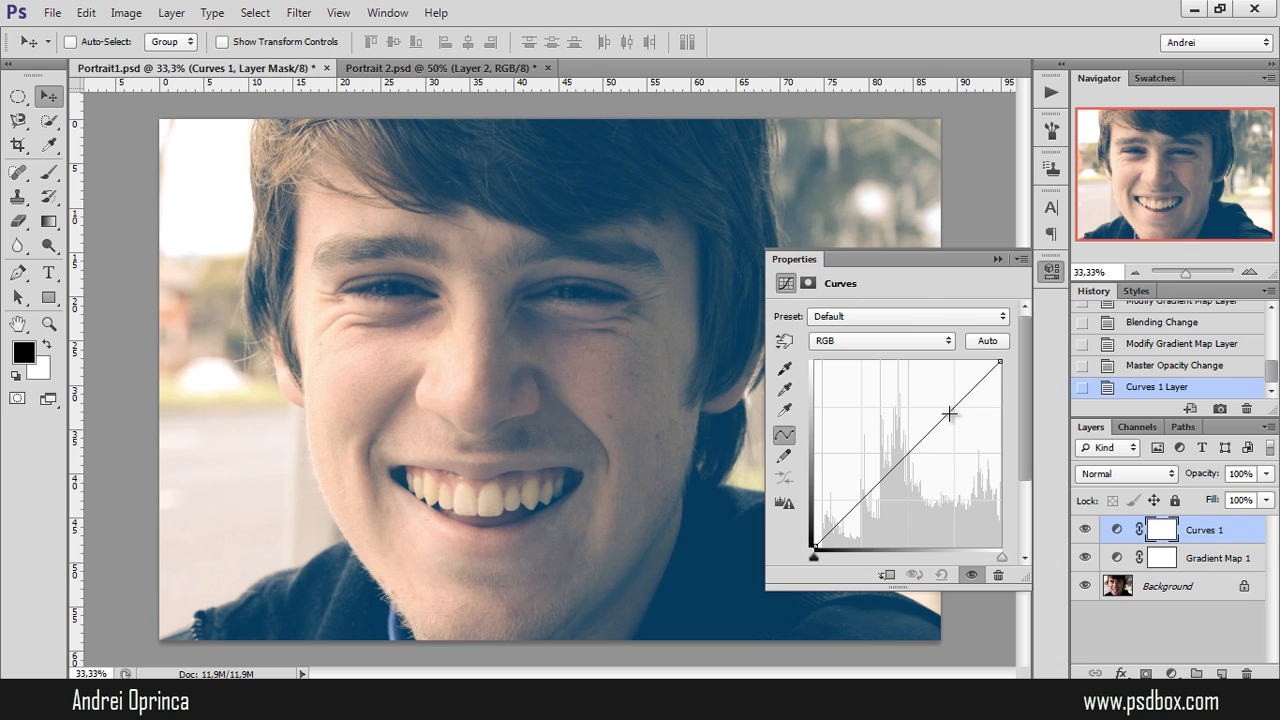
drag(949, 413, 951, 413)
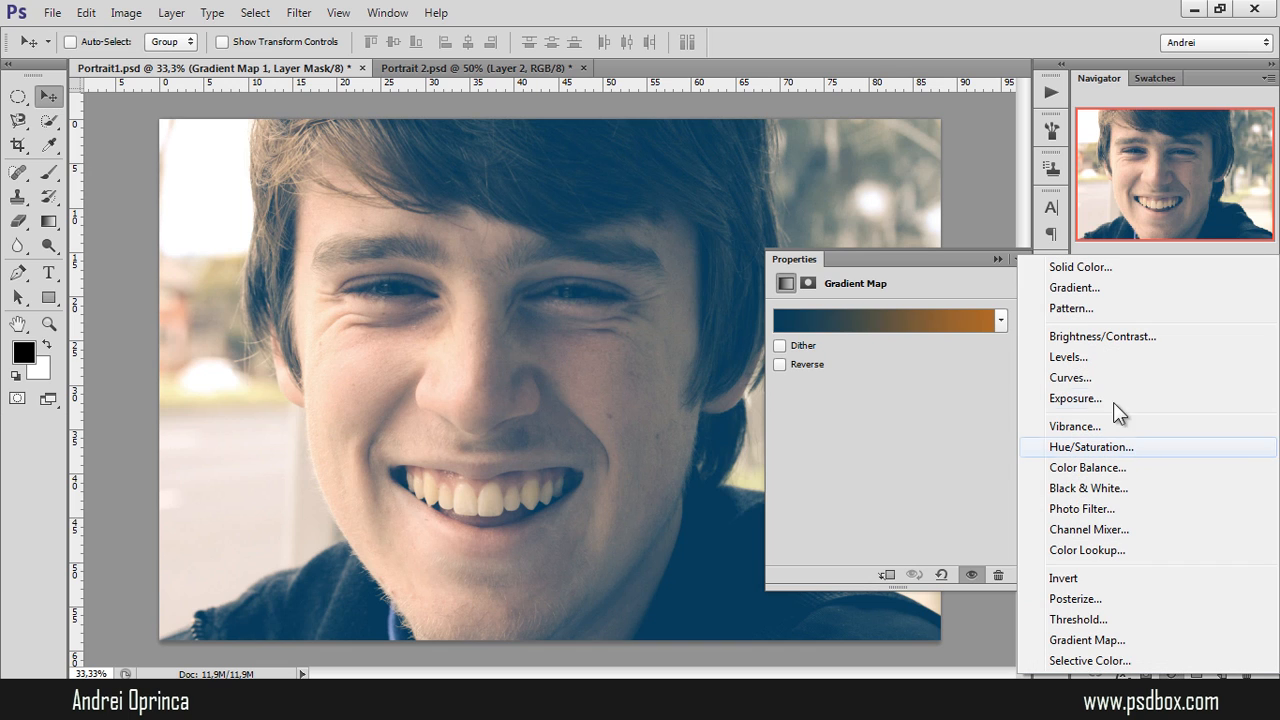
mouse_move(1080, 368)
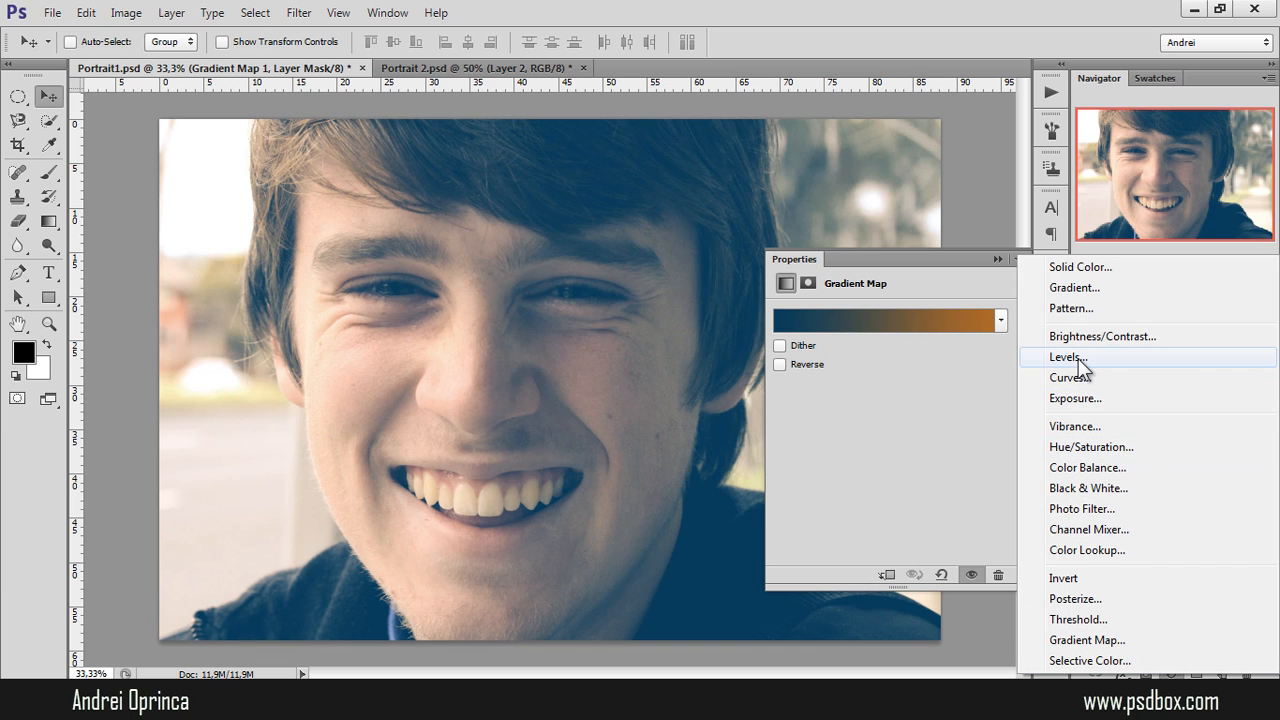
Add a Levels adjustment with the gray midtone slider raised to 1.39.
click(1067, 357)
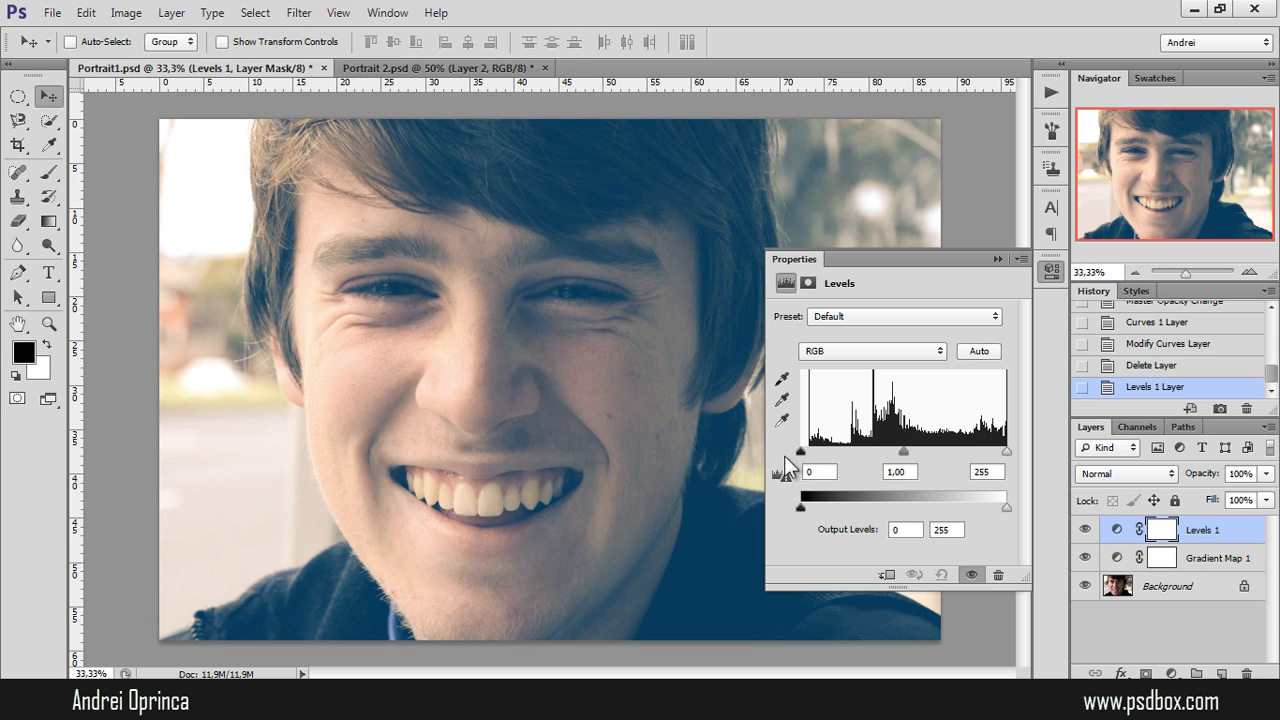
mouse_move(807, 468)
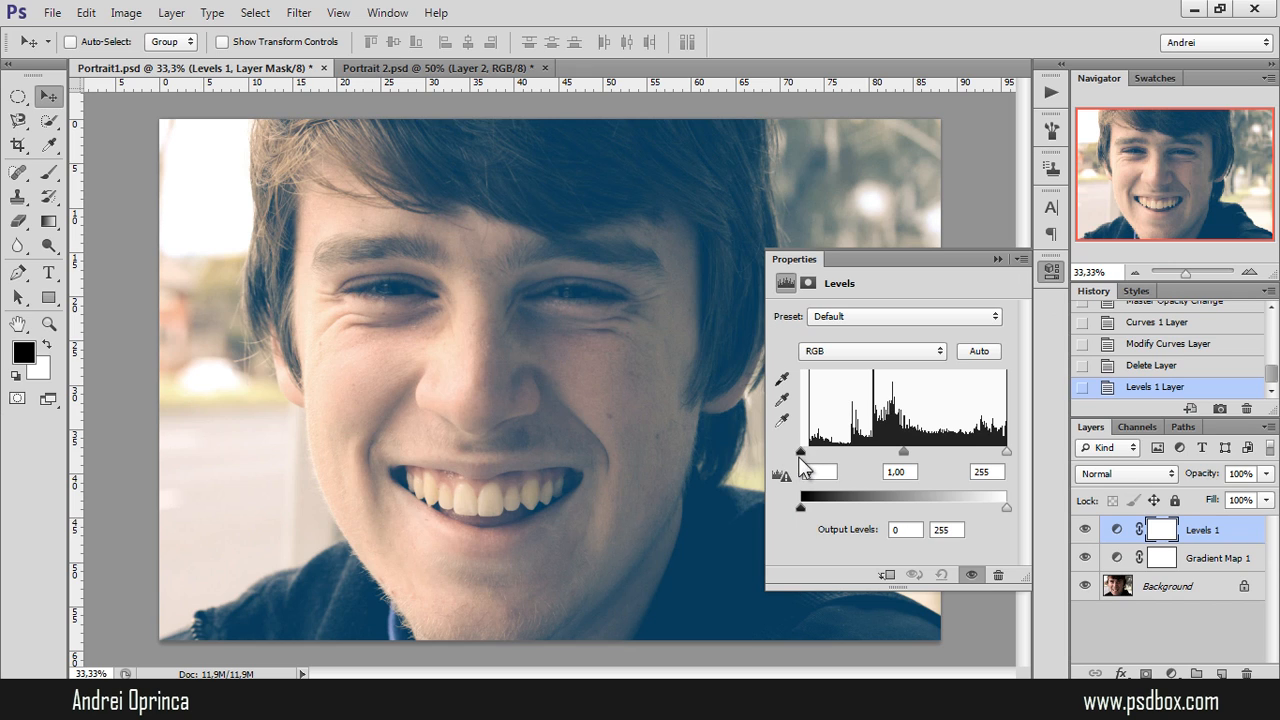
mouse_move(900, 467)
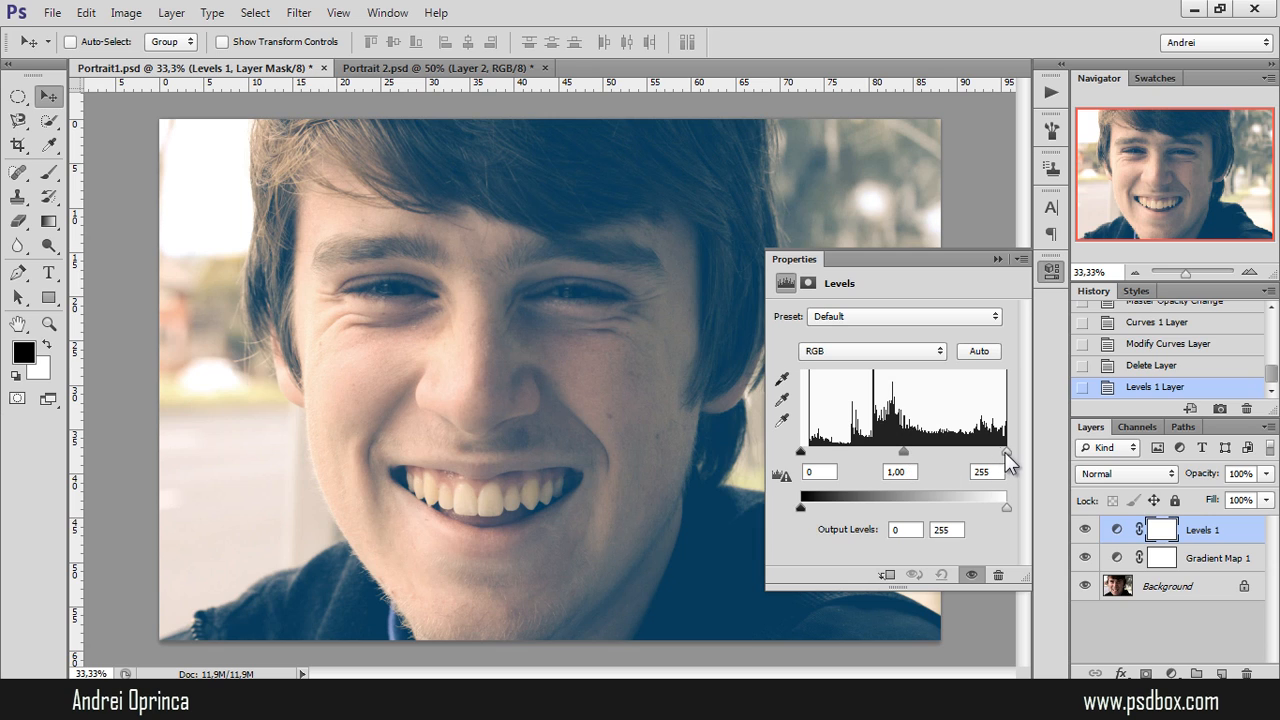
mouse_move(570, 122)
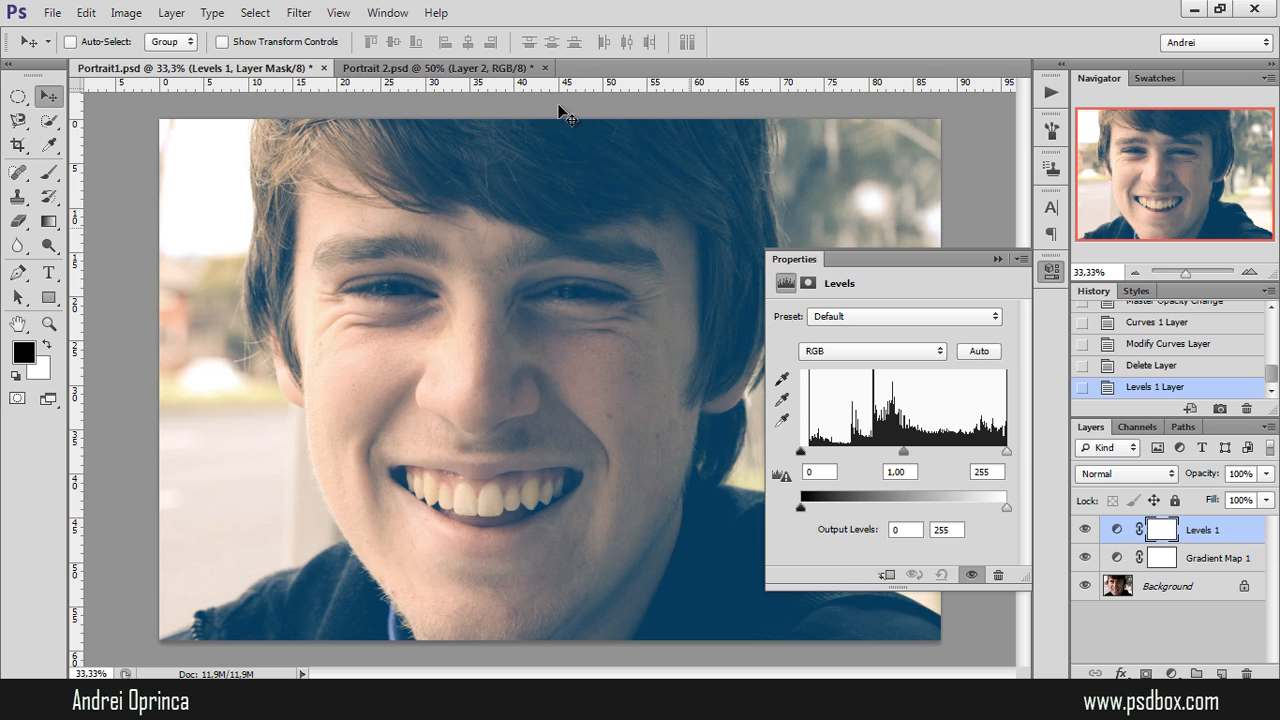
mouse_move(725, 205)
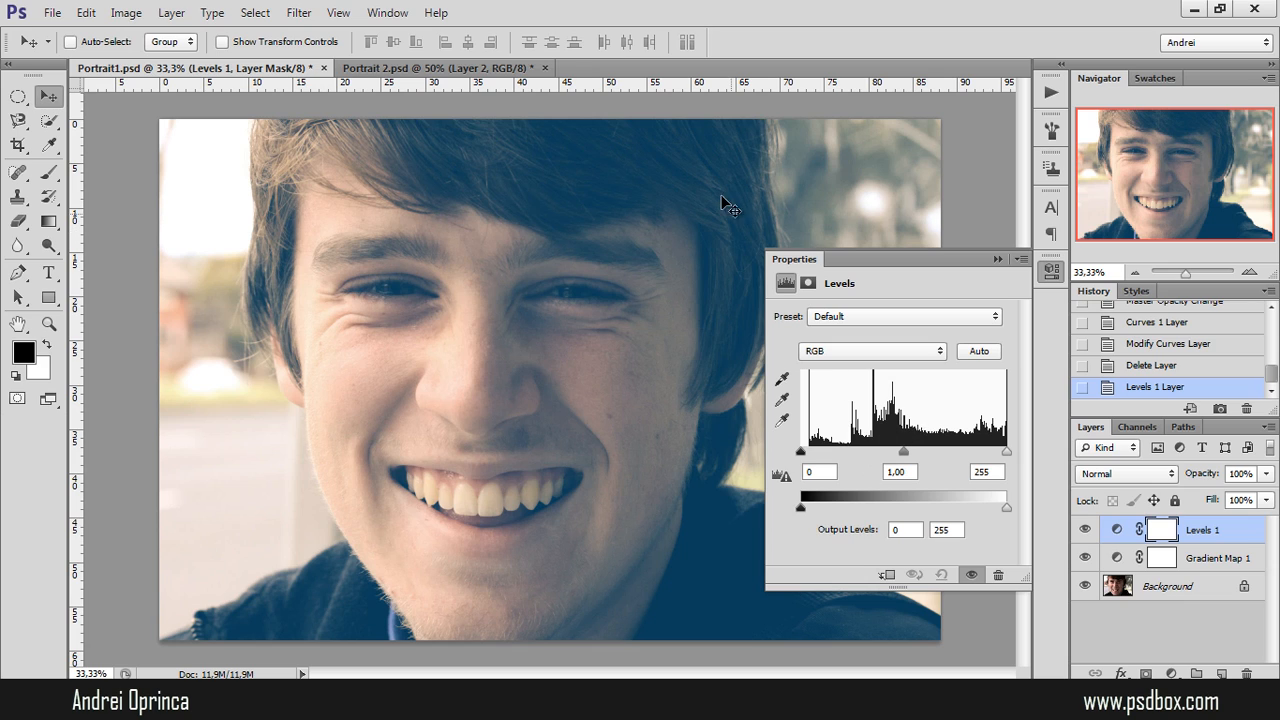
mouse_move(821, 466)
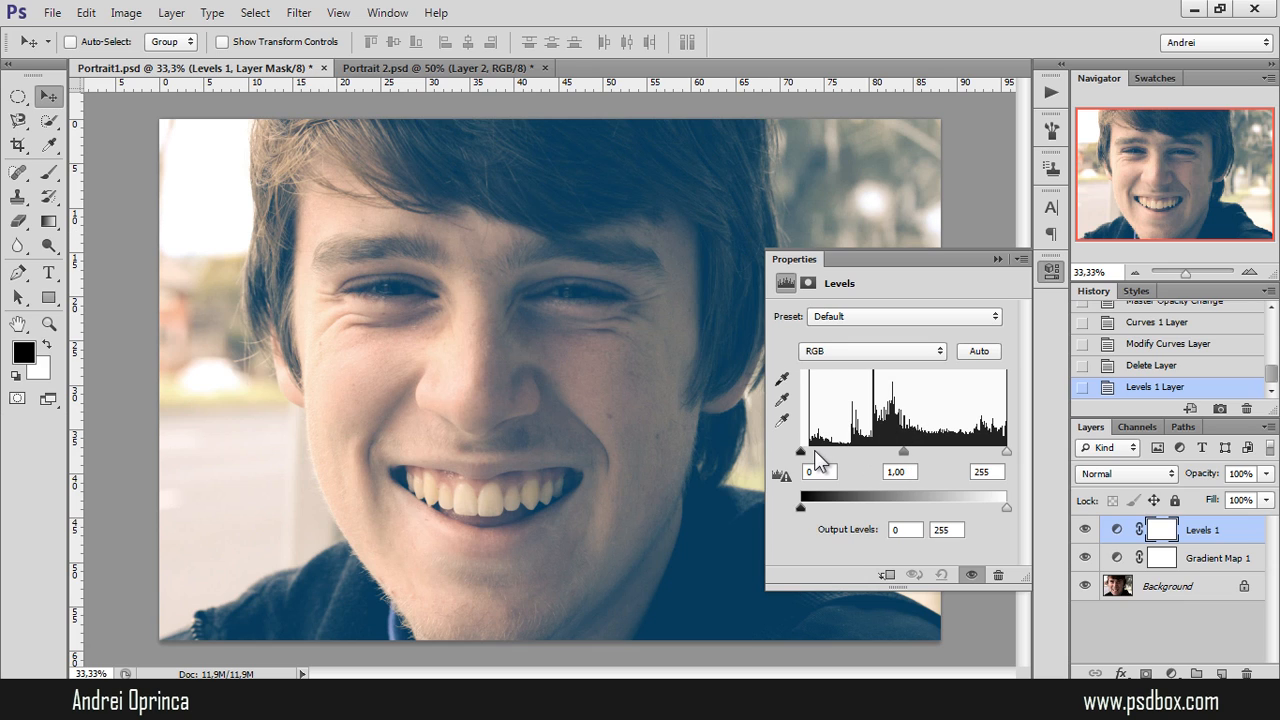
mouse_move(903, 453)
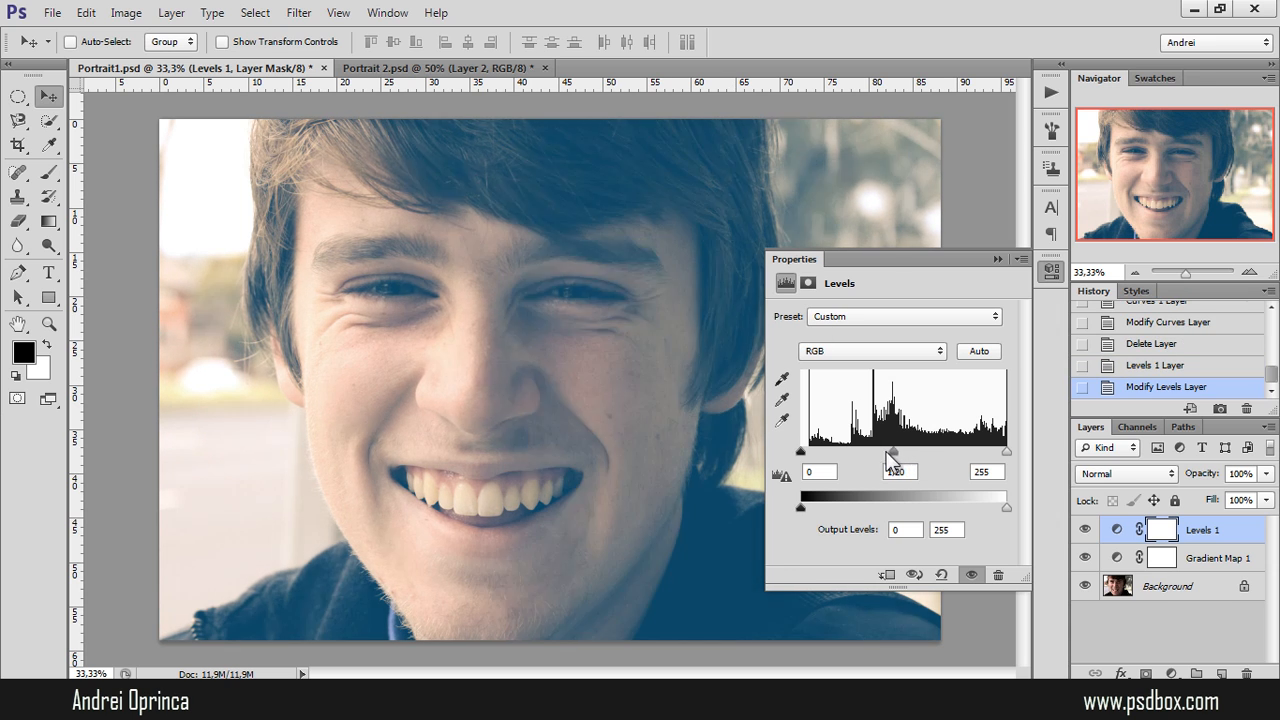
drag(893, 451, 893, 451)
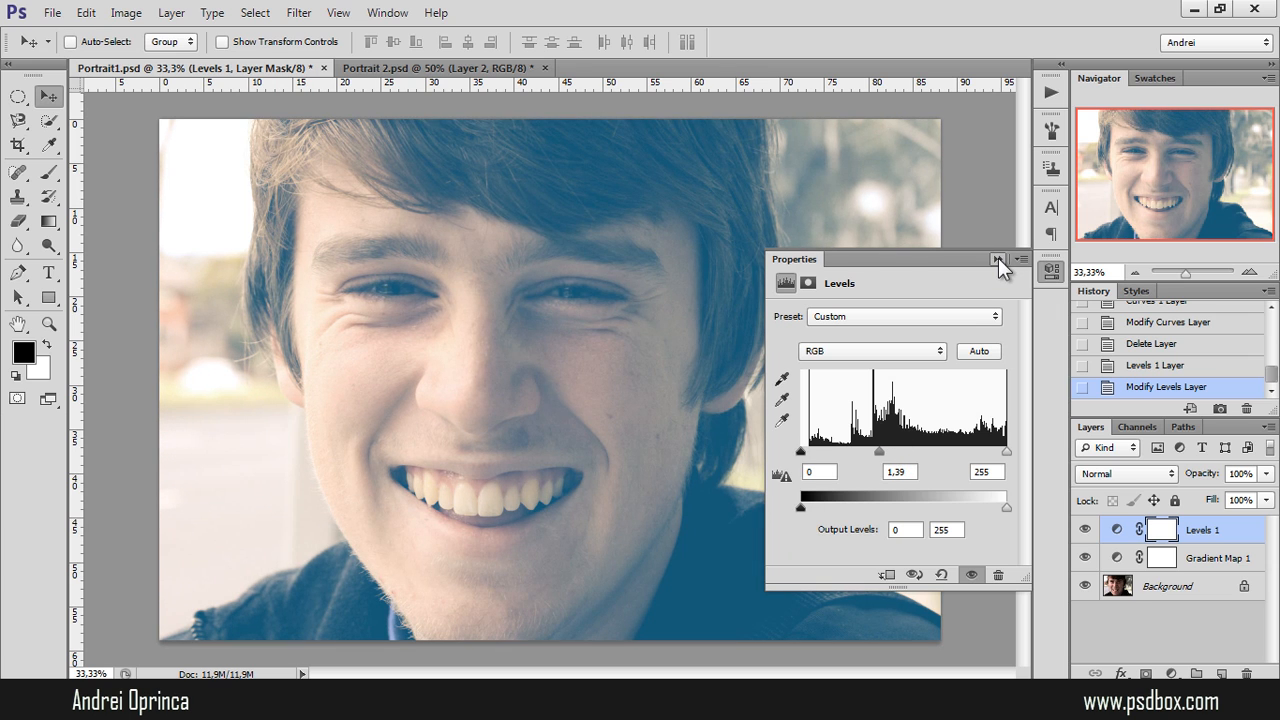
click(997, 259)
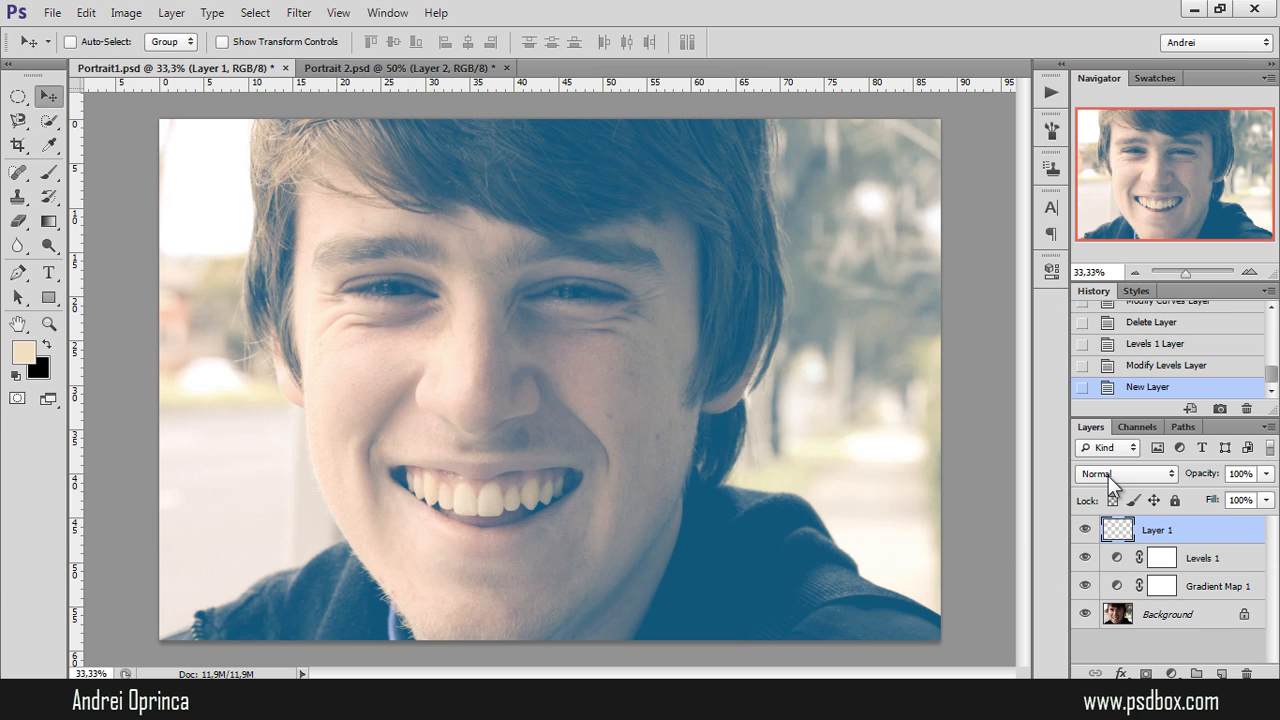
Set the empty top layer to Lighten and enlarge a soft brush to about 1750 px.
click(1123, 474)
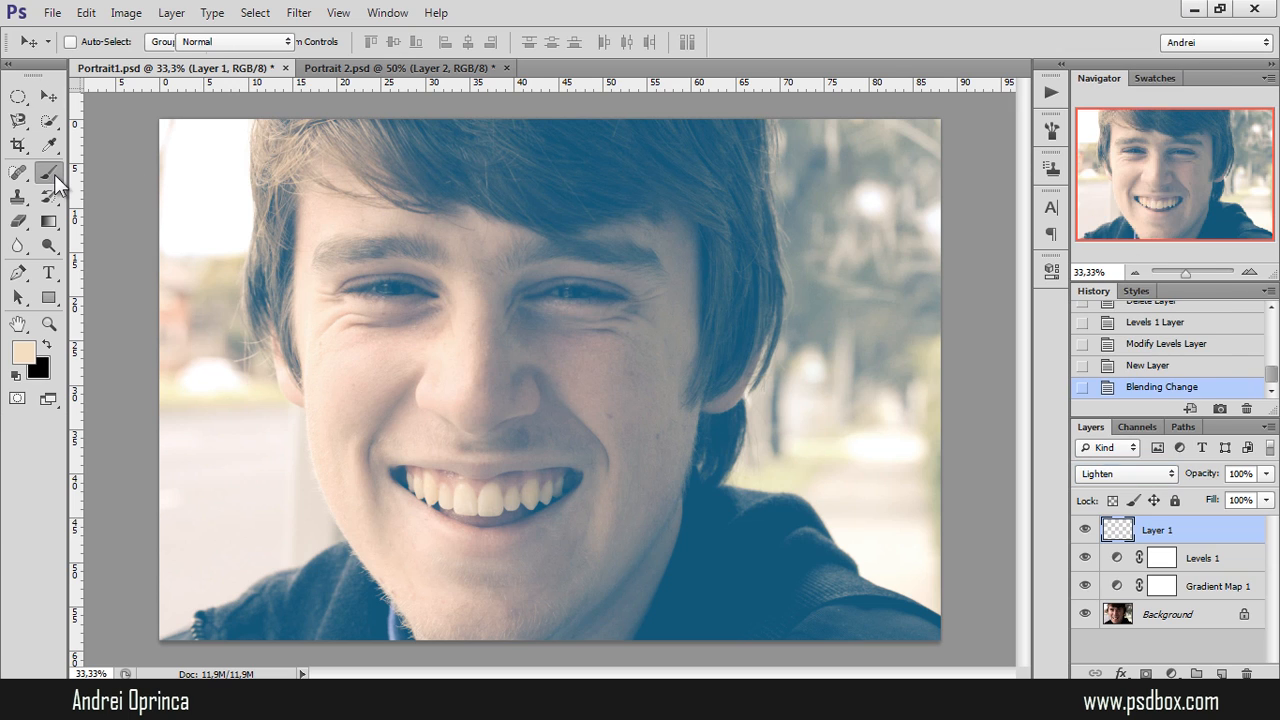
click(50, 174)
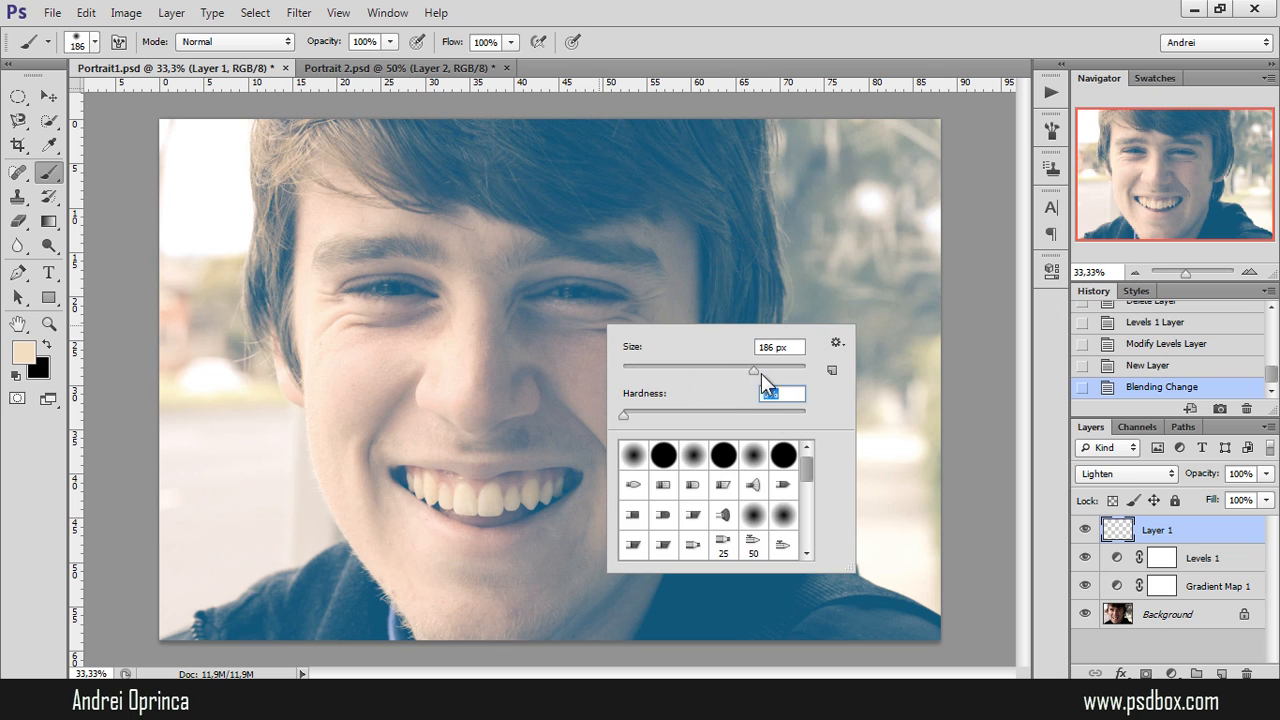
drag(753, 370, 779, 370)
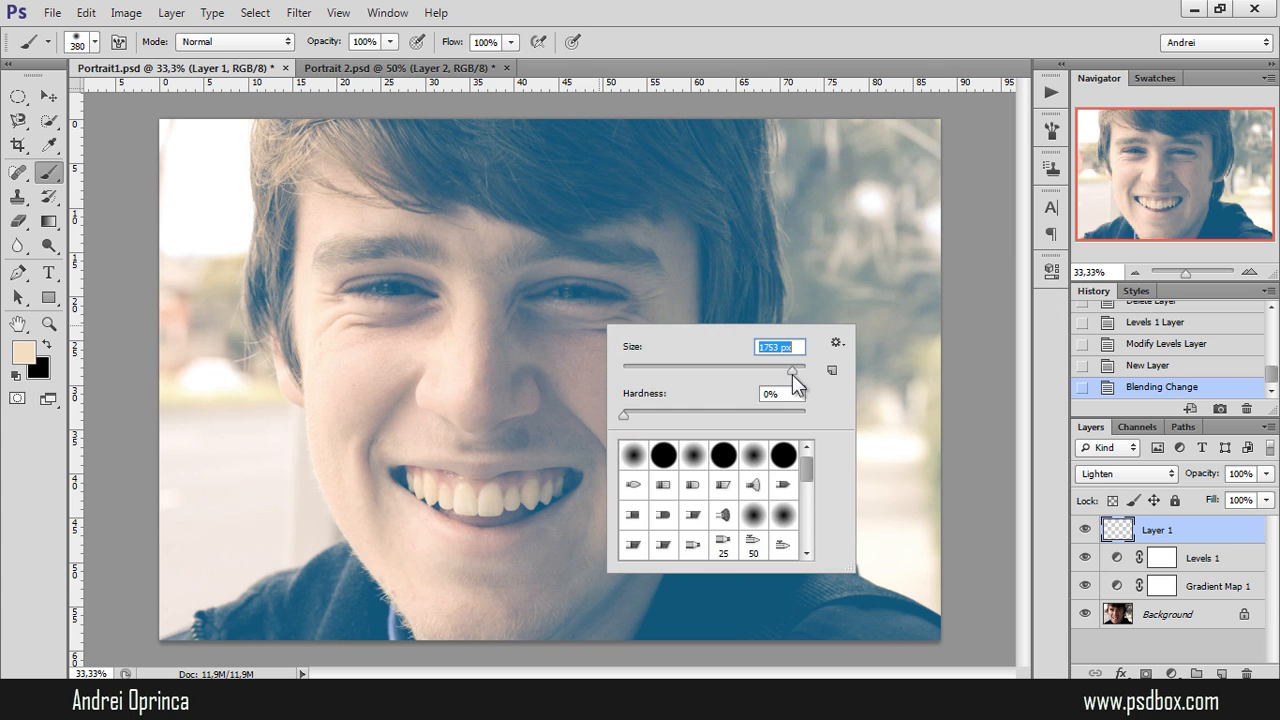
drag(790, 370, 800, 370)
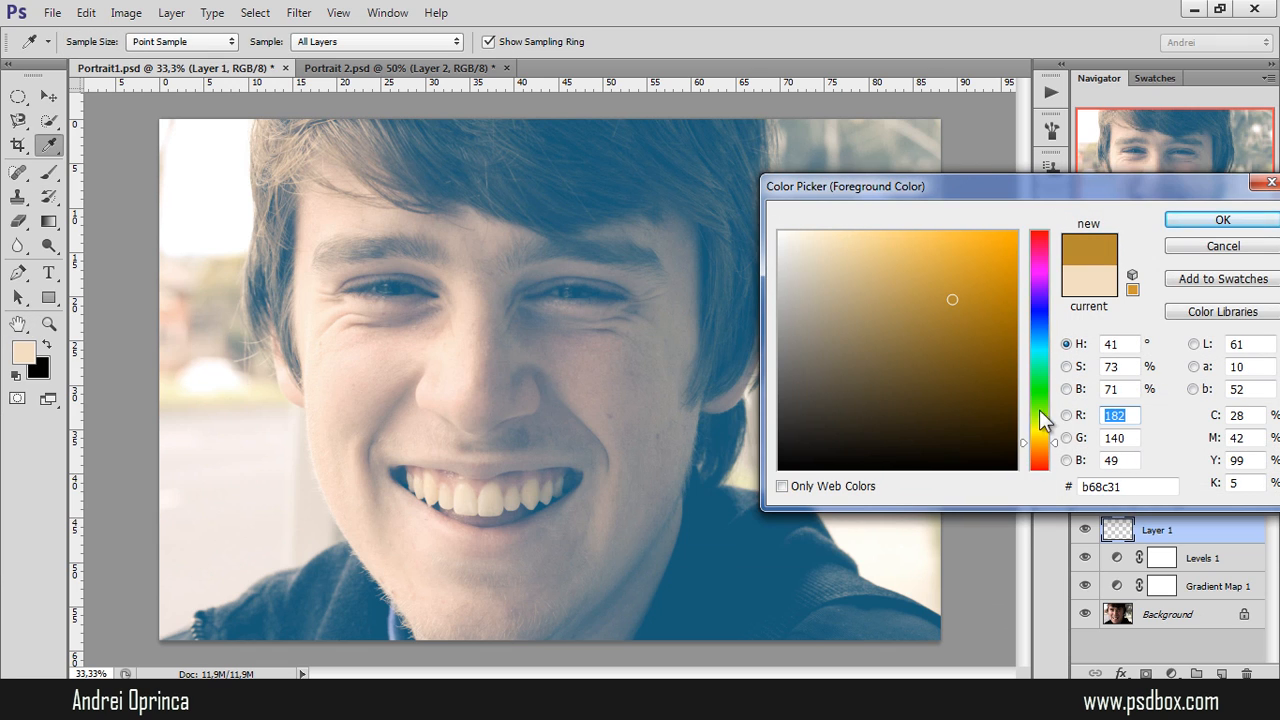
Choose an orange foreground colour and set Layer 1's blend mode to Screen.
click(972, 268)
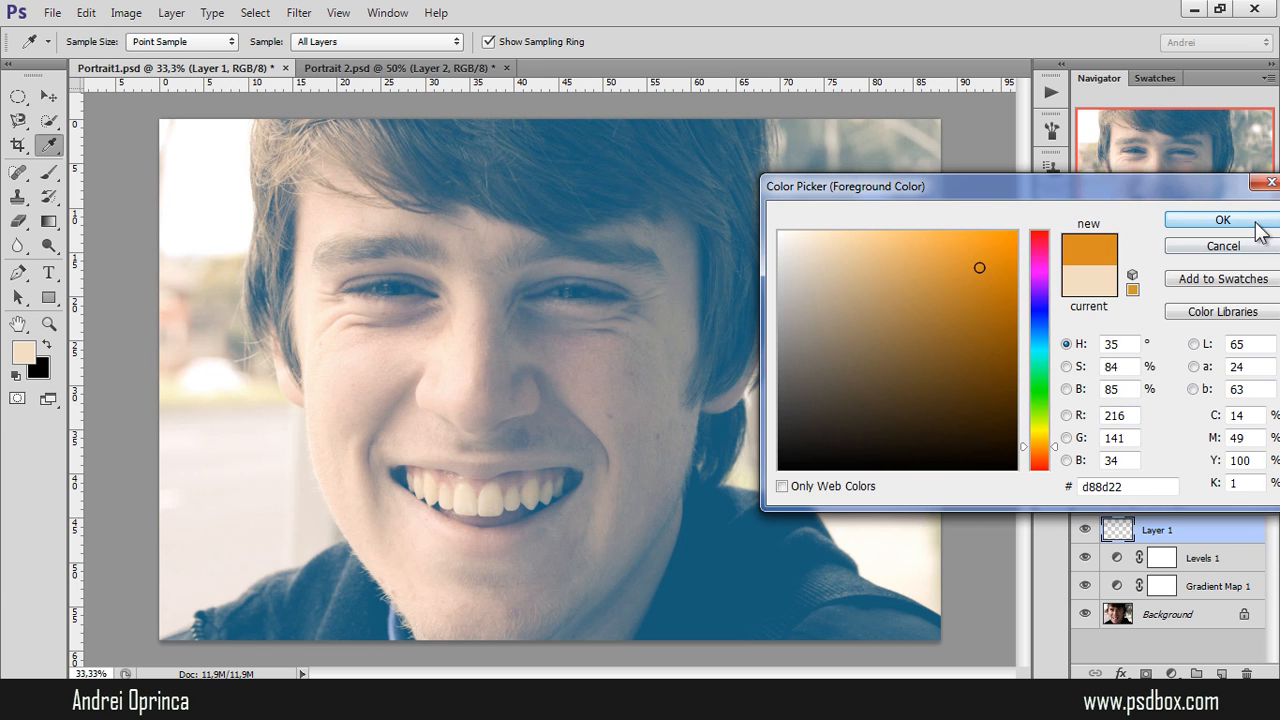
click(1223, 219)
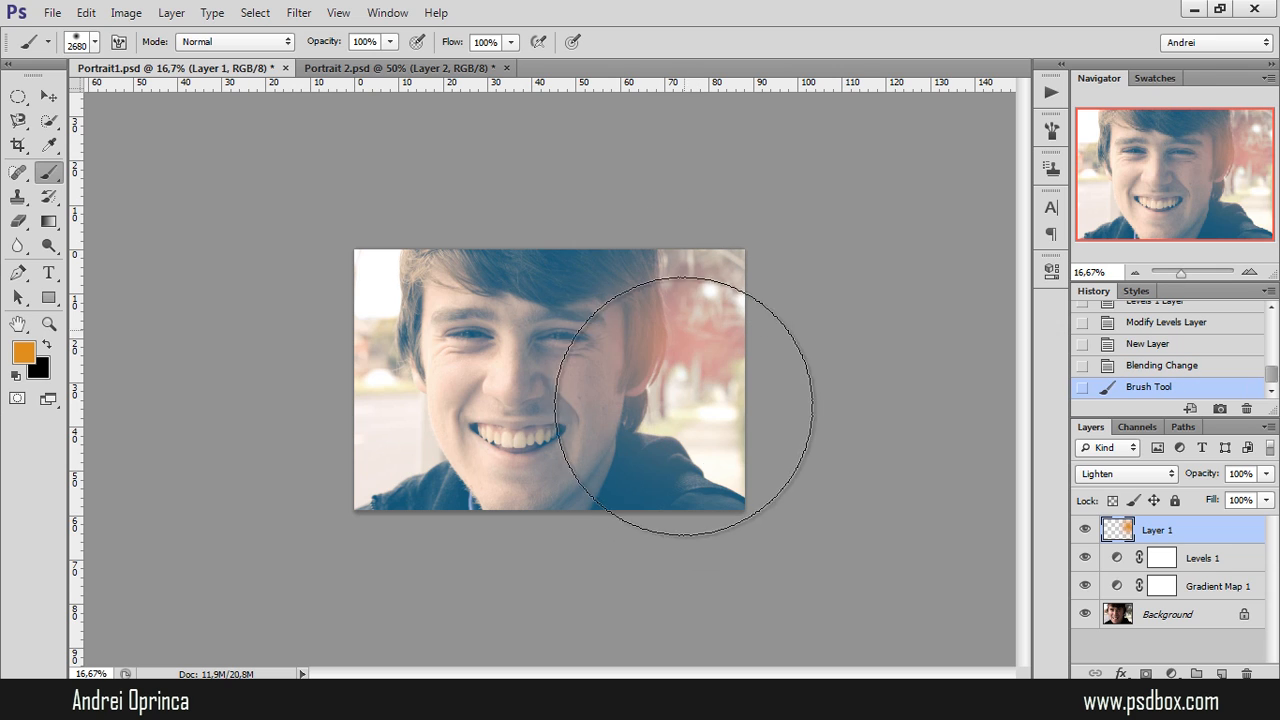
mouse_move(1127, 485)
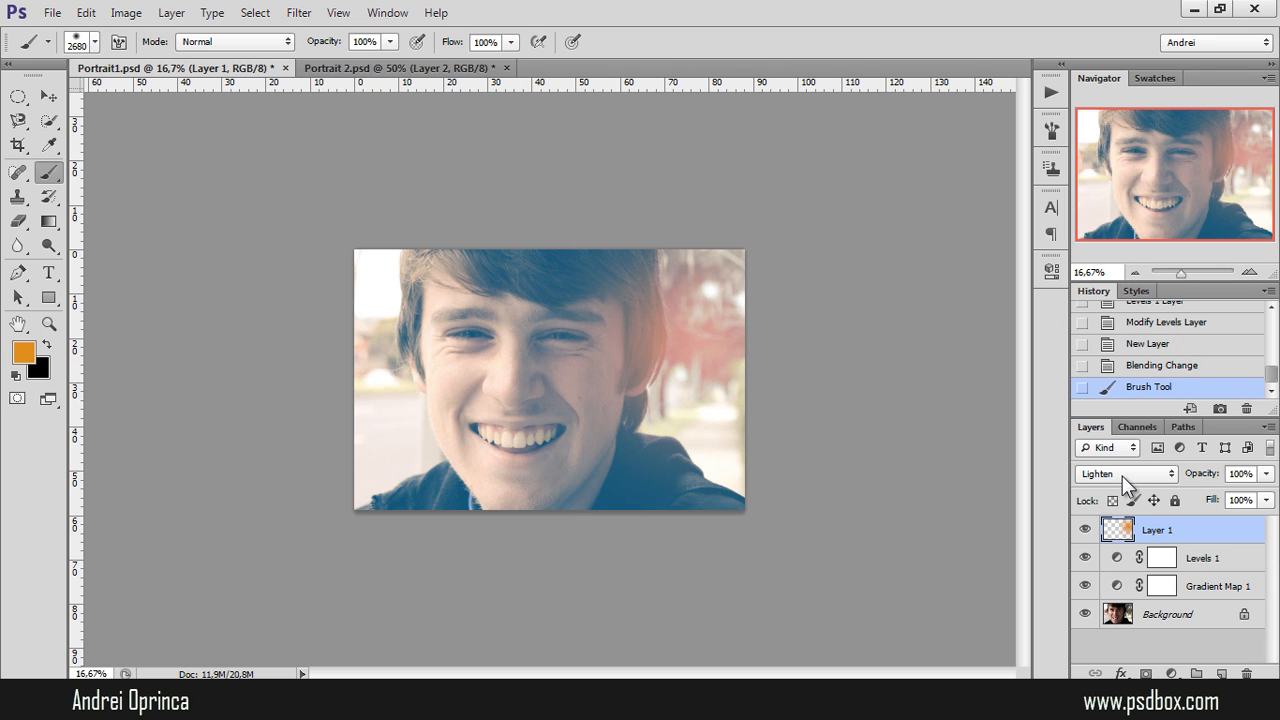
click(1125, 473)
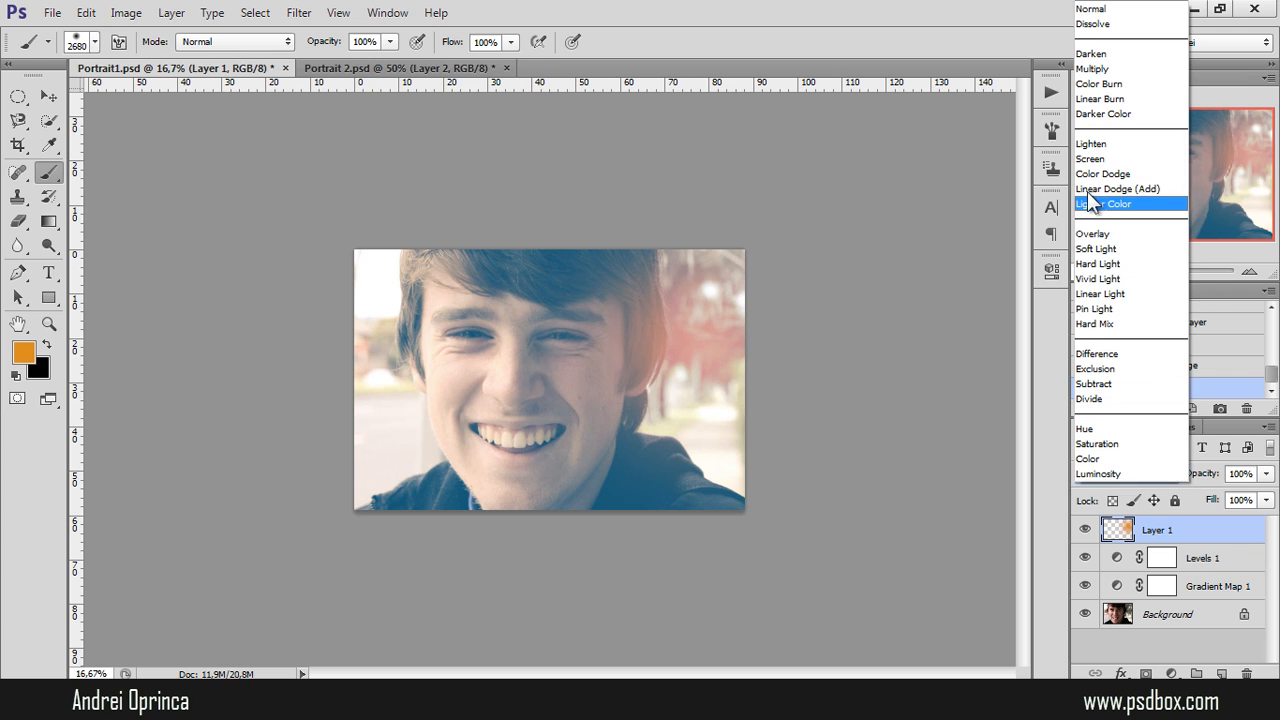
click(1090, 158)
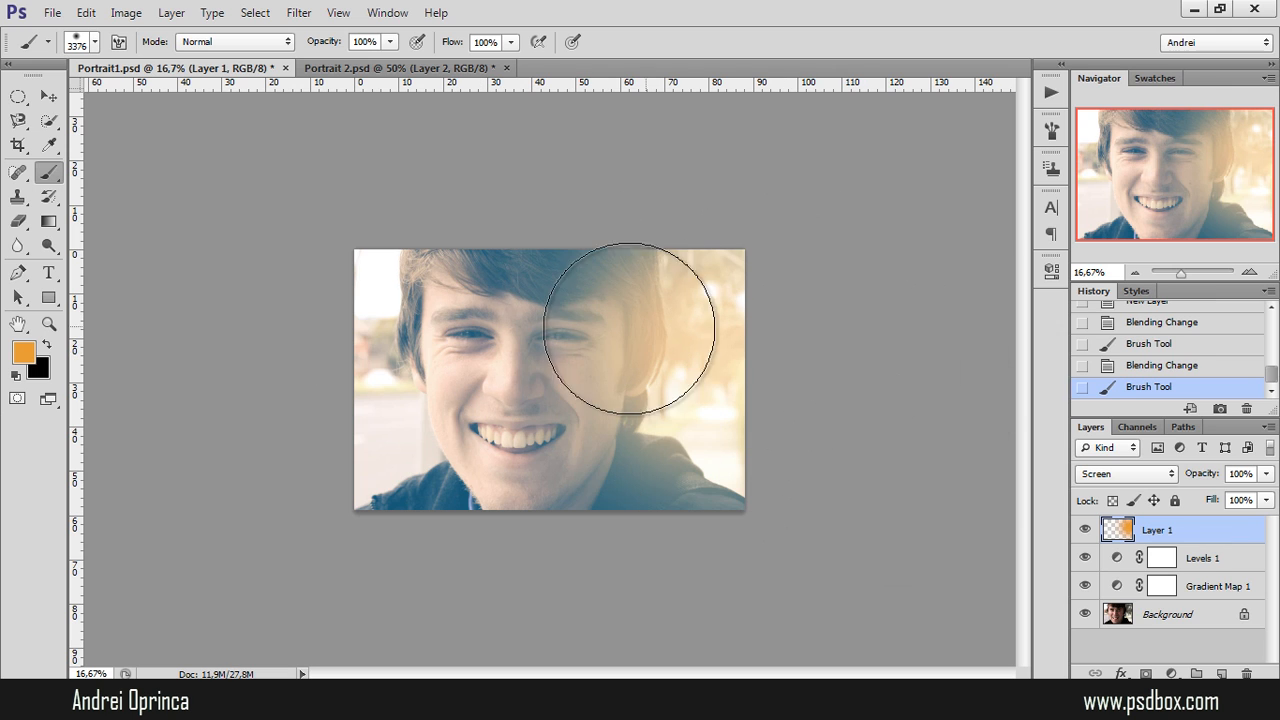
Set the foreground painting colour to the lighter orange #e59d37.
click(14, 353)
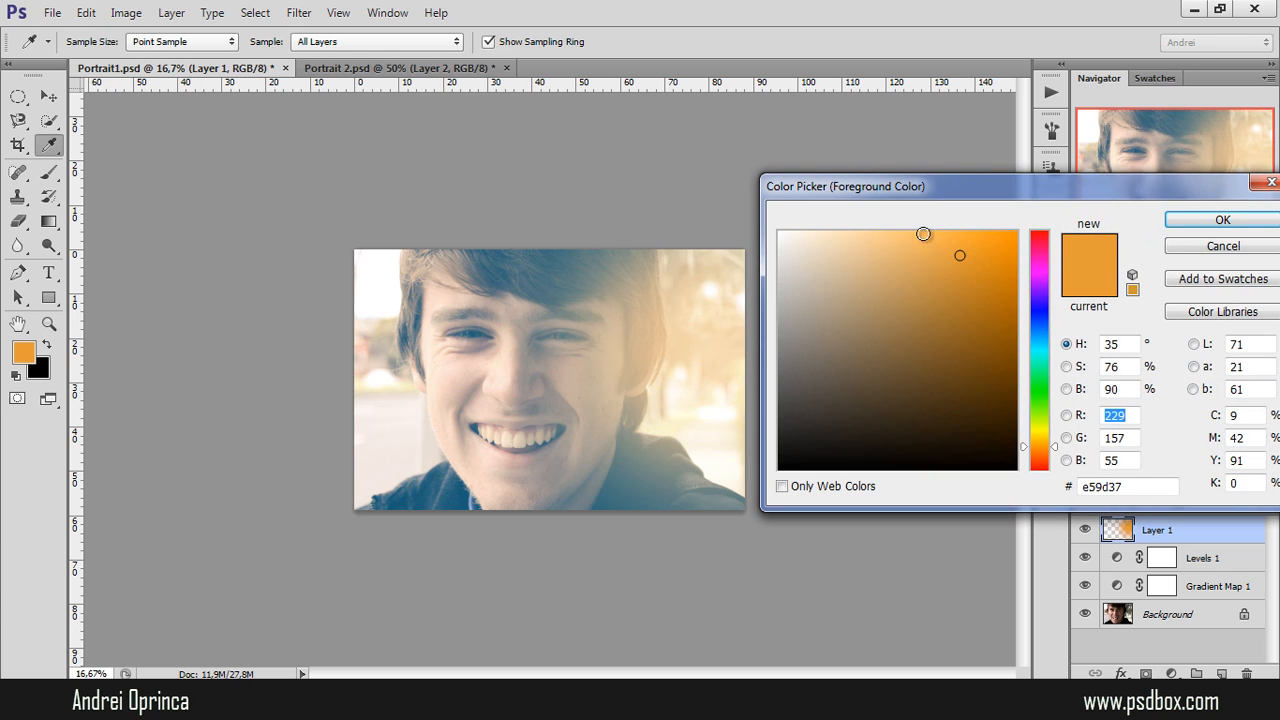
click(957, 342)
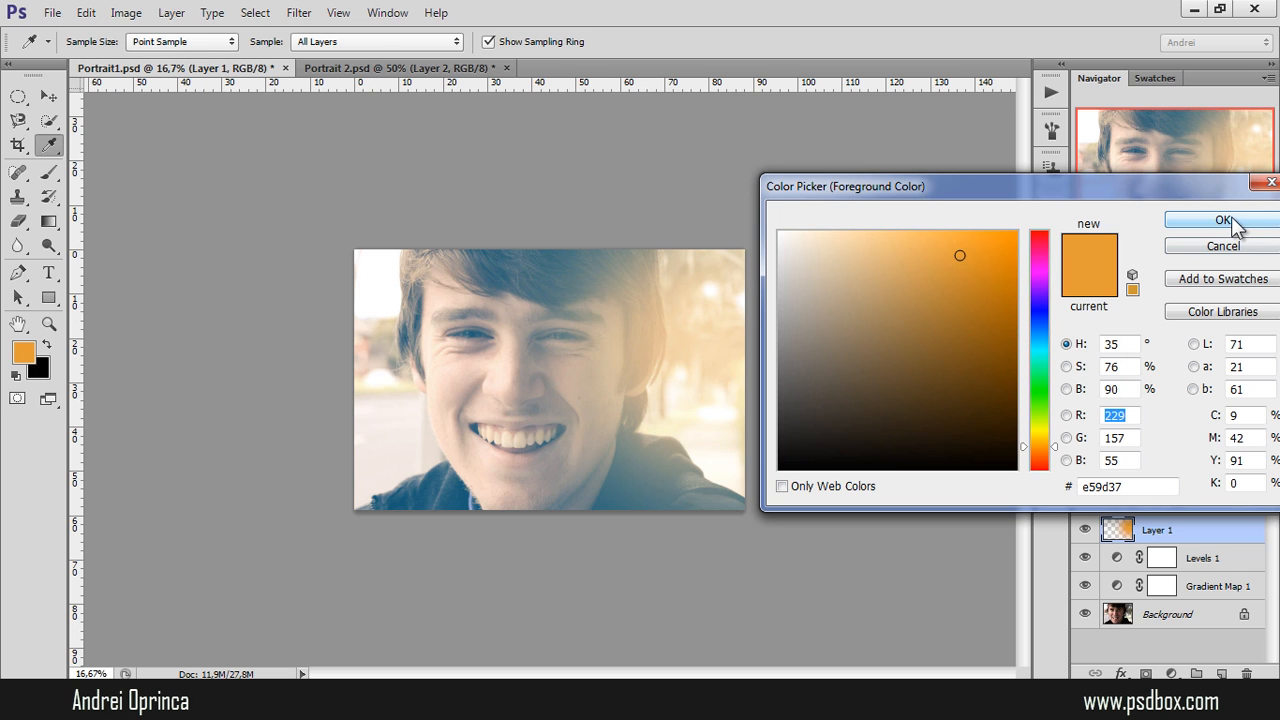
click(1212, 220)
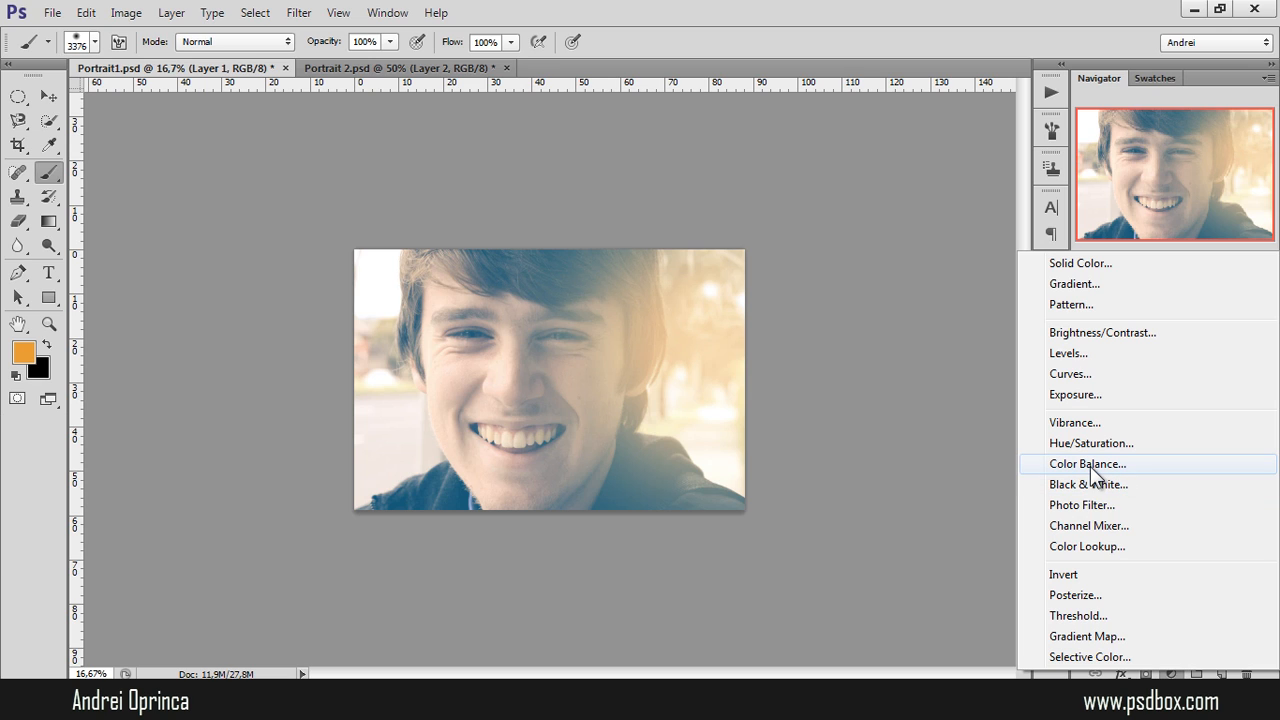
Add a trial Levels layer, then choose Color Balance from Layer > New Adjustment Layer.
click(1068, 353)
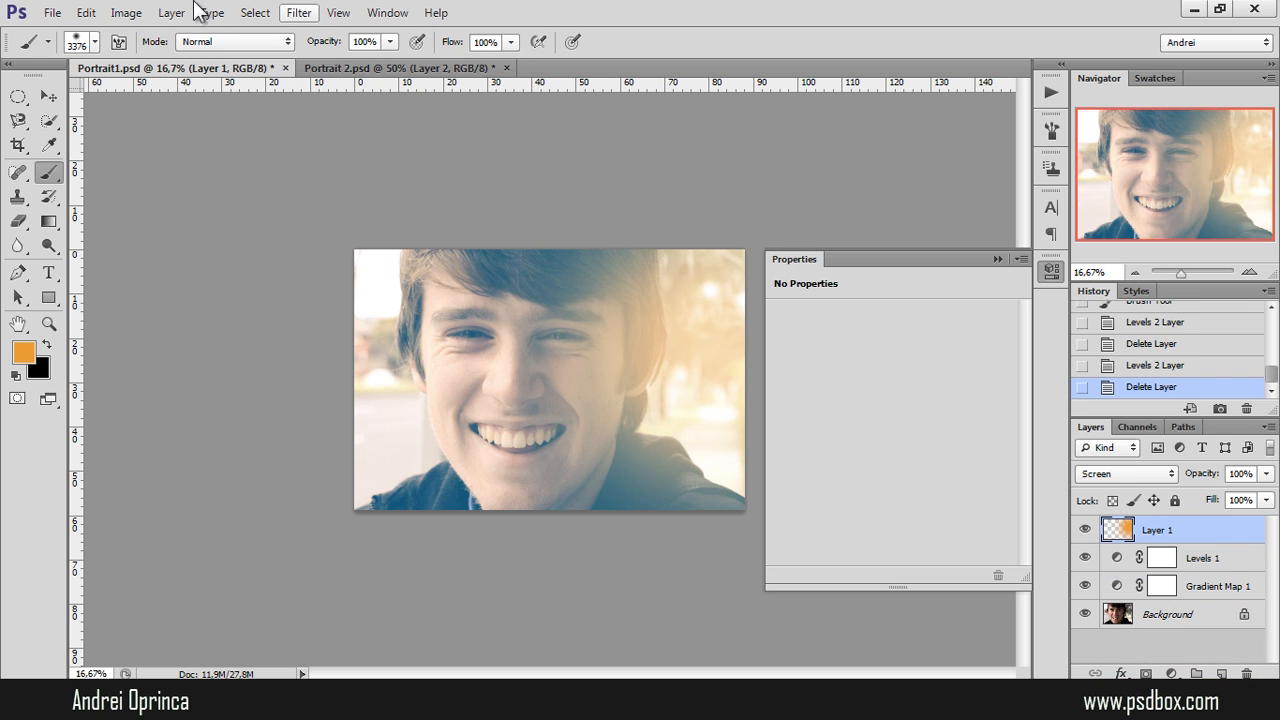
click(180, 11)
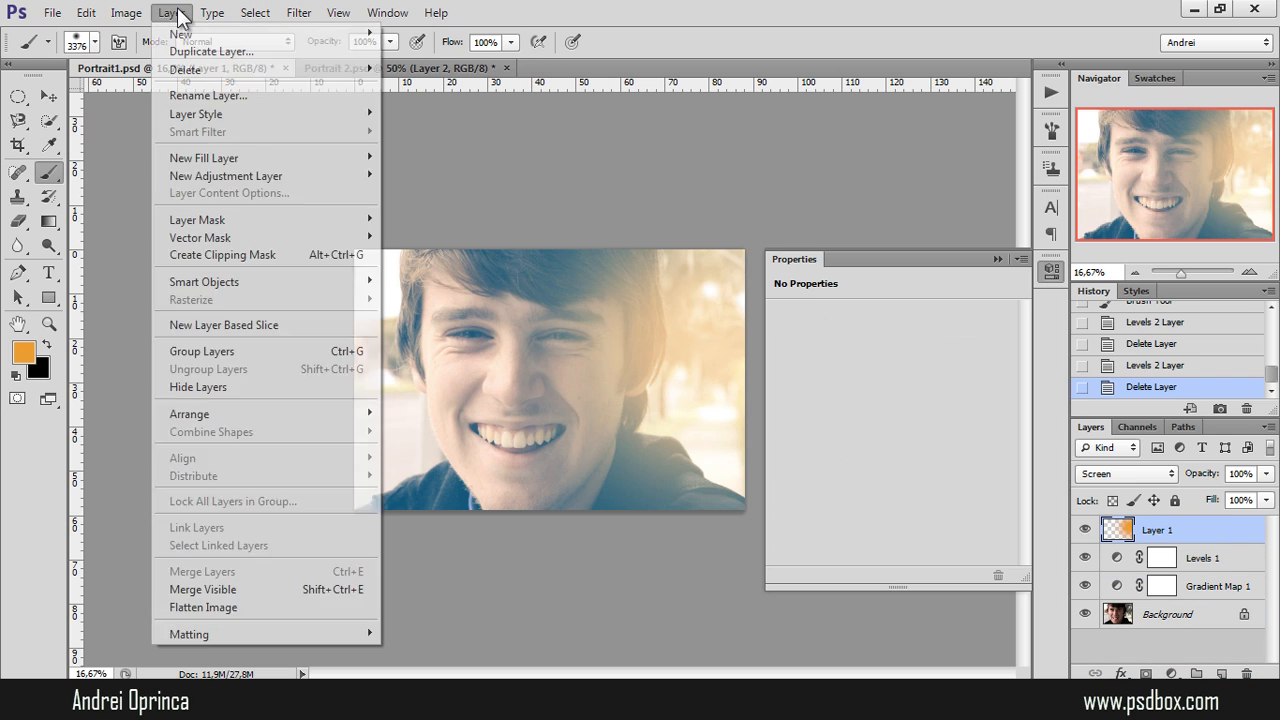
mouse_move(226, 176)
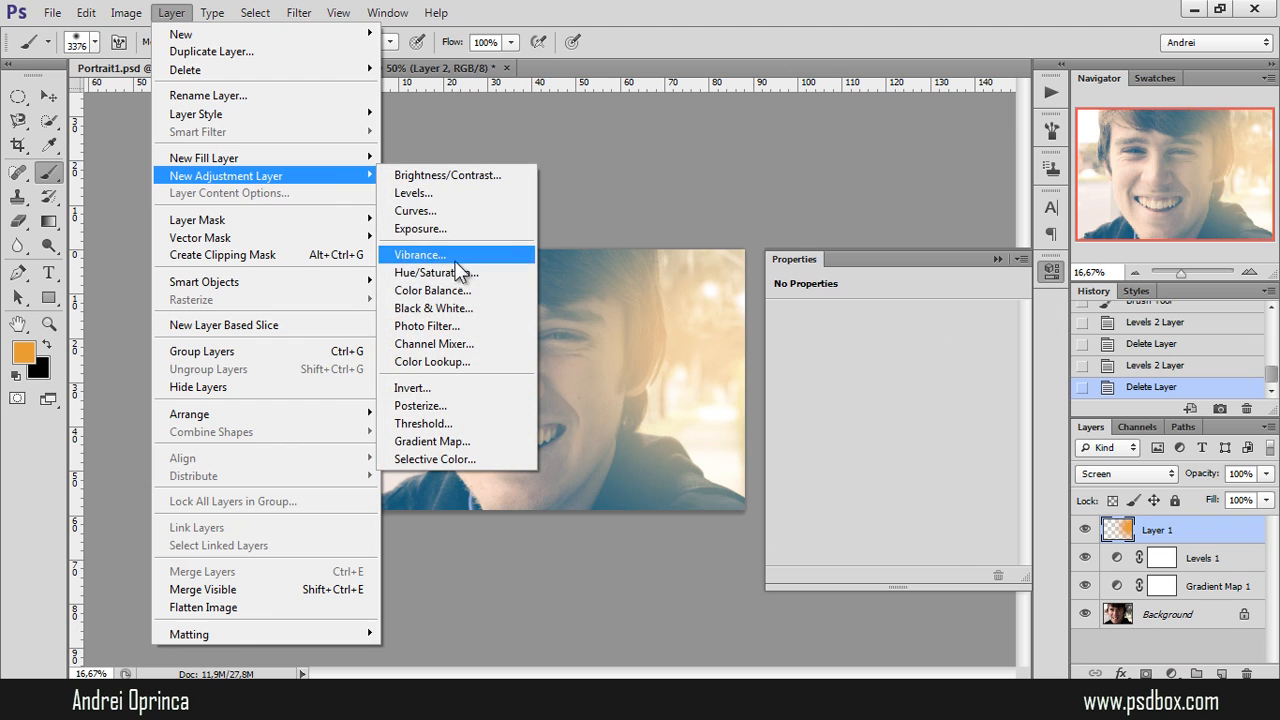
click(431, 290)
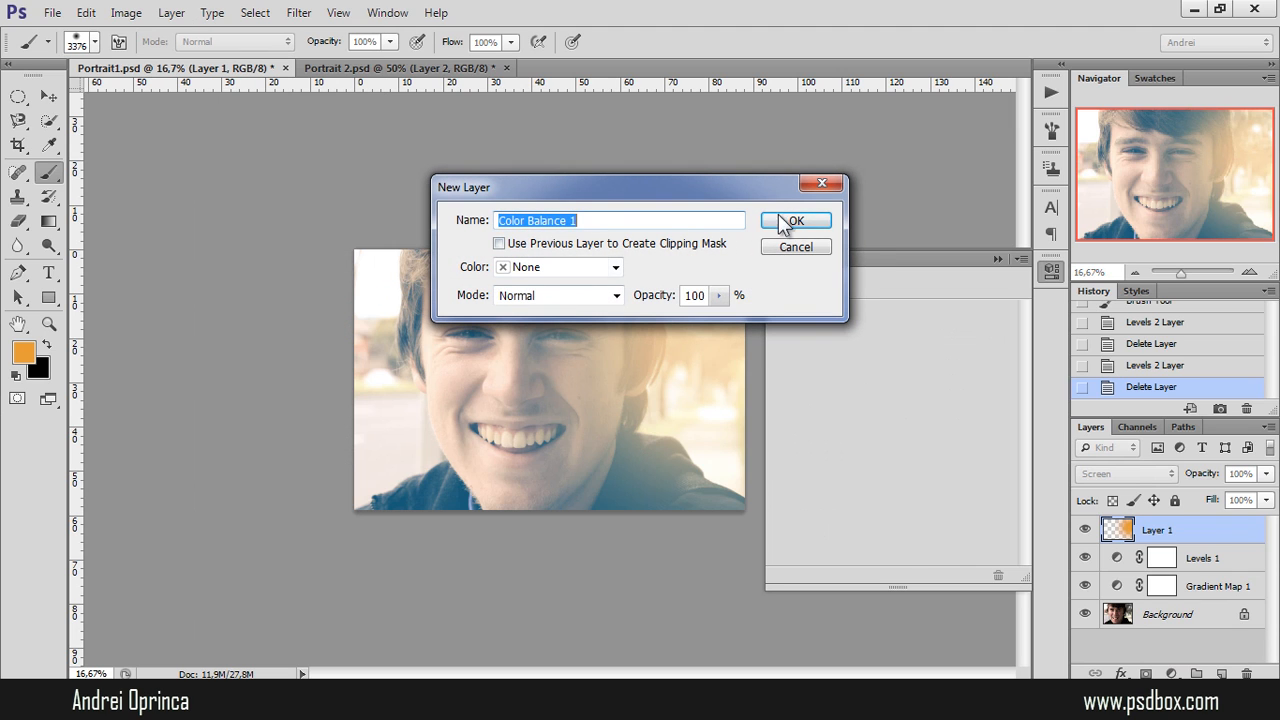
Add a Color Balance layer and shift the shadows toward cyan and slightly blue.
click(796, 220)
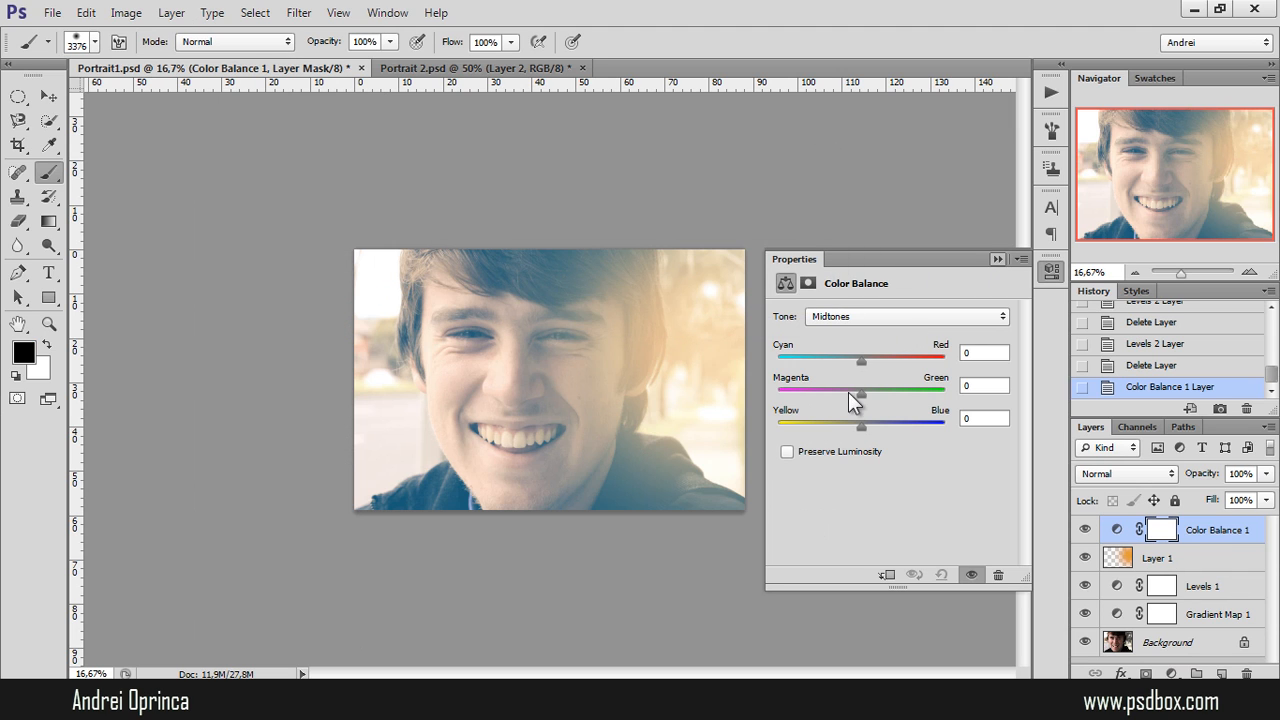
click(905, 316)
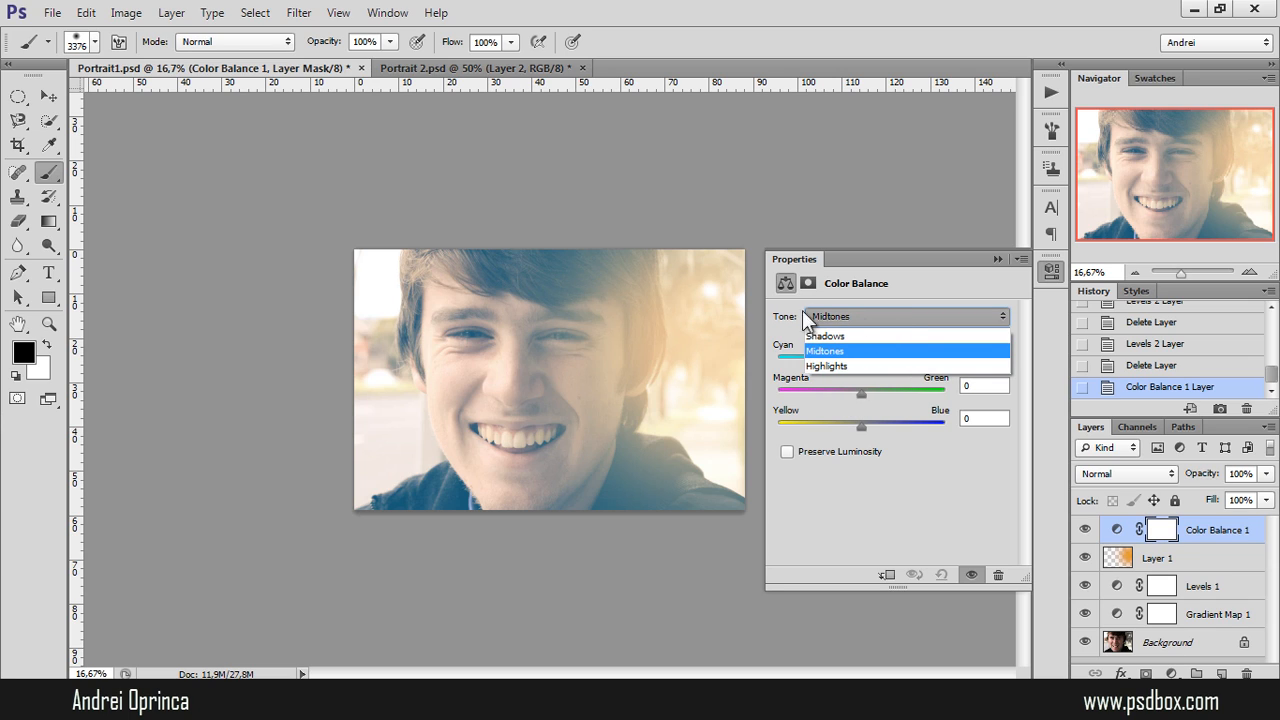
mouse_move(835, 366)
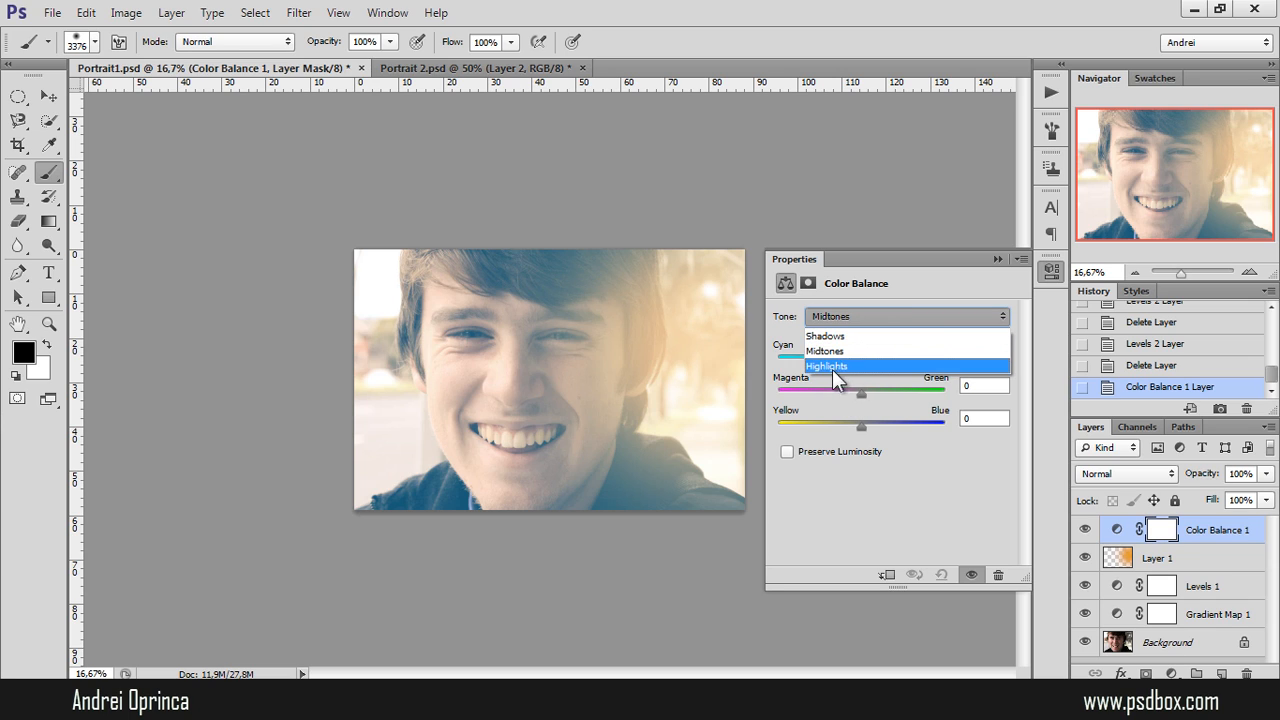
click(825, 335)
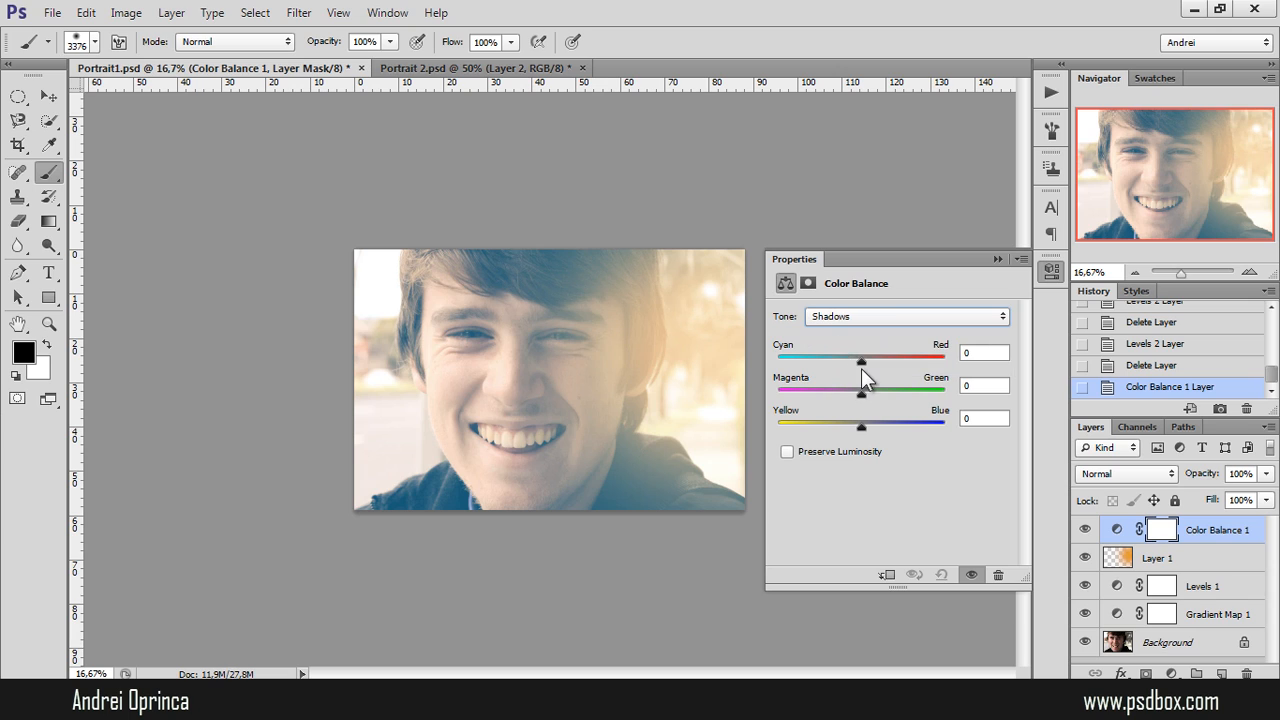
drag(862, 359, 842, 359)
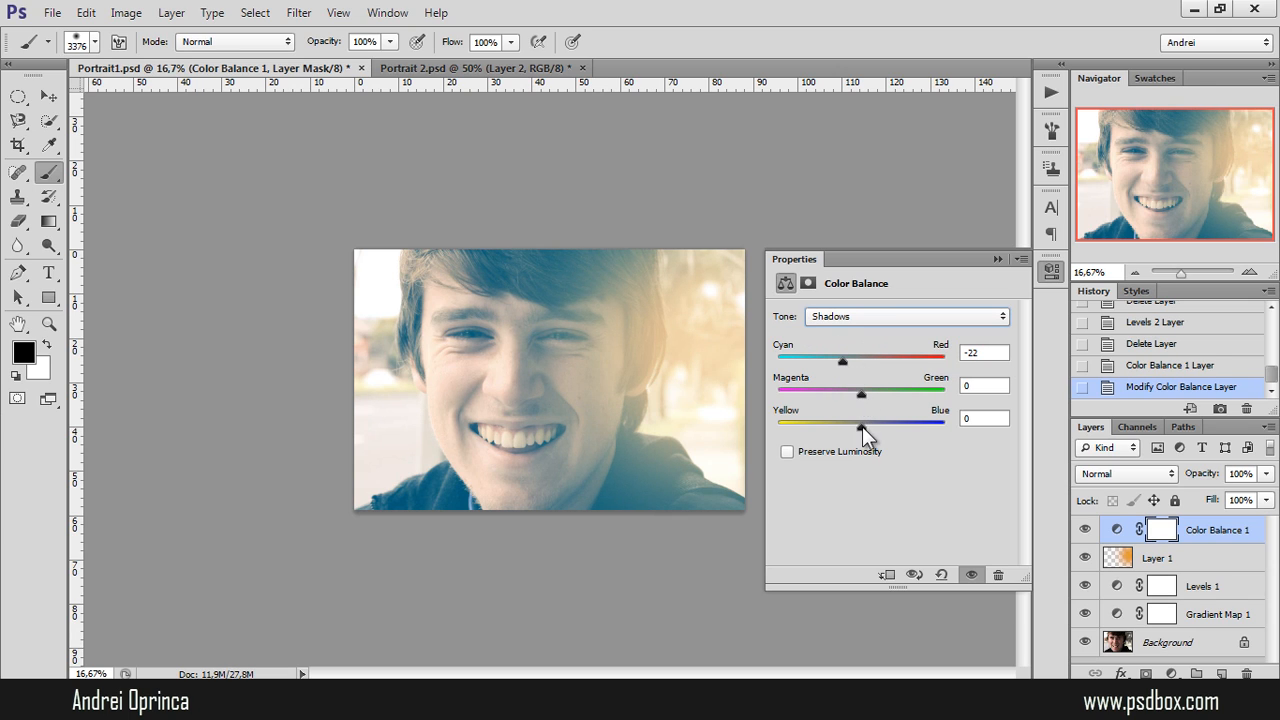
drag(861, 423, 870, 423)
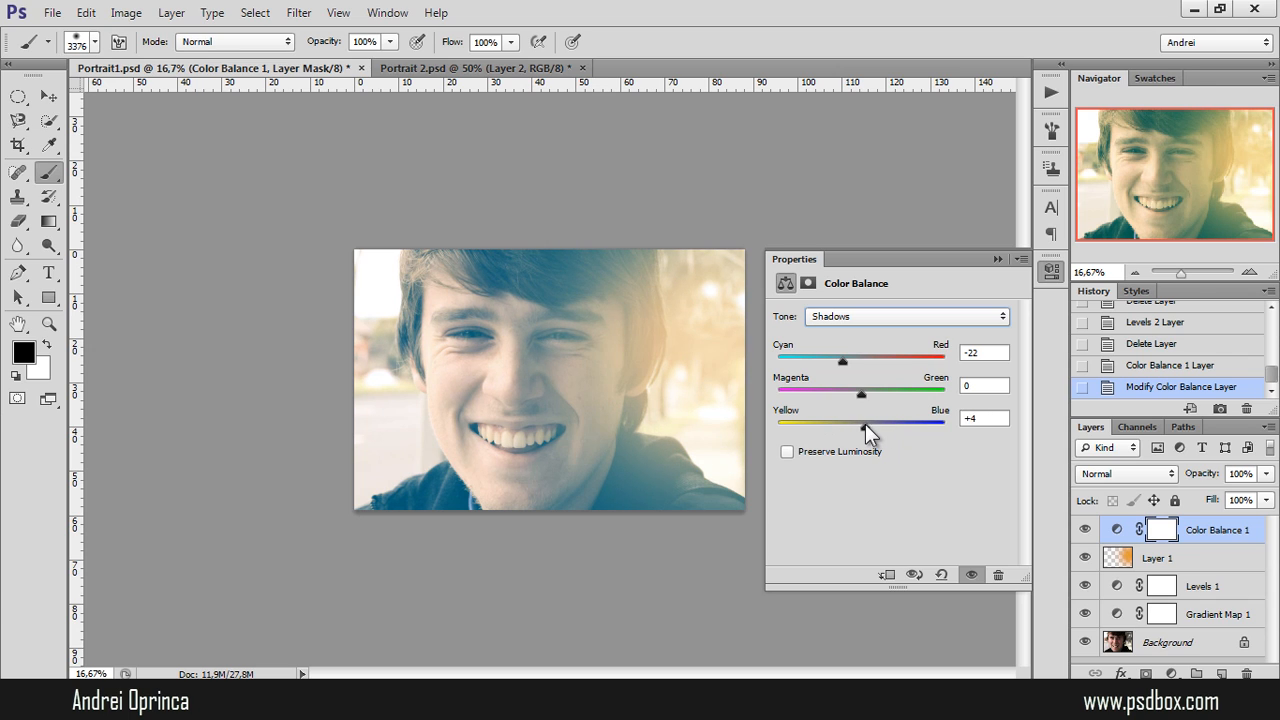
Shift the midtones toward yellow, then blue, with Preserve Luminosity enabled.
click(905, 316)
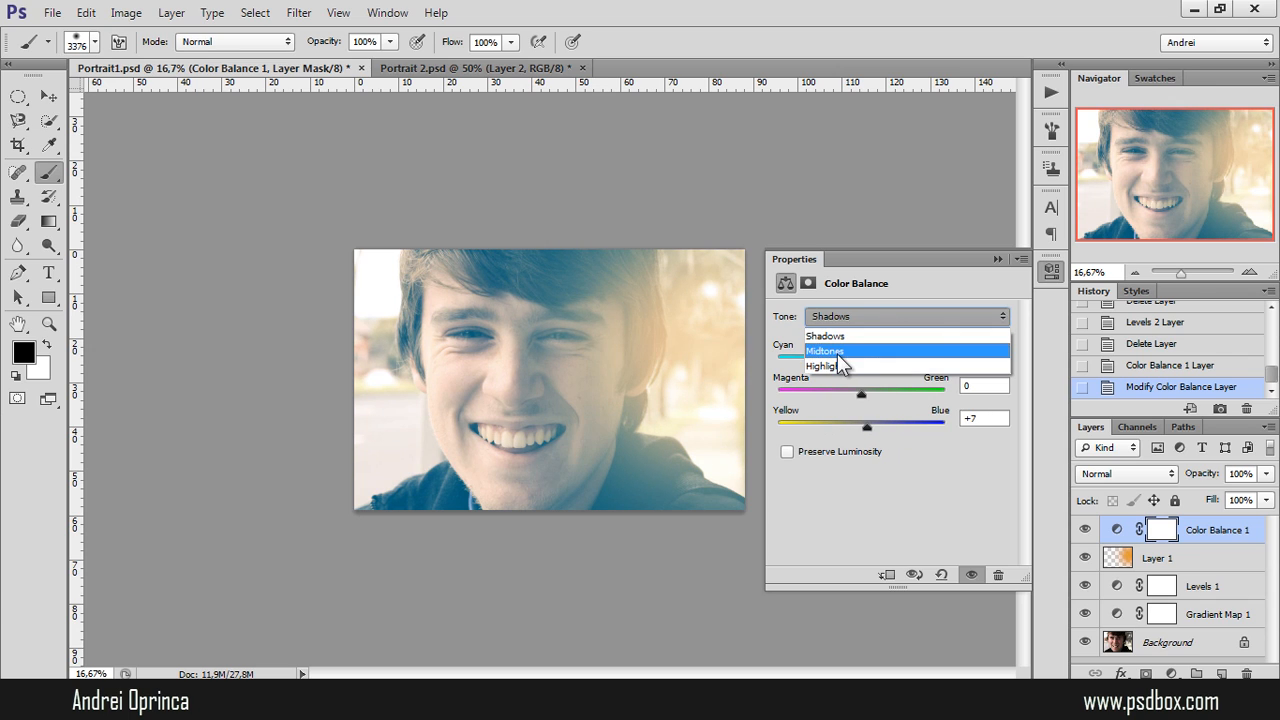
click(824, 351)
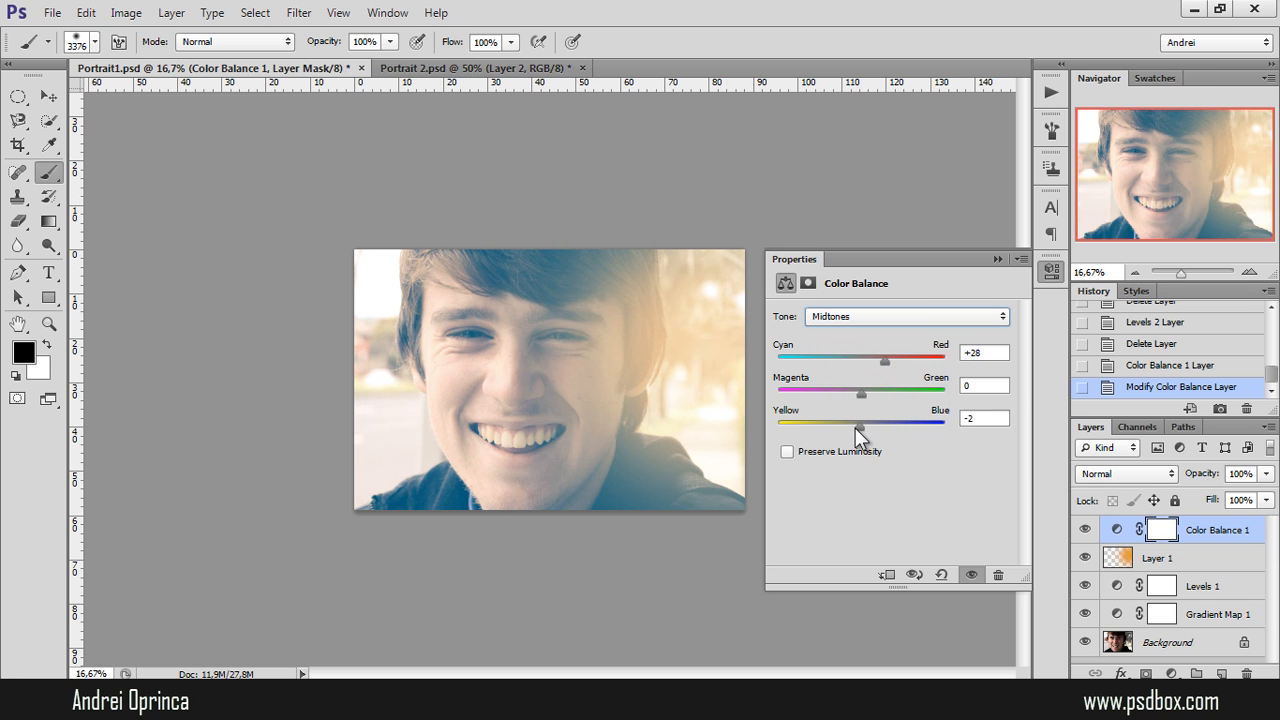
drag(860, 422, 838, 422)
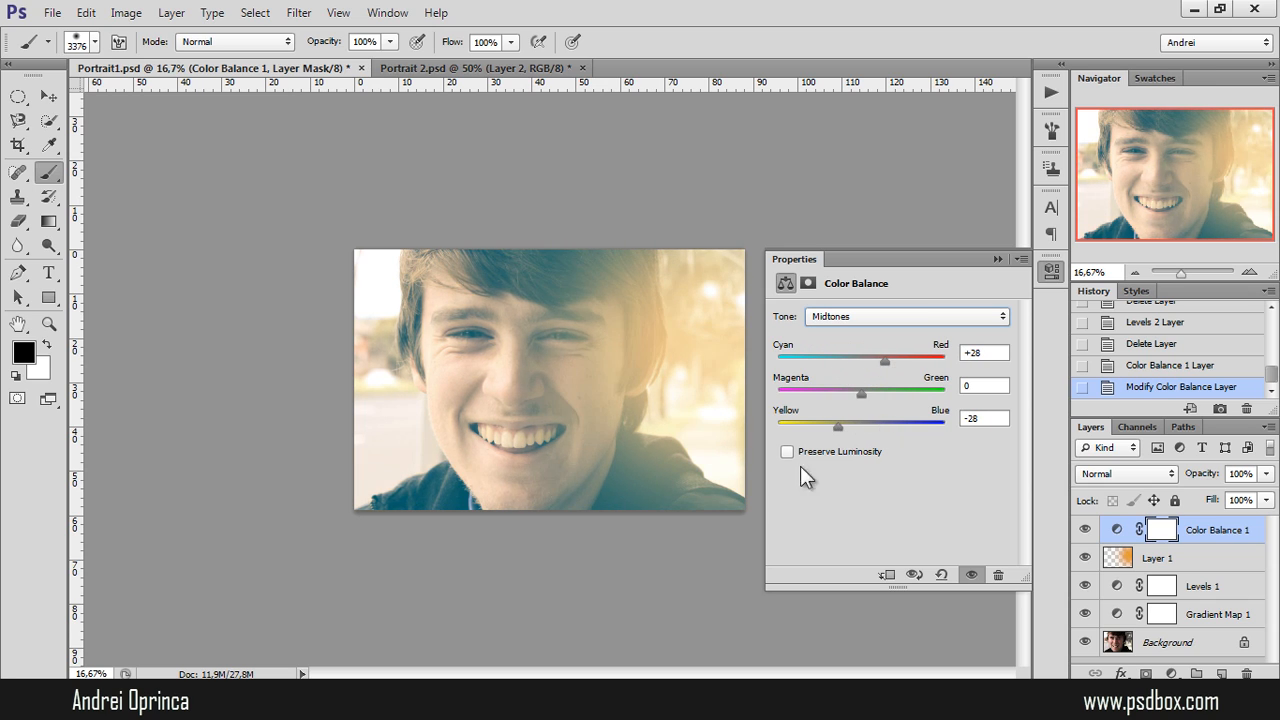
click(786, 451)
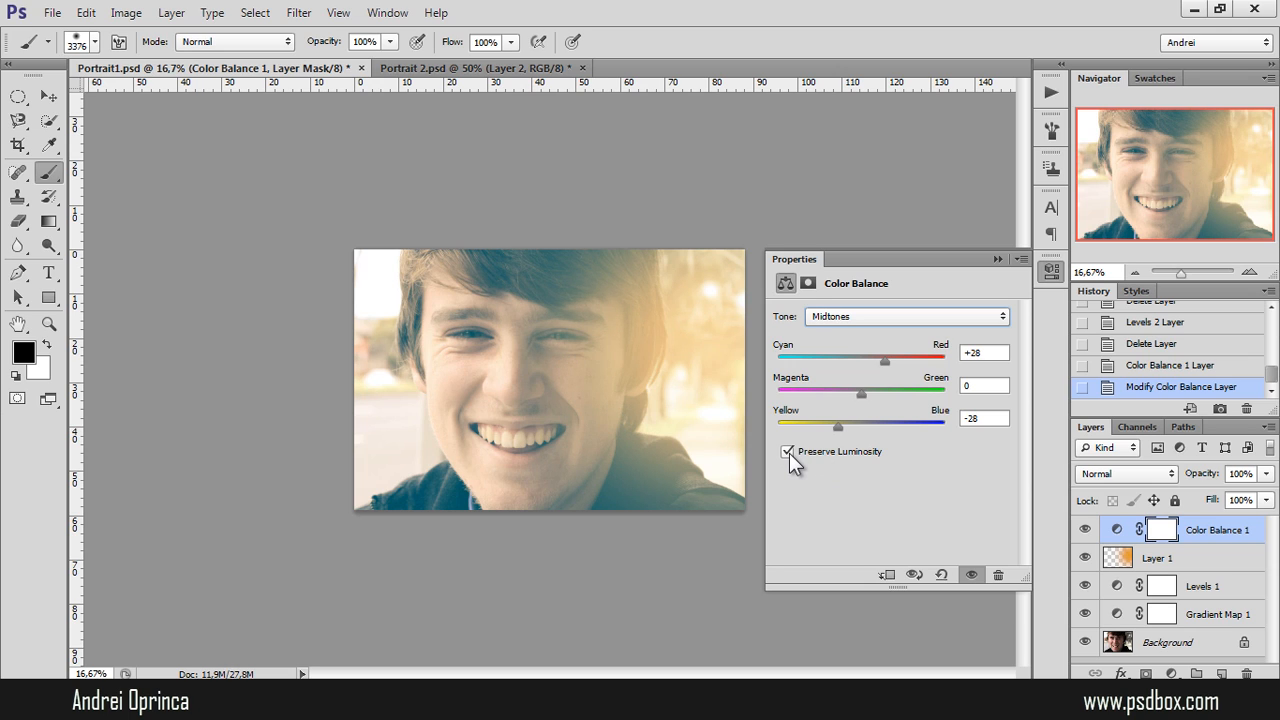
drag(810, 422, 895, 422)
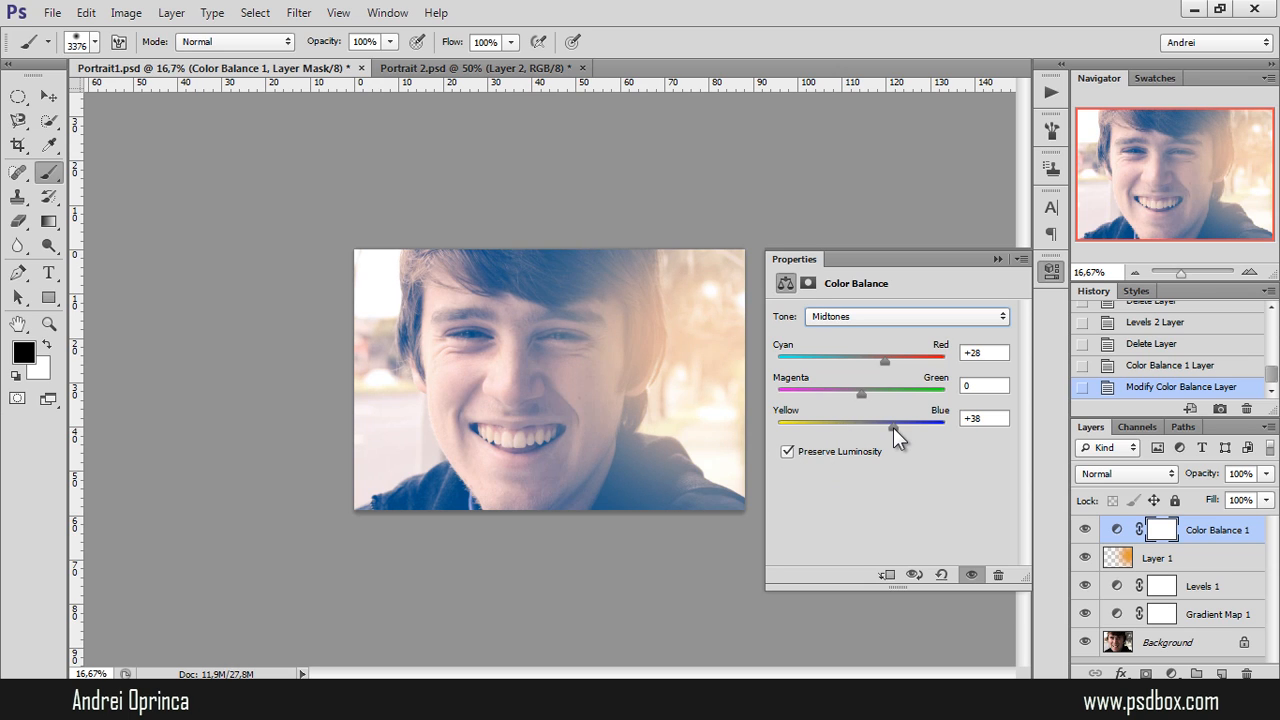
Tint the highlights slightly green, then warm them toward red and yellow.
click(905, 316)
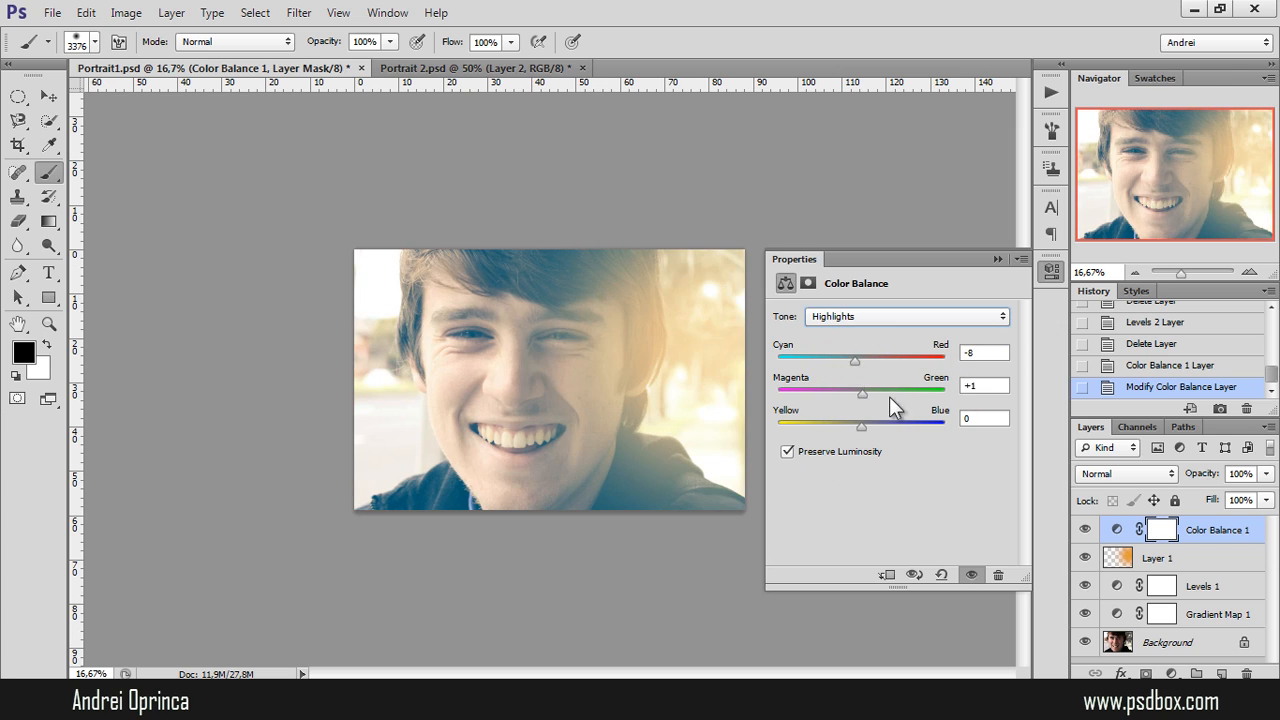
drag(862, 393, 828, 393)
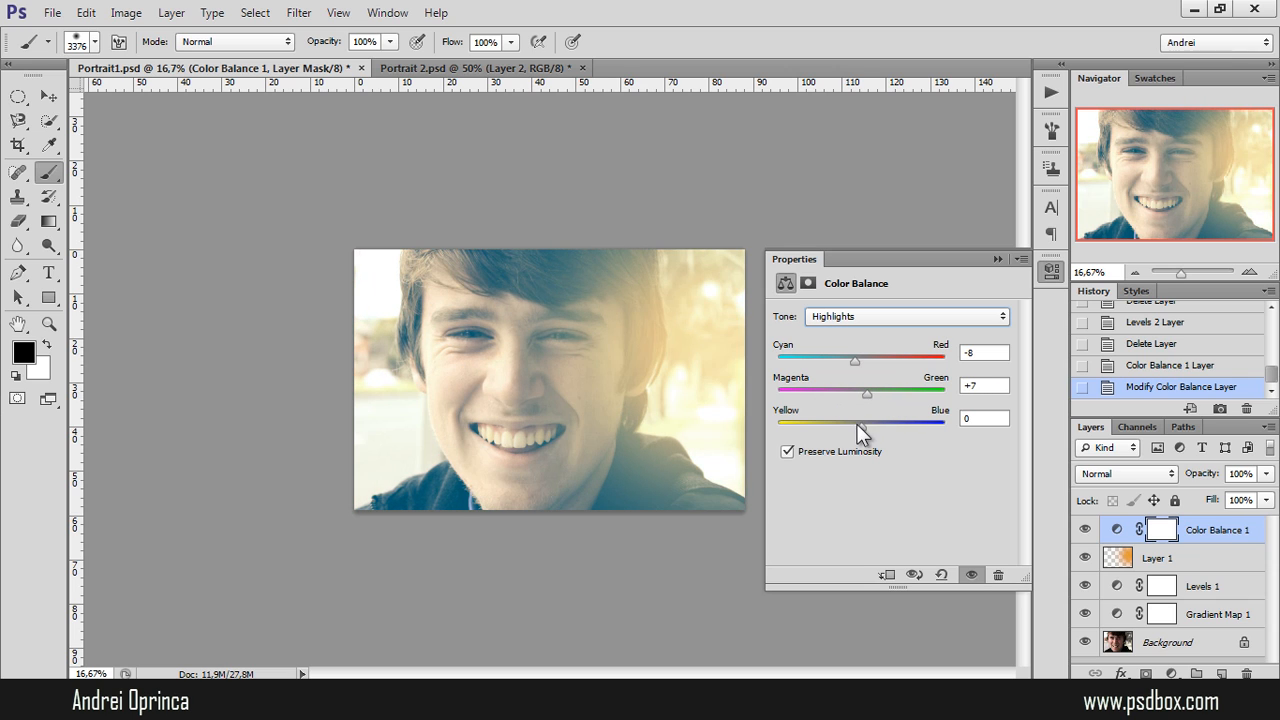
drag(855, 359, 878, 359)
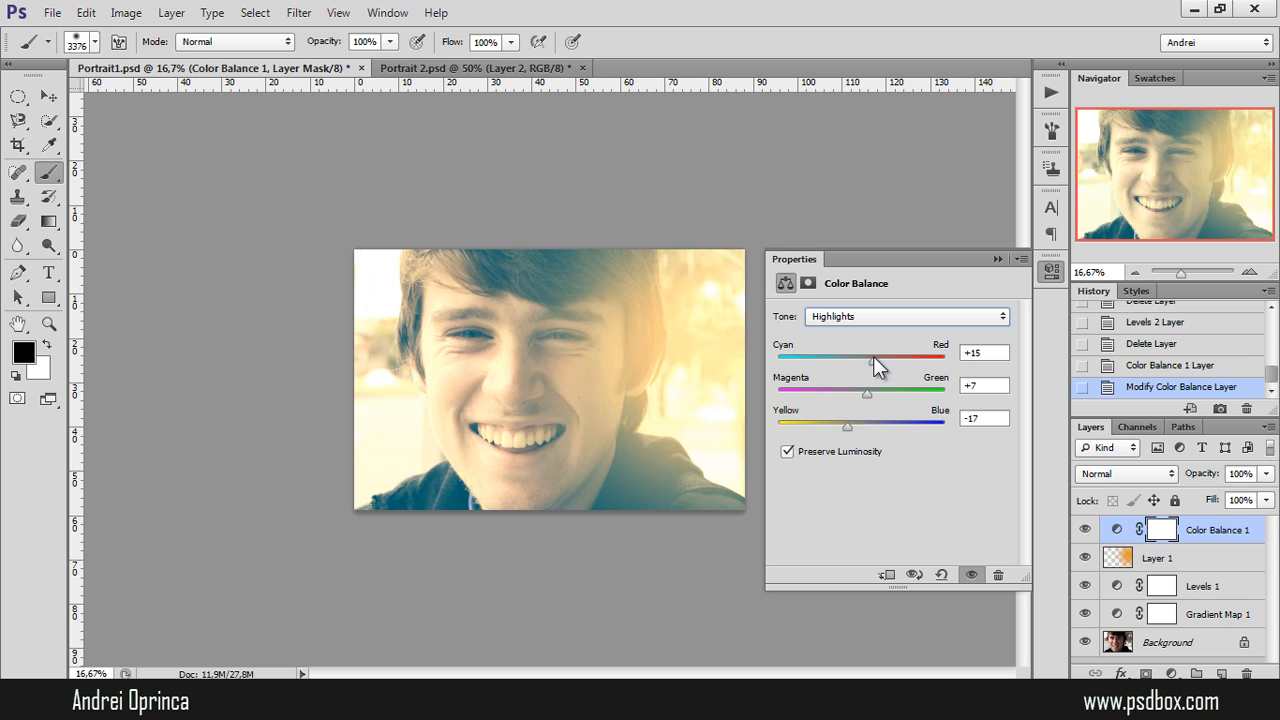
Push the midtones further toward red (about +42) and toggle the layer to compare.
click(905, 316)
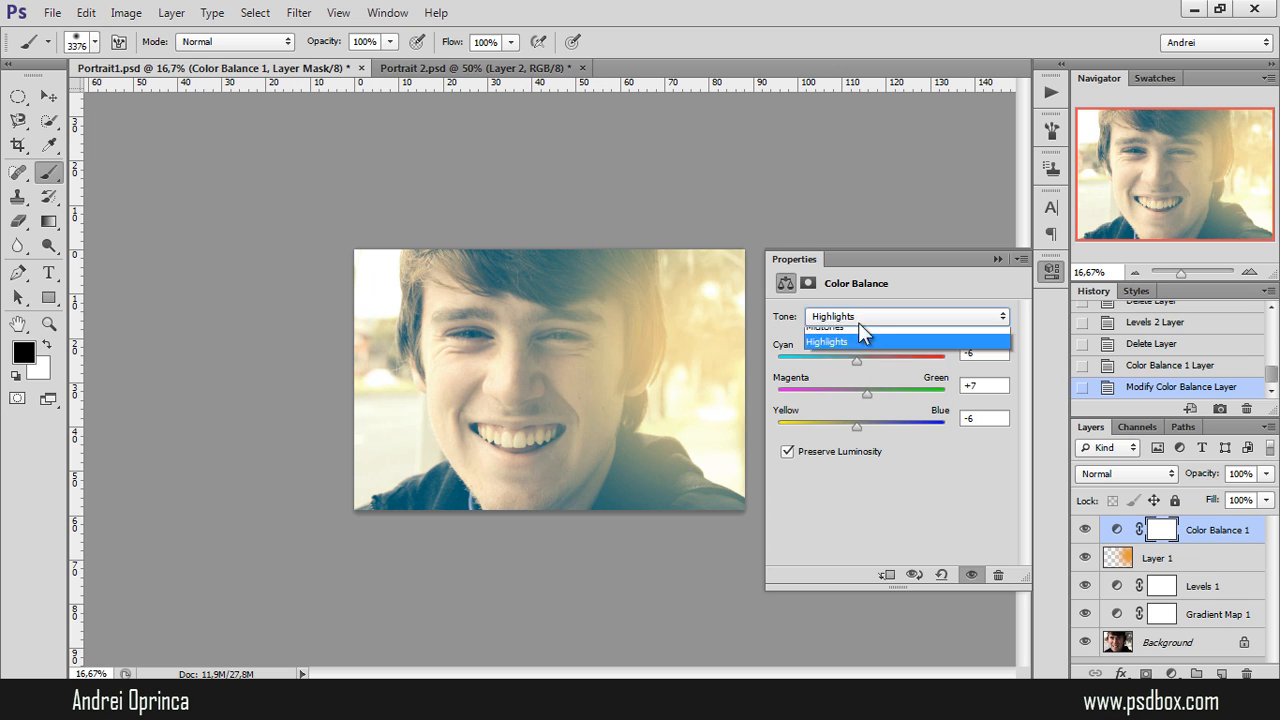
click(827, 327)
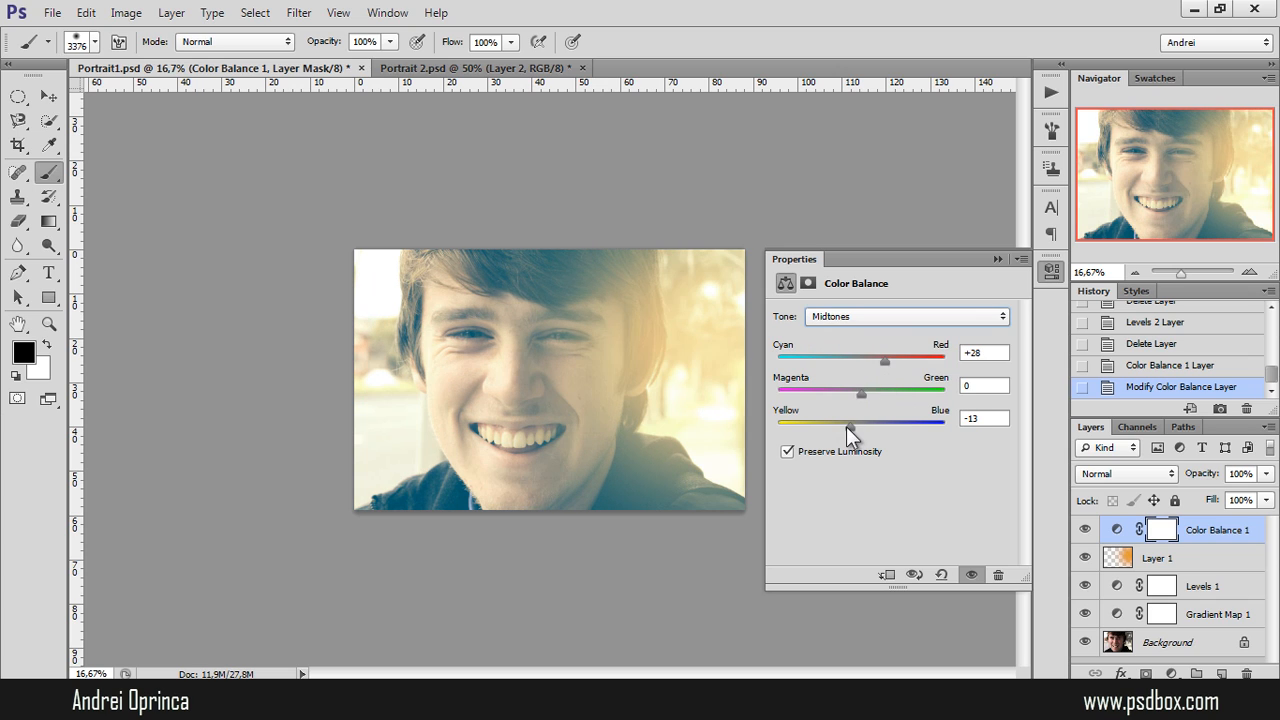
drag(884, 357, 900, 357)
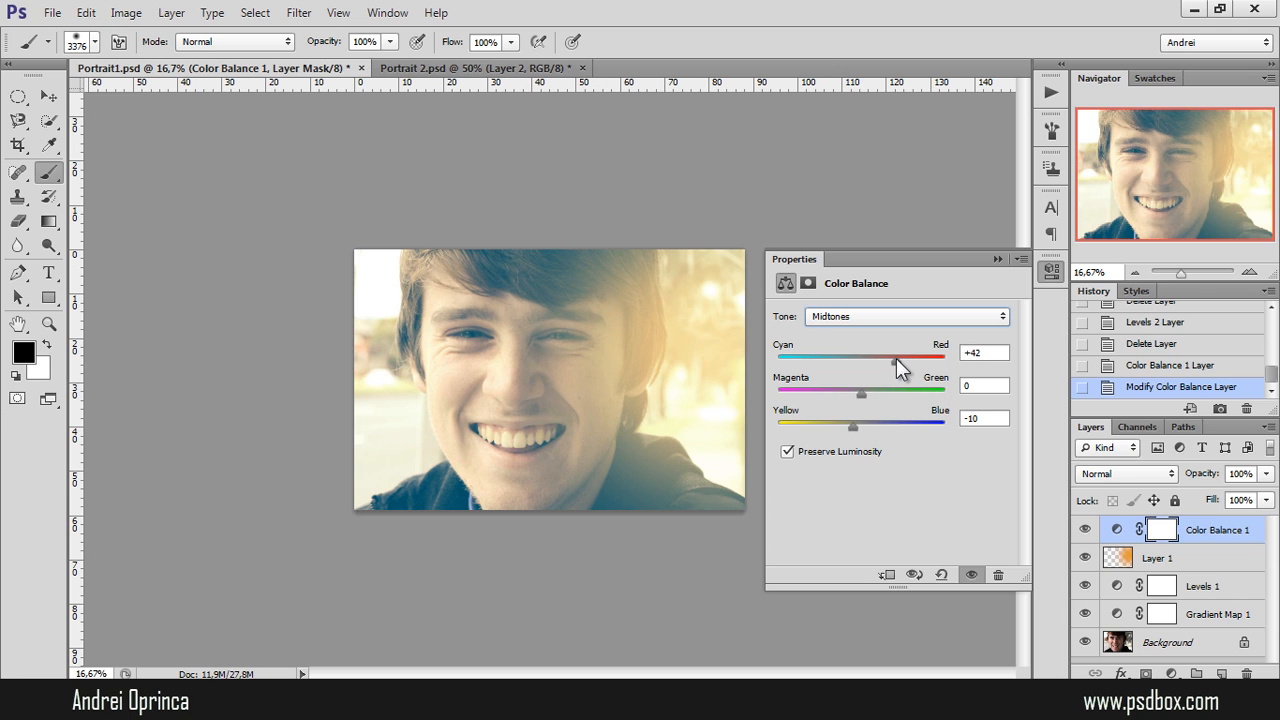
drag(893, 356, 908, 356)
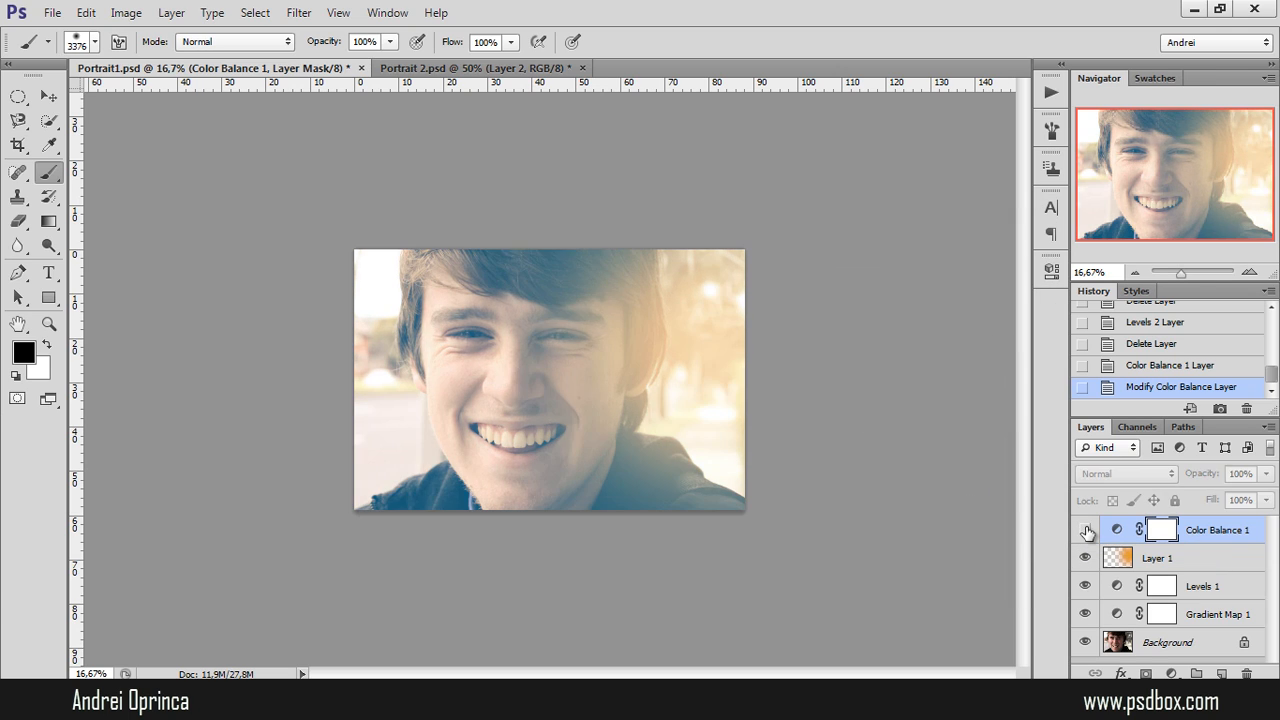
click(1086, 529)
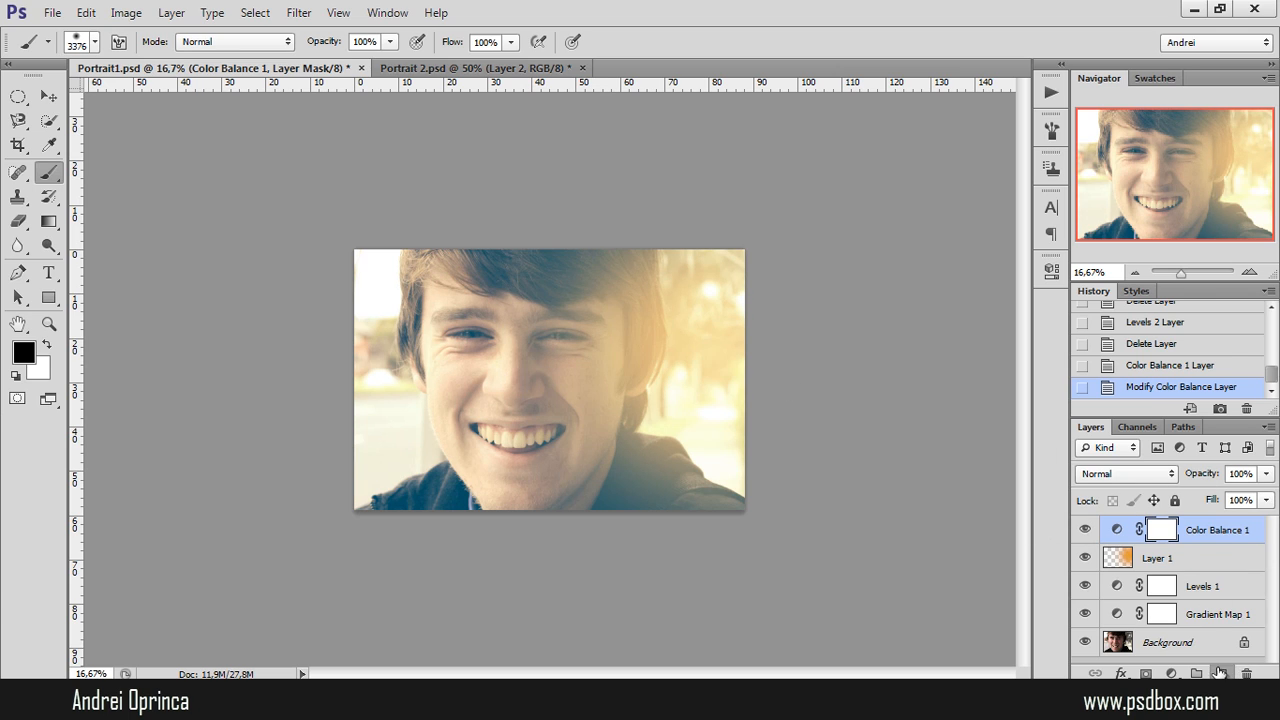
Add a new empty layer and choose the Pappo's Blues Band script font.
click(47, 272)
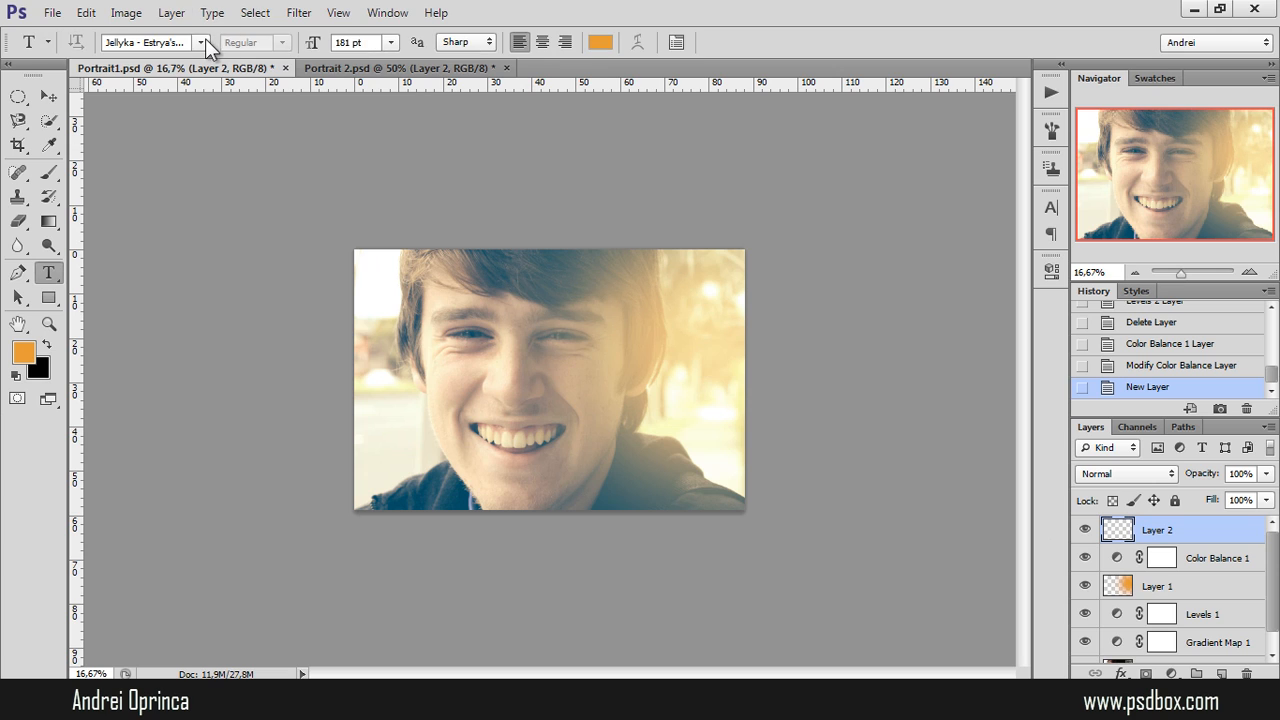
click(203, 40)
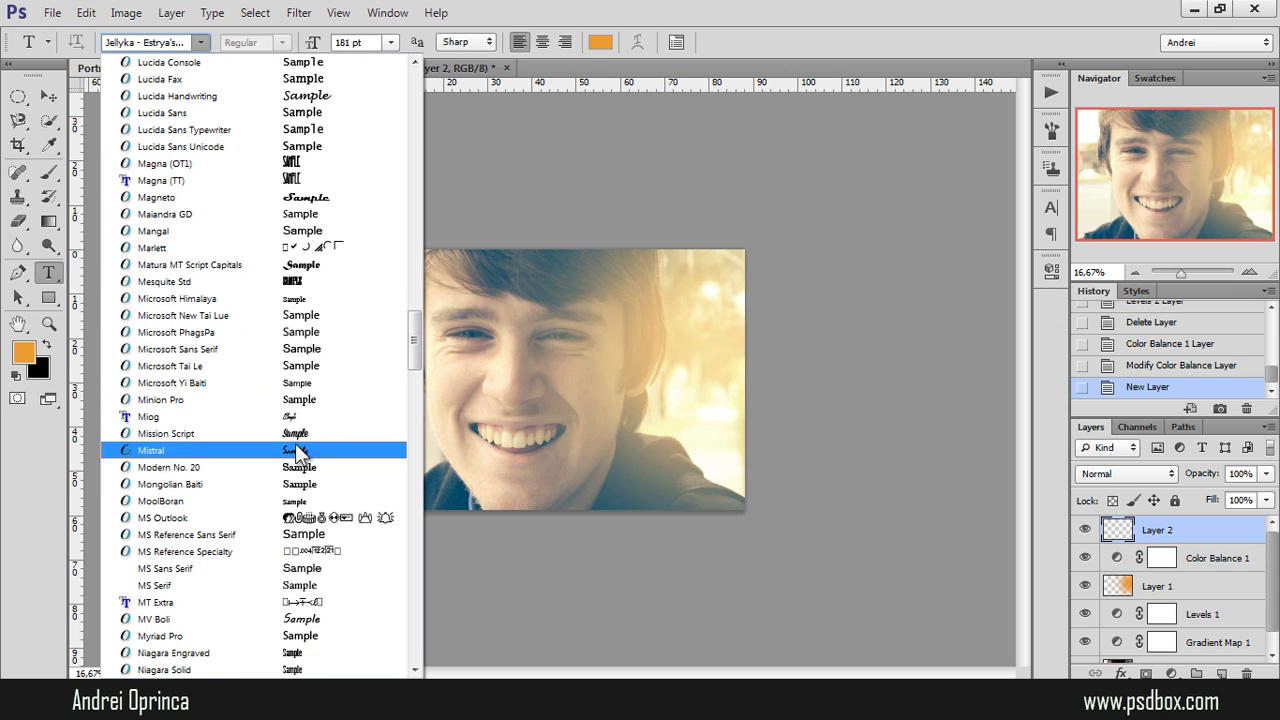
scroll(down, 3)
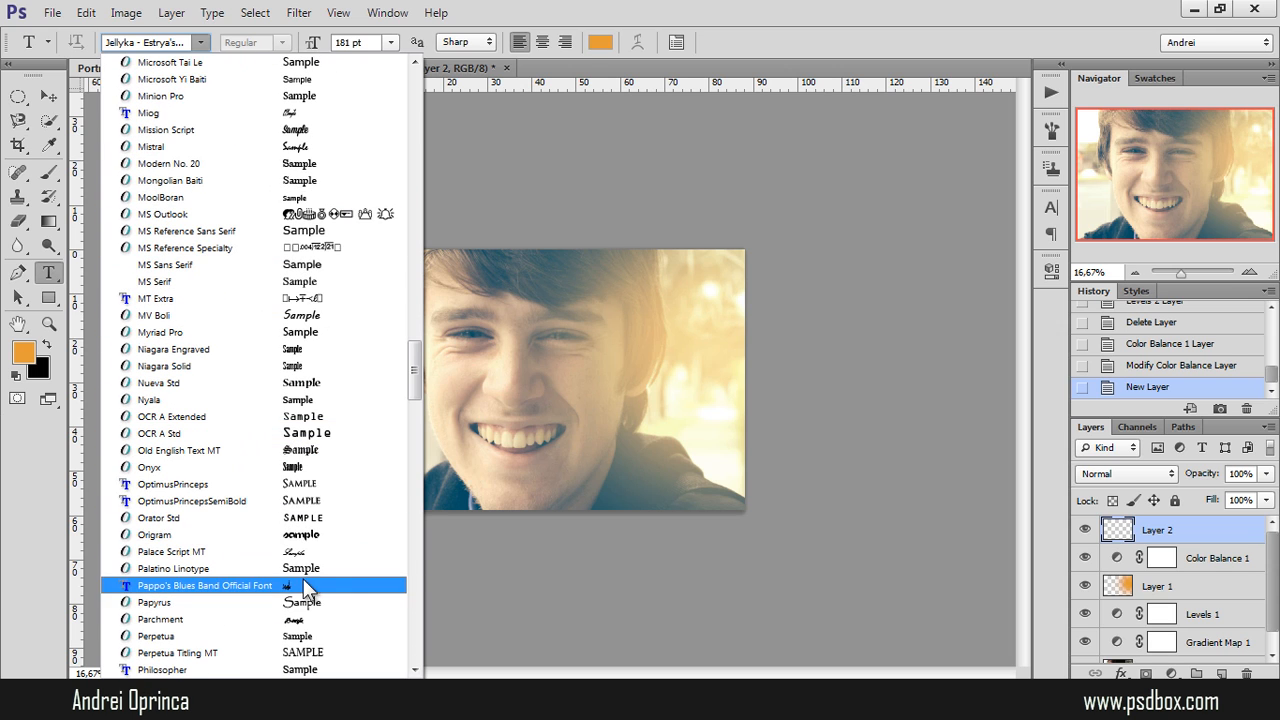
click(205, 585)
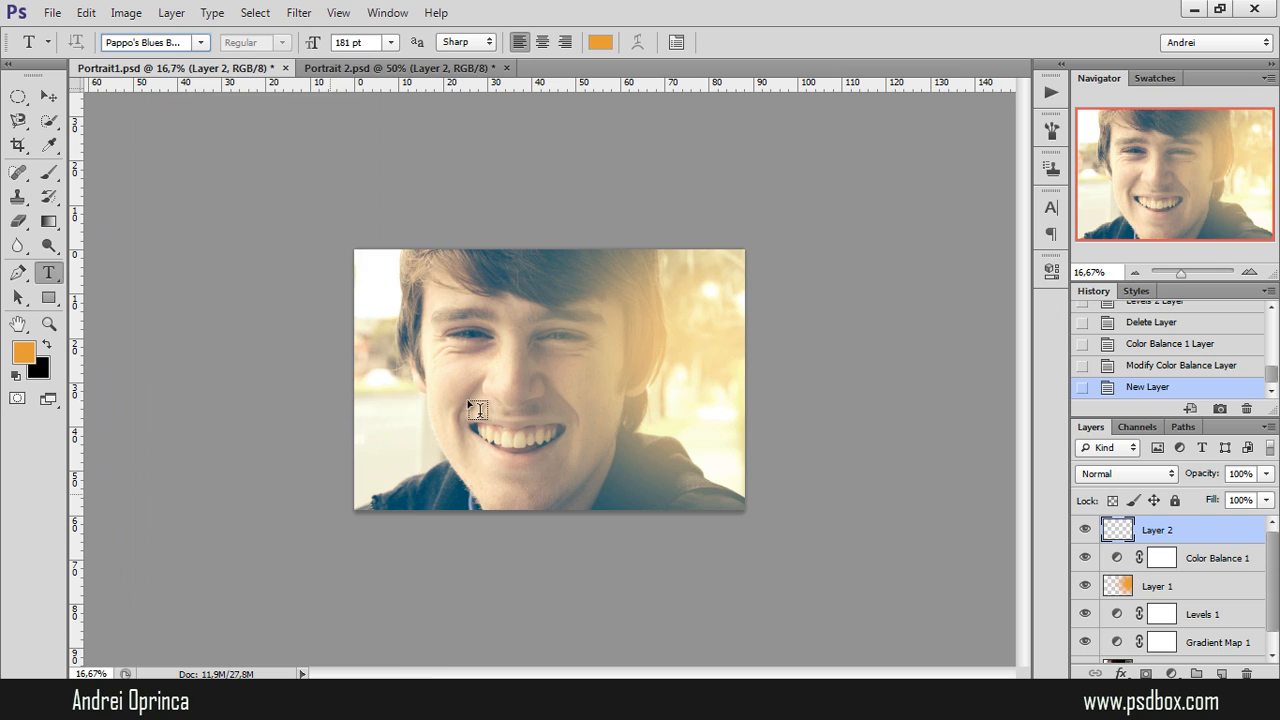
Type 'Andrei Oprinca' on the portrait and move it to the lower-right area.
click(477, 410)
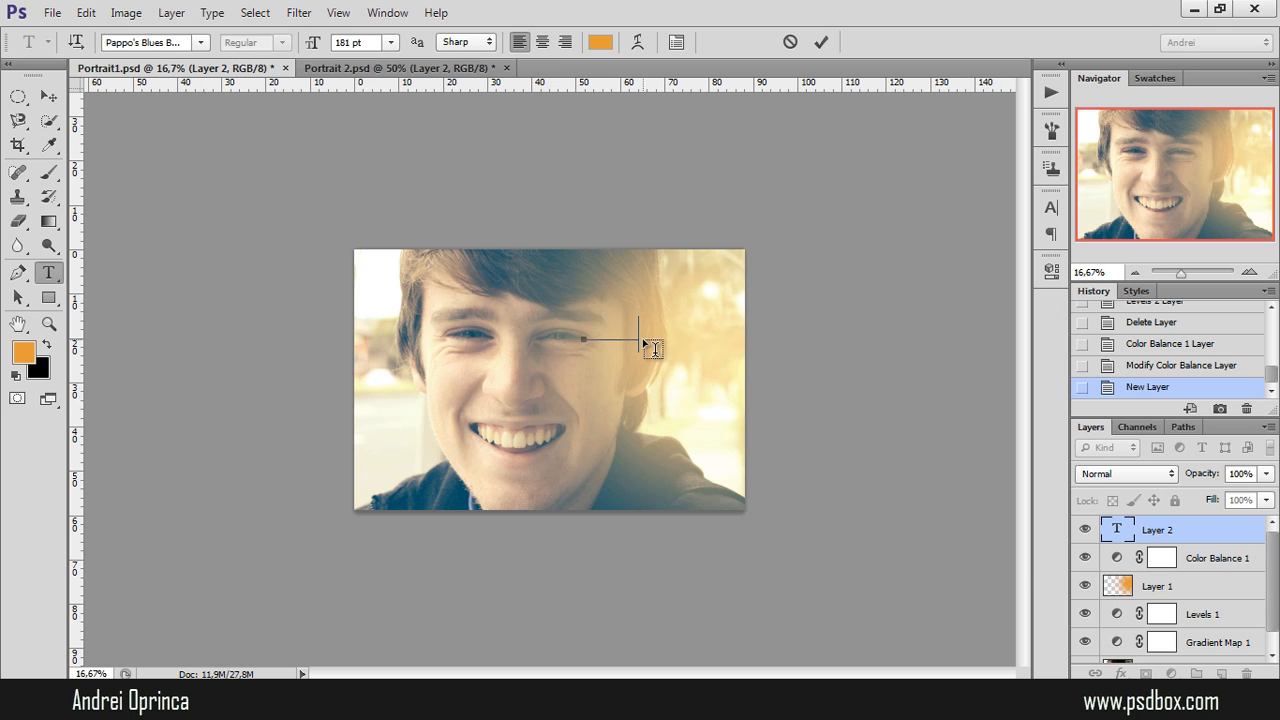
text(Andrei Oprinca)
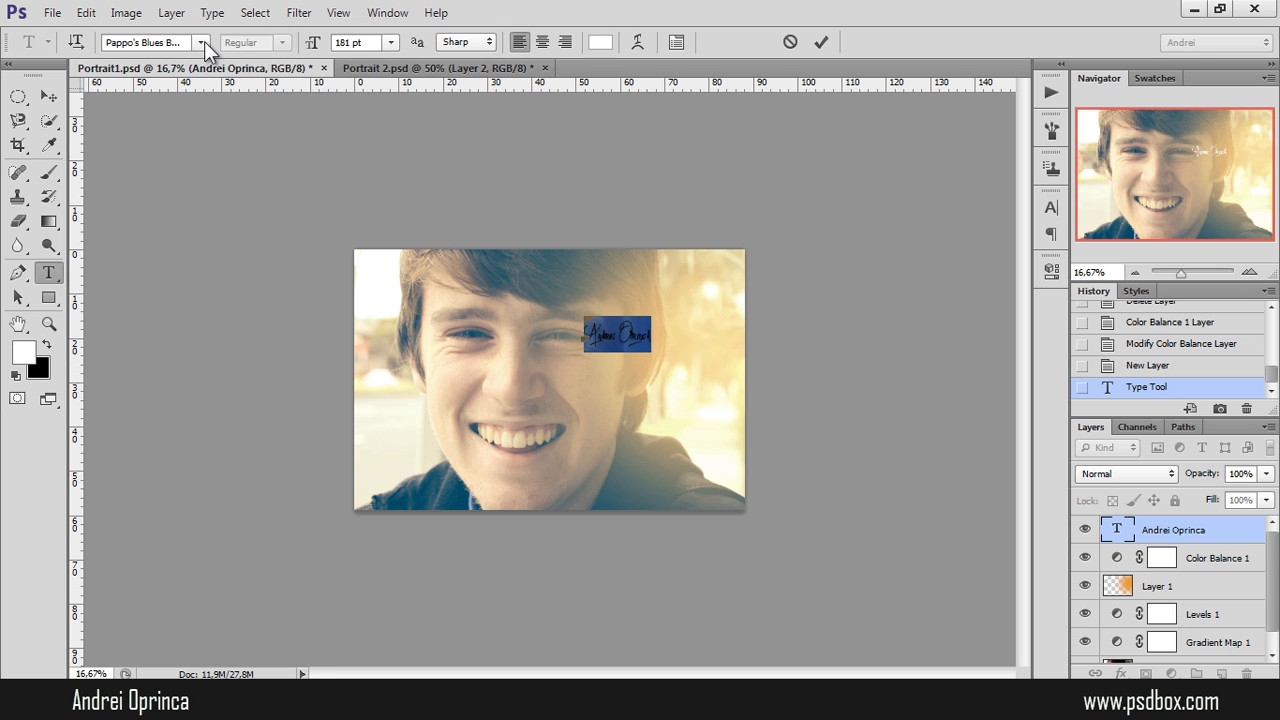
click(205, 41)
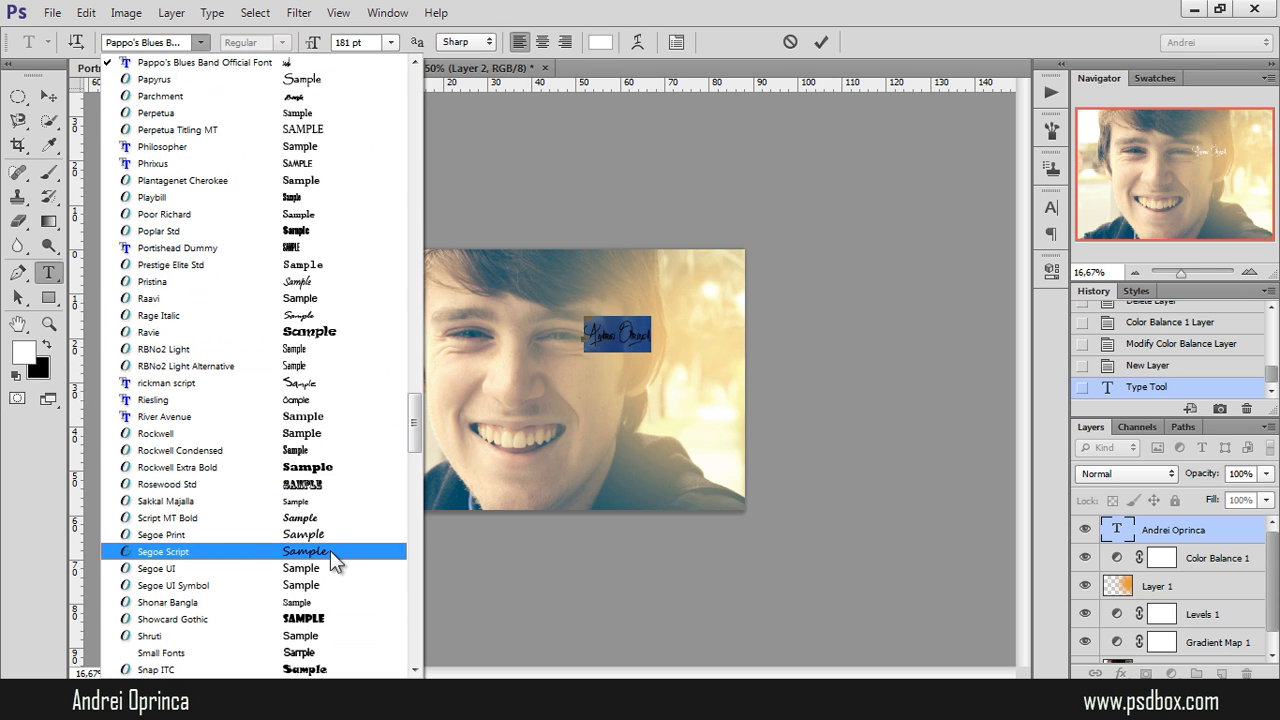
scroll(down, 3)
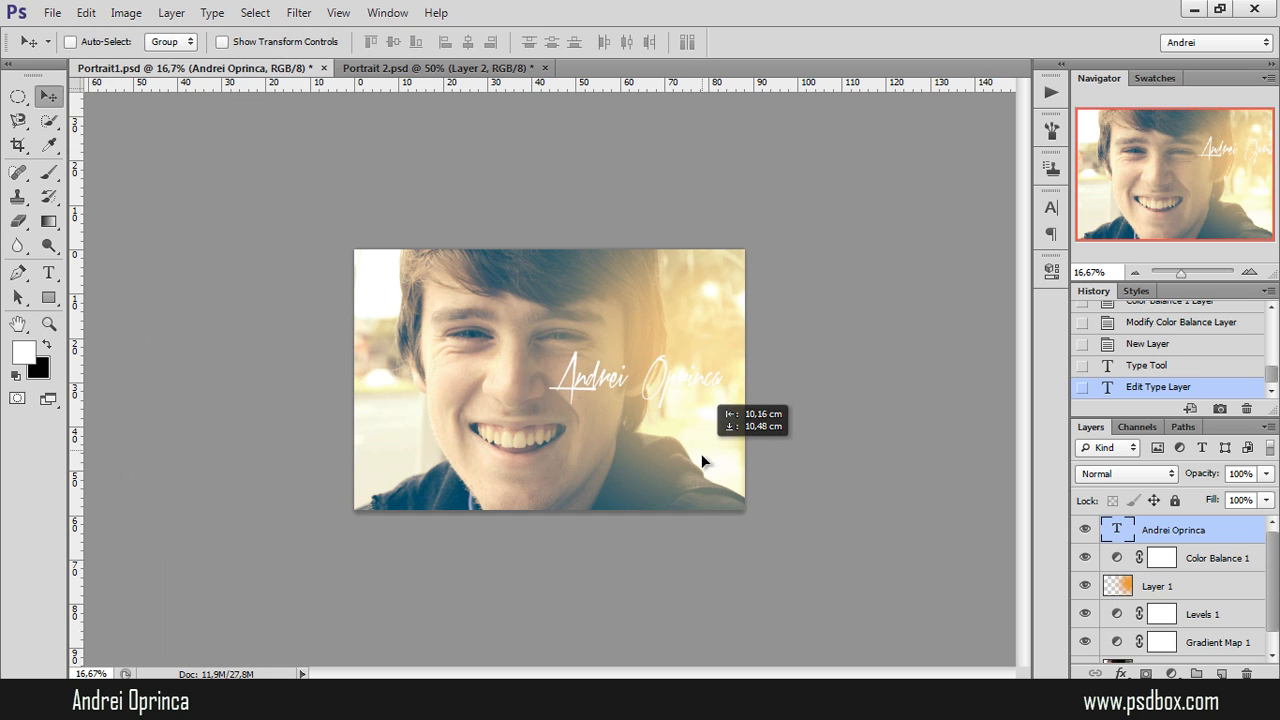
drag(640, 378, 620, 470)
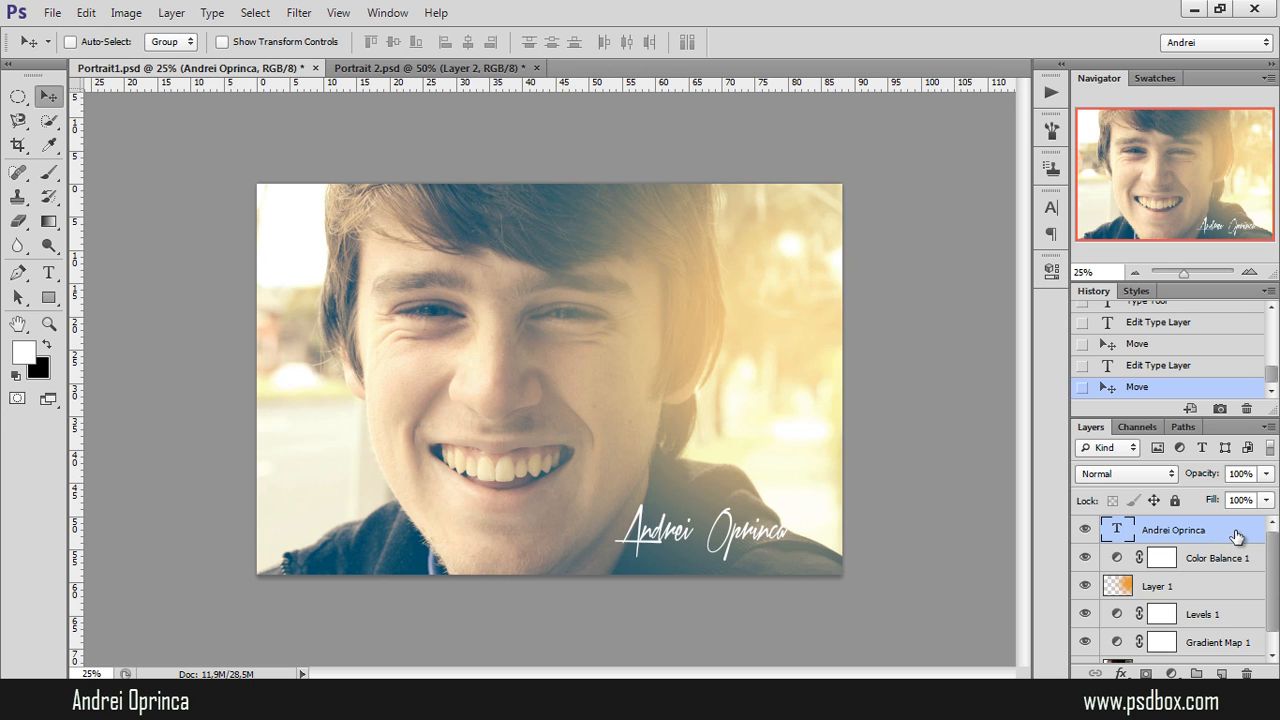
Give the signature layer an Outer Glow with 83% range blended in Screen mode.
double_click(1173, 529)
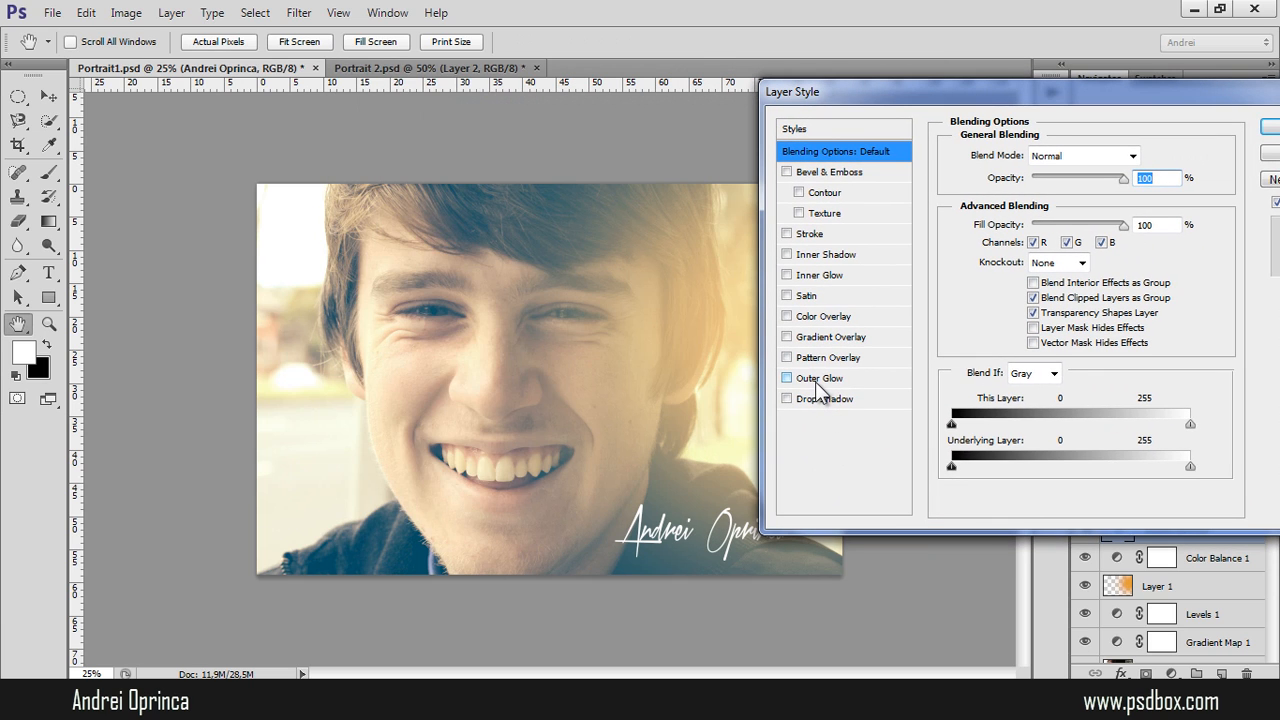
click(819, 378)
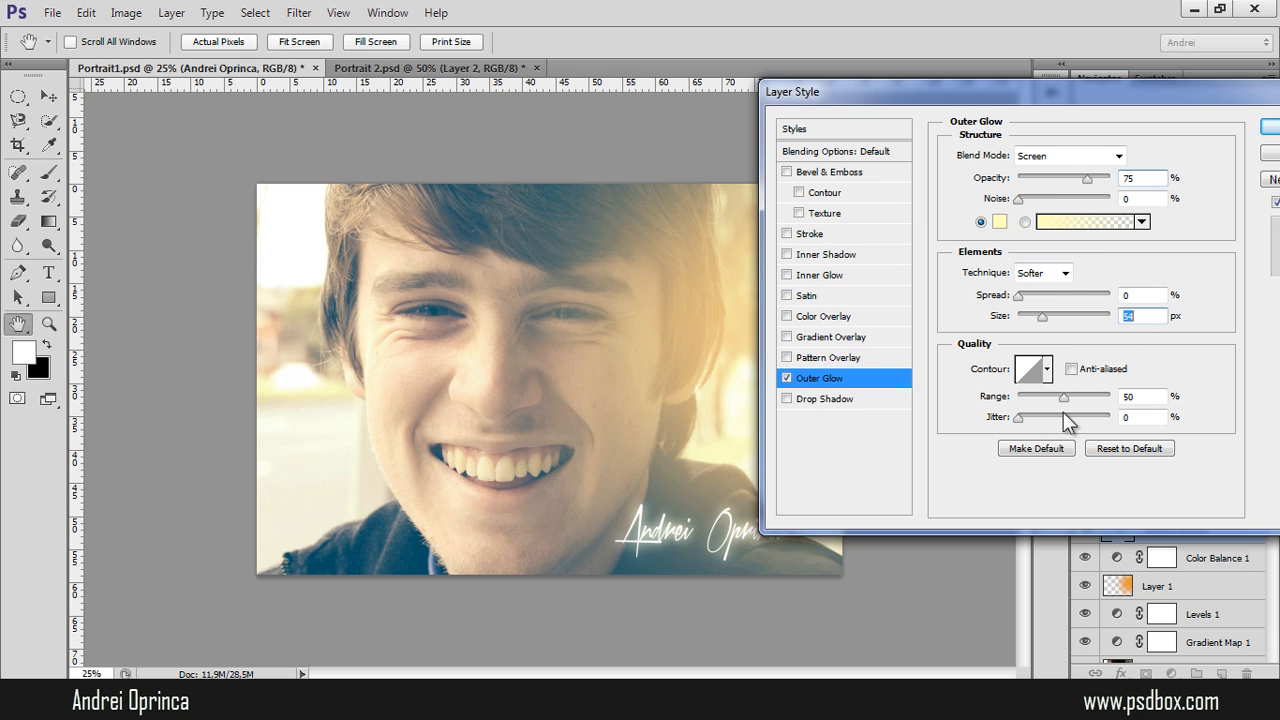
drag(1055, 396, 1026, 396)
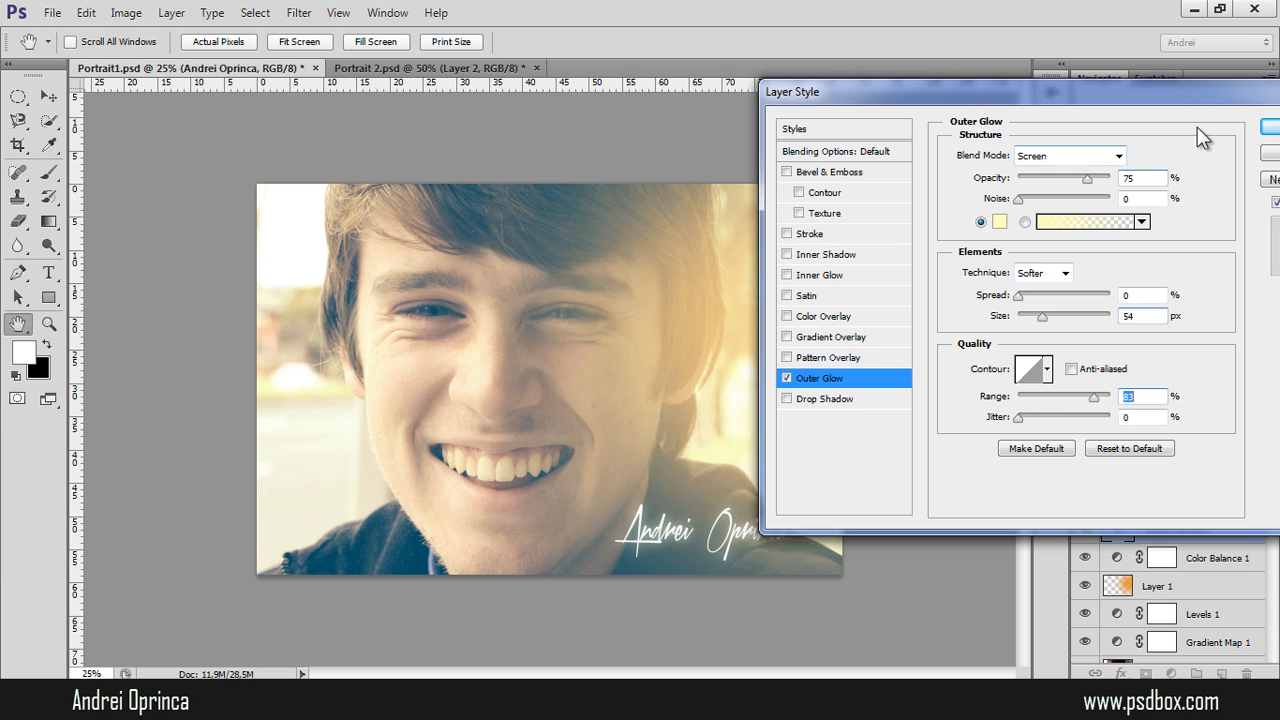
click(1062, 155)
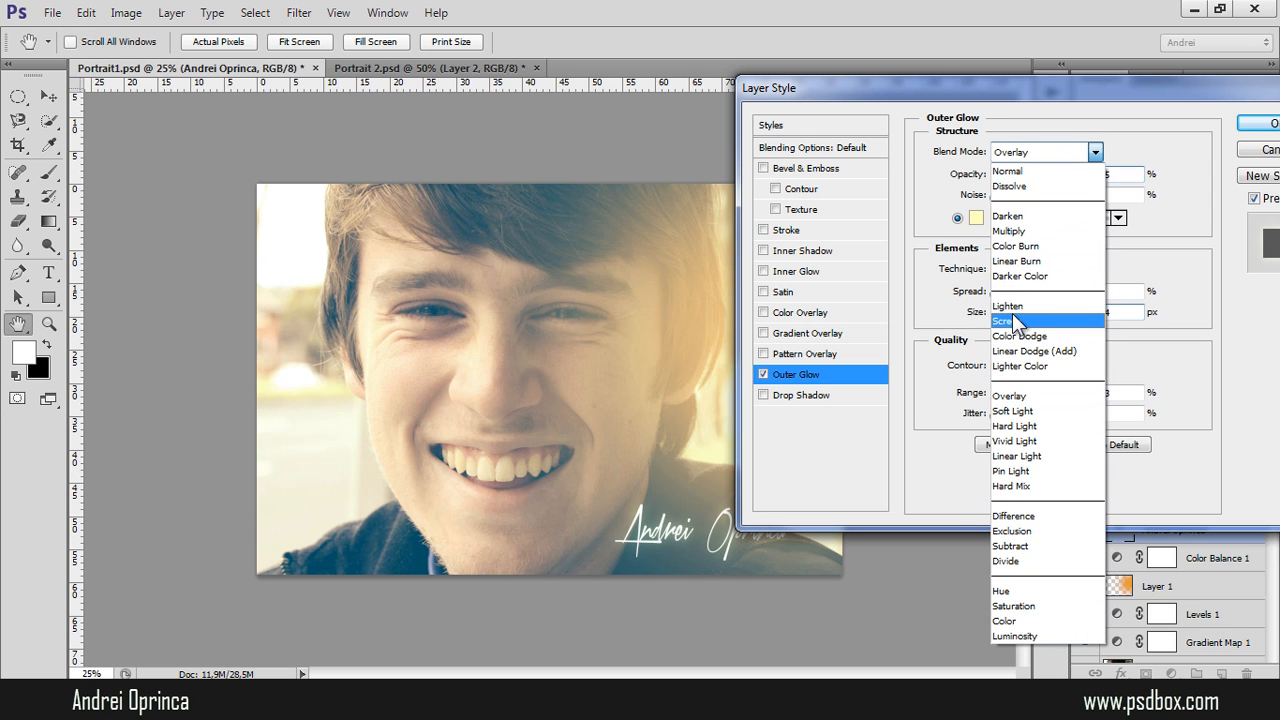
click(1020, 320)
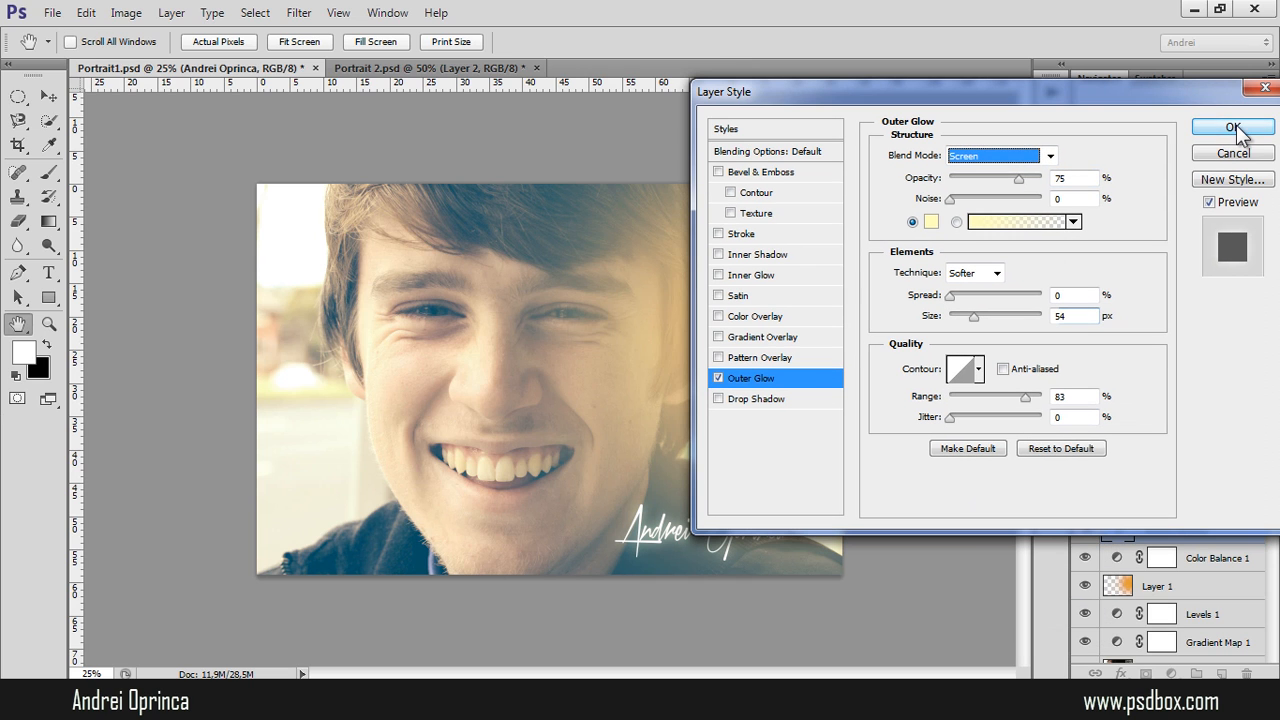
click(1232, 127)
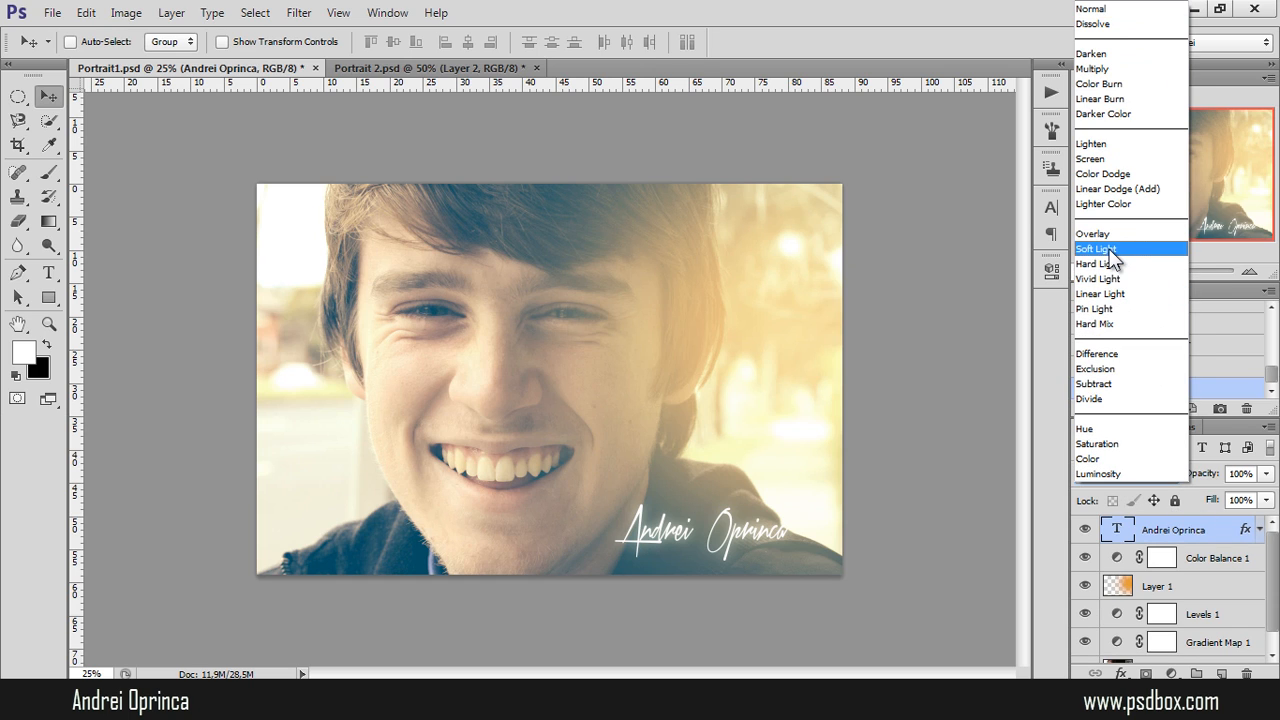
Set the signature layer to Soft Light, expand its effects, and close Portrait1.
click(1097, 248)
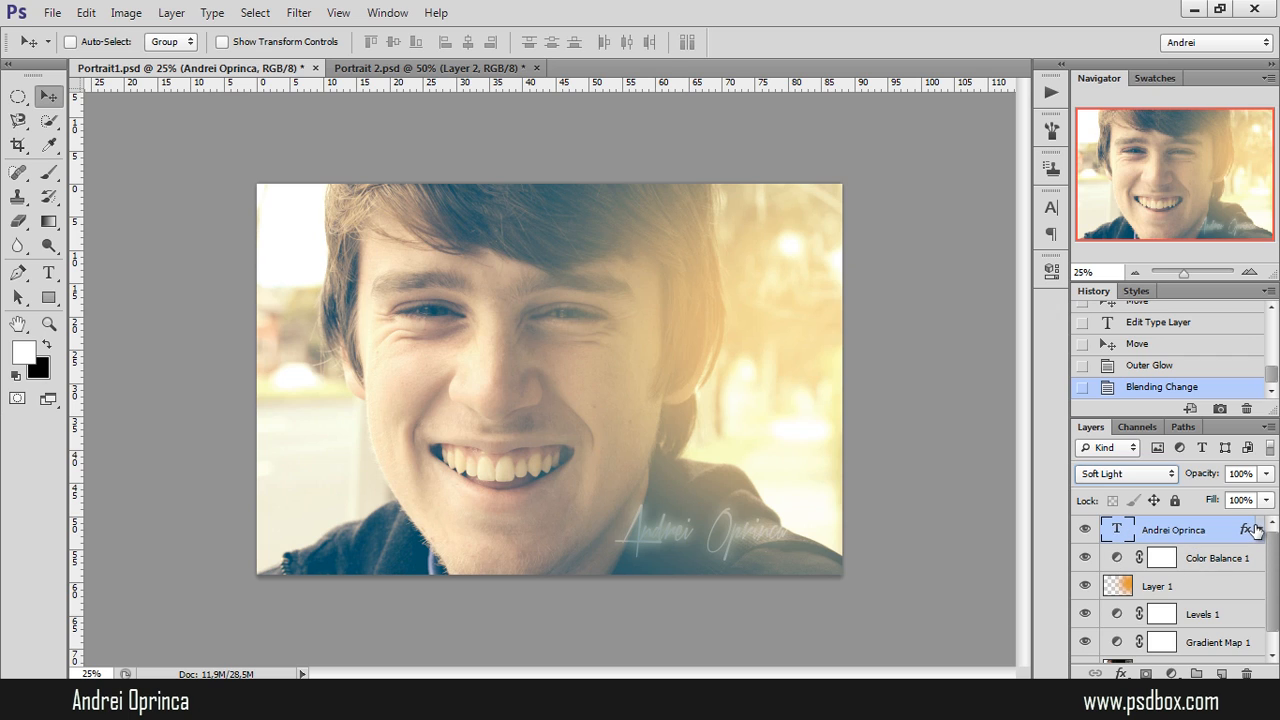
click(1257, 529)
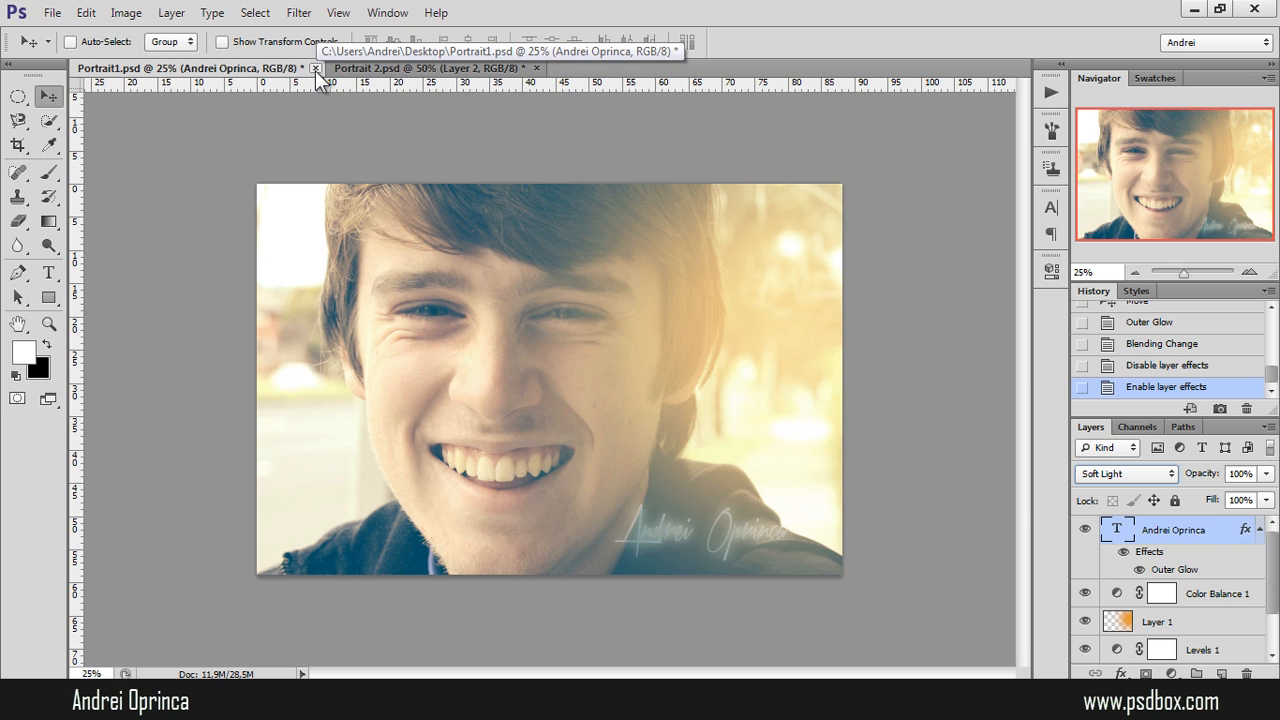
click(318, 68)
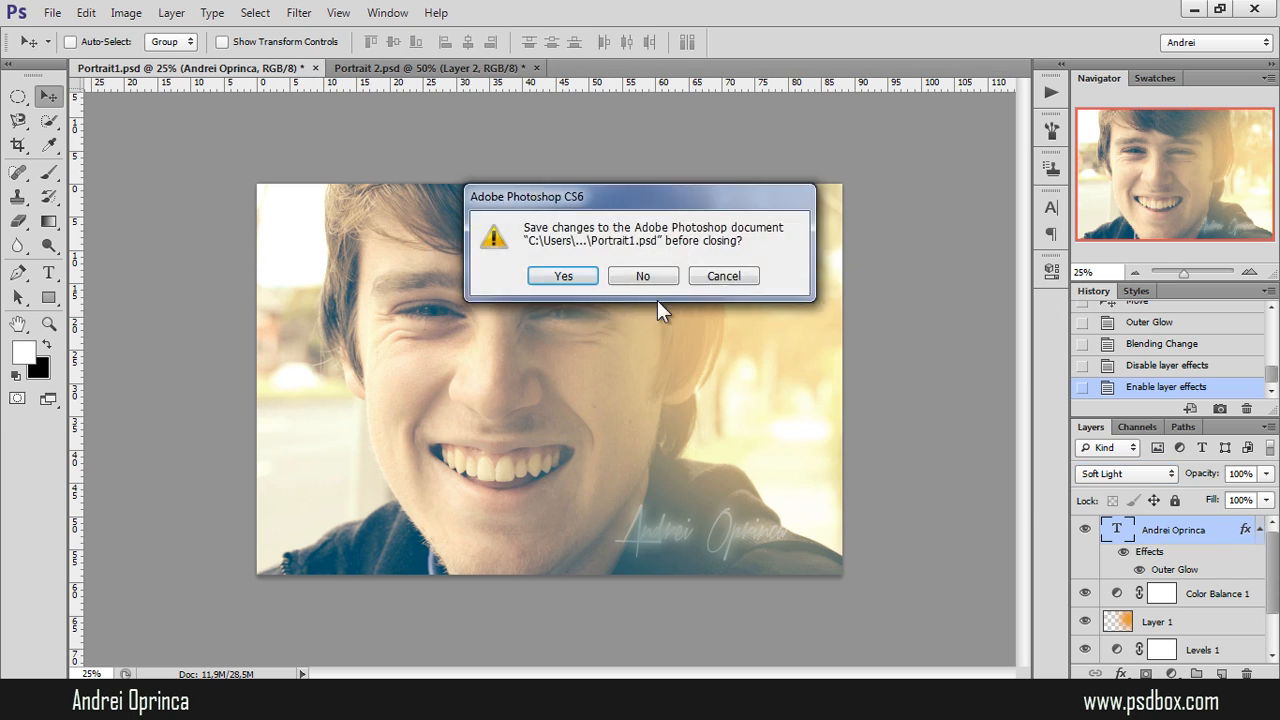
Discard Portrait1's changes, then select and toggle Portrait 2's Background layer visibility.
click(642, 275)
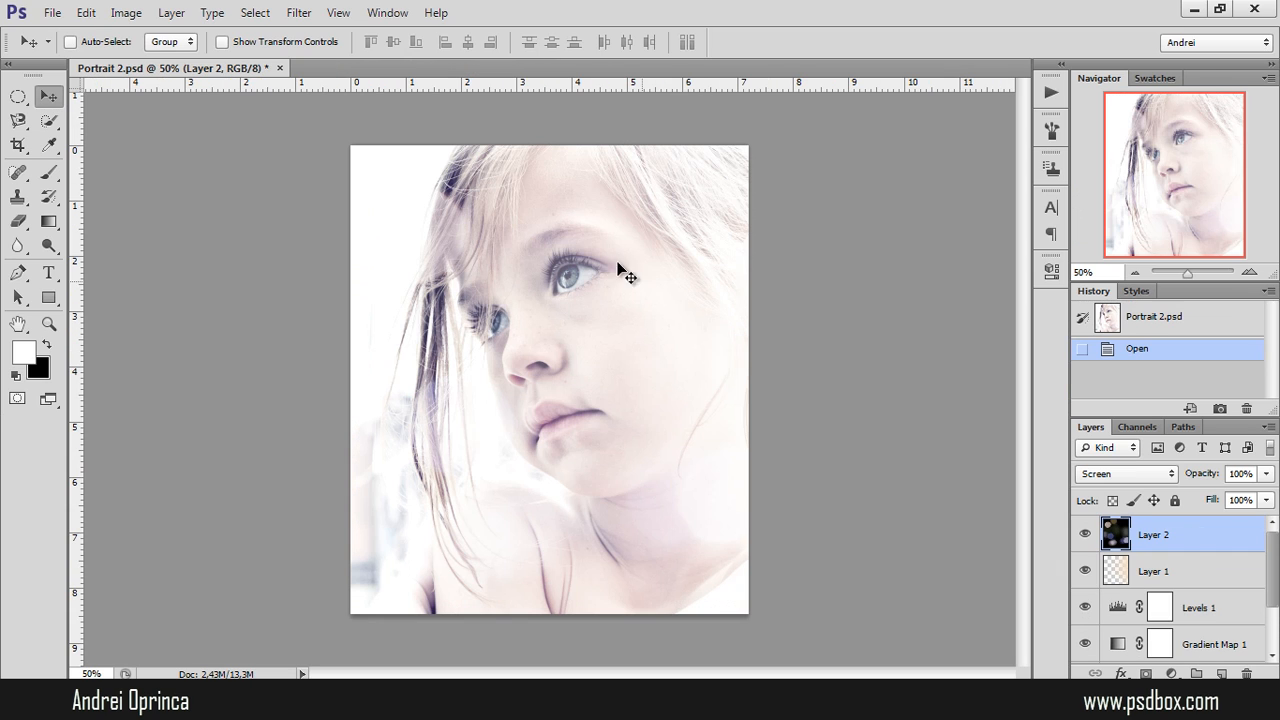
mouse_move(141, 185)
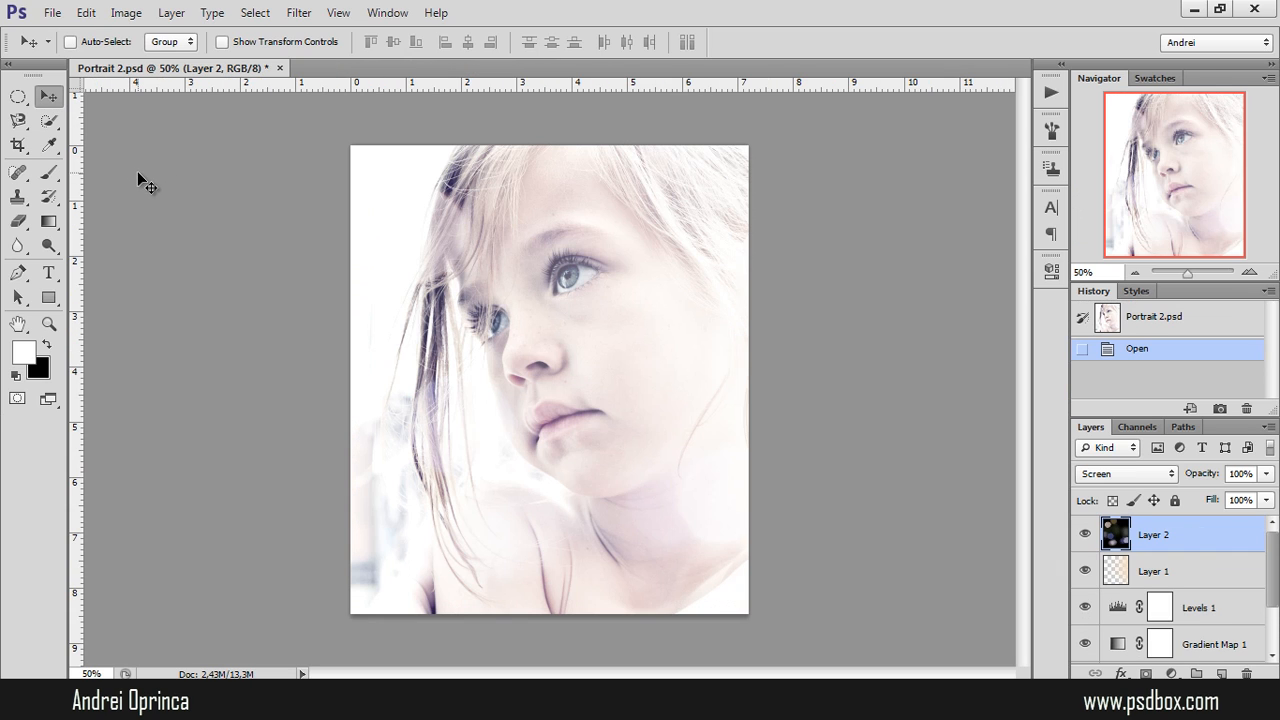
mouse_move(116, 166)
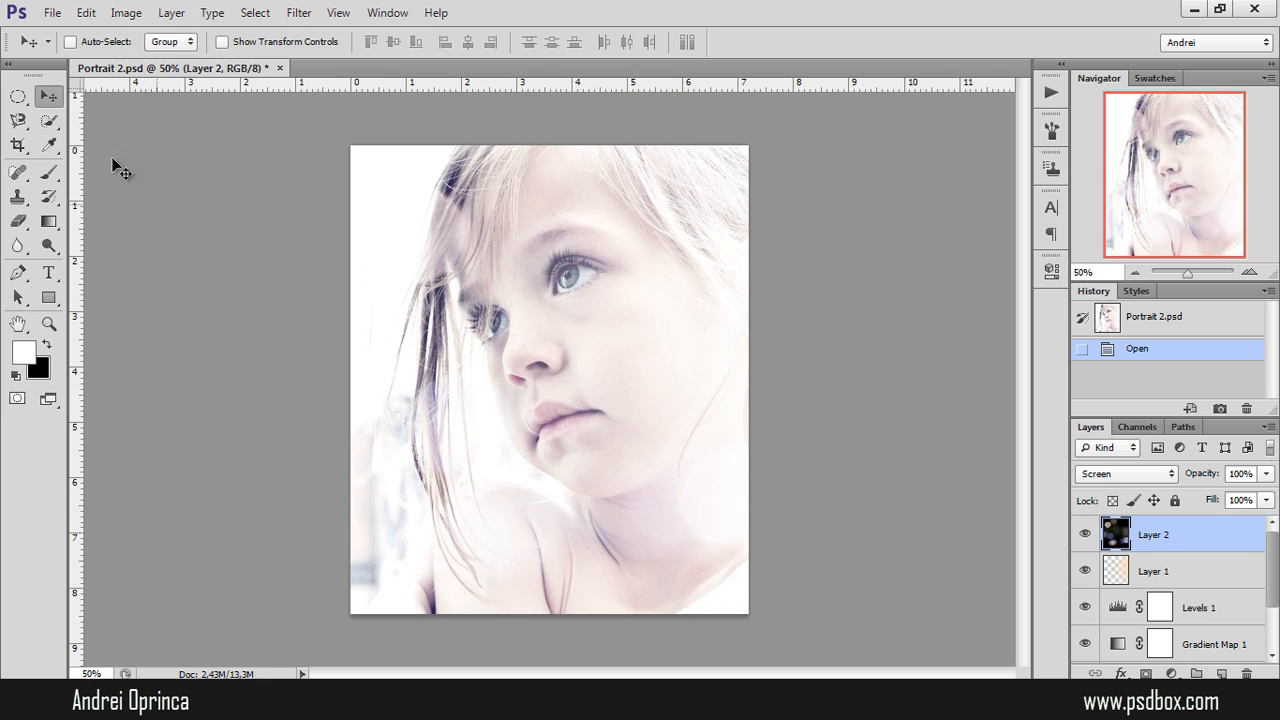
mouse_move(362, 275)
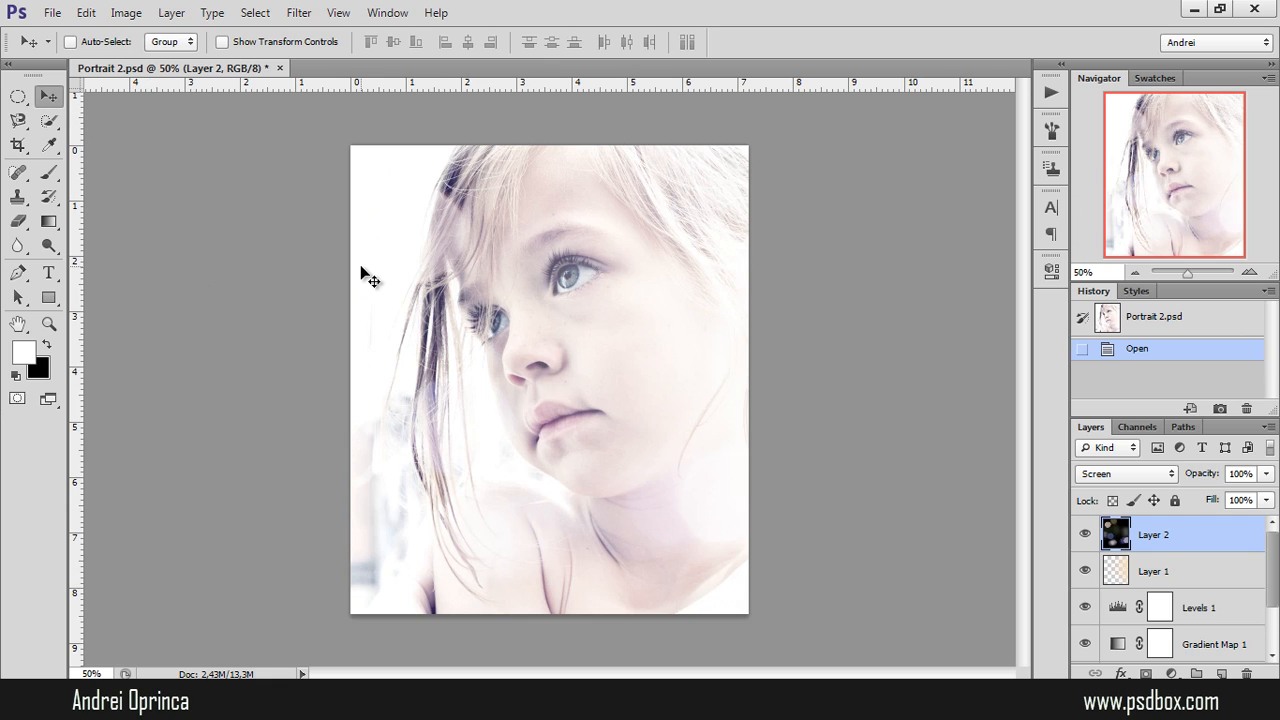
mouse_move(597, 221)
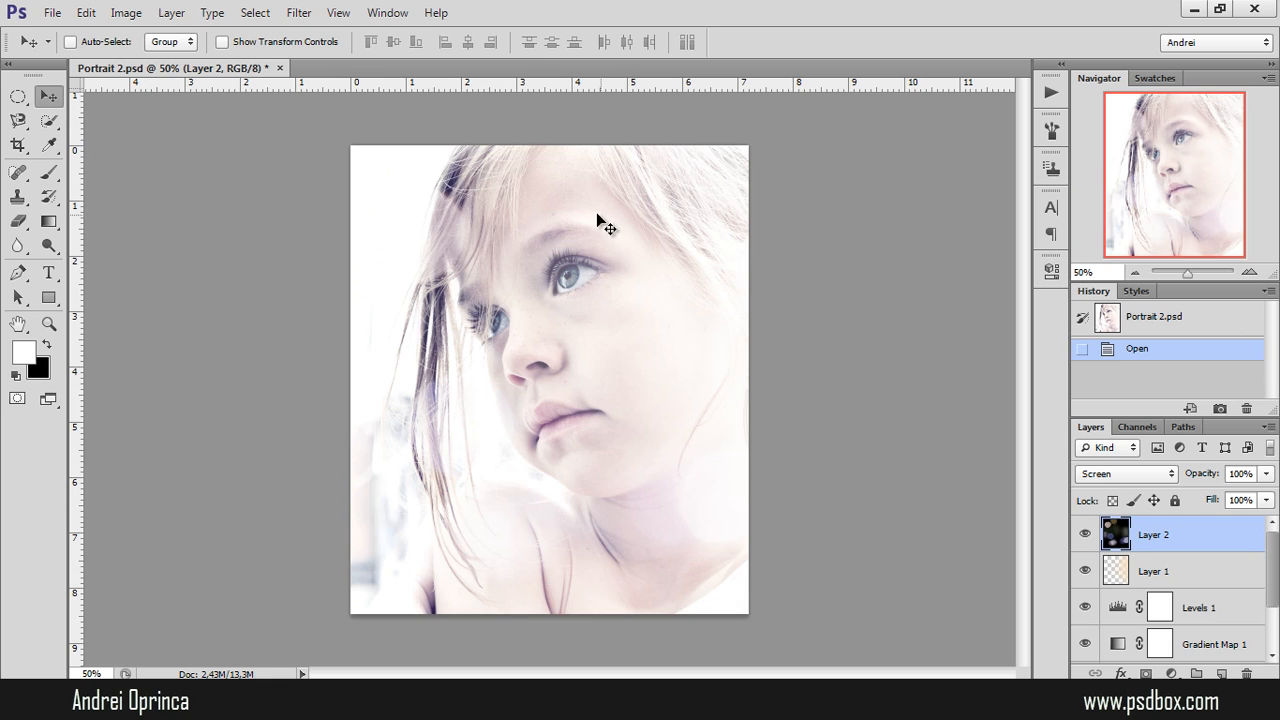
mouse_move(616, 192)
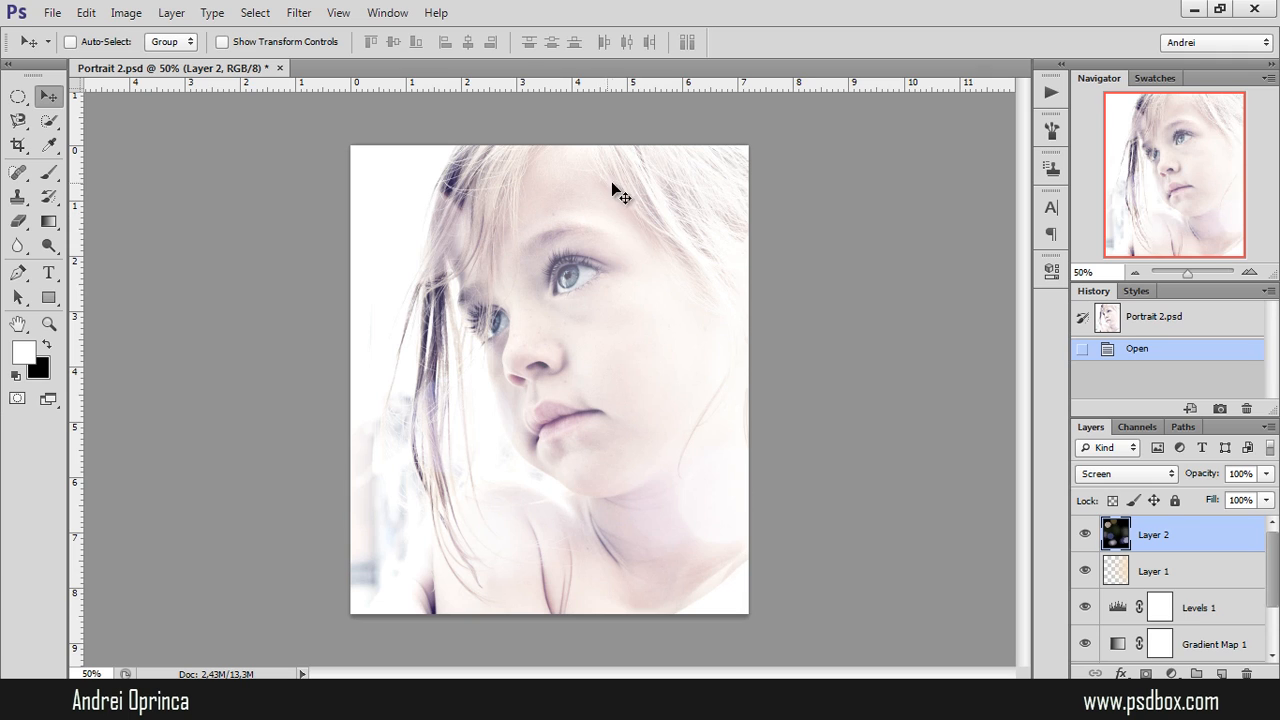
mouse_move(1072, 488)
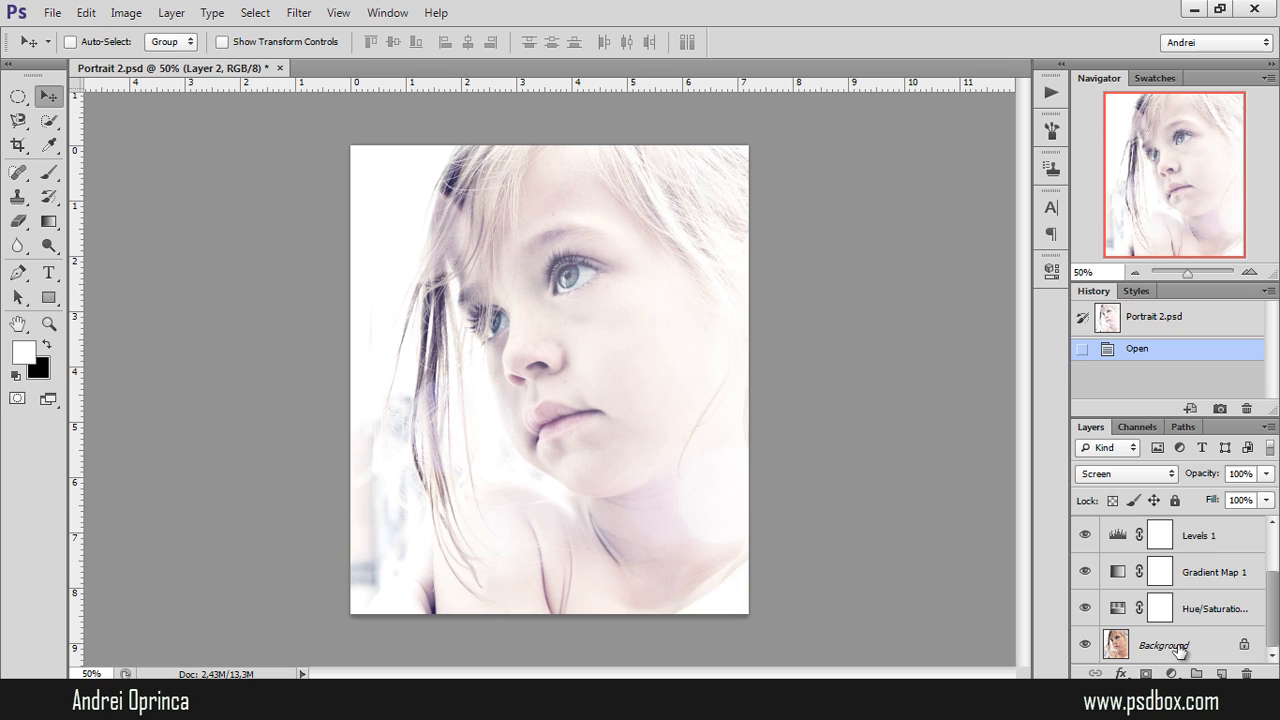
click(1173, 645)
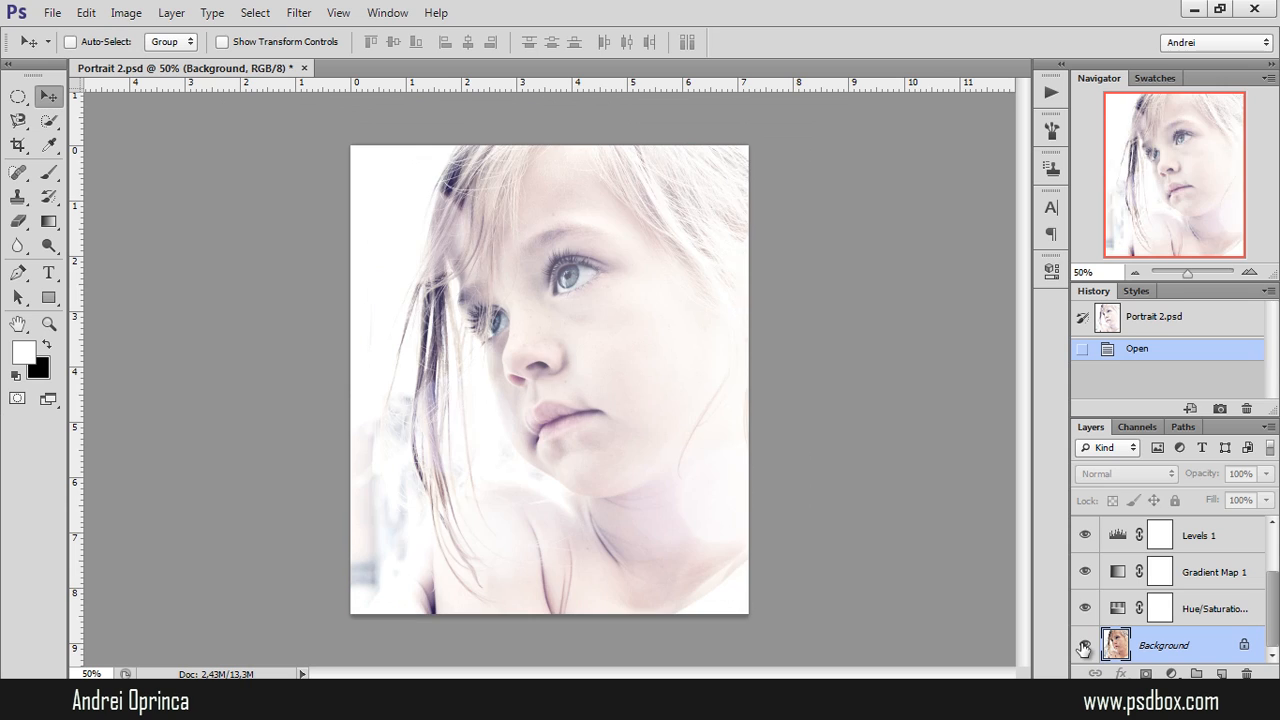
click(1084, 535)
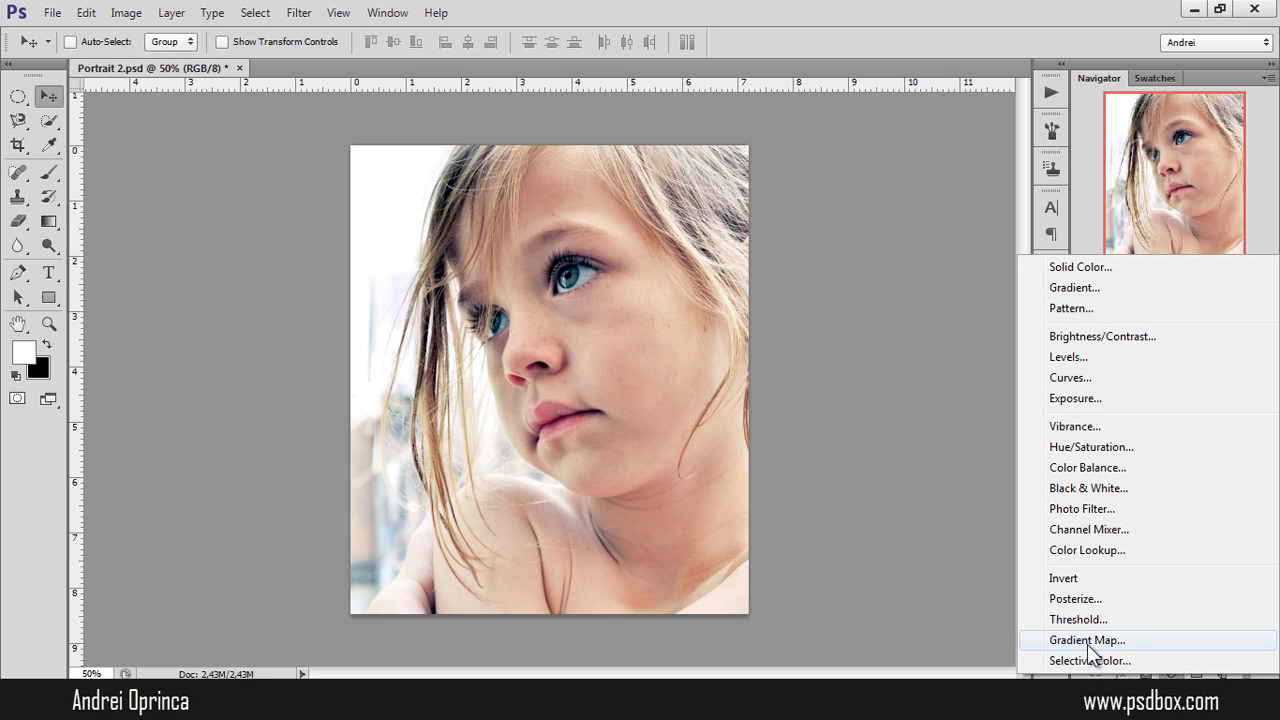
Add a Gradient Map and change its orange end stop to a pale cream colour.
click(1086, 639)
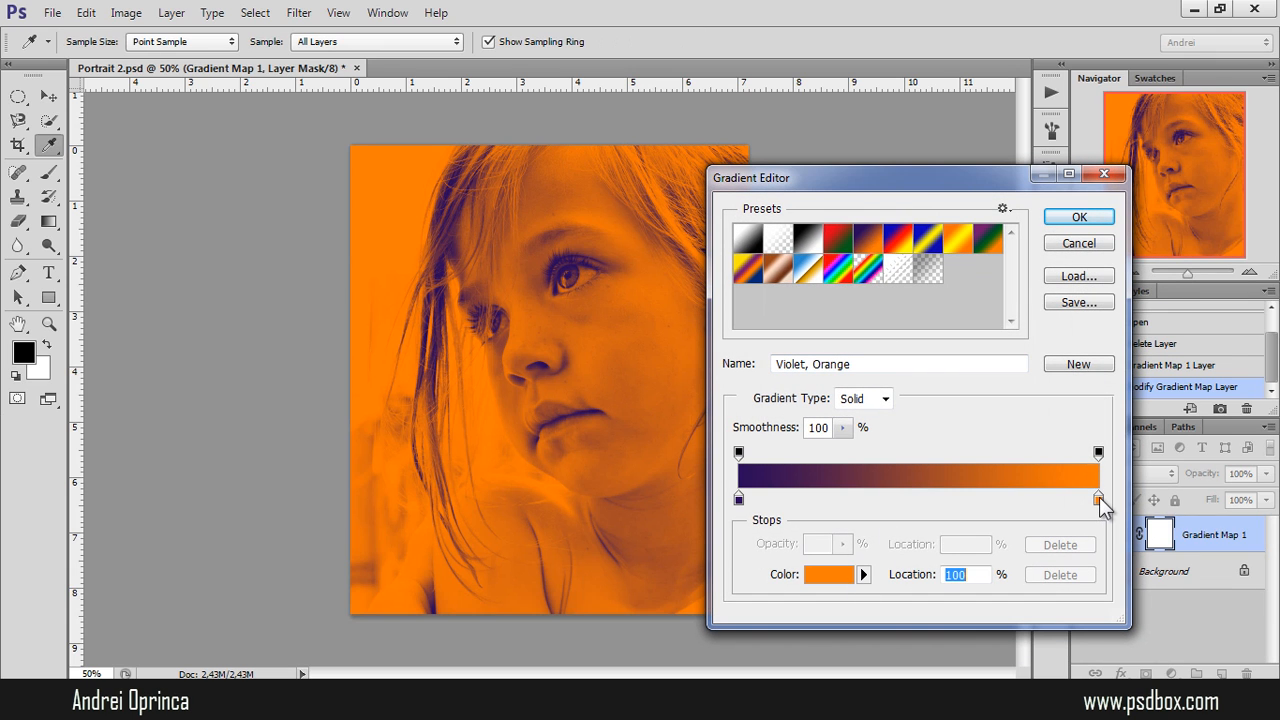
click(826, 574)
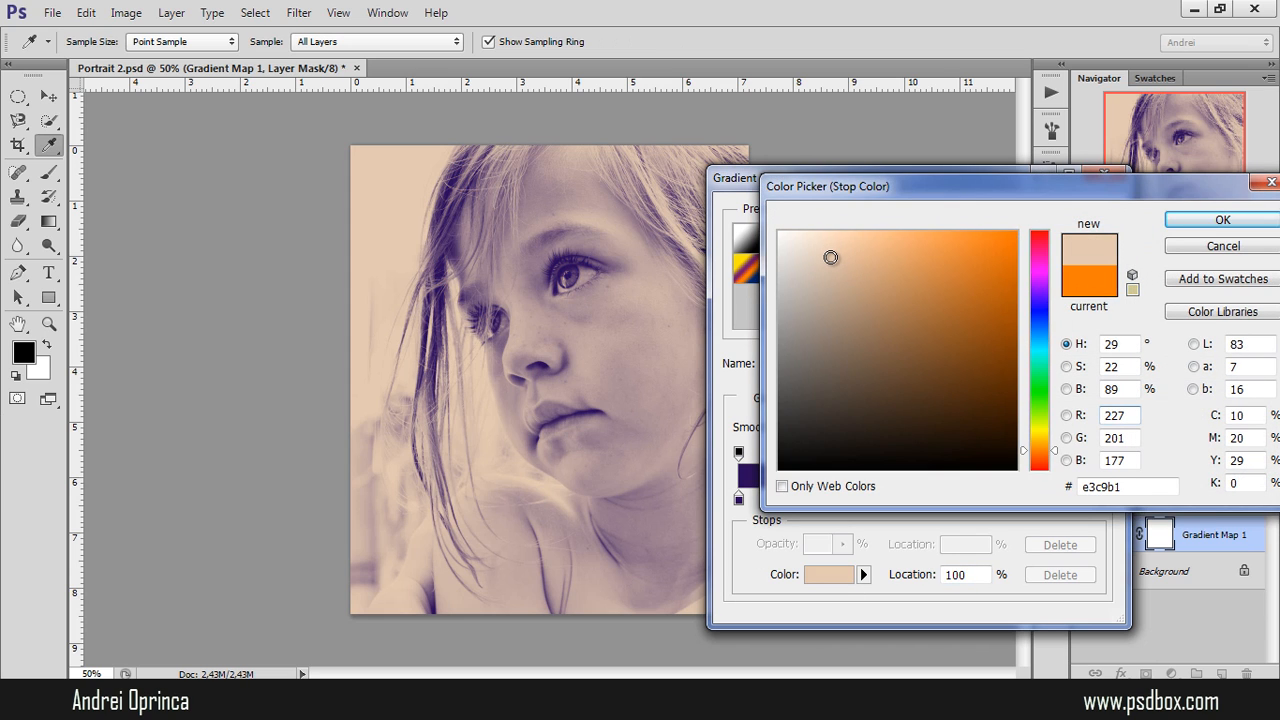
click(823, 249)
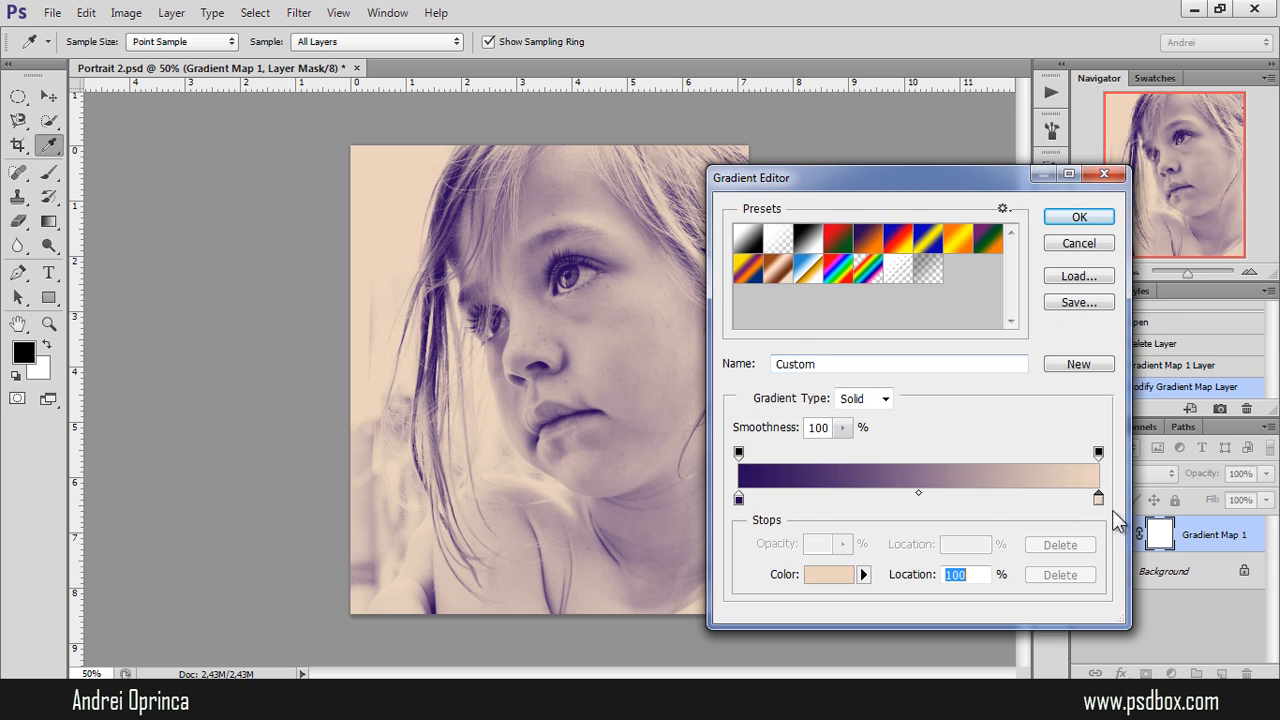
click(828, 574)
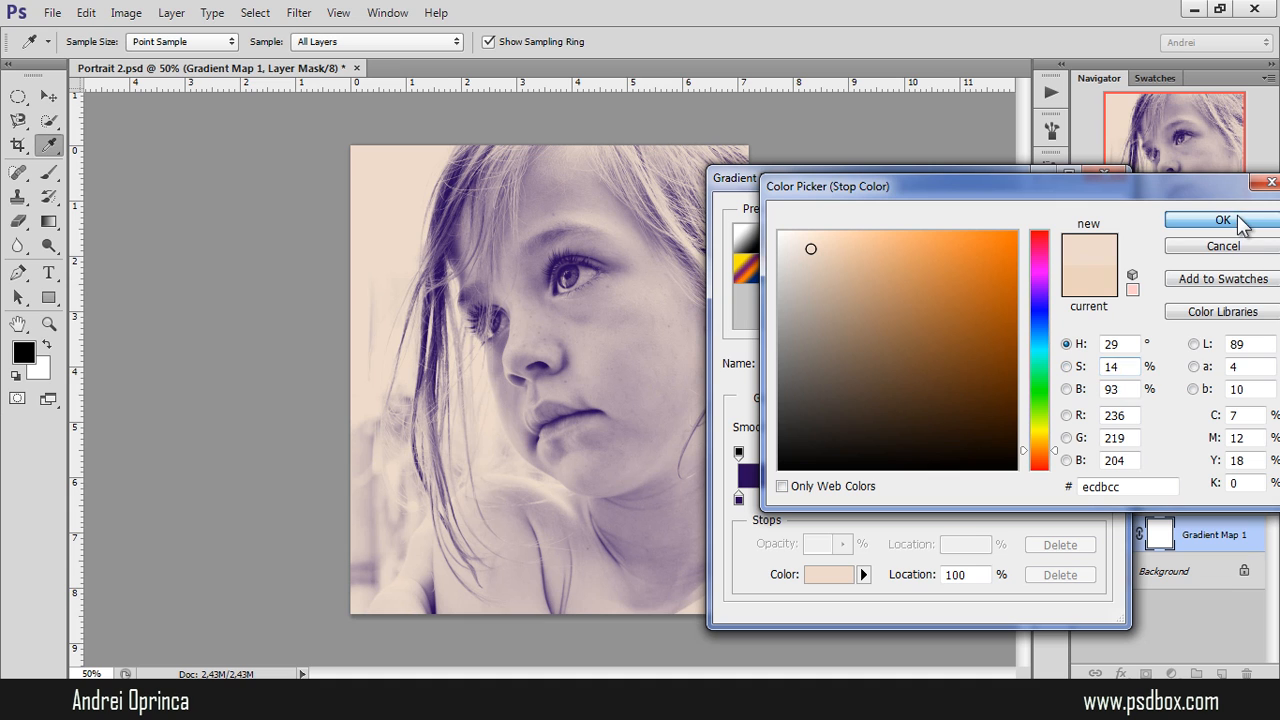
click(1222, 220)
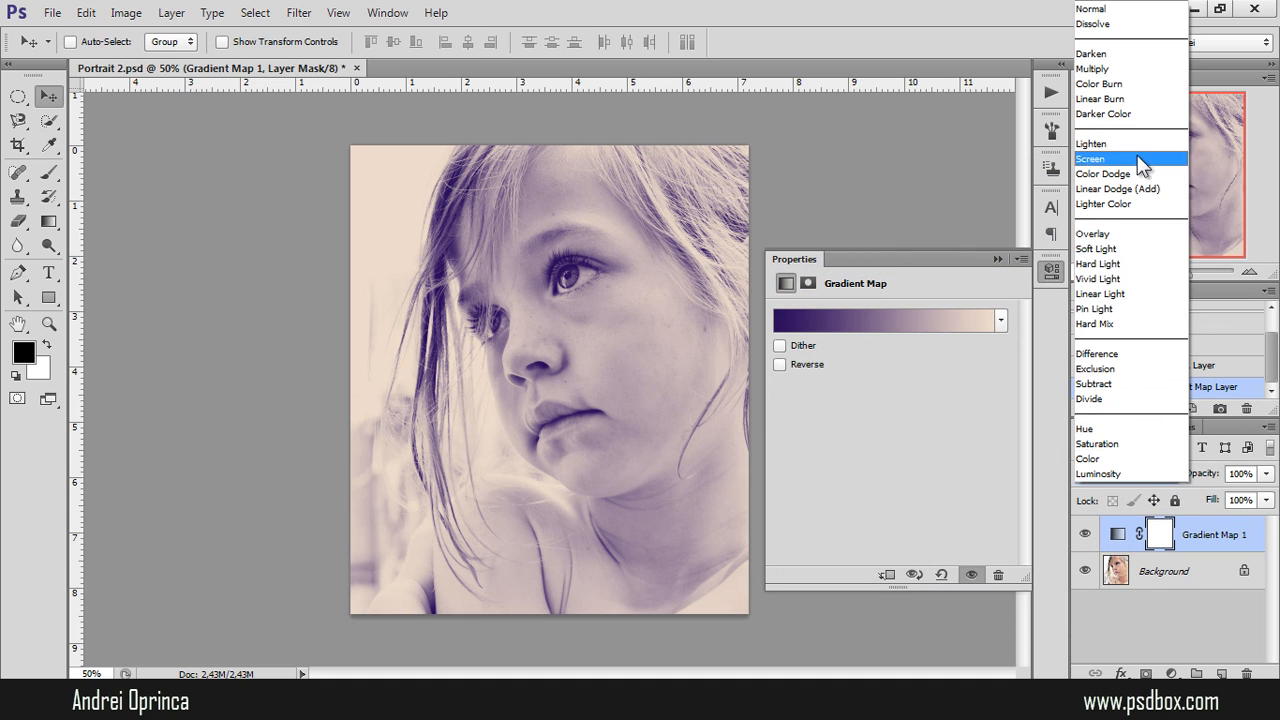
Set the Gradient Map to Screen, collapse Properties, and select the Background layer.
click(1091, 158)
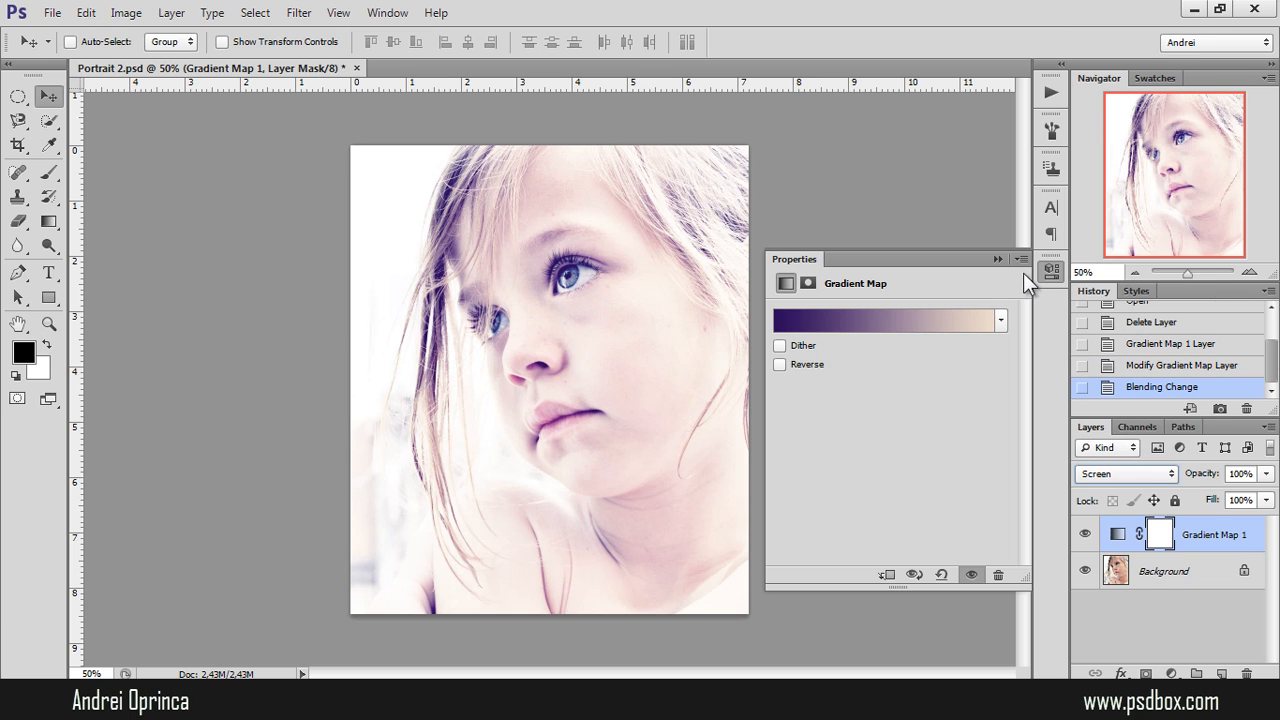
click(1018, 259)
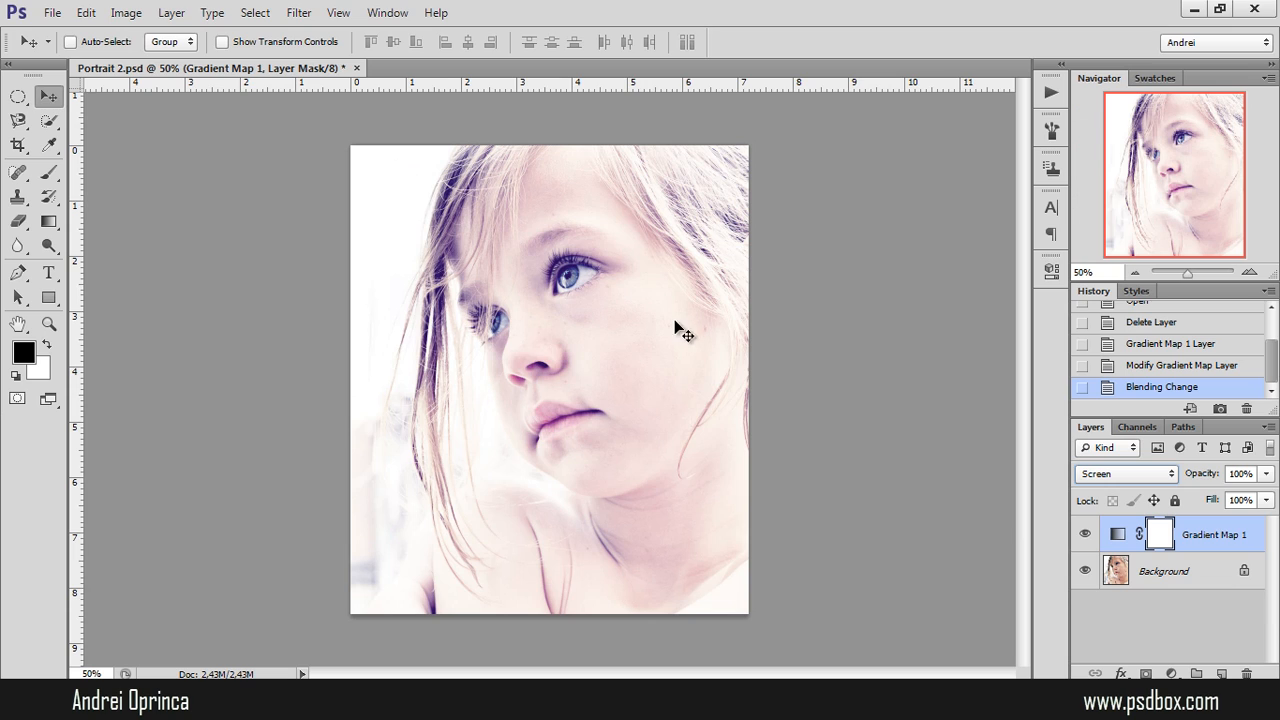
mouse_move(650, 388)
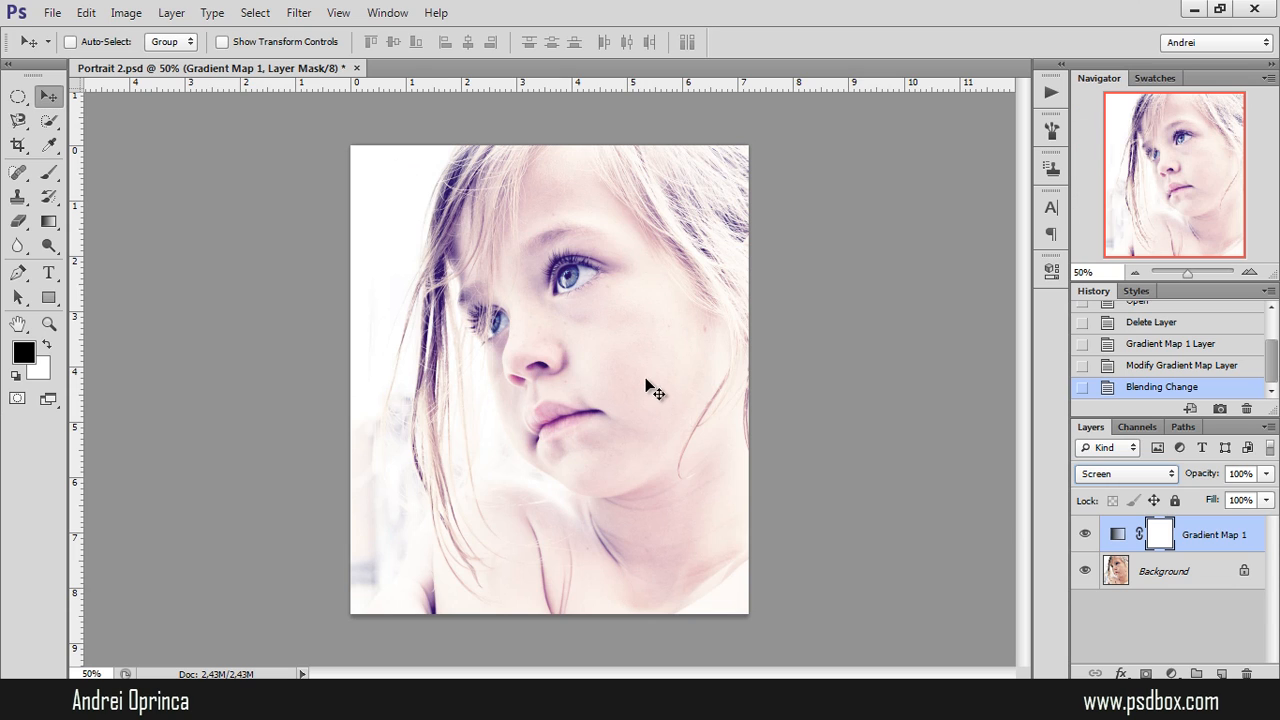
click(1163, 571)
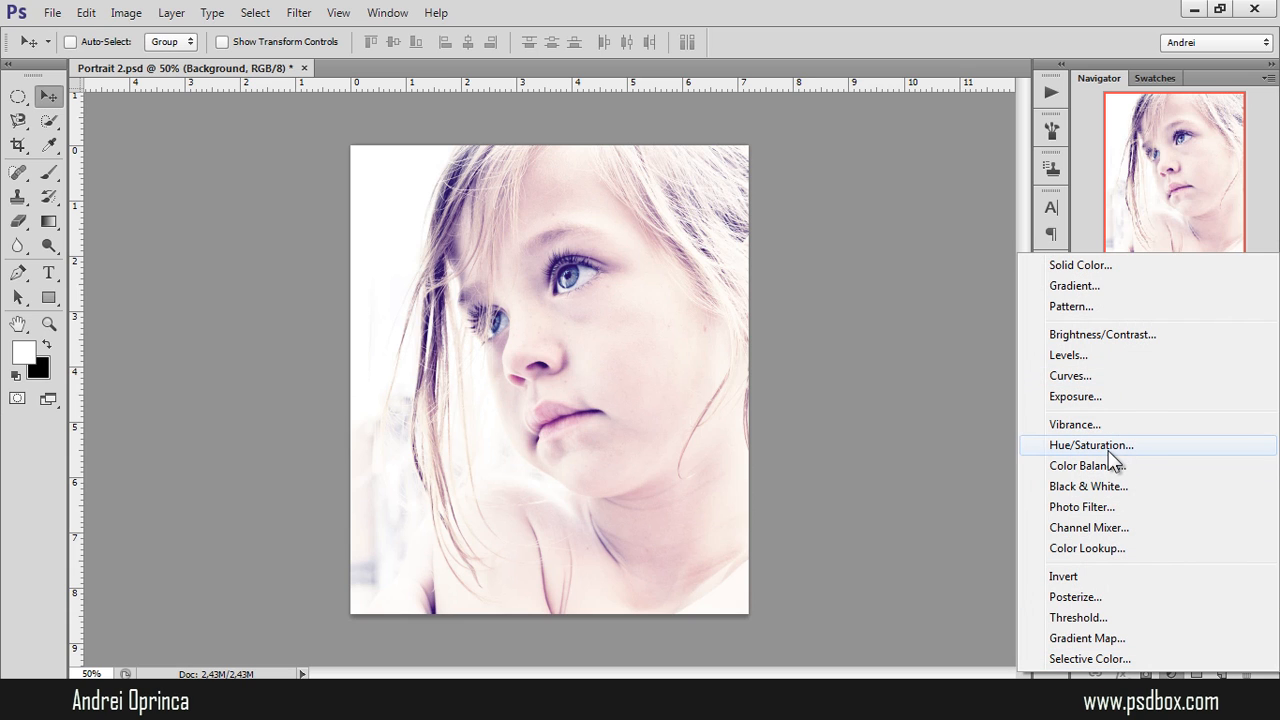
Add a Hue/Saturation layer above Background with saturation about -55, then collapse Properties.
click(1091, 445)
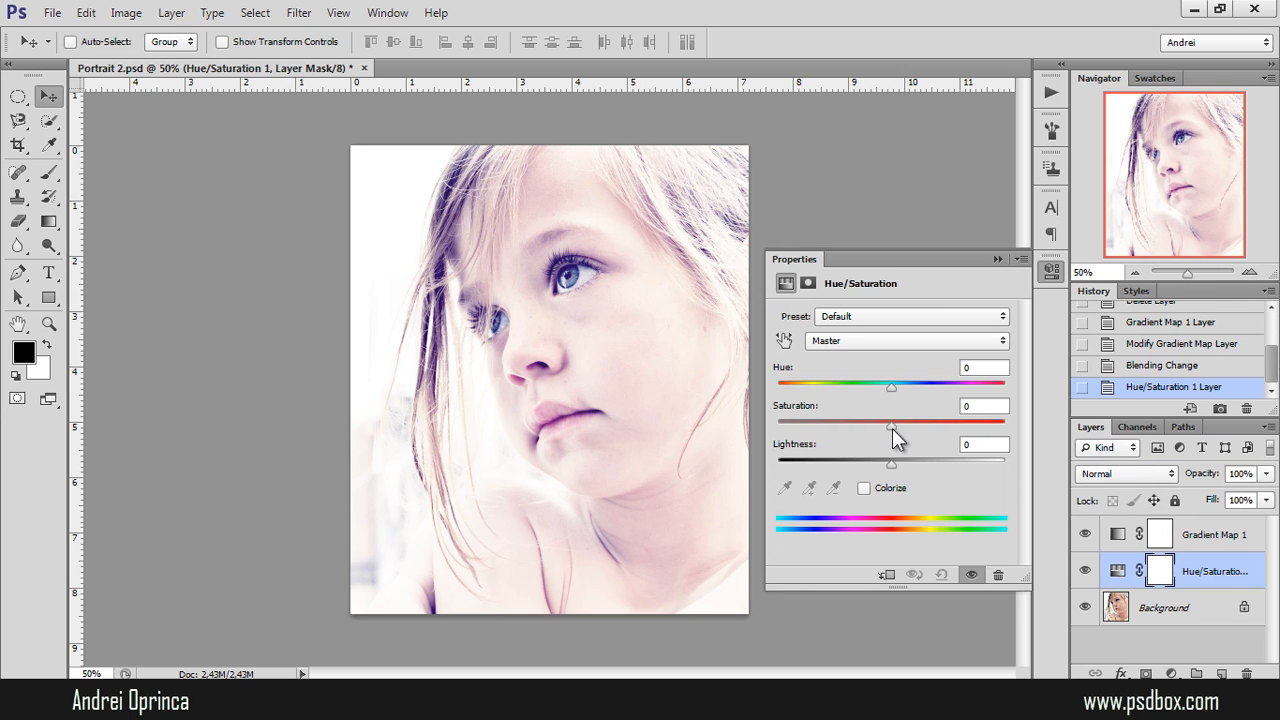
drag(890, 422, 830, 422)
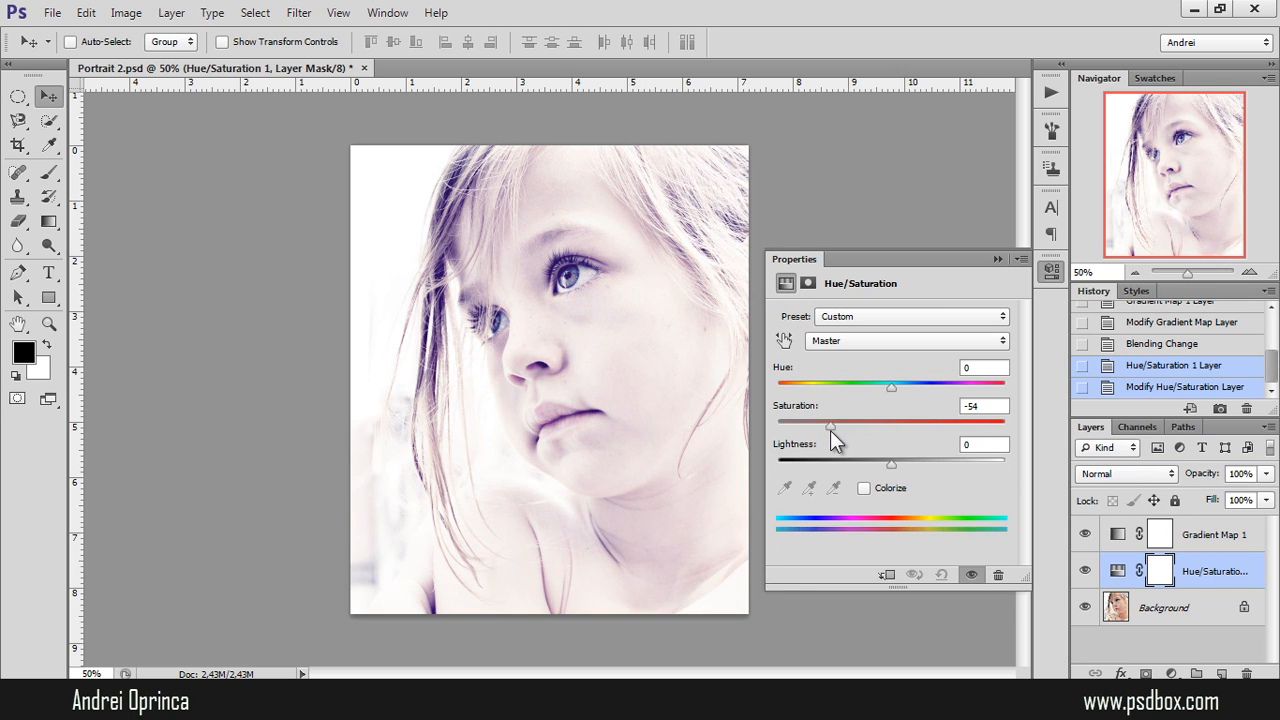
drag(828, 426, 842, 426)
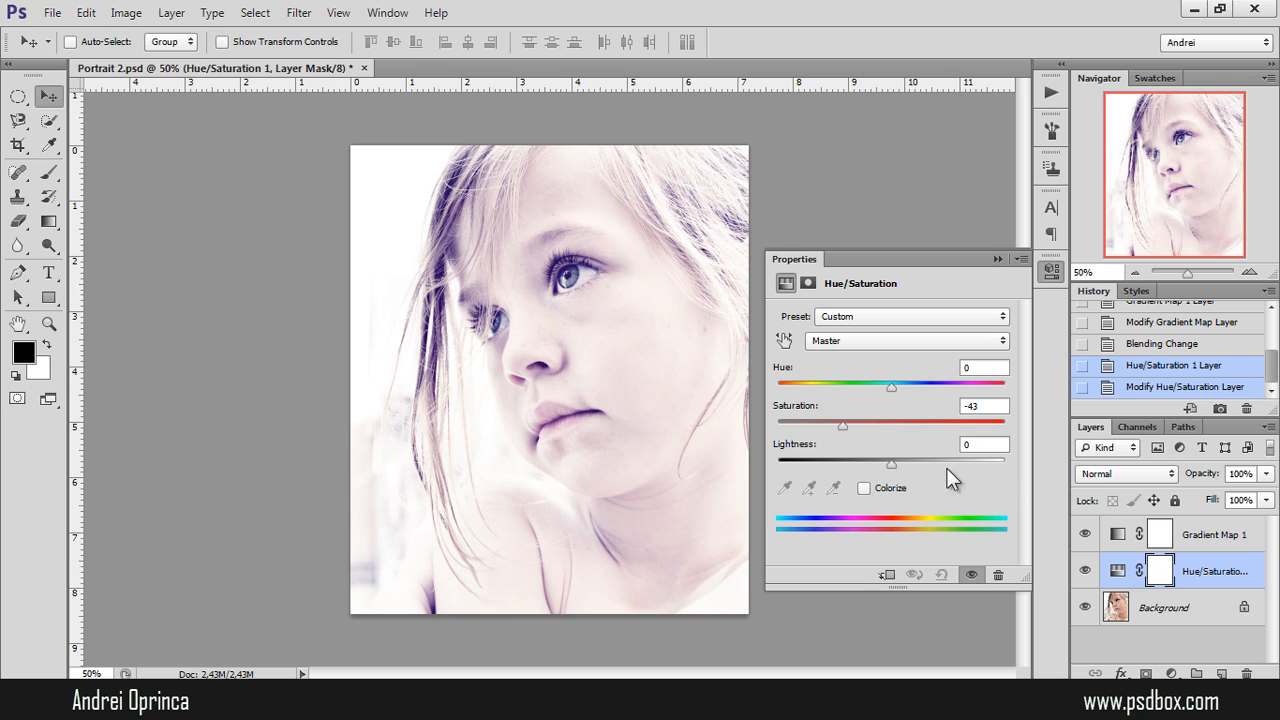
drag(842, 425, 834, 425)
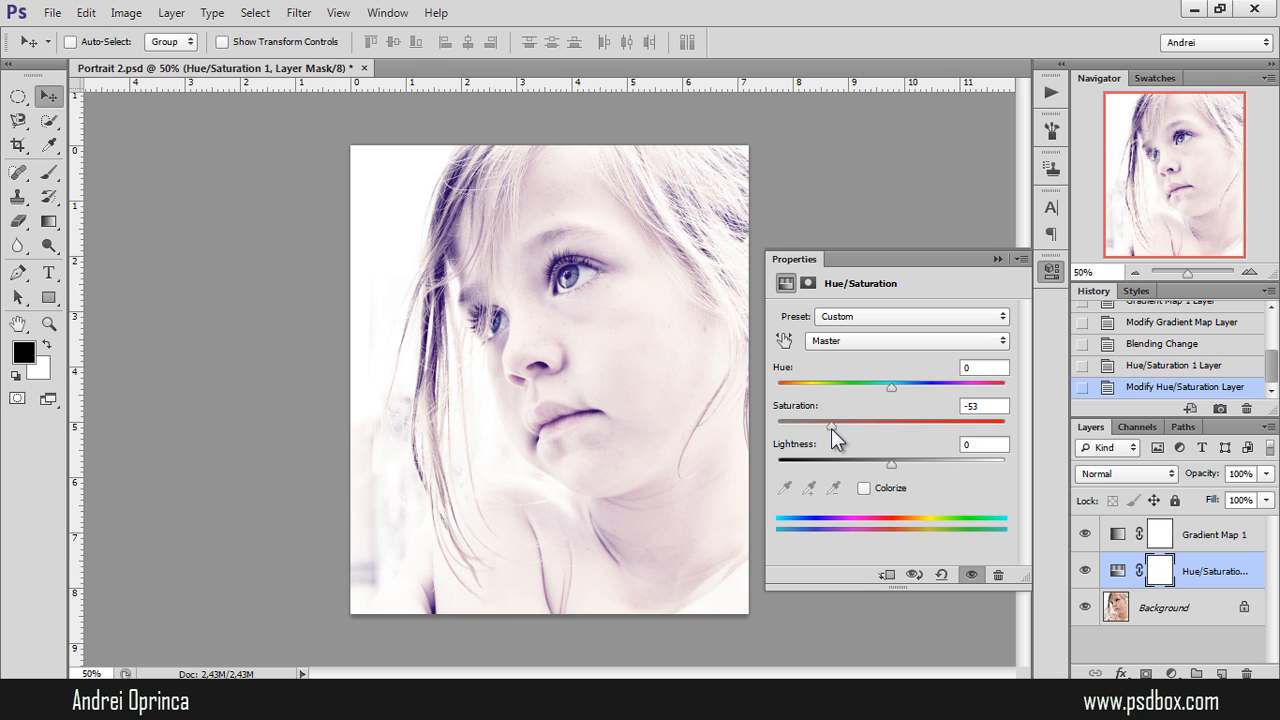
drag(830, 425, 827, 425)
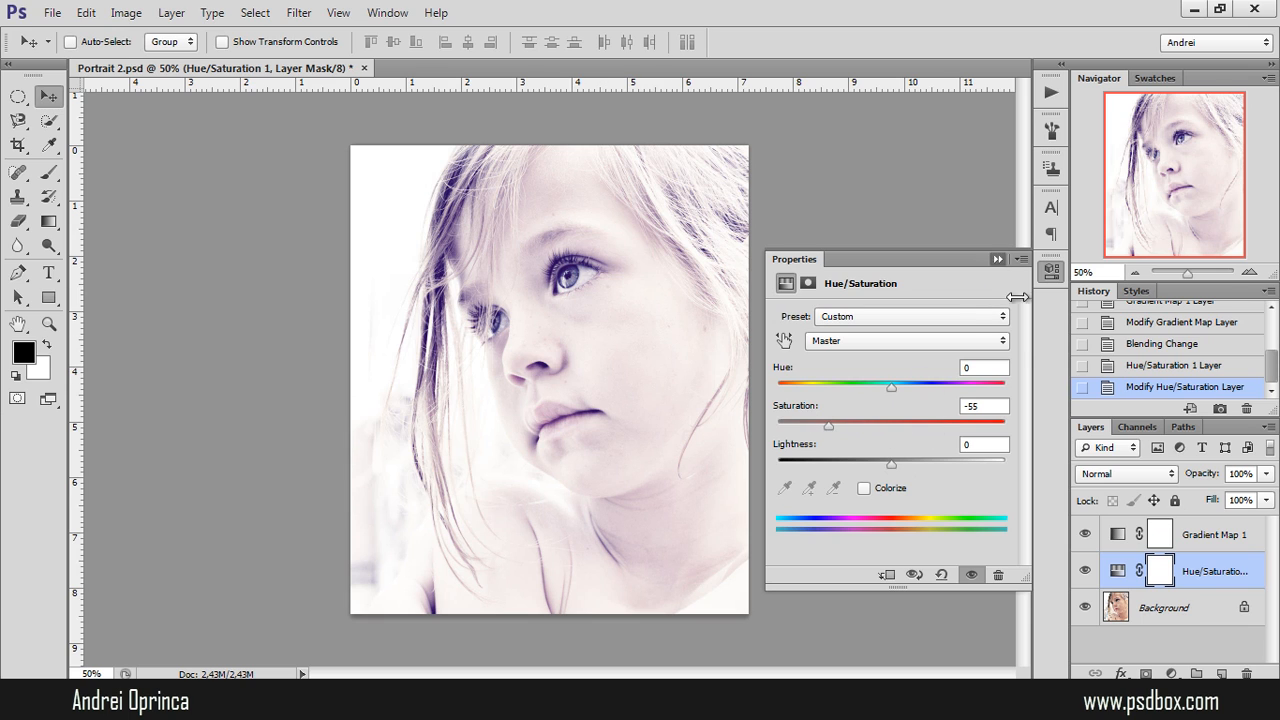
click(1083, 534)
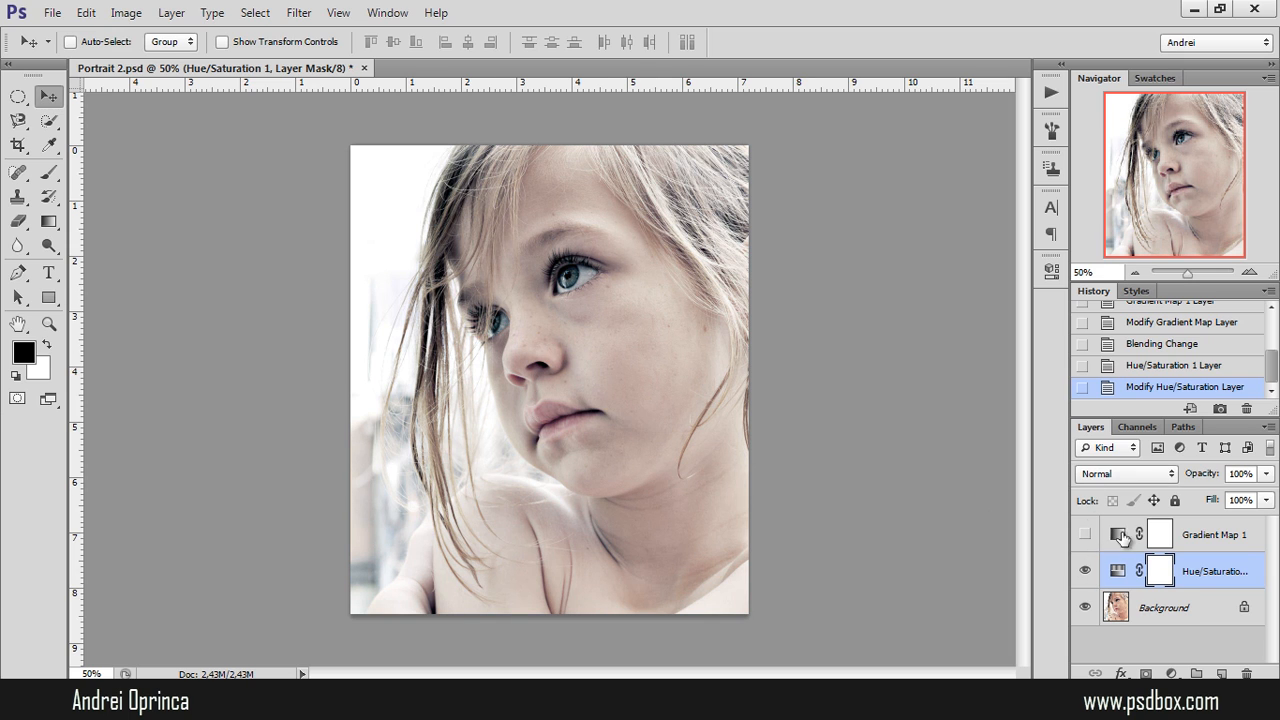
Show the Gradient Map again at about 93% opacity and enlarge the soft brush to 5000 px.
click(1084, 534)
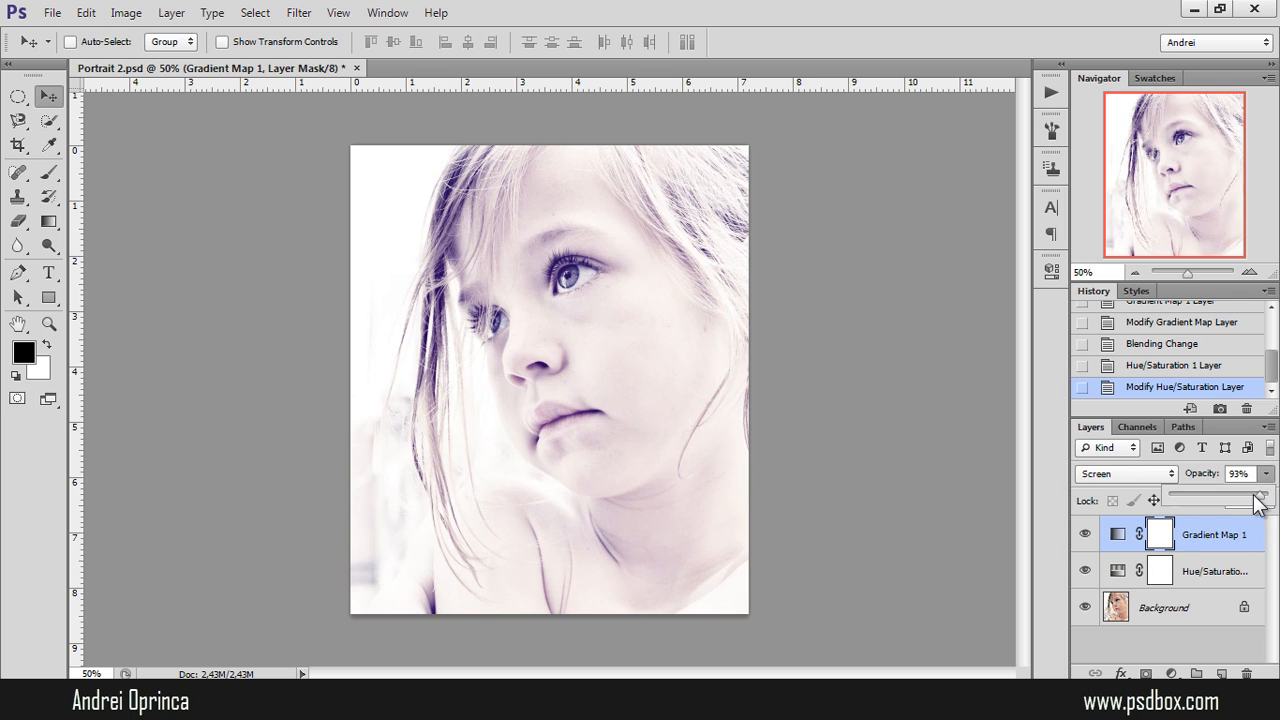
drag(1255, 503, 1245, 503)
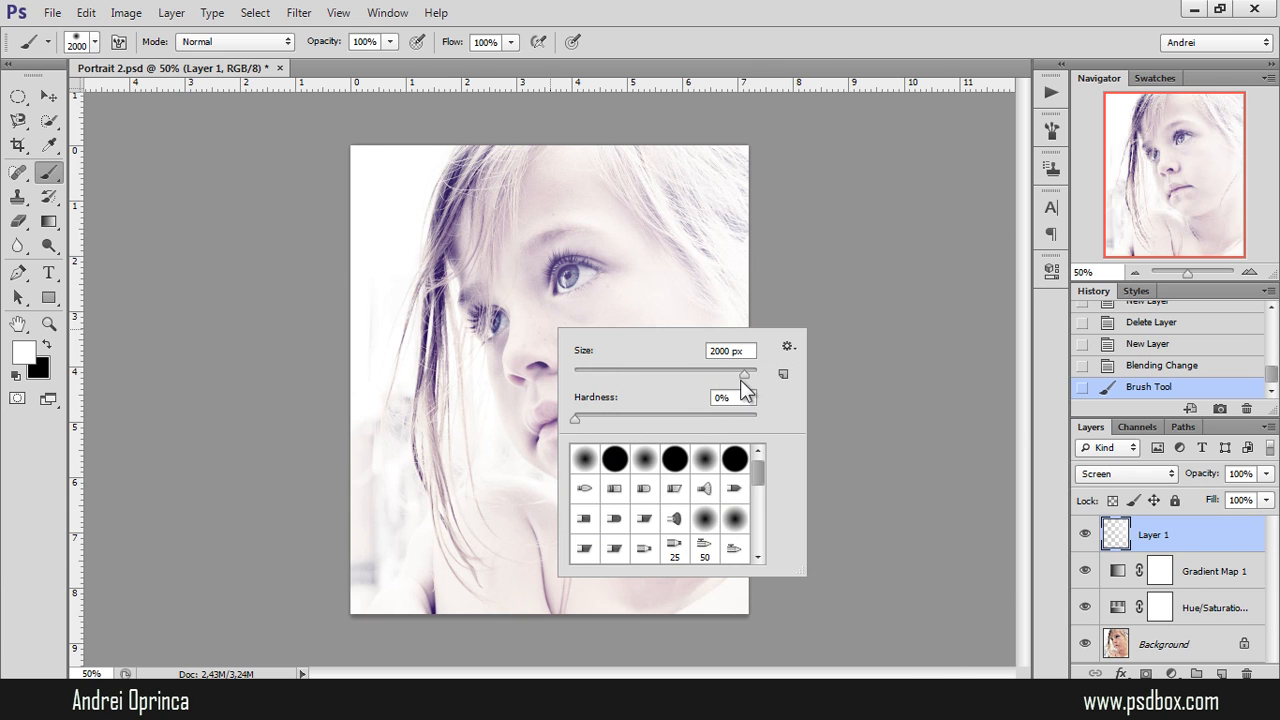
drag(715, 373, 765, 373)
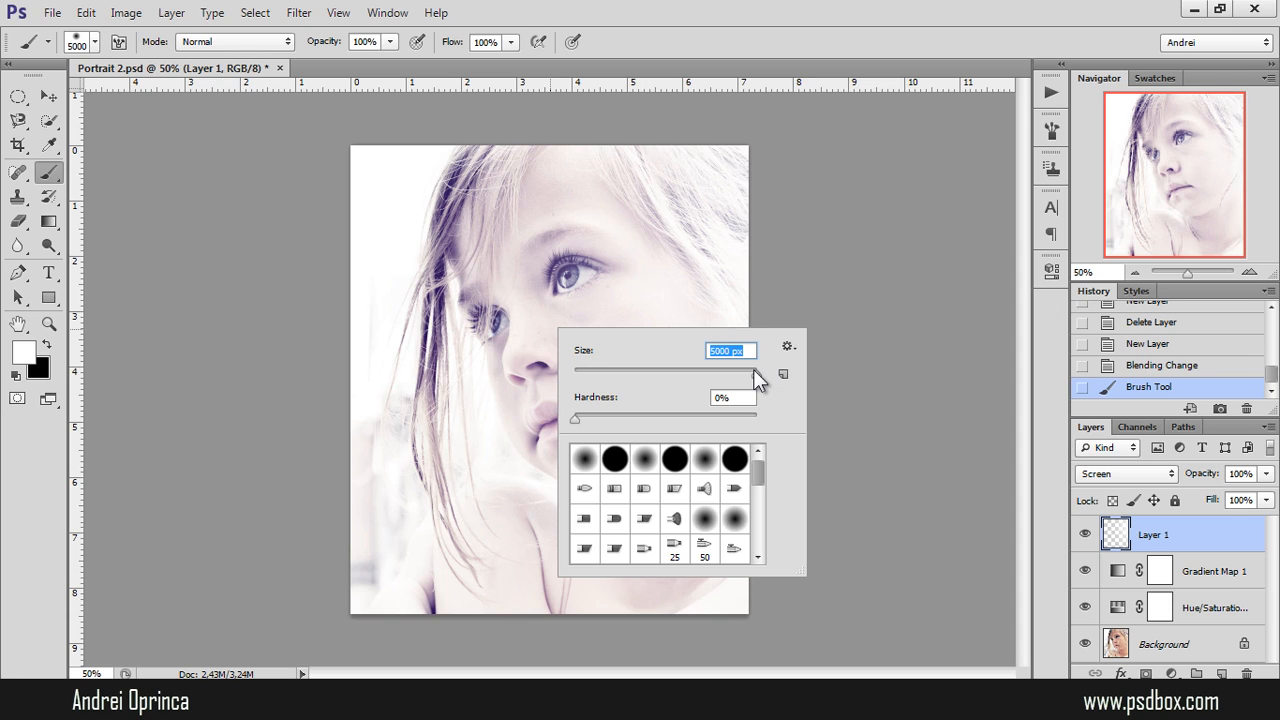
mouse_move(693, 265)
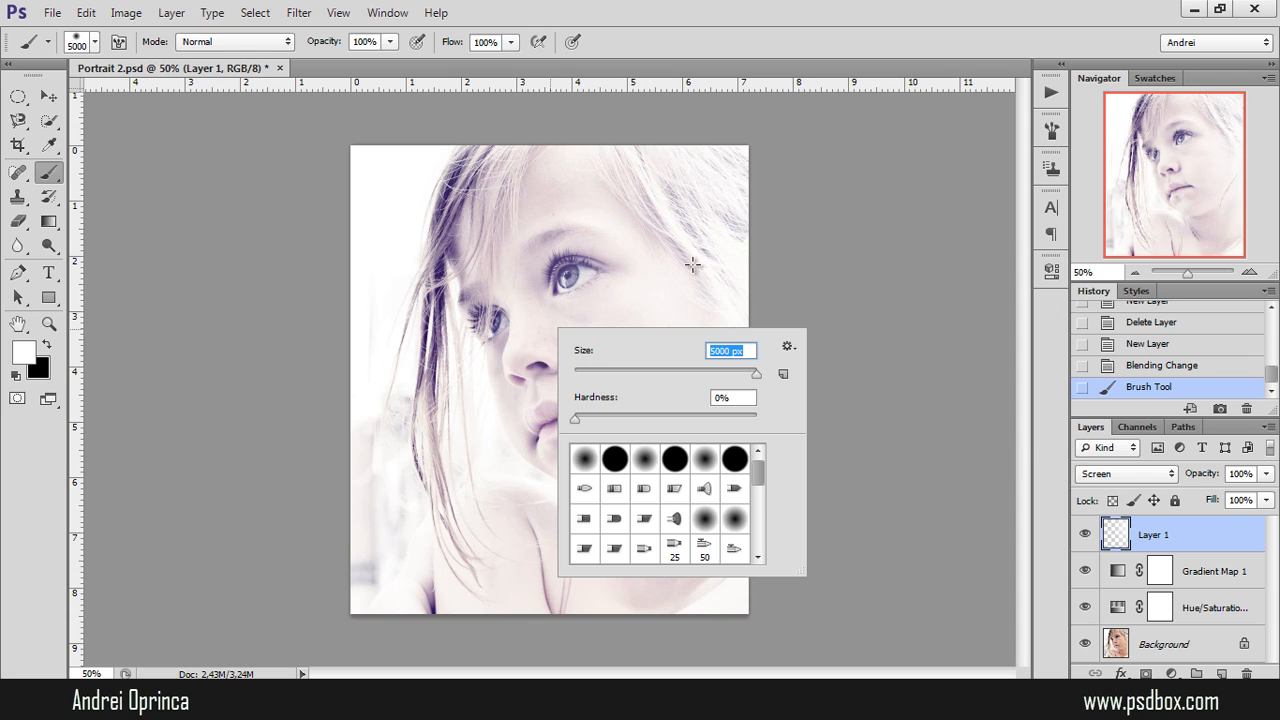
mouse_move(682, 313)
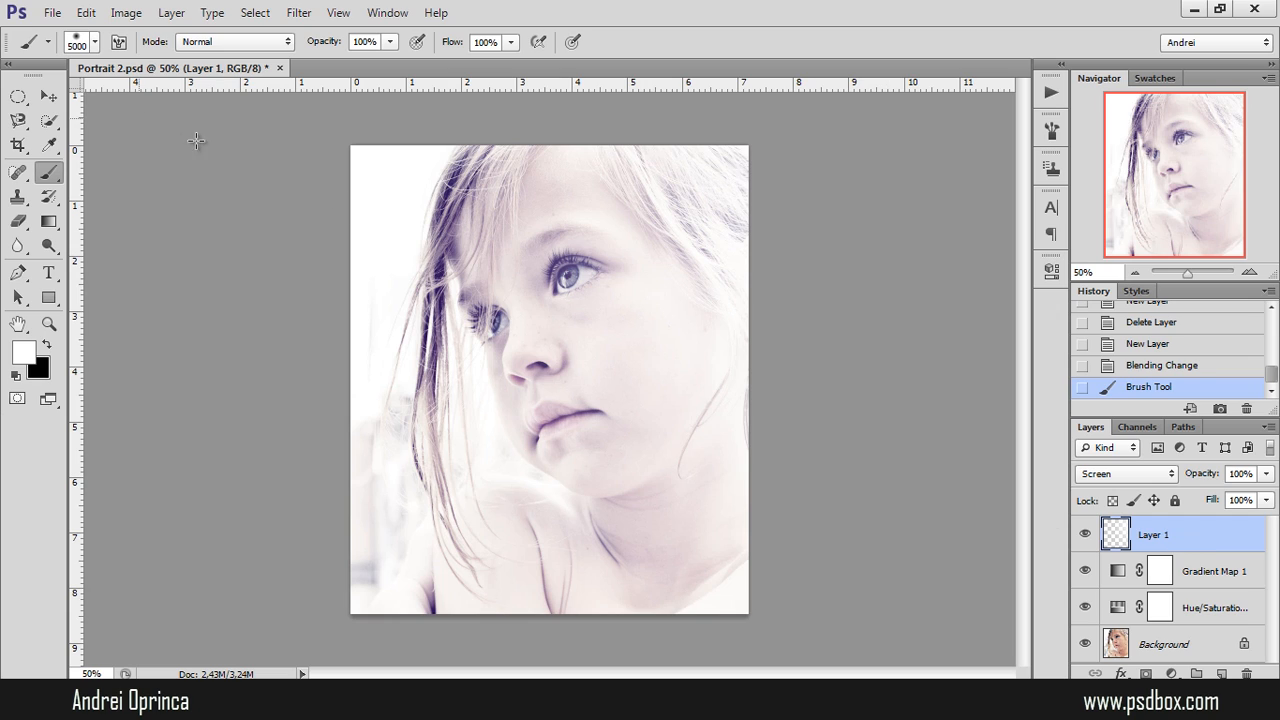
mouse_move(693, 330)
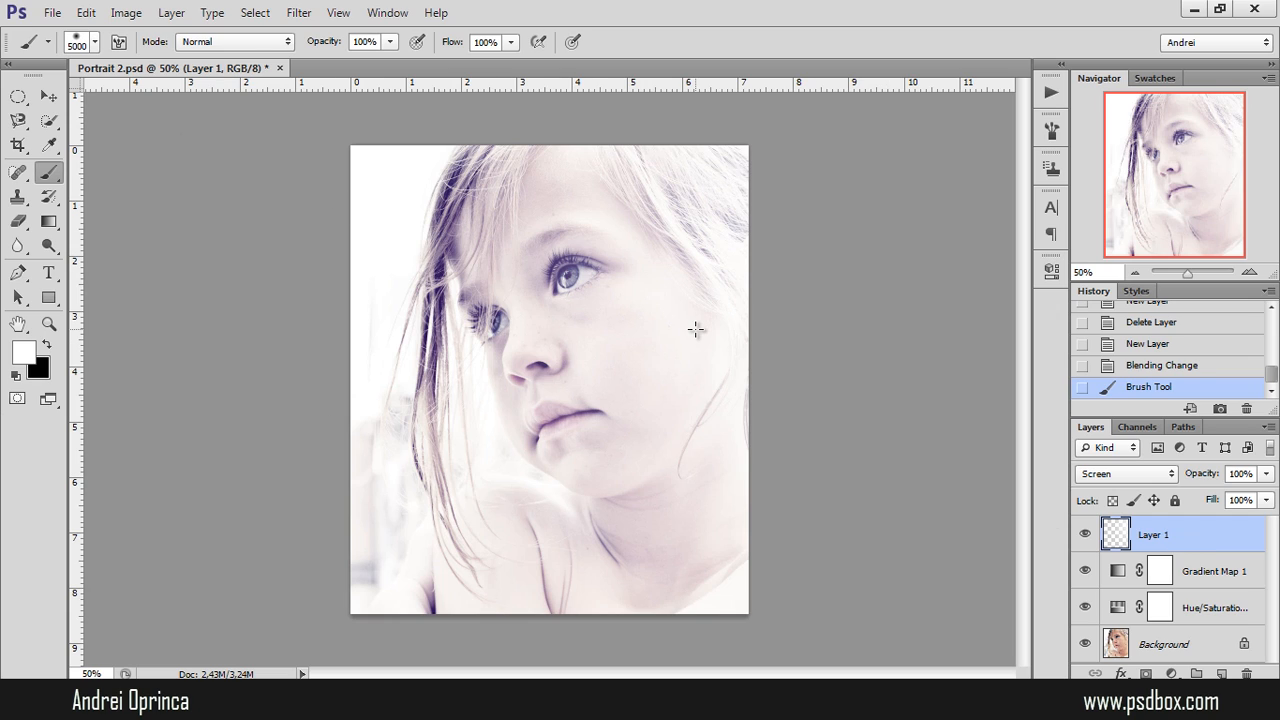
mouse_move(283, 157)
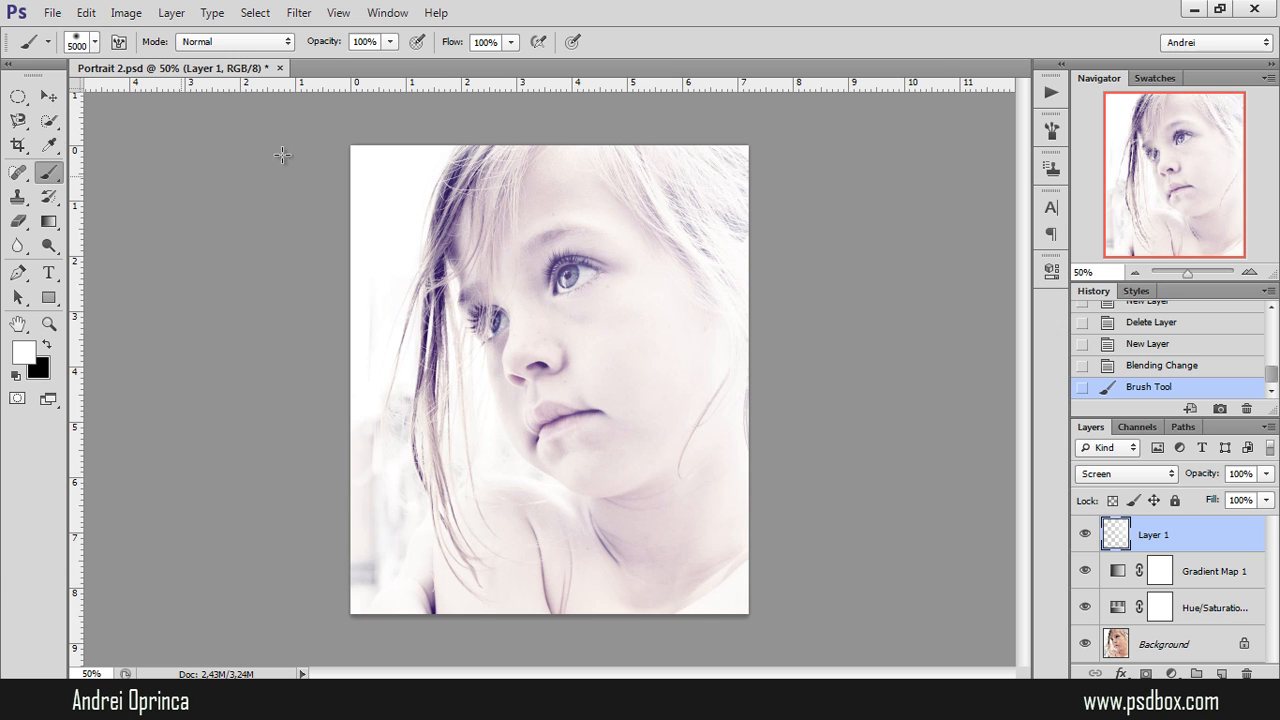
mouse_move(420, 267)
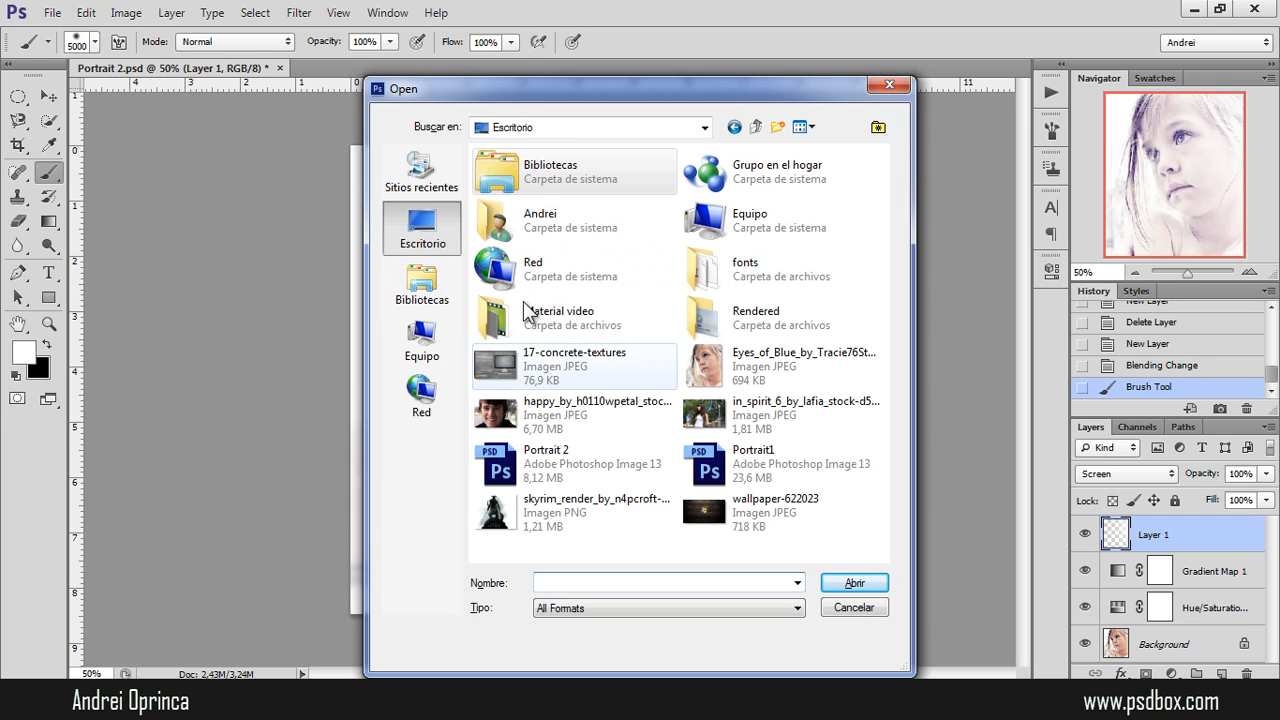
Browse to the Bokeh-Effects-PSDBox folder and pick a colourful bokeh lights image.
click(421, 285)
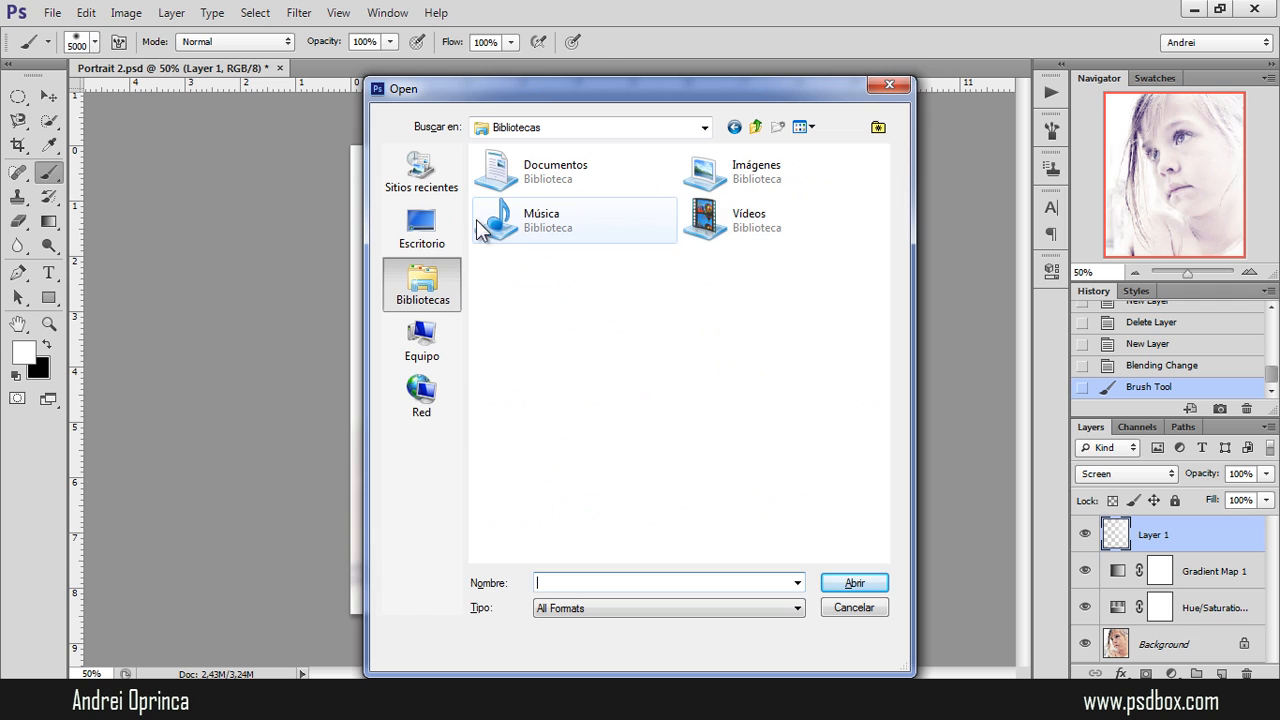
click(421, 228)
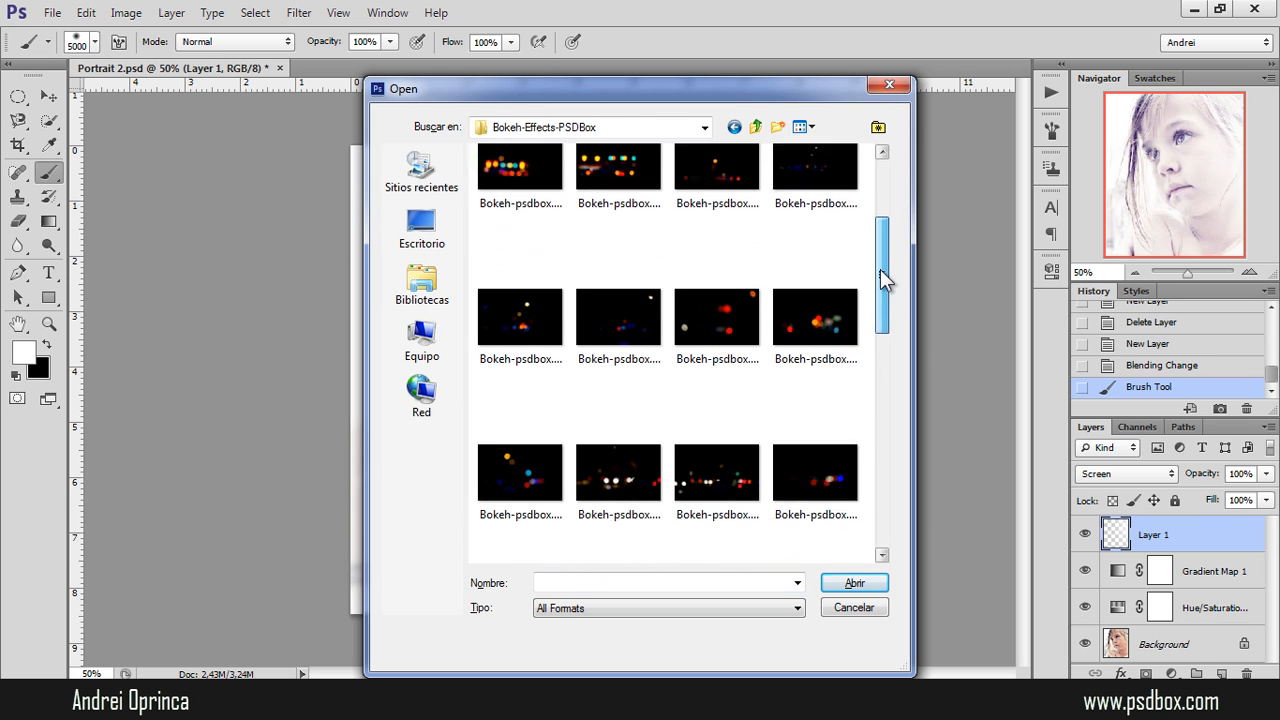
scroll(down, 3)
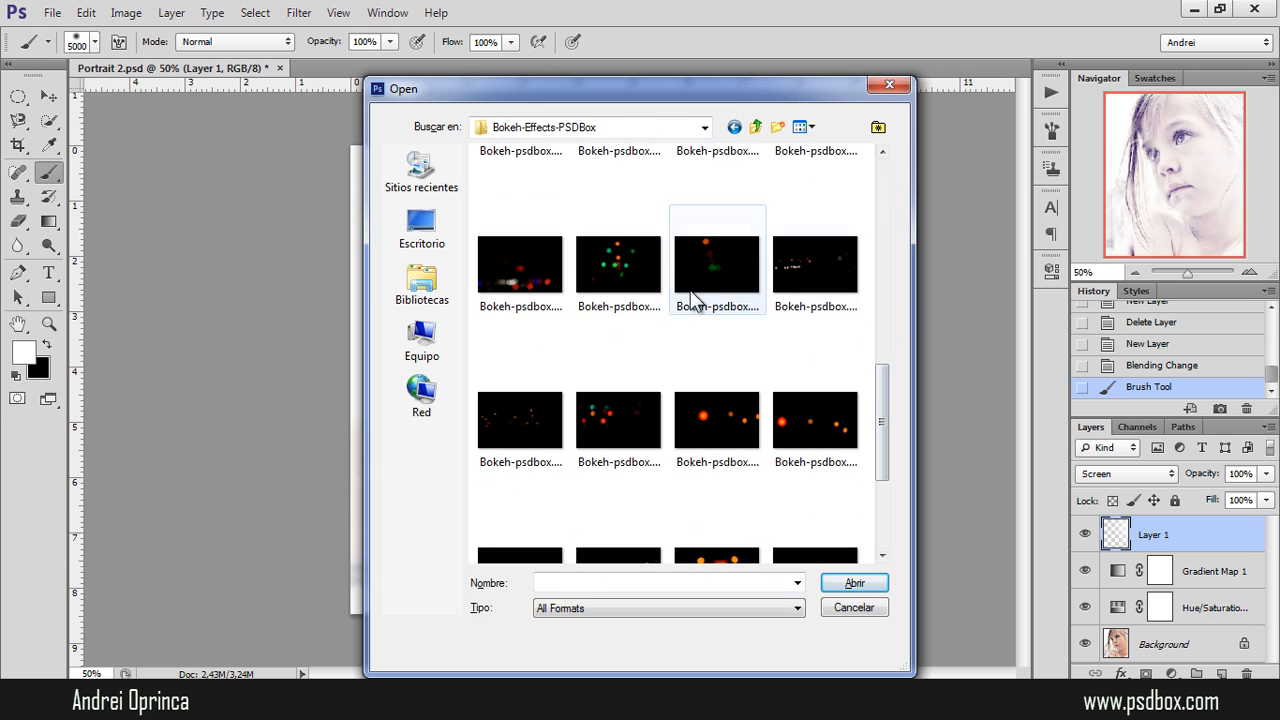
scroll(down, 3)
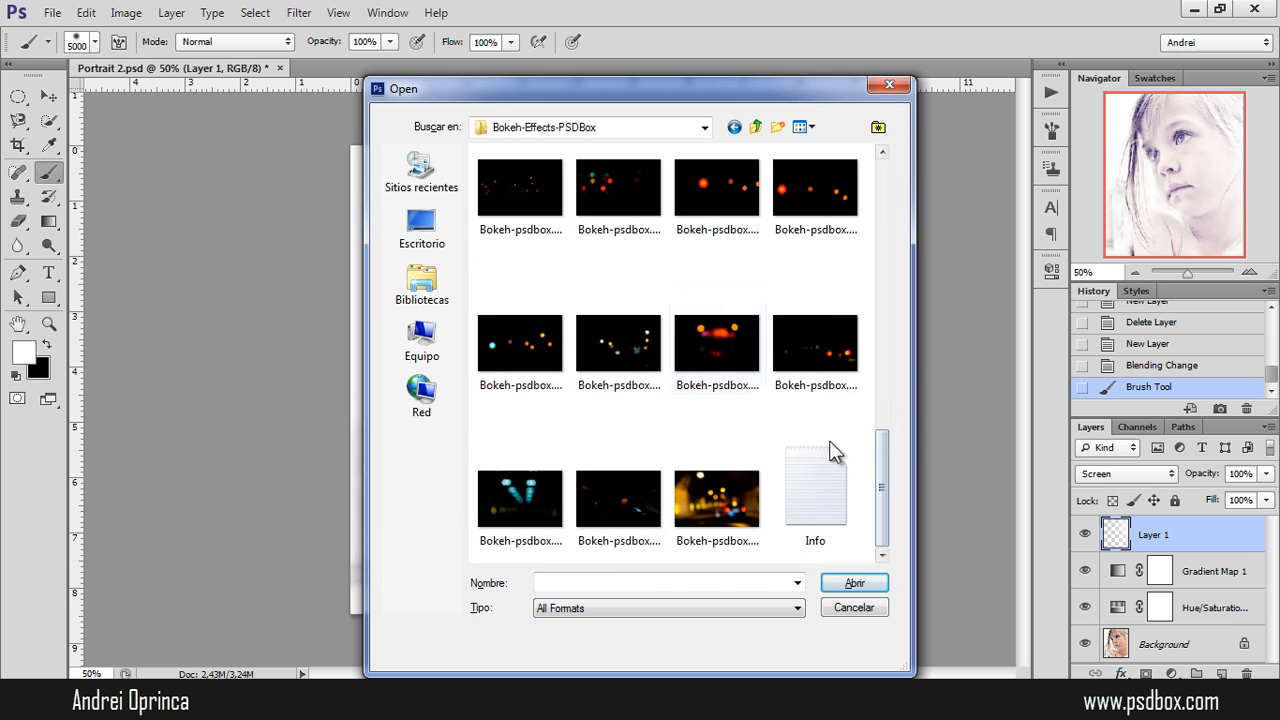
scroll(down, 3)
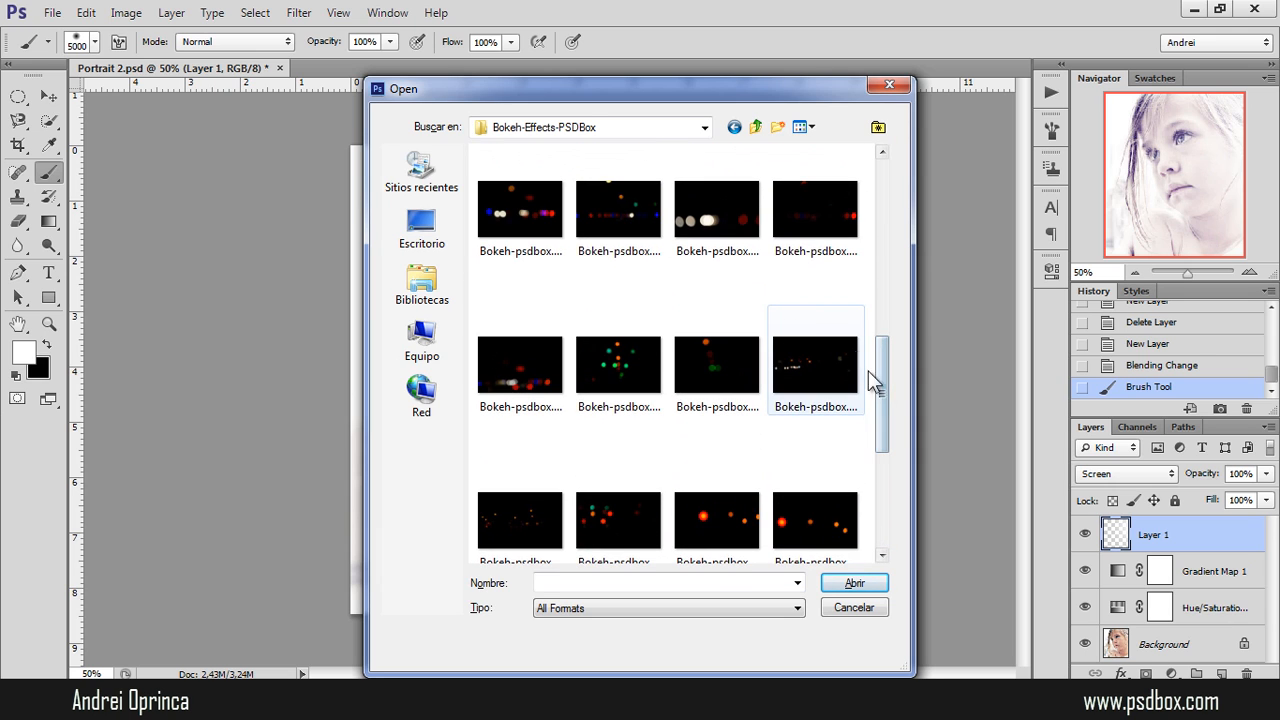
scroll(down, 3)
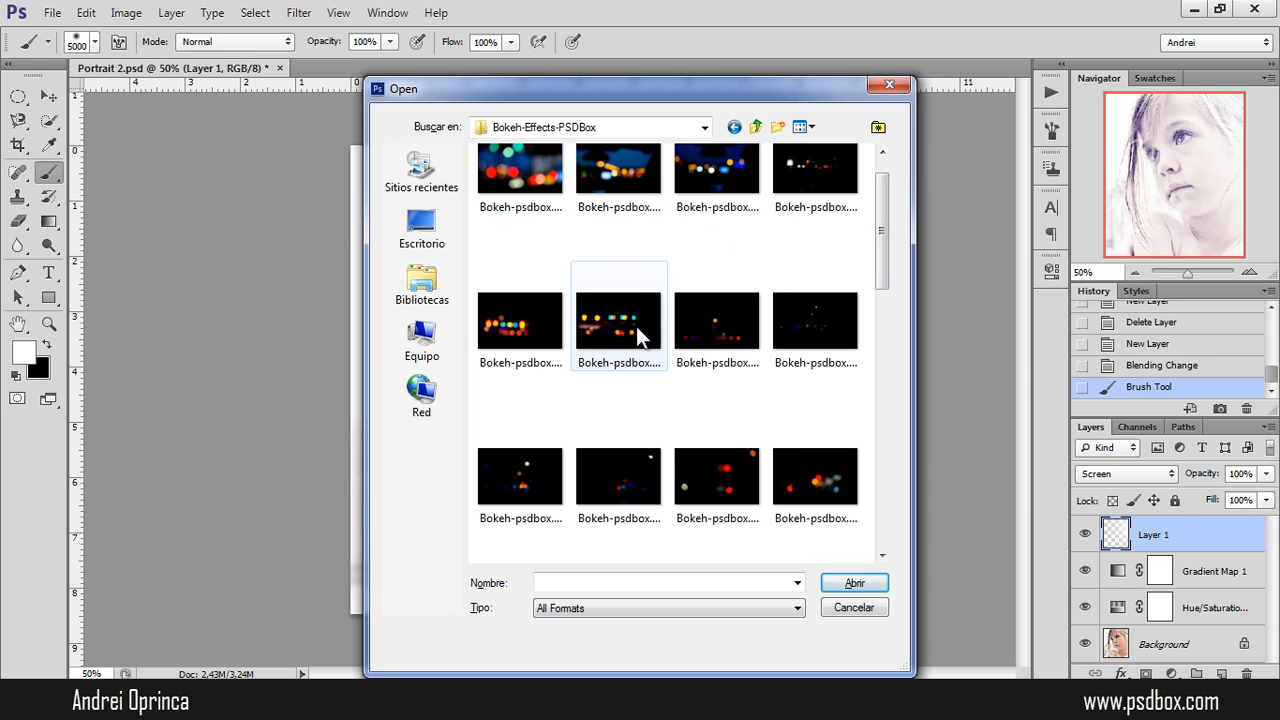
click(854, 582)
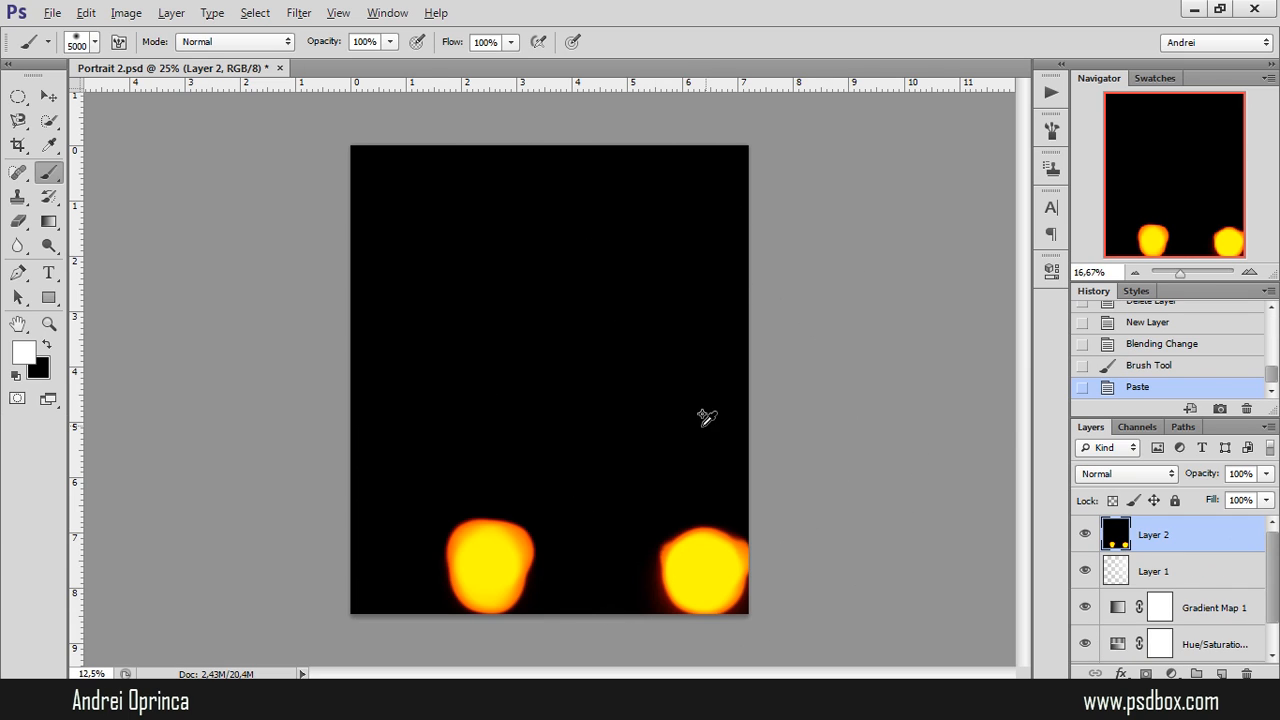
Zoom out and scale bokeh Layer 2 down to about 55% to fit the canvas.
key(ctrl+-)
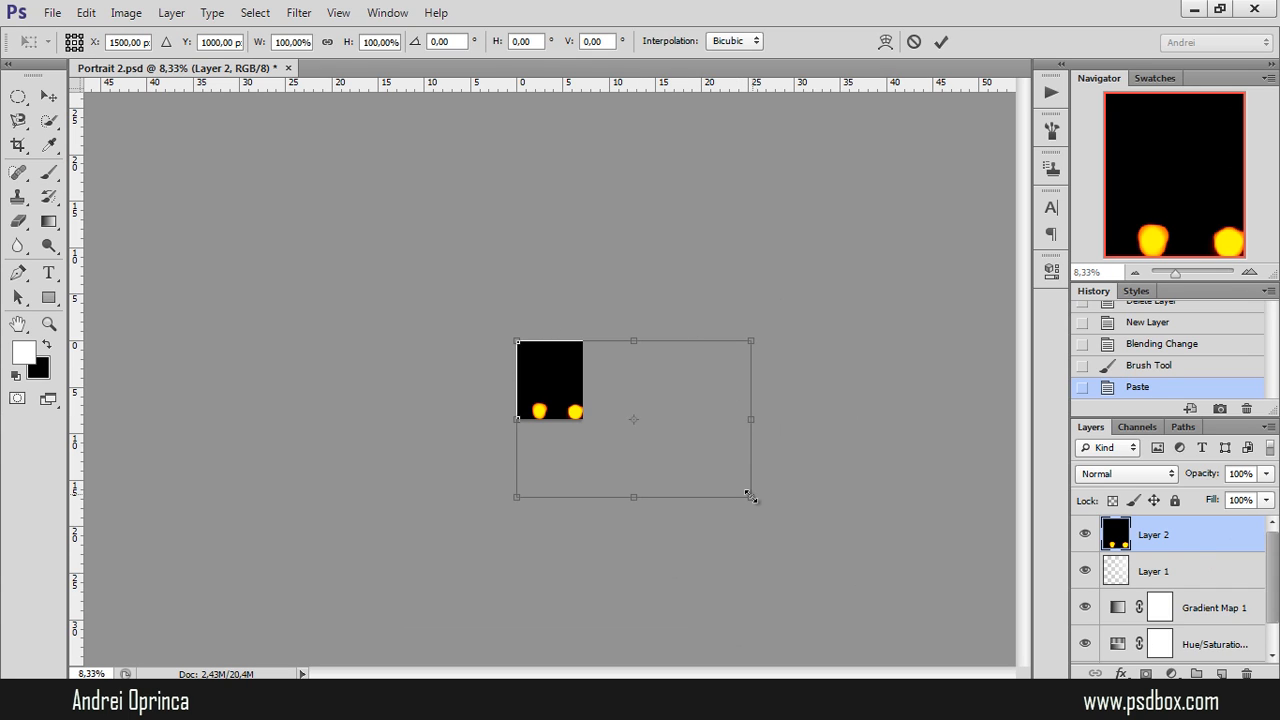
drag(751, 497, 744, 490)
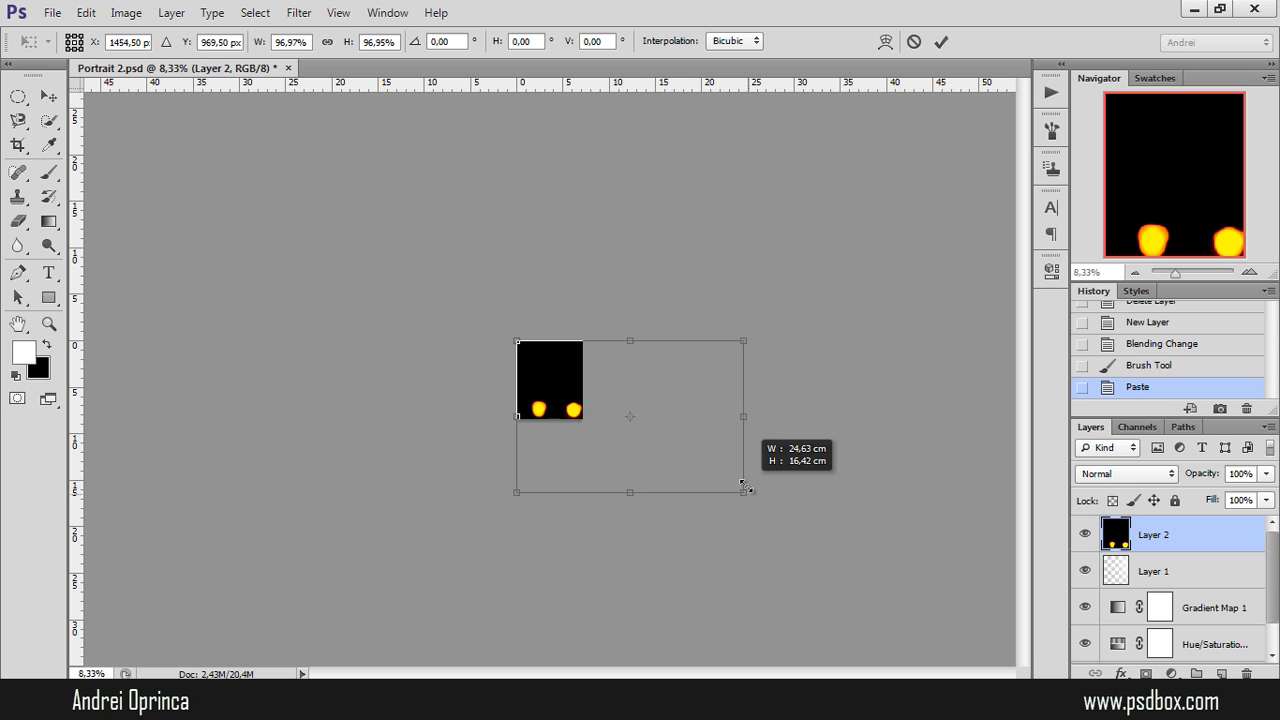
drag(748, 491, 648, 428)
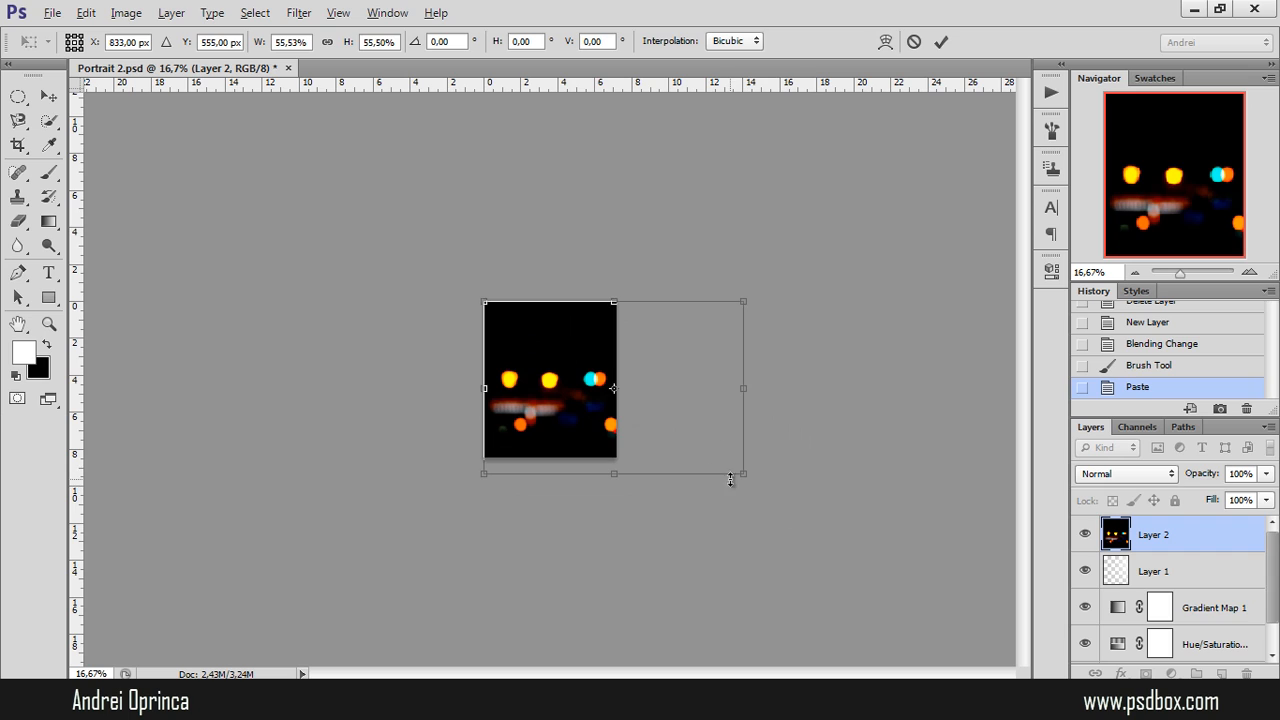
drag(743, 474, 717, 452)
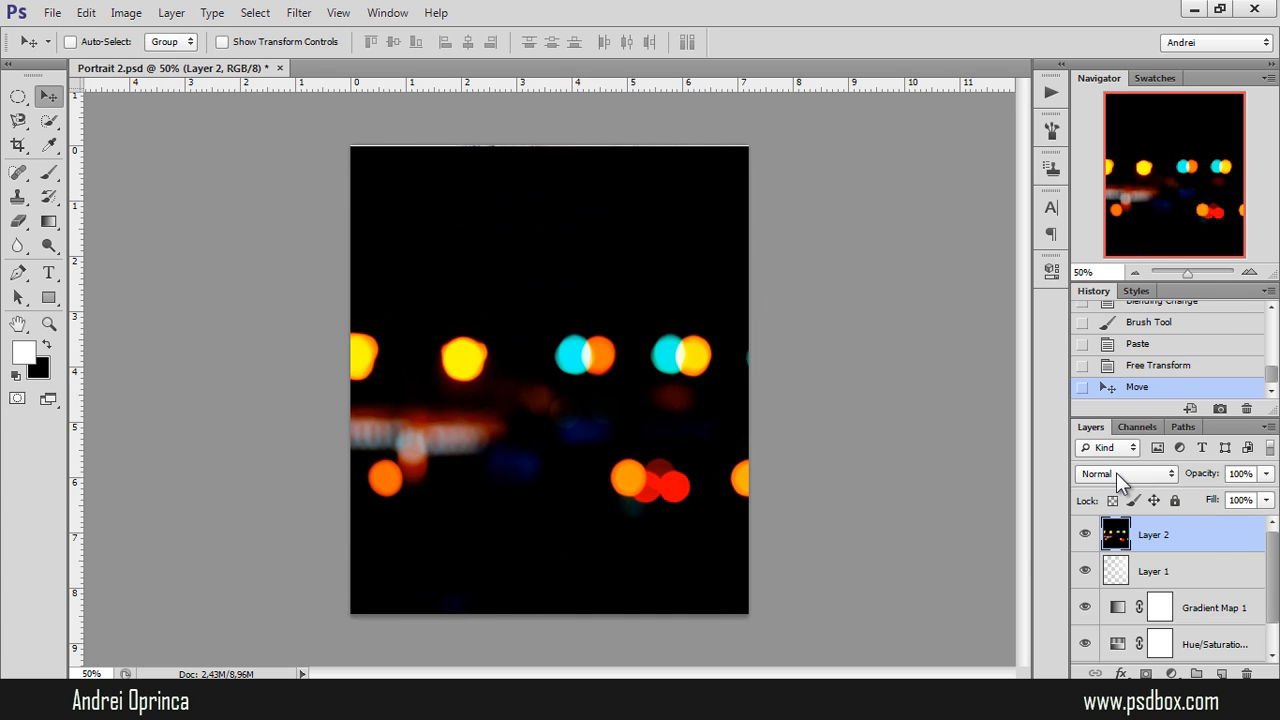
Switch bokeh Layer 2's blend mode to Screen so coloured lights scatter over the portrait.
click(1125, 473)
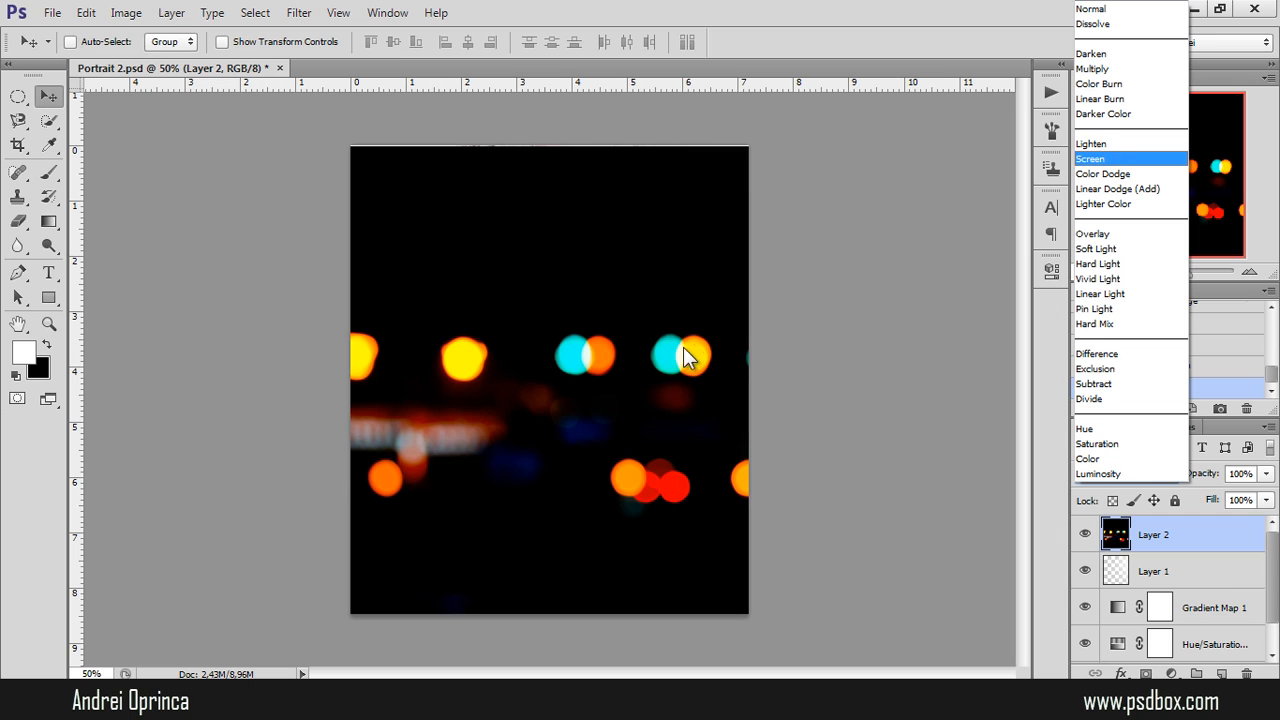
mouse_move(538, 368)
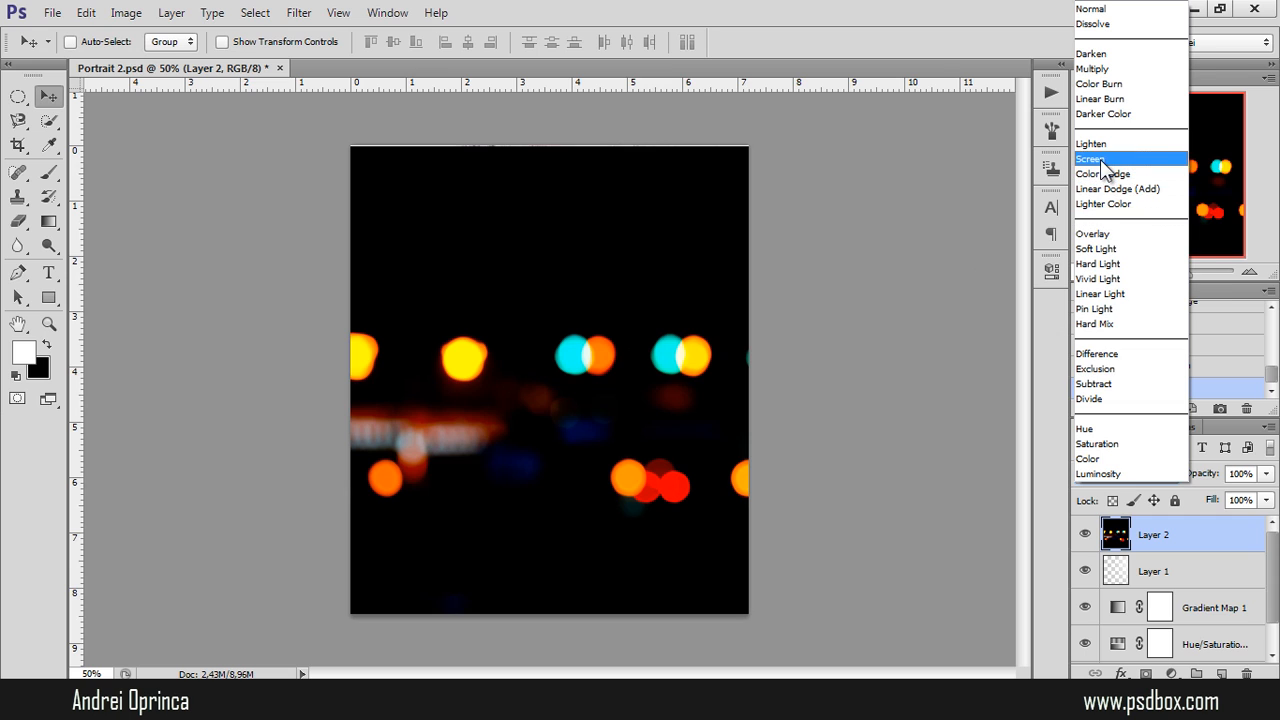
click(1090, 158)
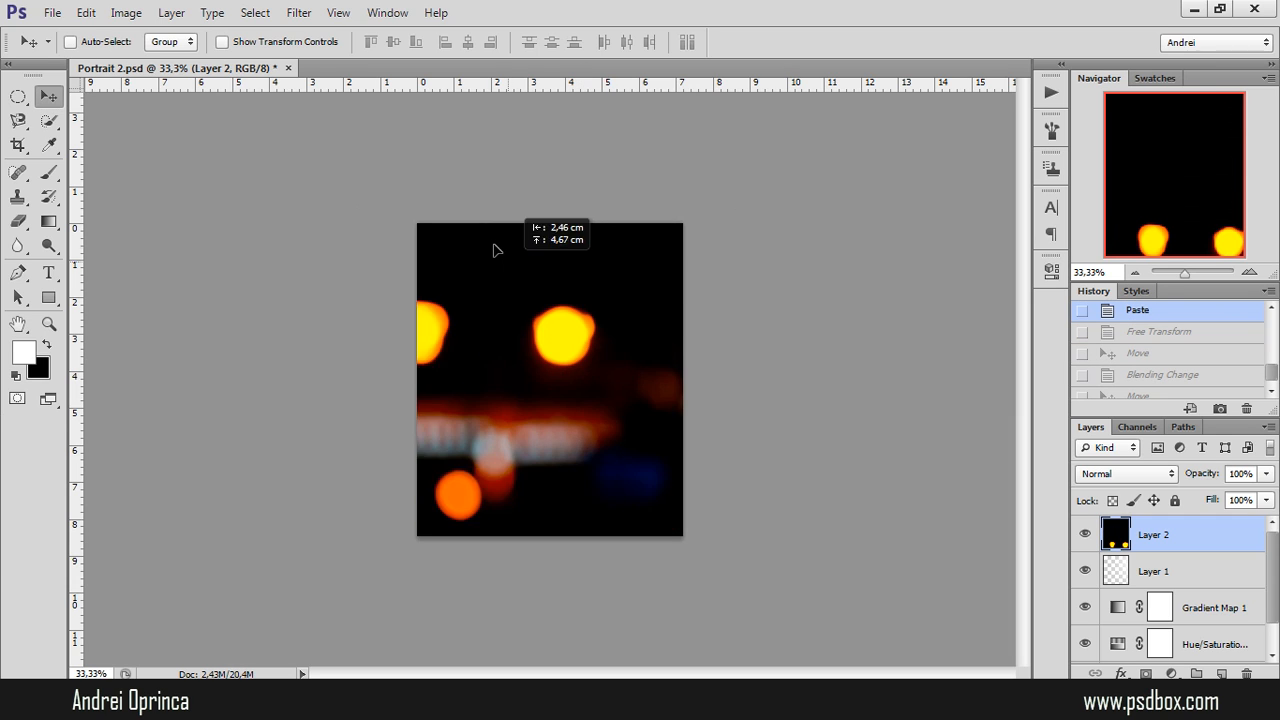
click(1125, 473)
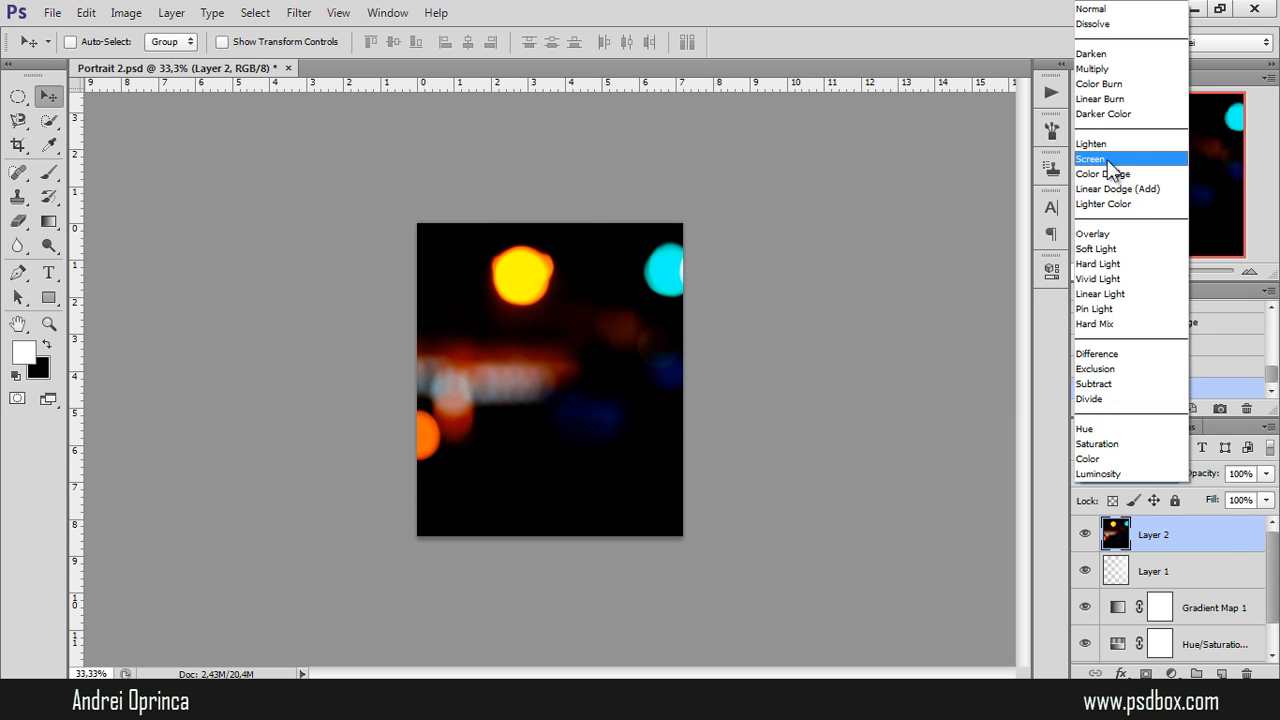
click(1090, 158)
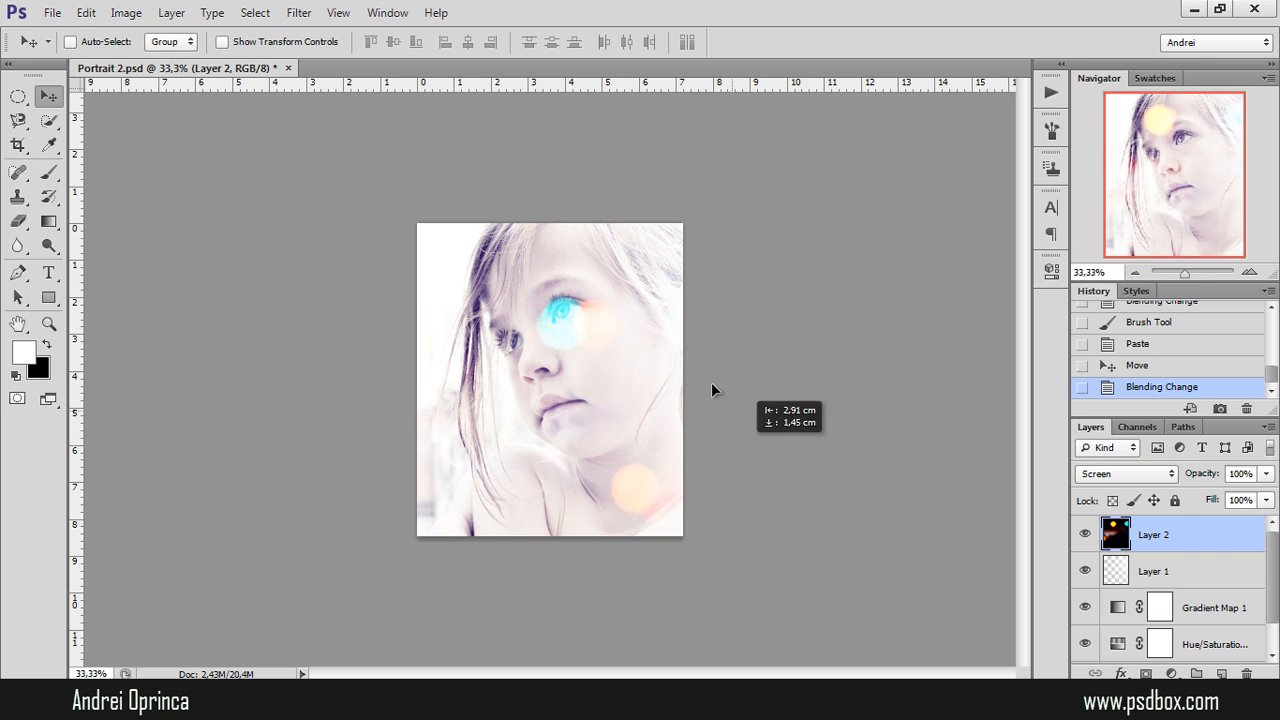
key(Ctrl+t)
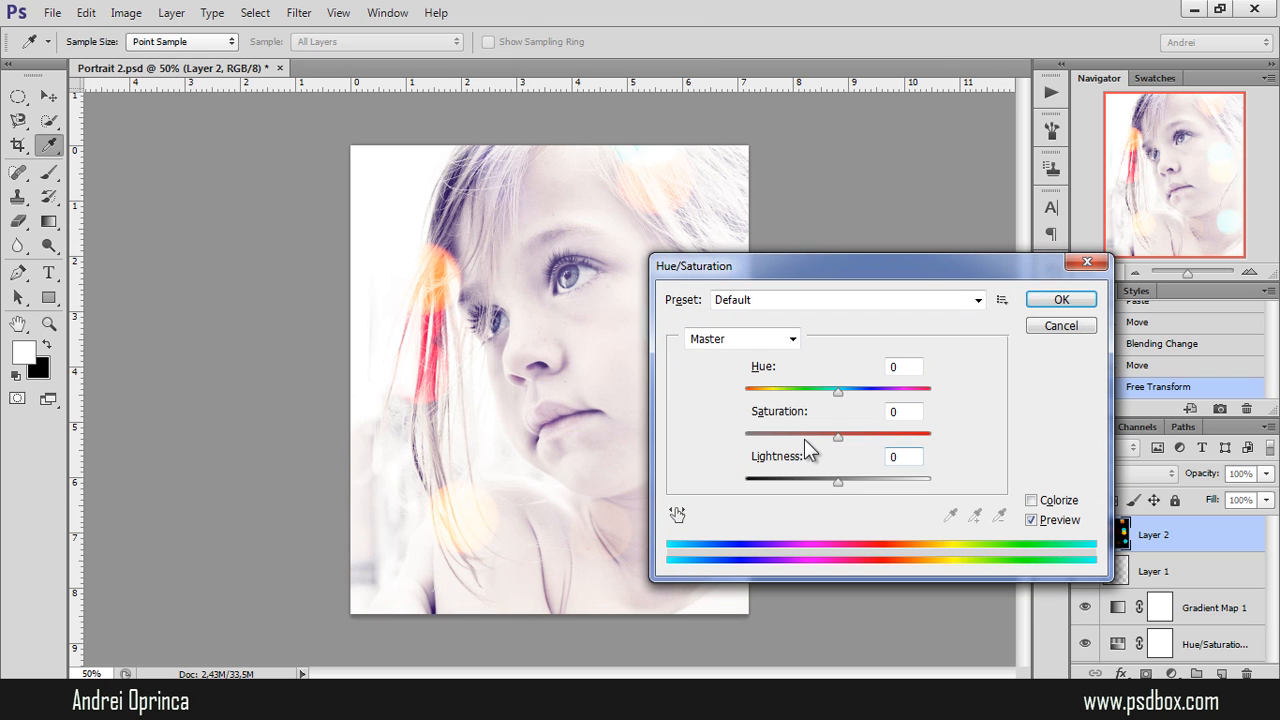
Lower the bokeh layer's saturation to about -65 and drag the lights over the portrait.
drag(838, 435, 780, 435)
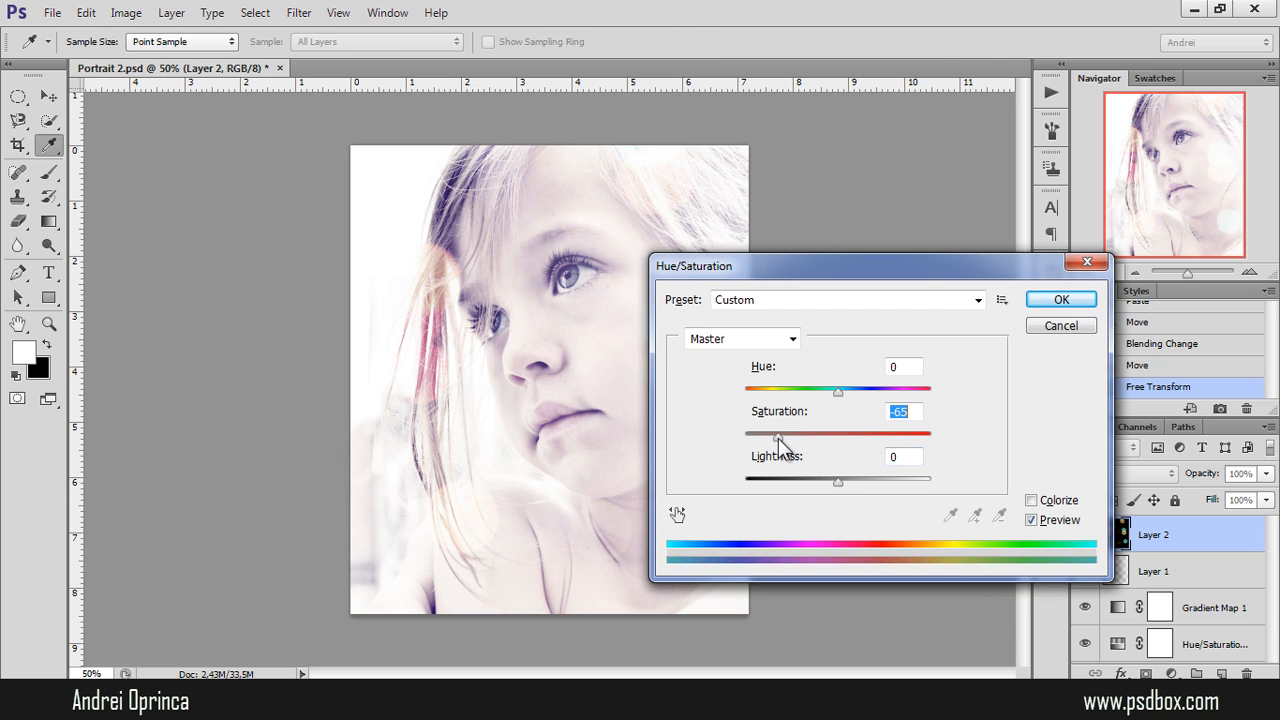
drag(780, 433, 768, 433)
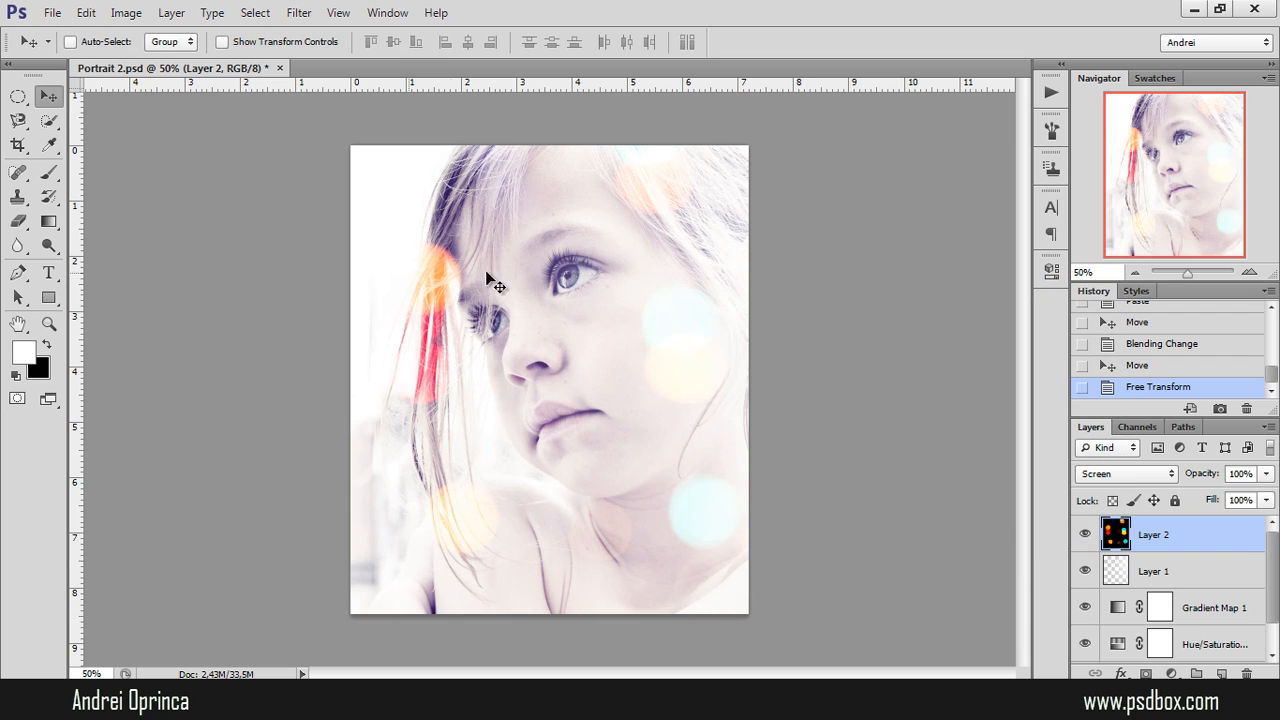
drag(497, 286, 547, 382)
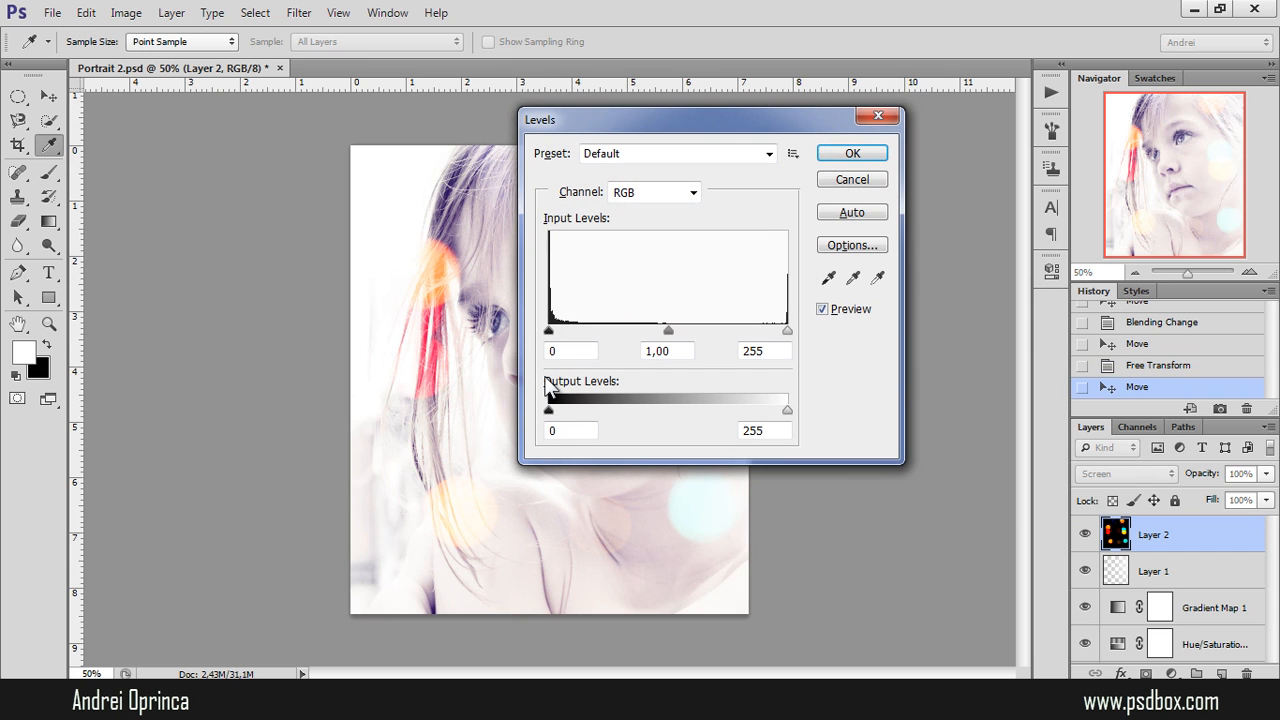
Try a Levels adjustment, step back to the transformed state, and reopen the blend modes.
drag(710, 119, 900, 187)
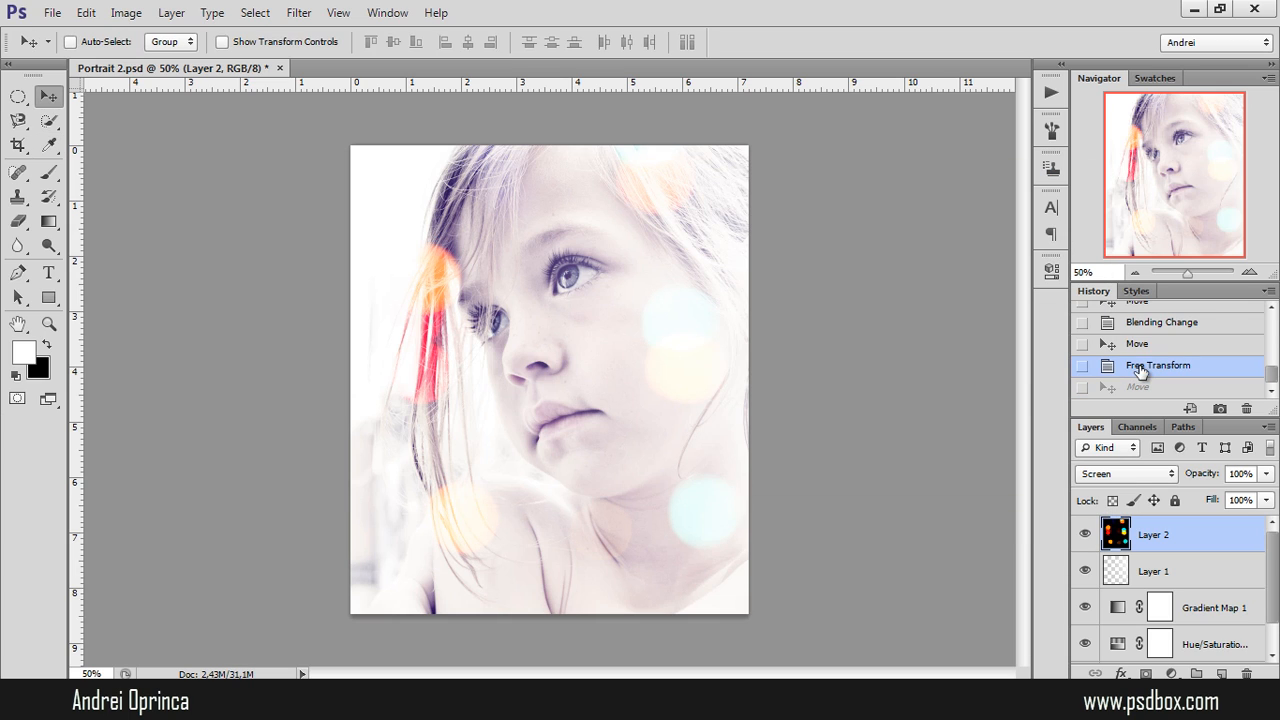
click(1161, 322)
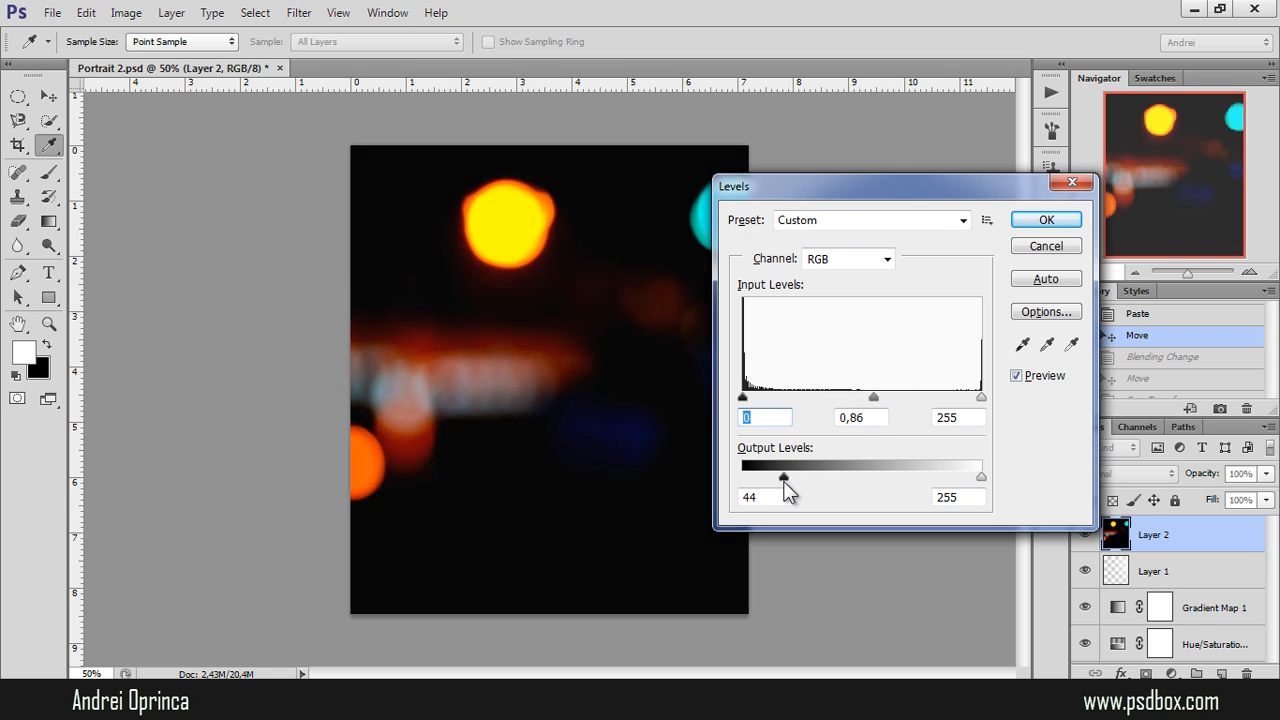
click(1046, 219)
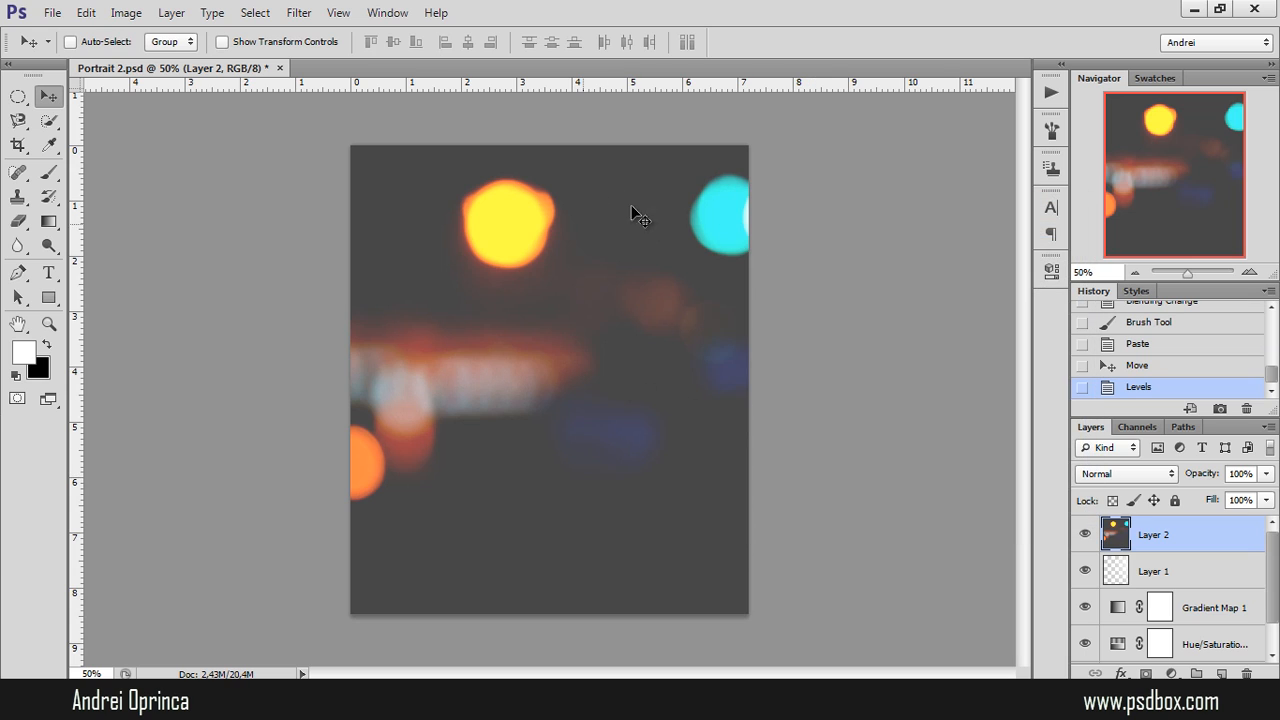
click(1125, 473)
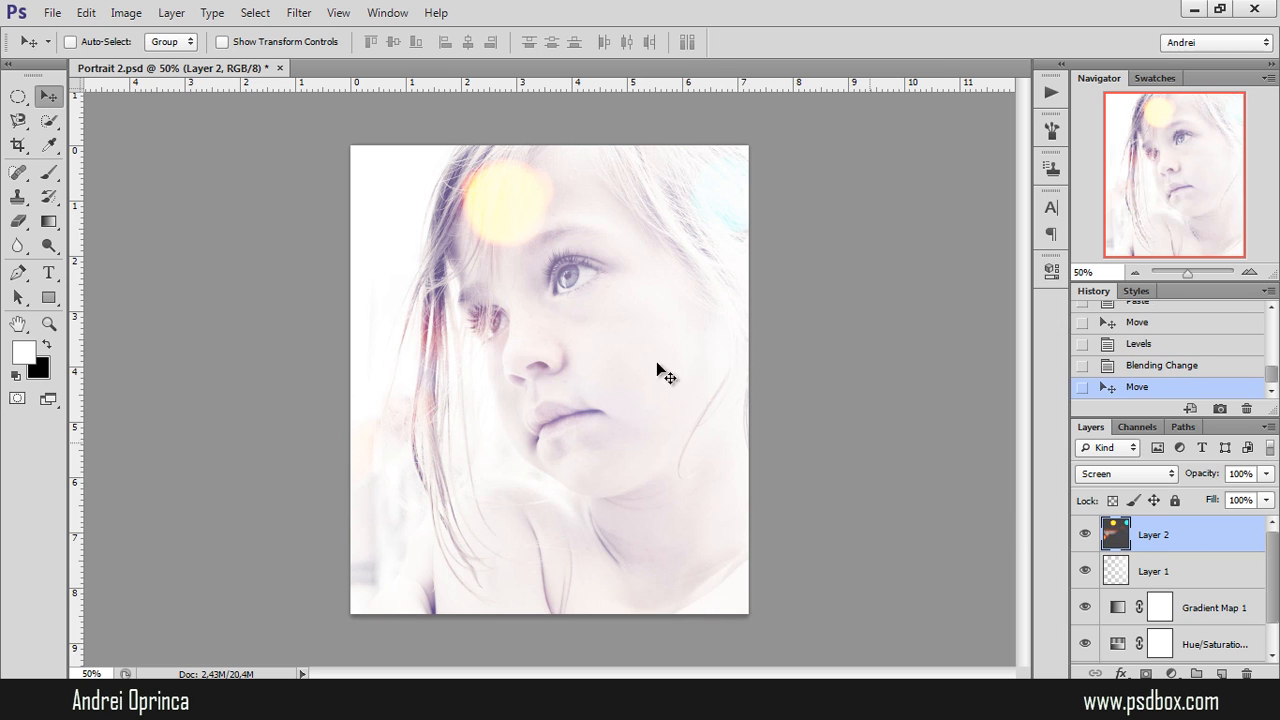
mouse_move(1071, 487)
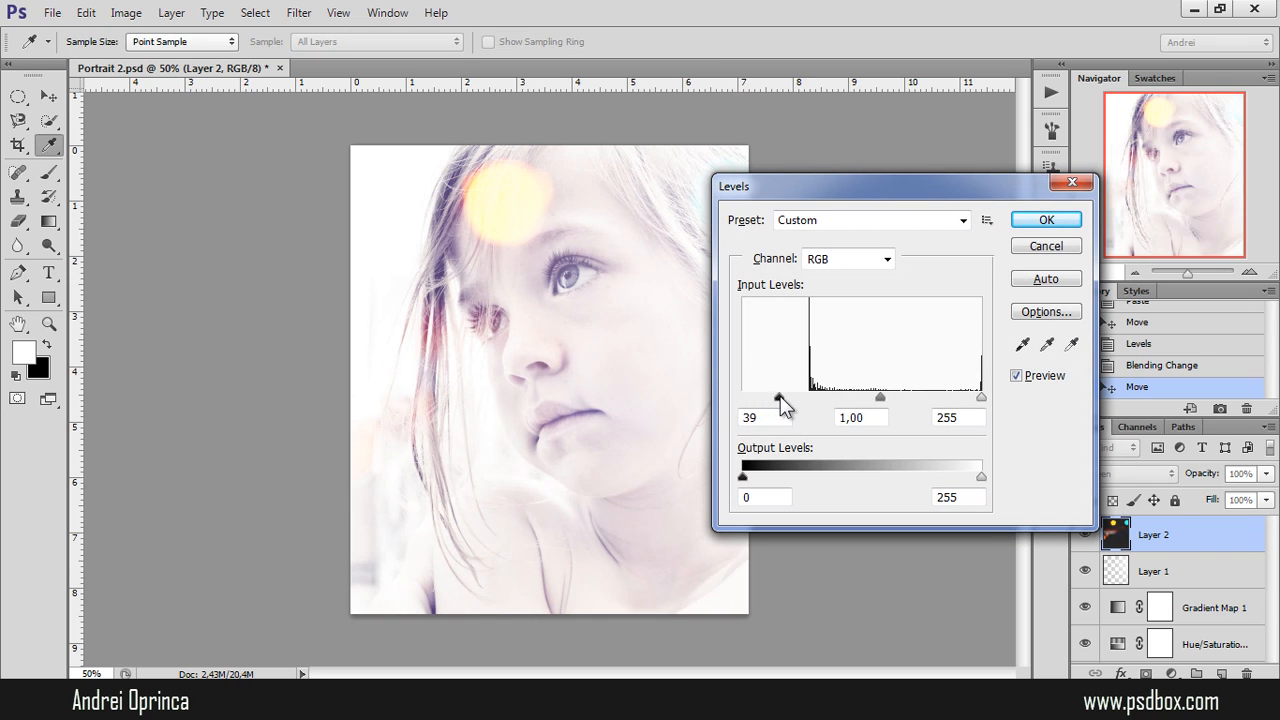
Raise the bokeh layer's Levels black point to about 68 and move the lights over her hair.
drag(780, 396, 806, 396)
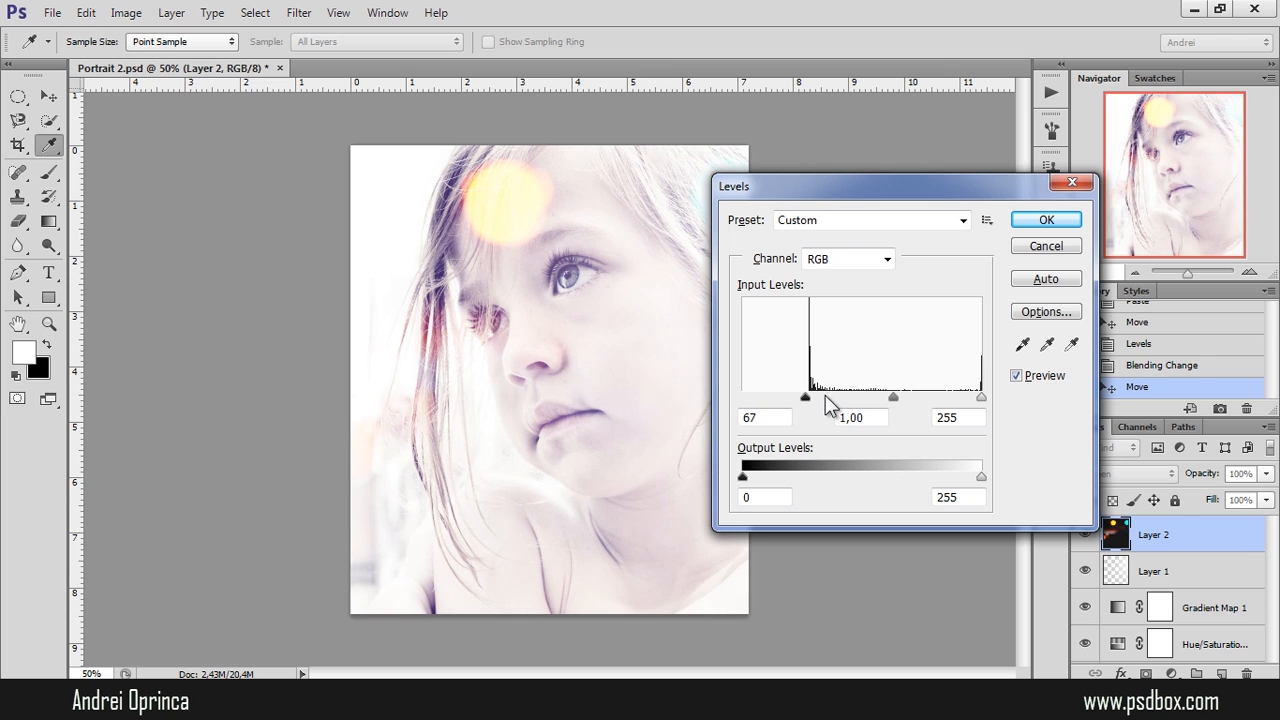
drag(805, 396, 781, 396)
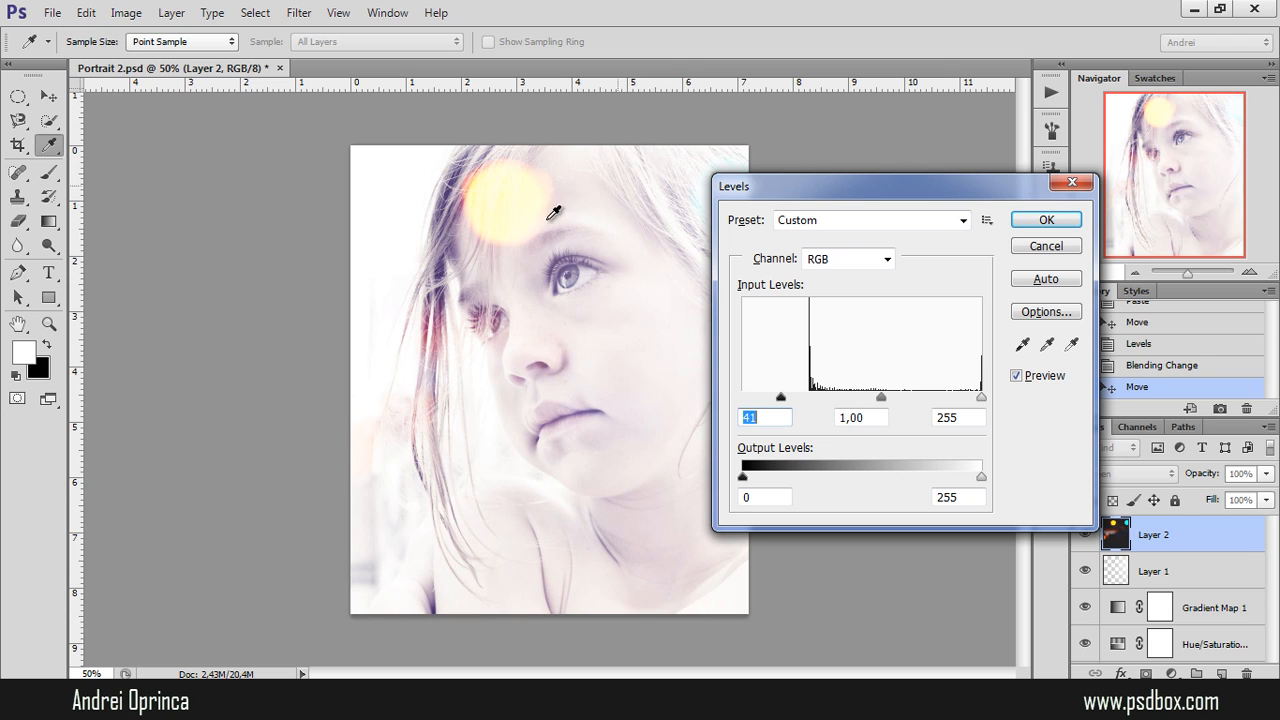
mouse_move(511, 193)
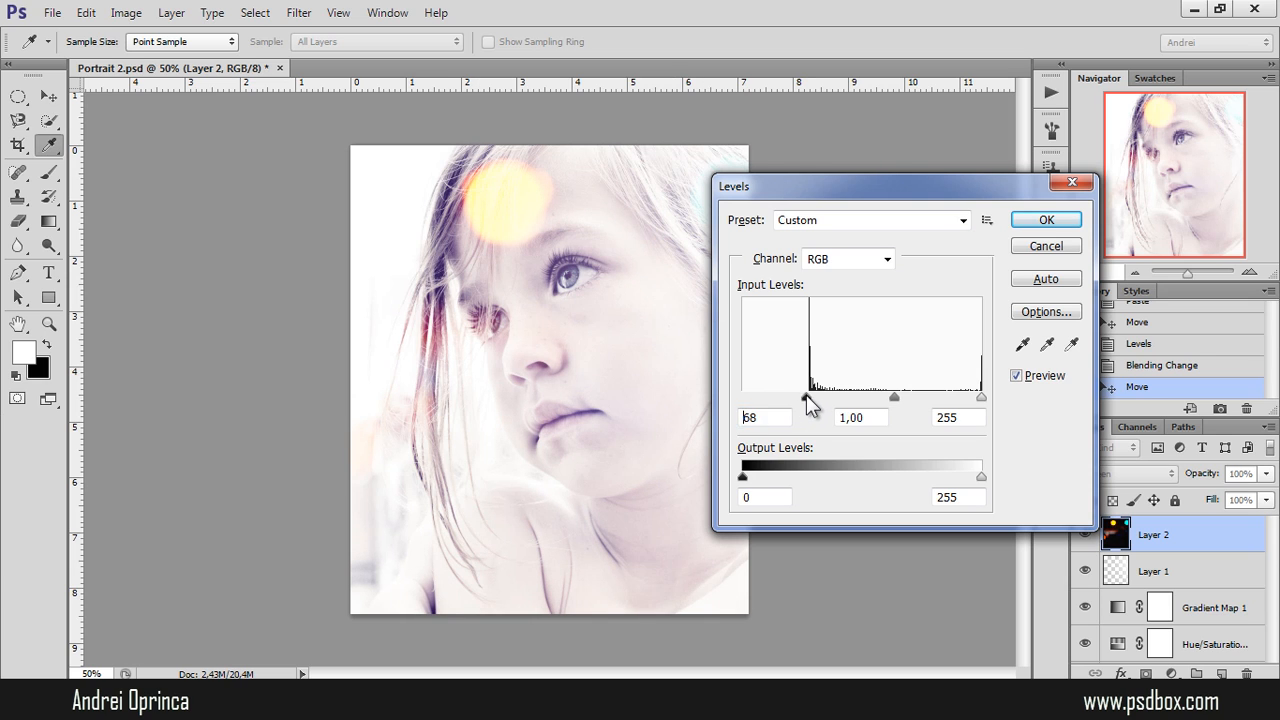
click(1045, 219)
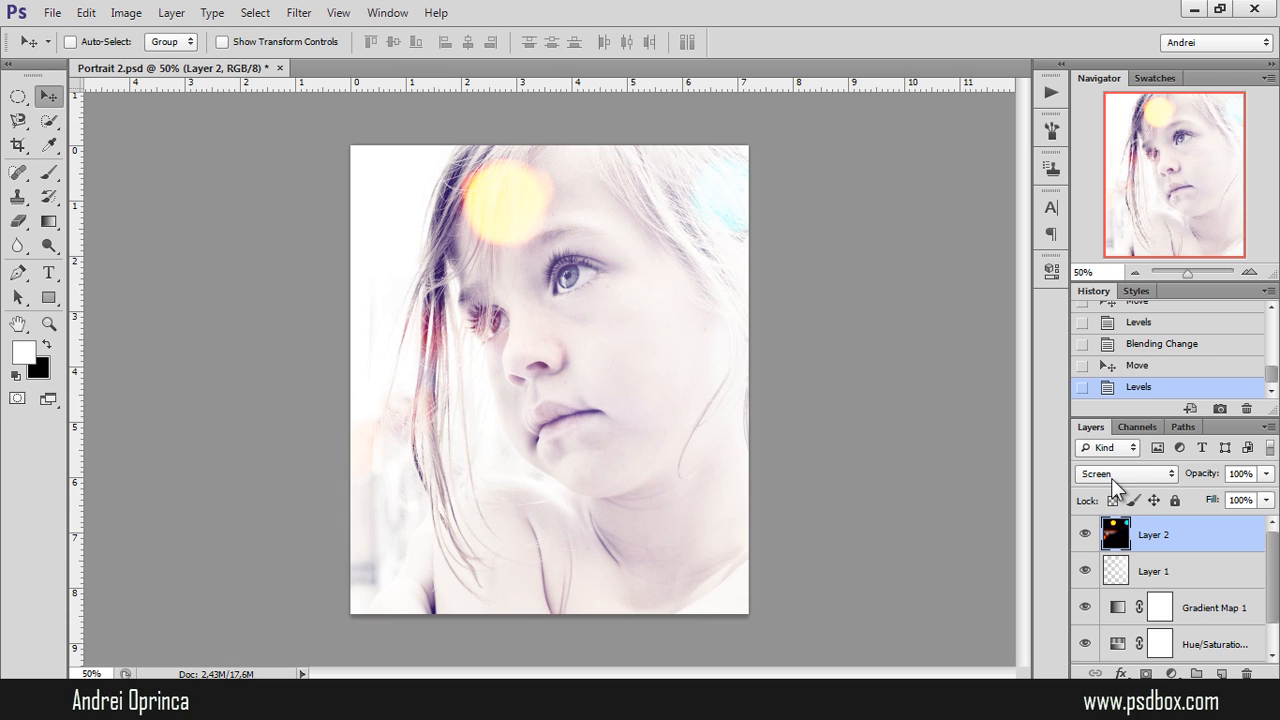
mouse_move(1116, 520)
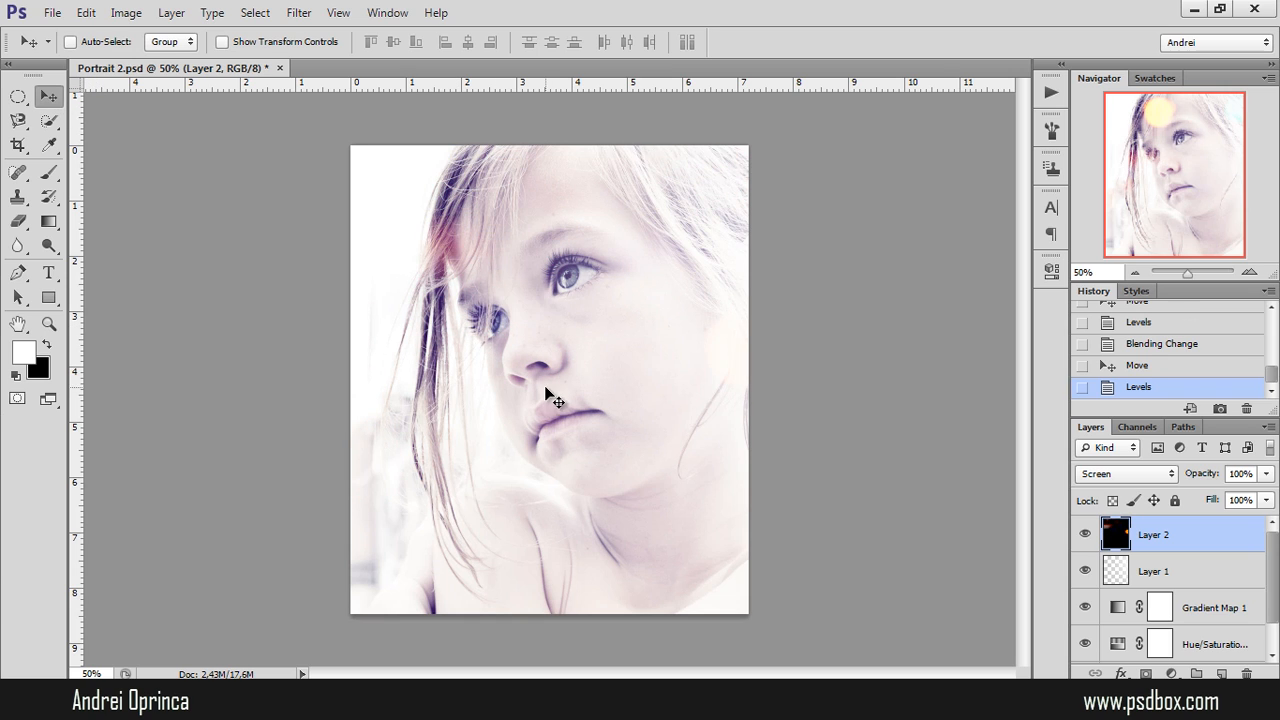
drag(555, 400, 600, 550)
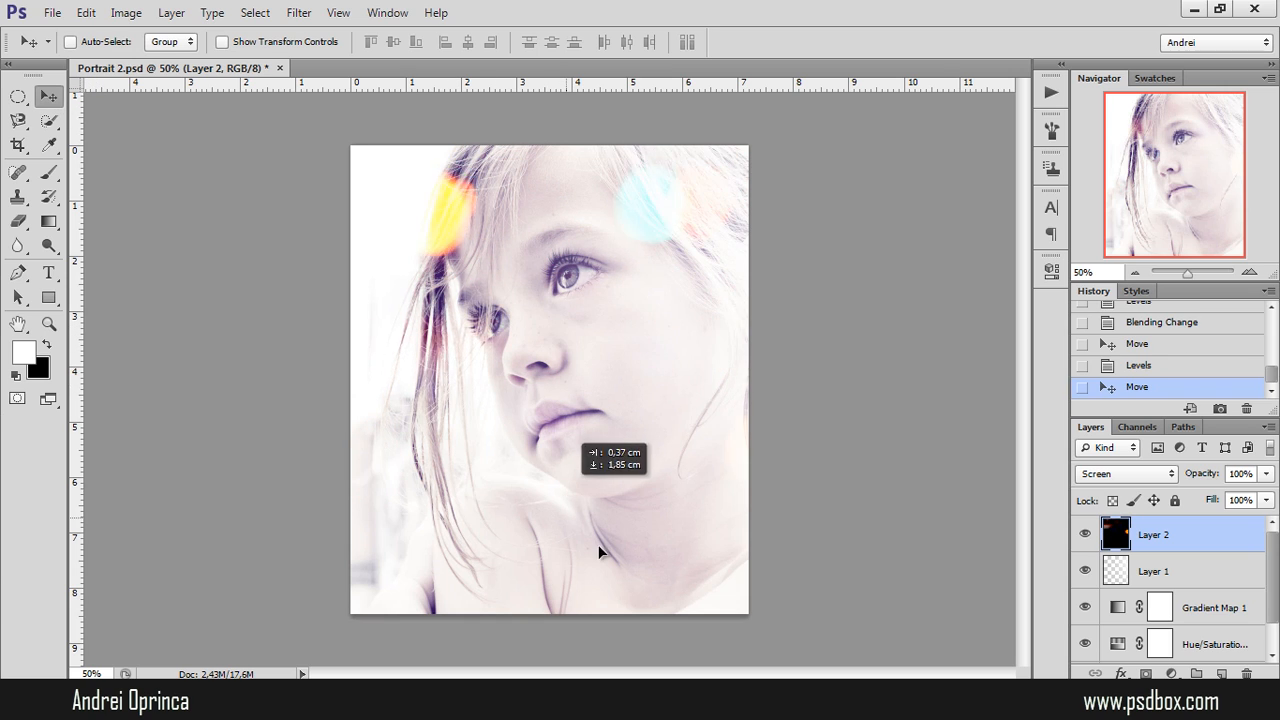